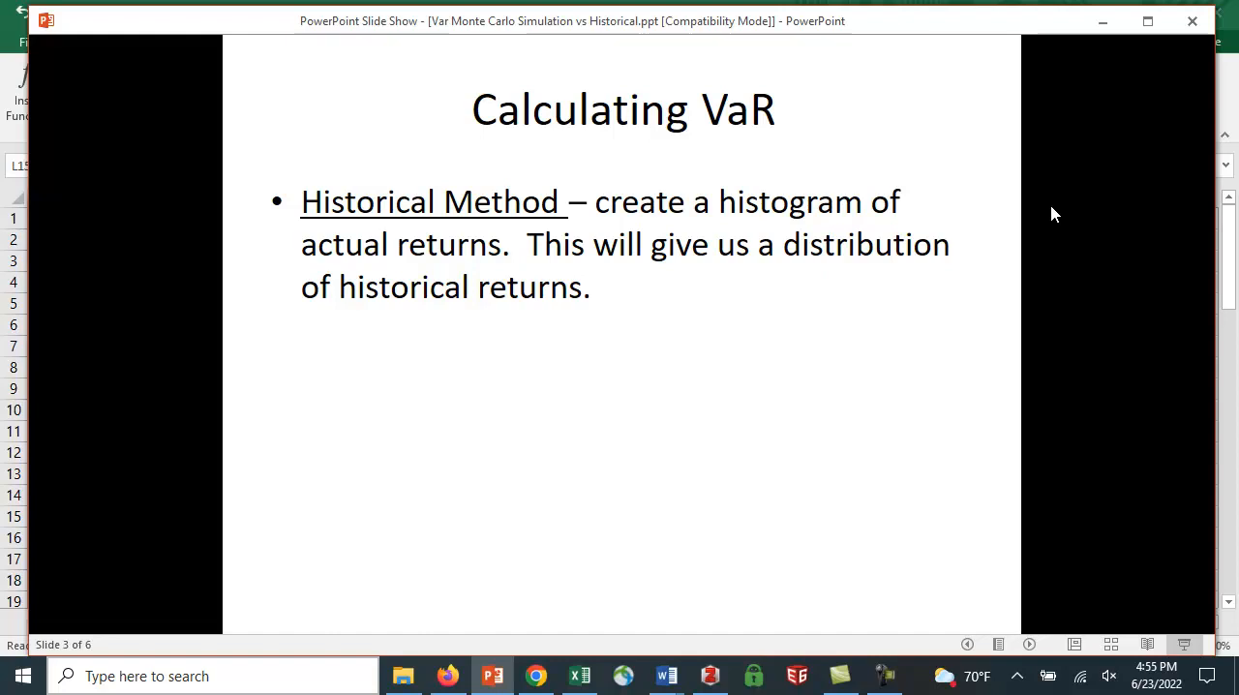
{"action": "mouse_move", "coordinate": [812, 302]}
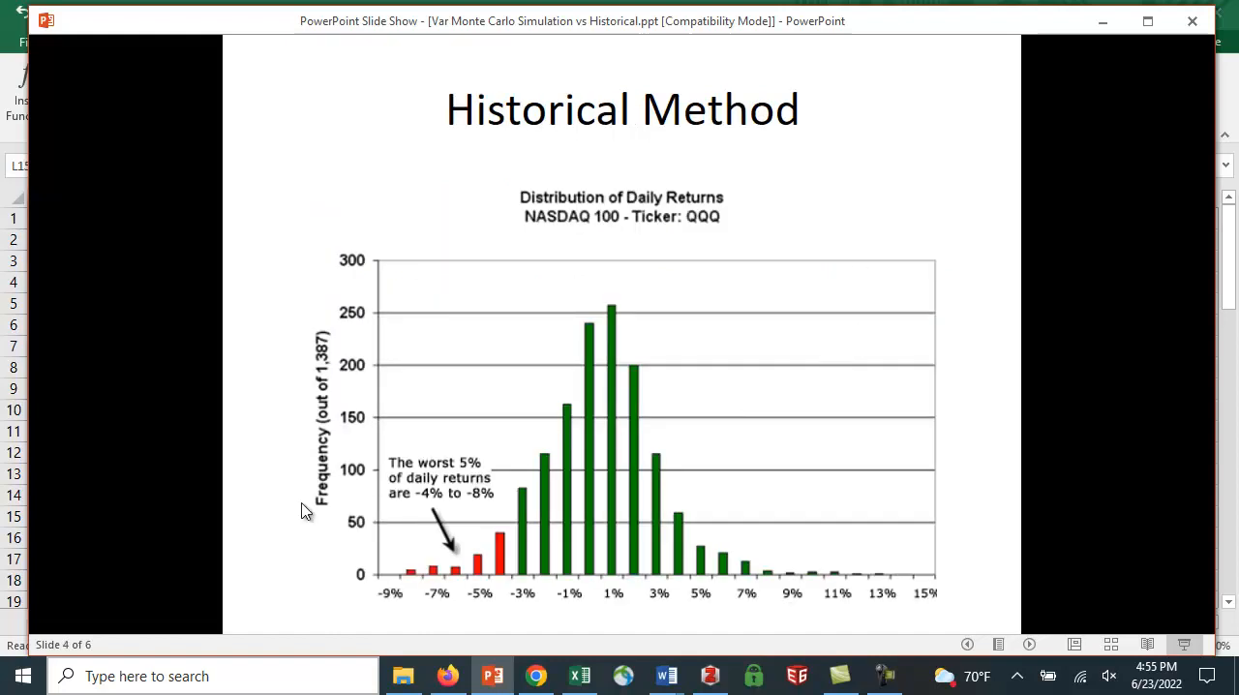
{"action": "mouse_move", "coordinate": [620, 325]}
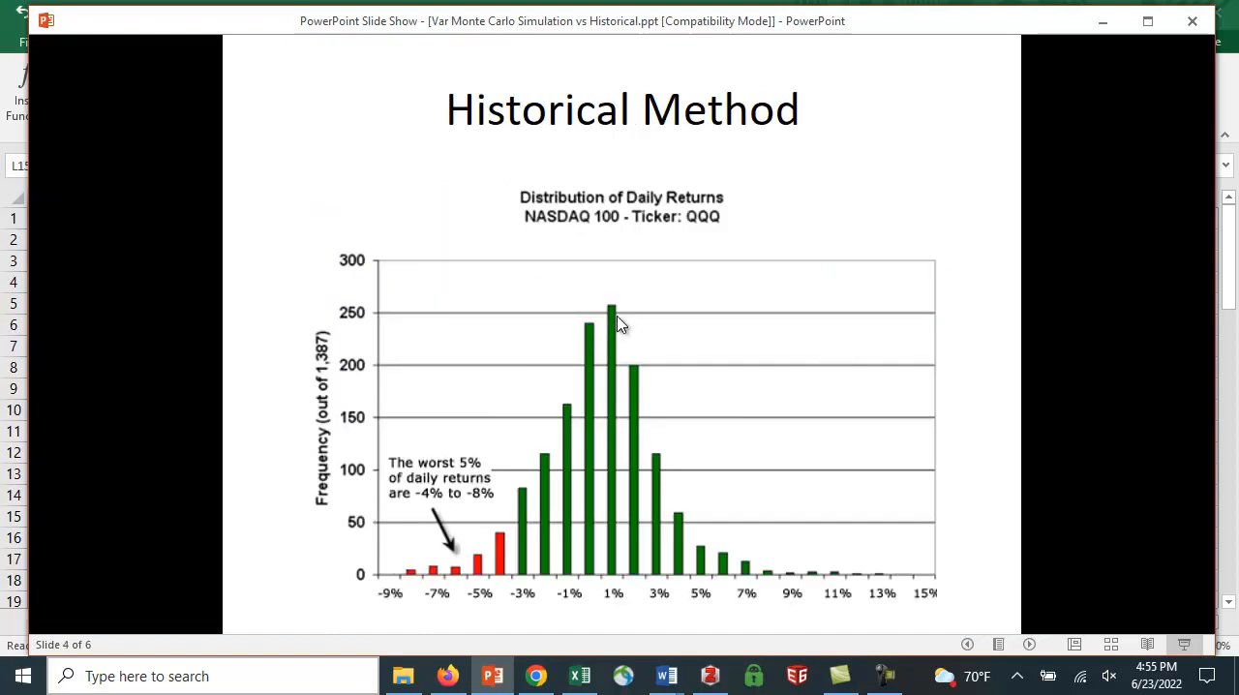
{"action": "mouse_move", "coordinate": [817, 488]}
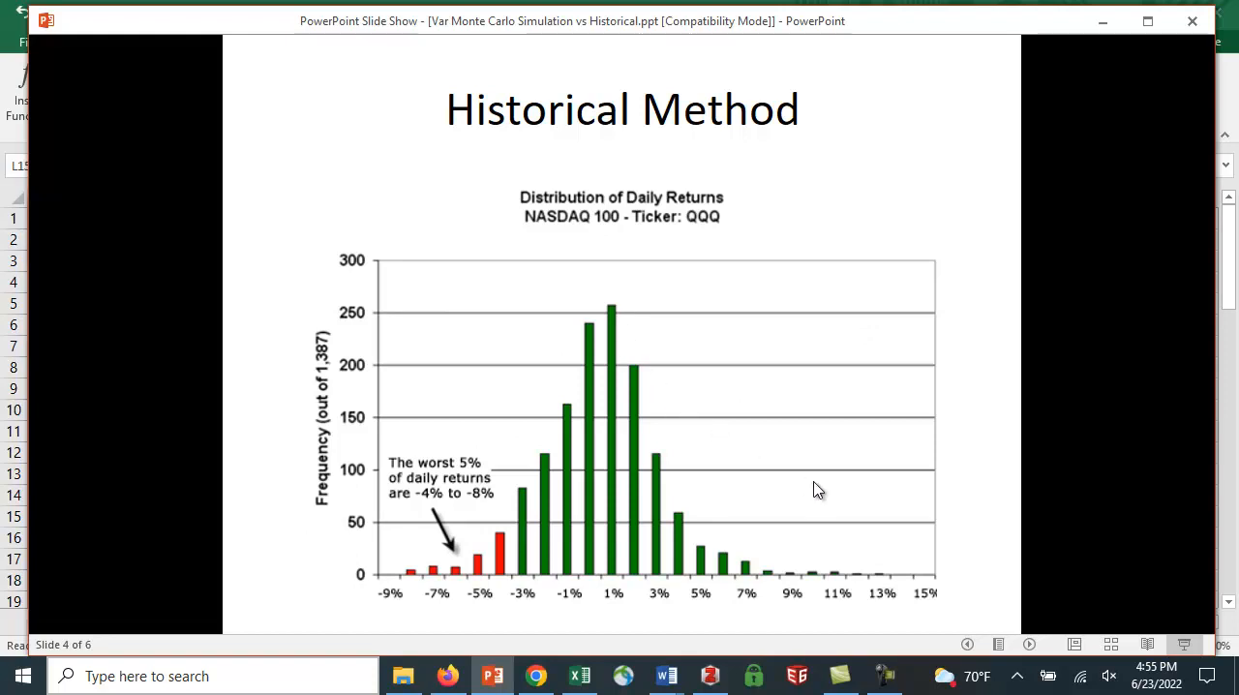
{"action": "mouse_move", "coordinate": [814, 496]}
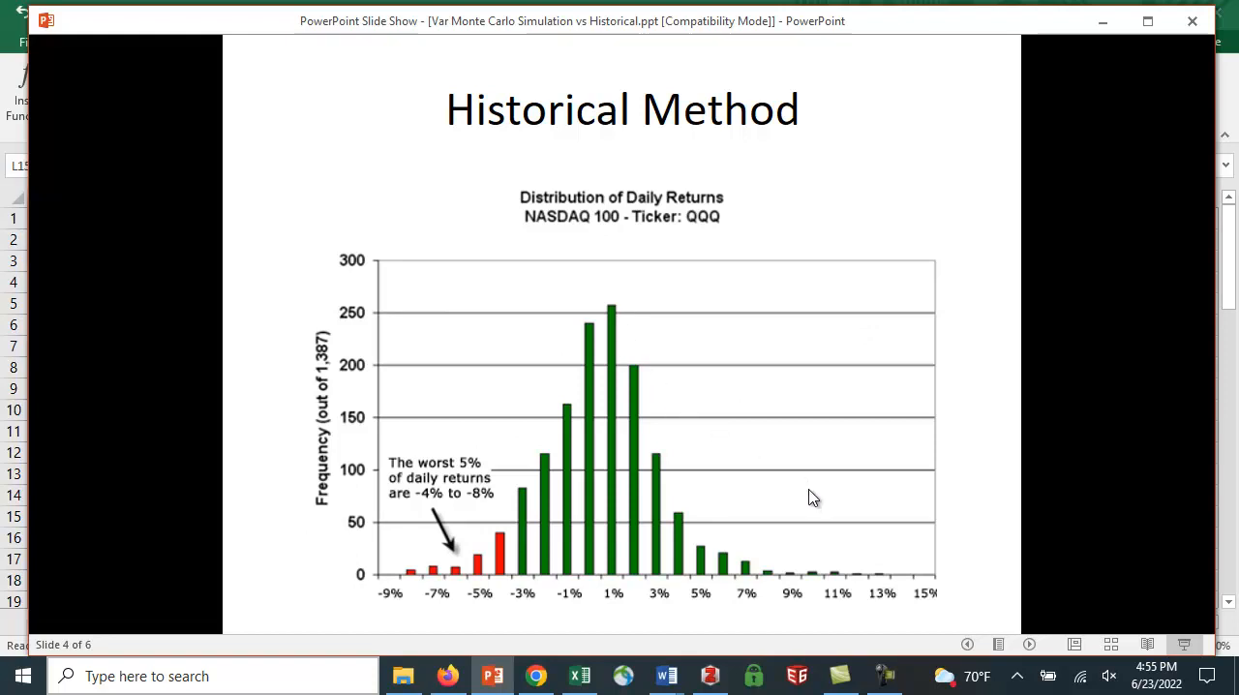
{"action": "mouse_move", "coordinate": [617, 545]}
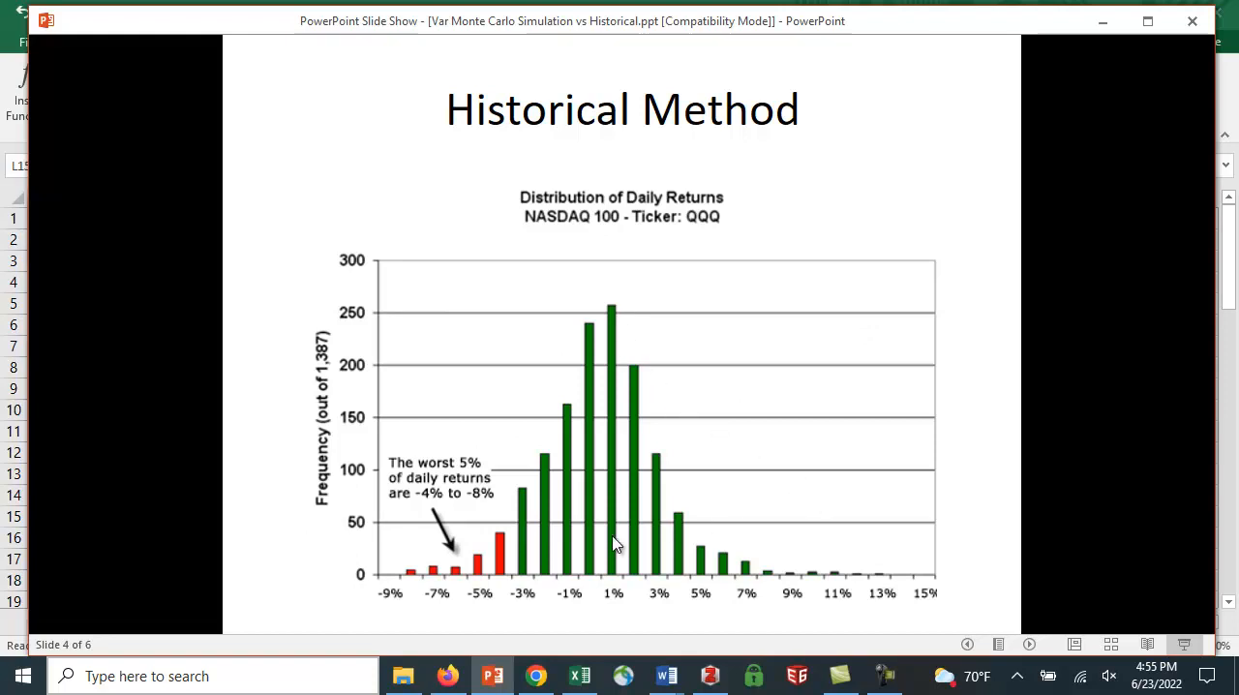
{"action": "mouse_move", "coordinate": [465, 565]}
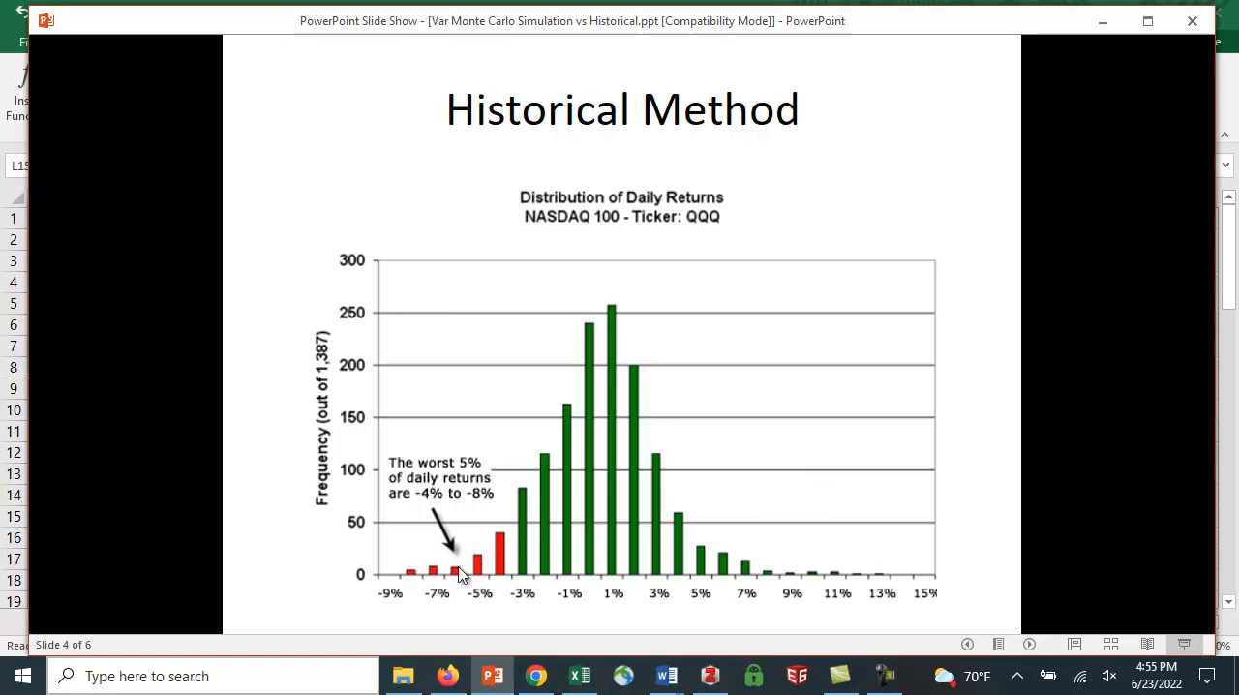
{"action": "mouse_move", "coordinate": [475, 480]}
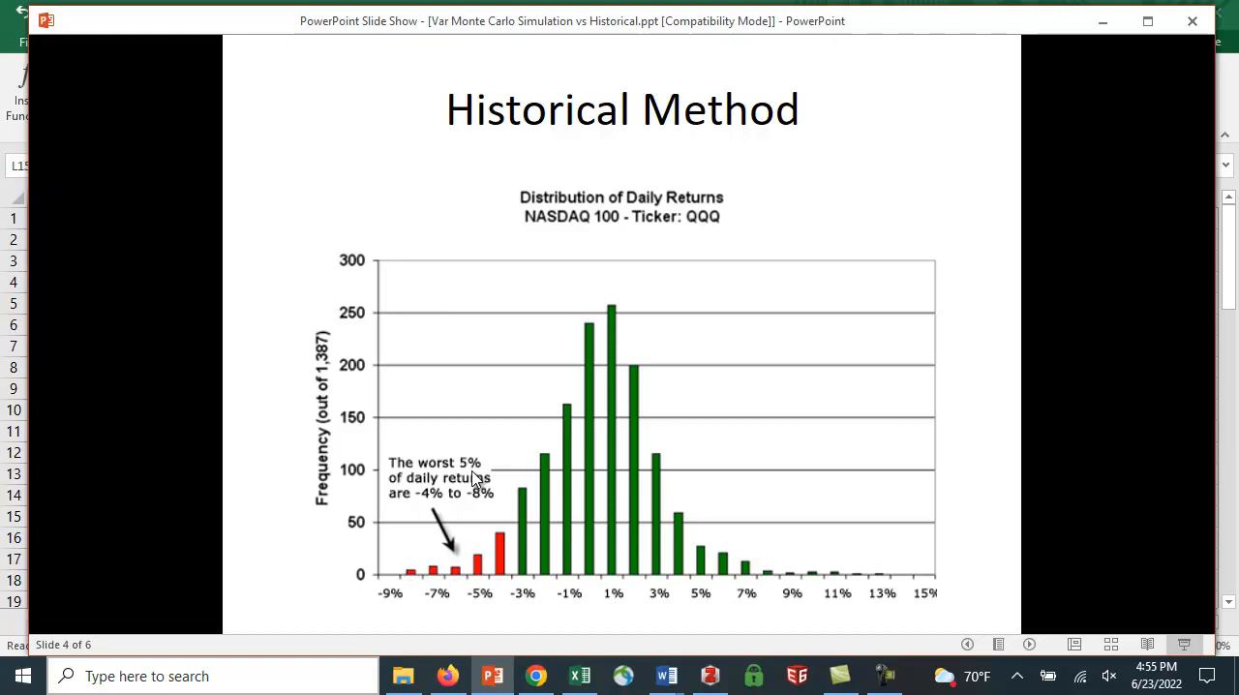
{"action": "mouse_move", "coordinate": [515, 581]}
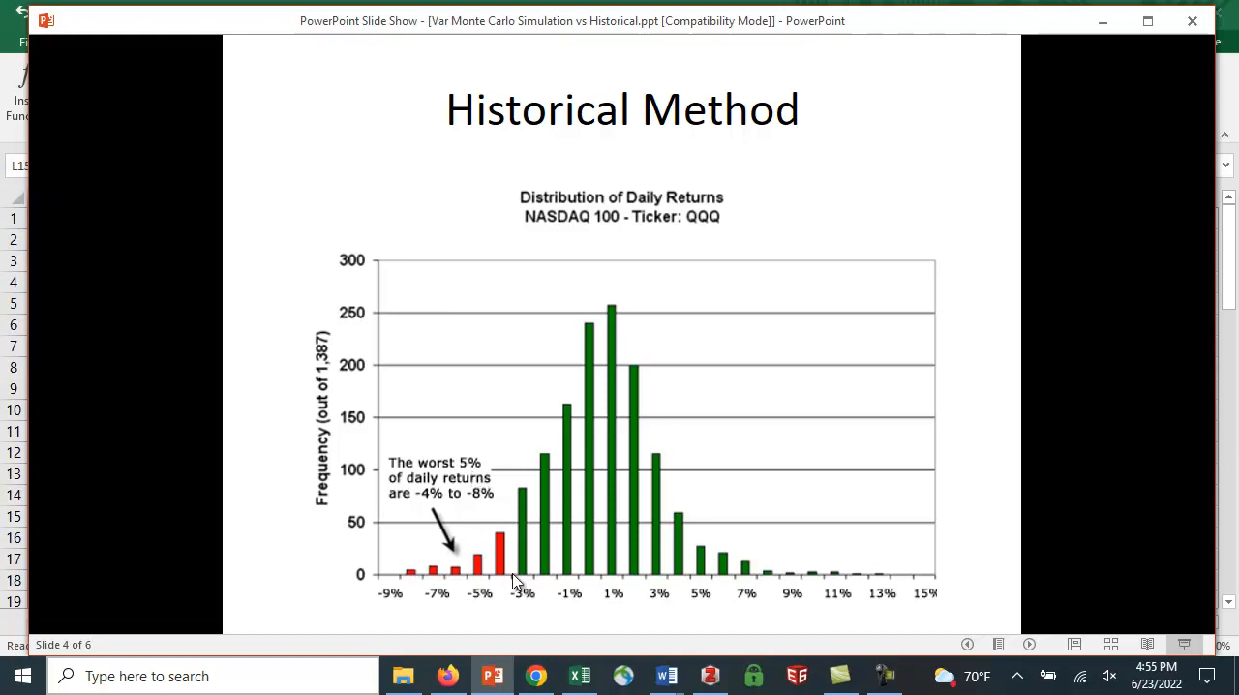
{"action": "mouse_move", "coordinate": [695, 557]}
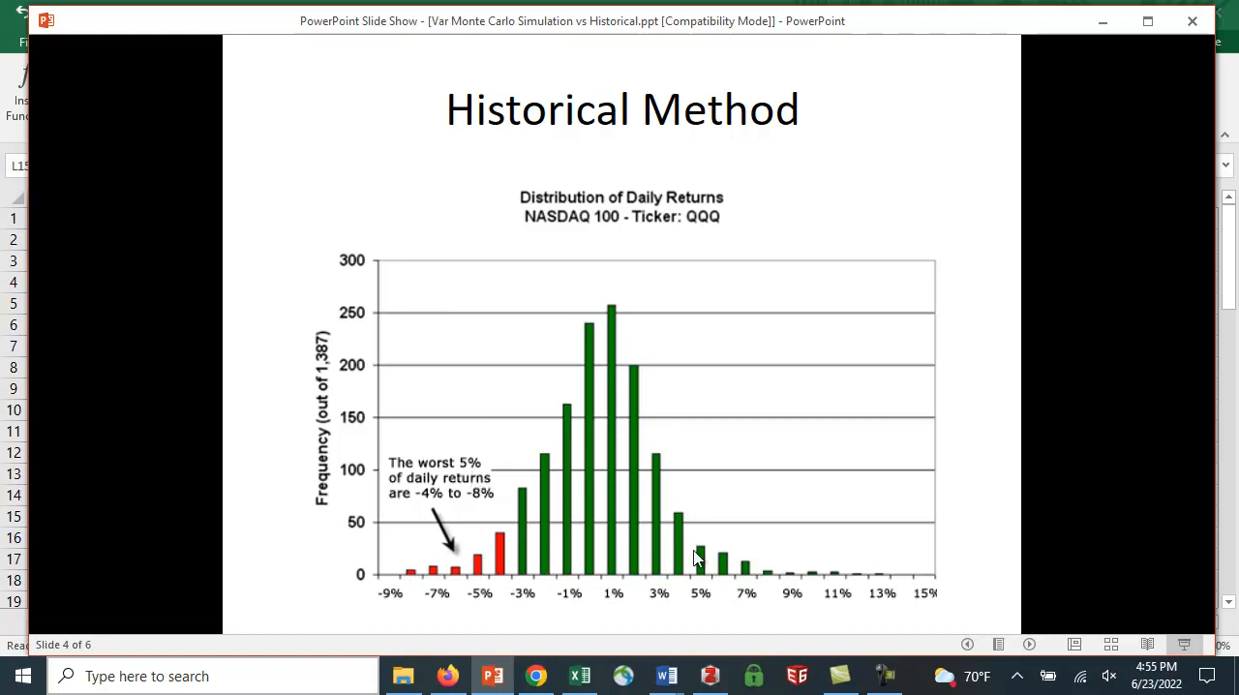
{"action": "mouse_move", "coordinate": [836, 455]}
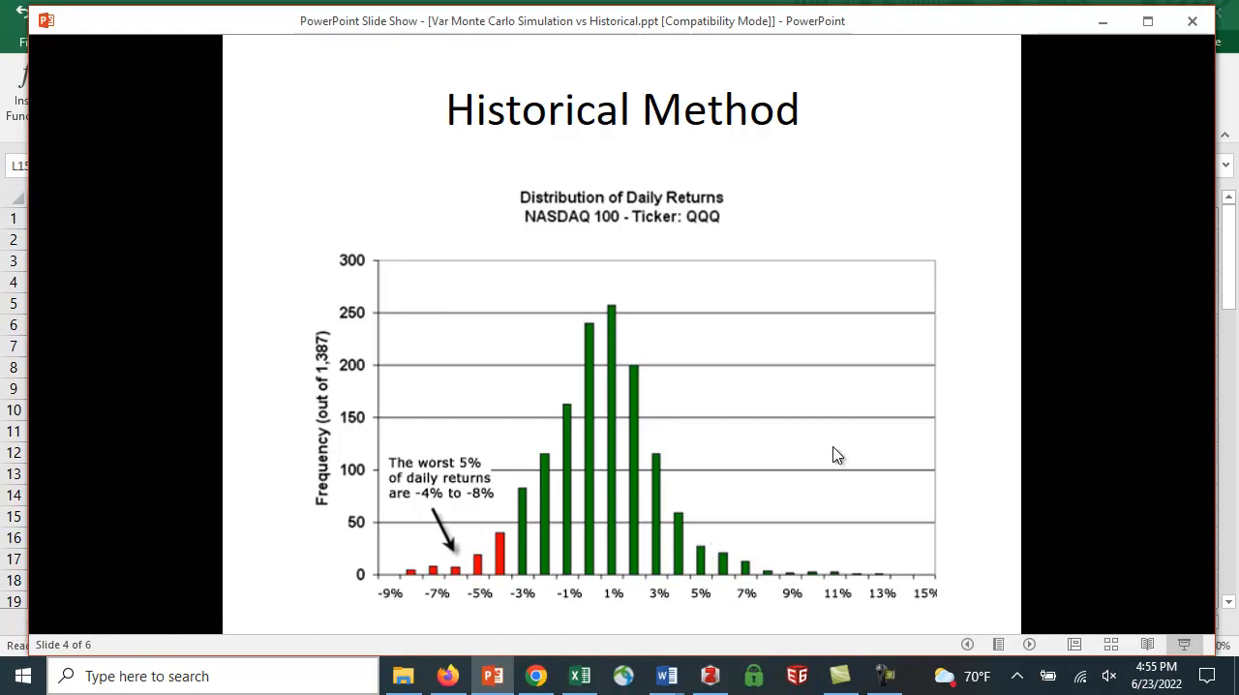
{"action": "mouse_move", "coordinate": [813, 443]}
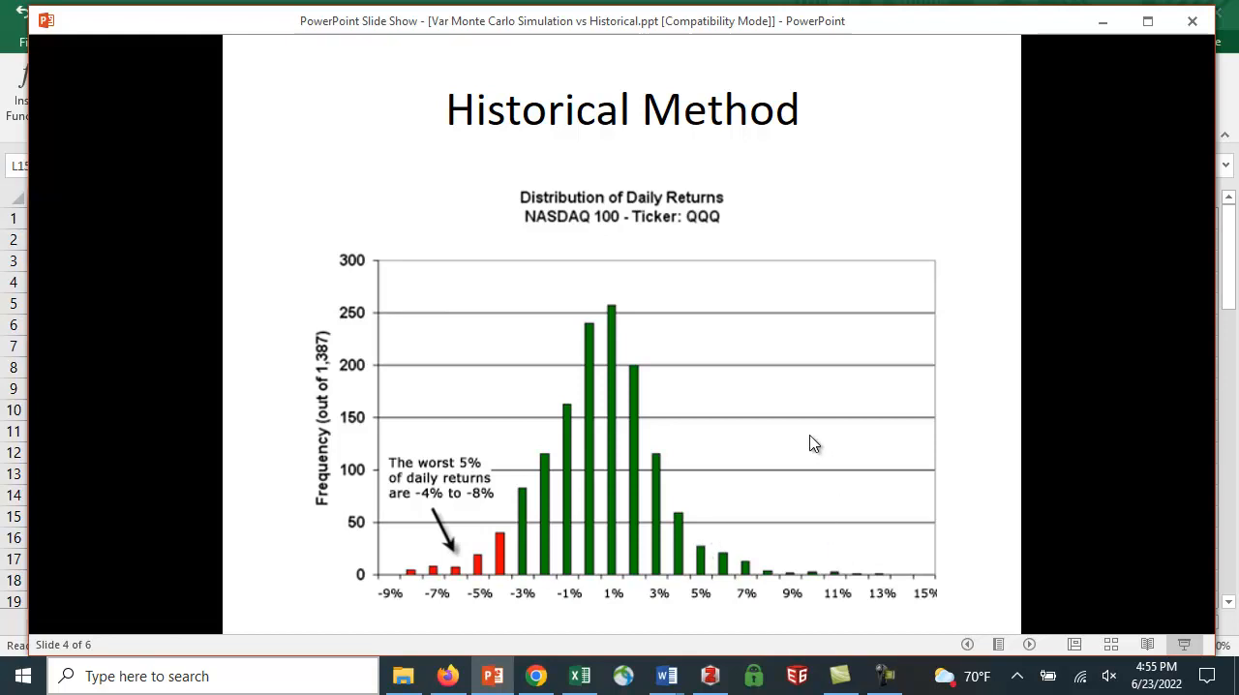
{"action": "mouse_move", "coordinate": [519, 562]}
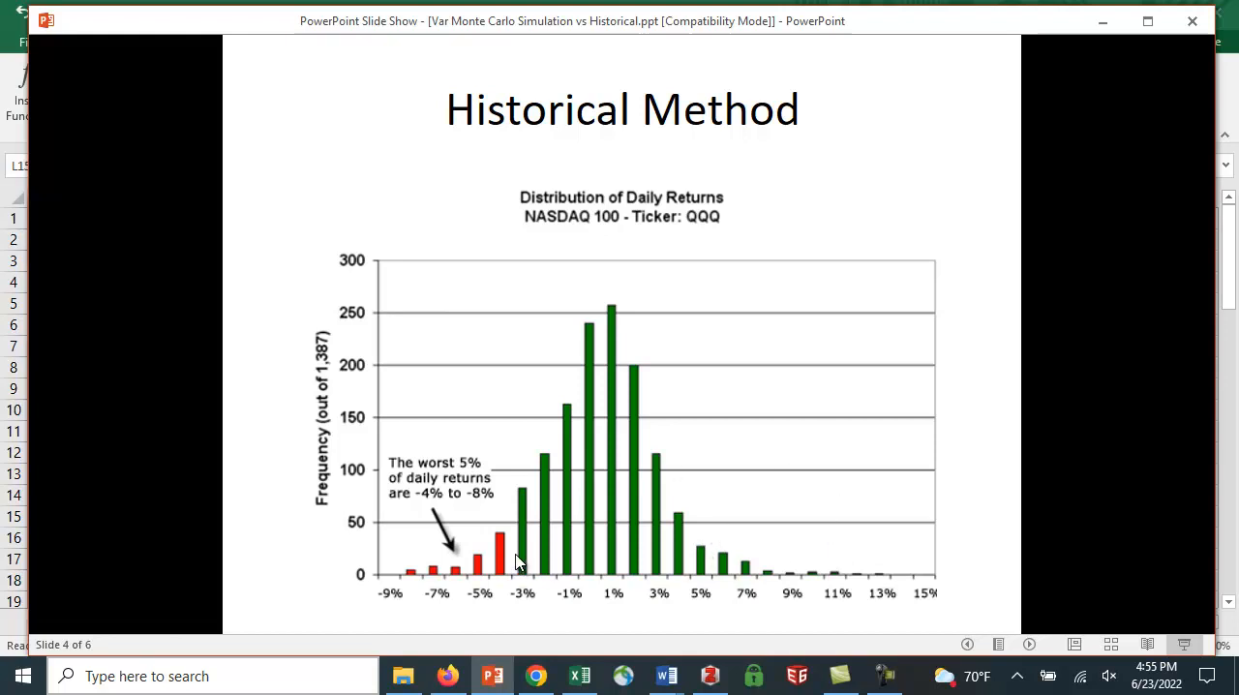
{"action": "mouse_move", "coordinate": [517, 556]}
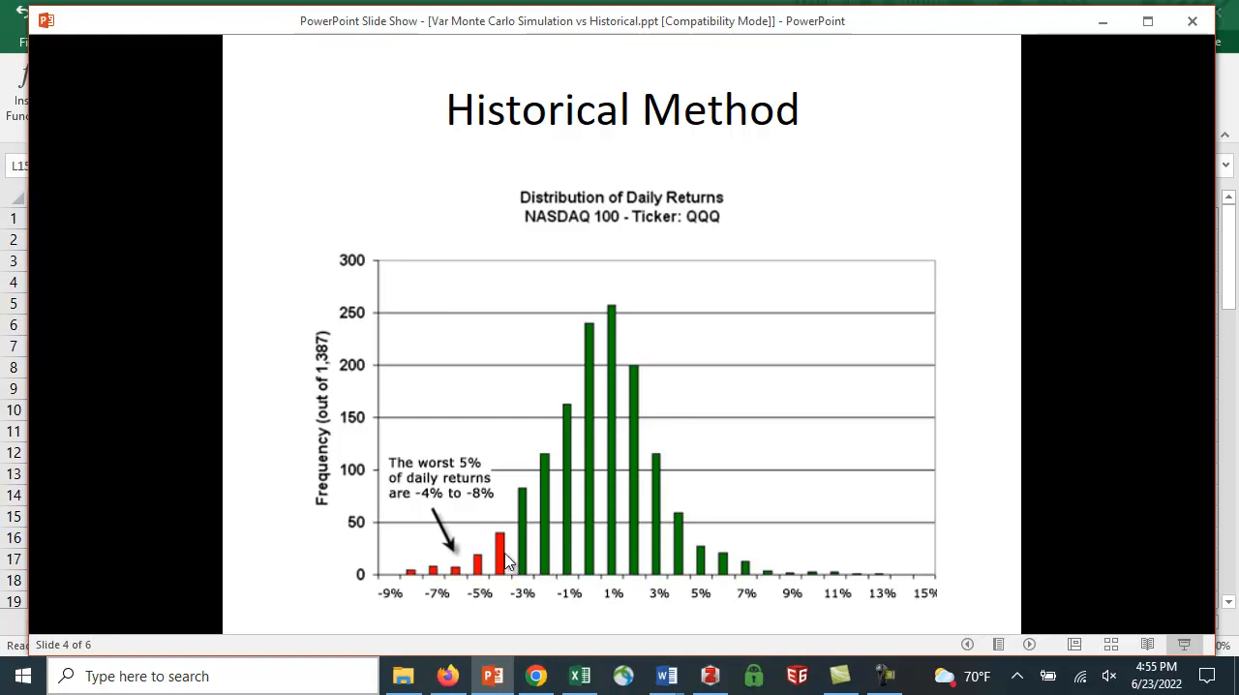
{"action": "mouse_move", "coordinate": [523, 593]}
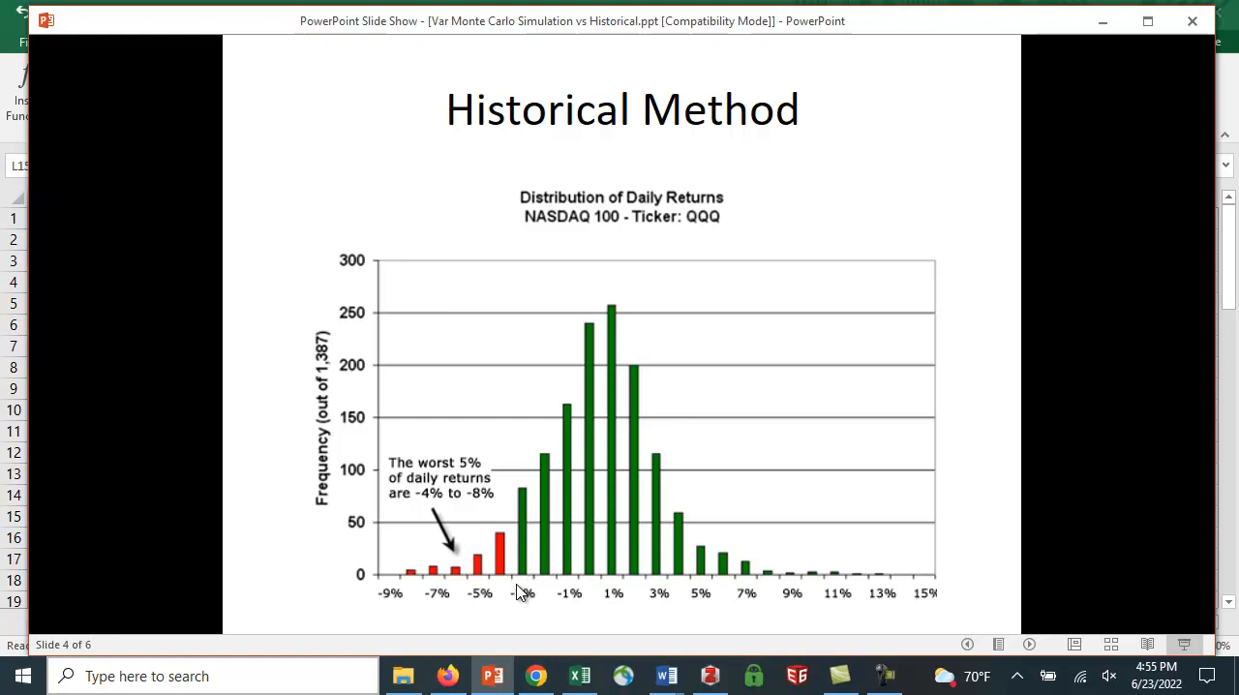
{"action": "mouse_move", "coordinate": [513, 574]}
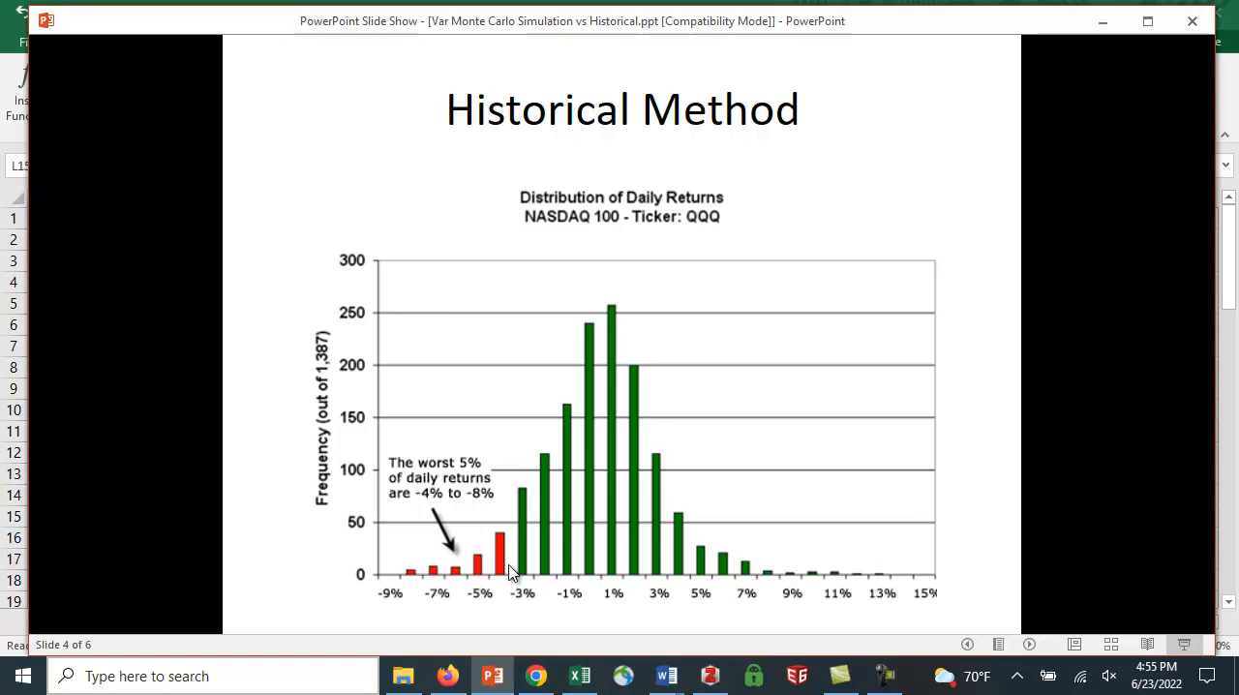
{"action": "mouse_move", "coordinate": [522, 566]}
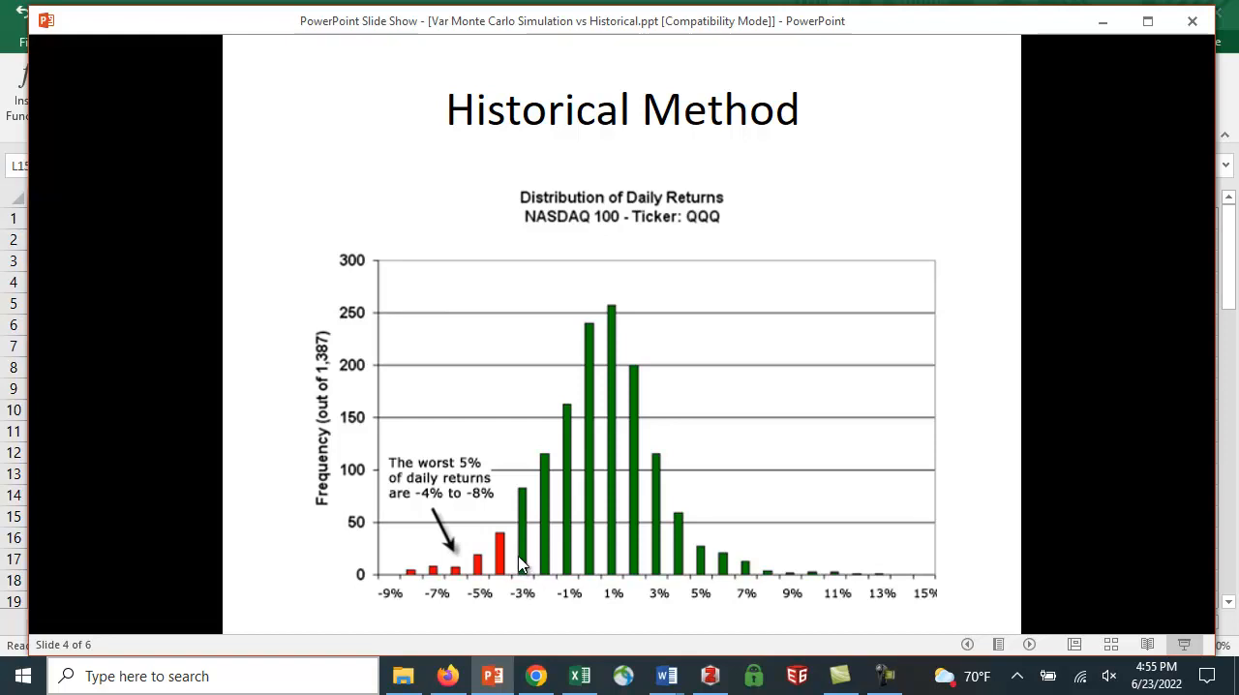
{"action": "mouse_move", "coordinate": [647, 551]}
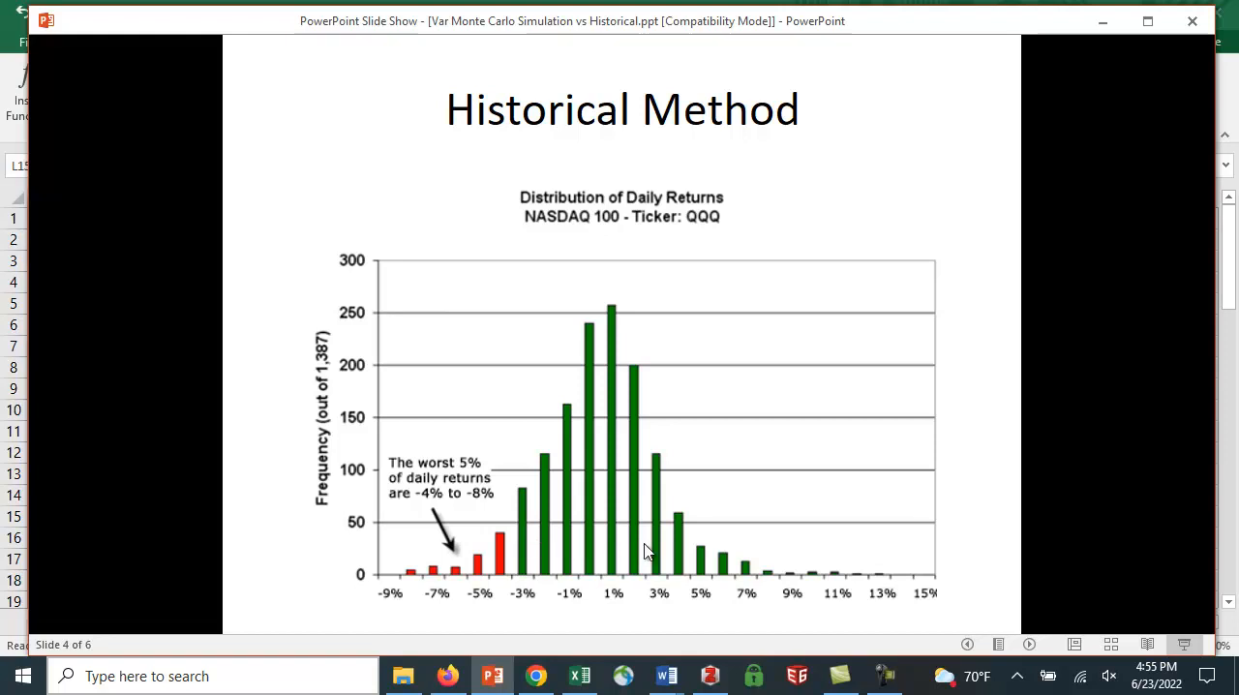
{"action": "mouse_move", "coordinate": [697, 558]}
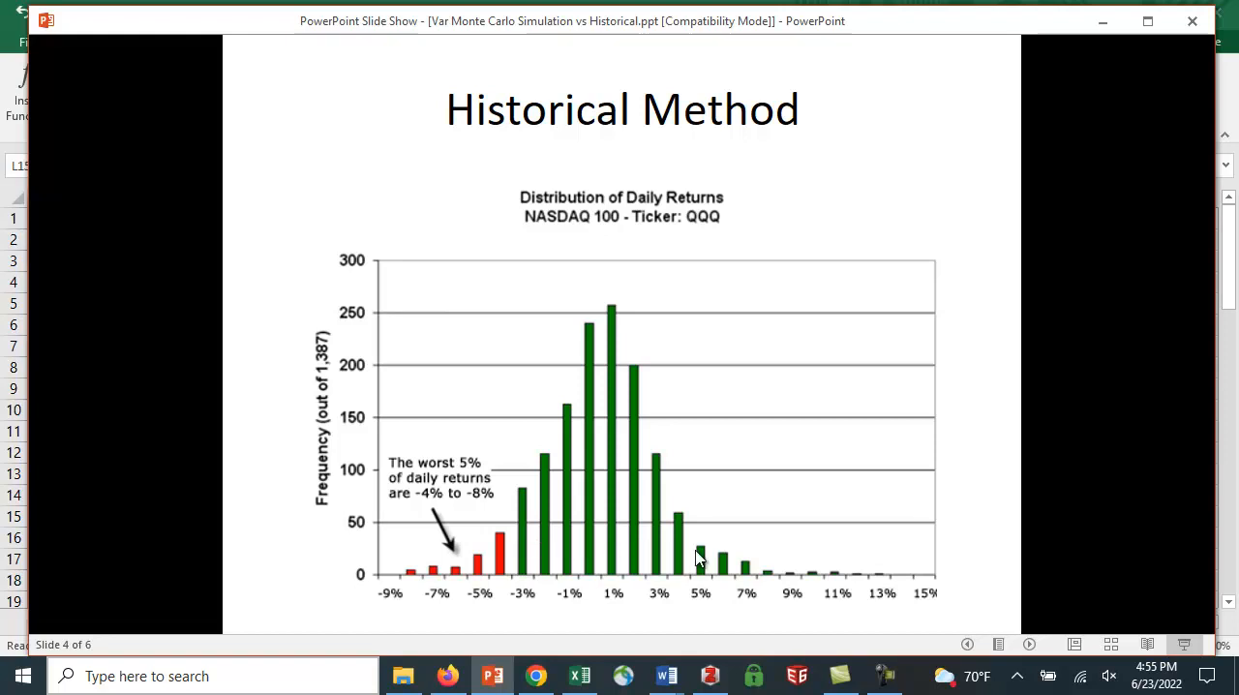
{"action": "mouse_move", "coordinate": [473, 523]}
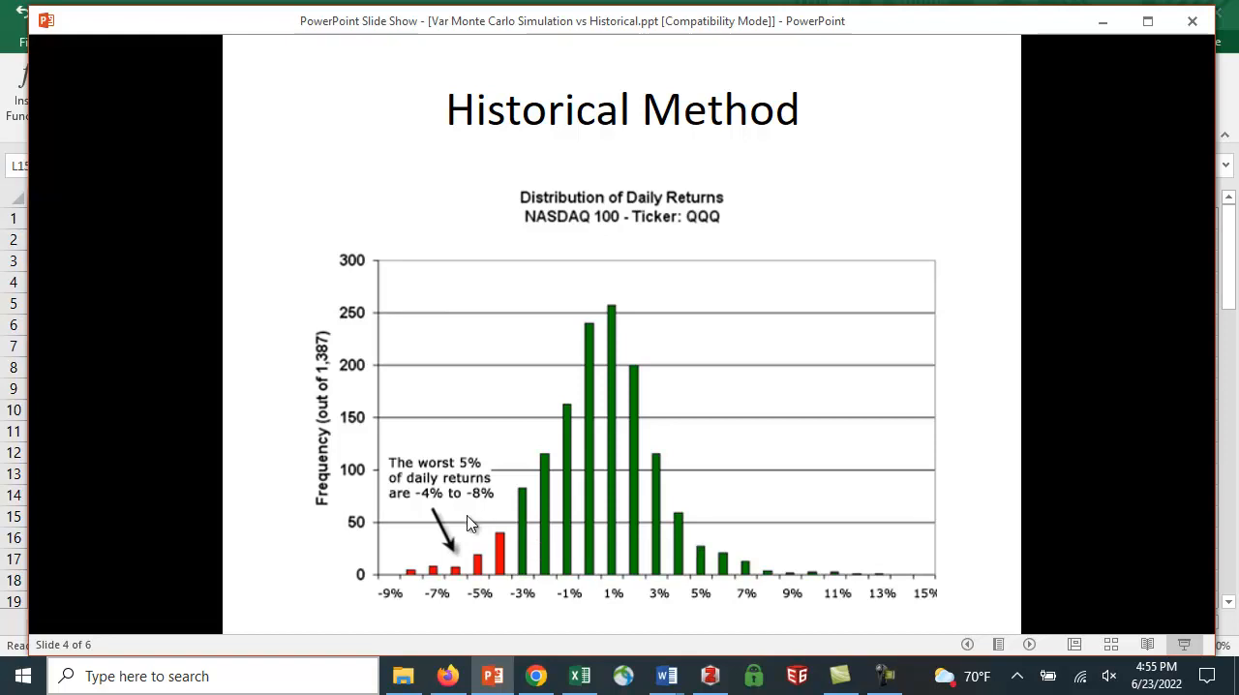
{"action": "mouse_move", "coordinate": [502, 508]}
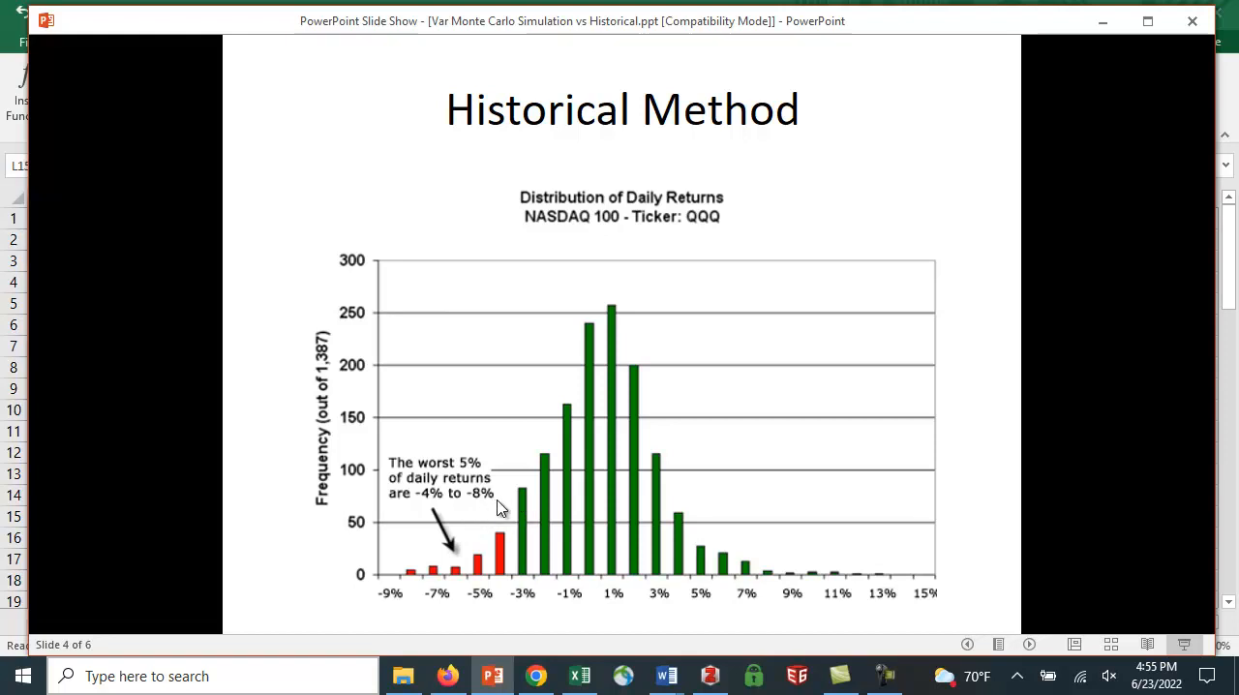
{"action": "mouse_move", "coordinate": [508, 558]}
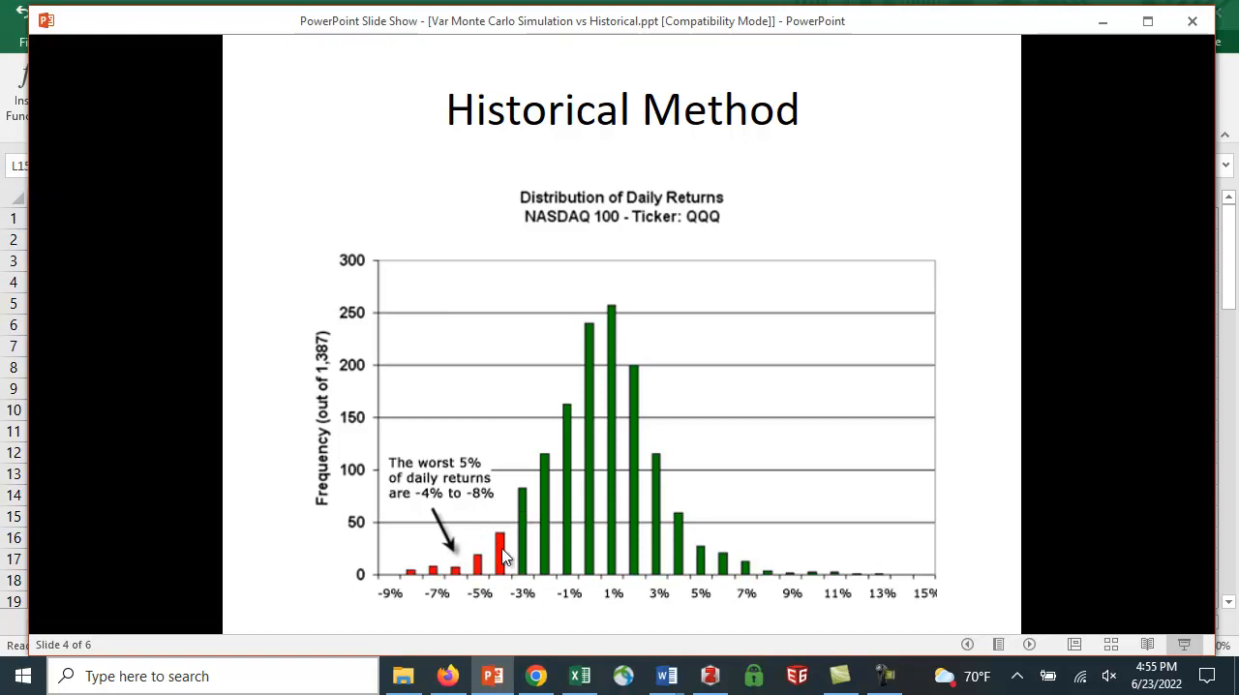
{"action": "mouse_move", "coordinate": [457, 476]}
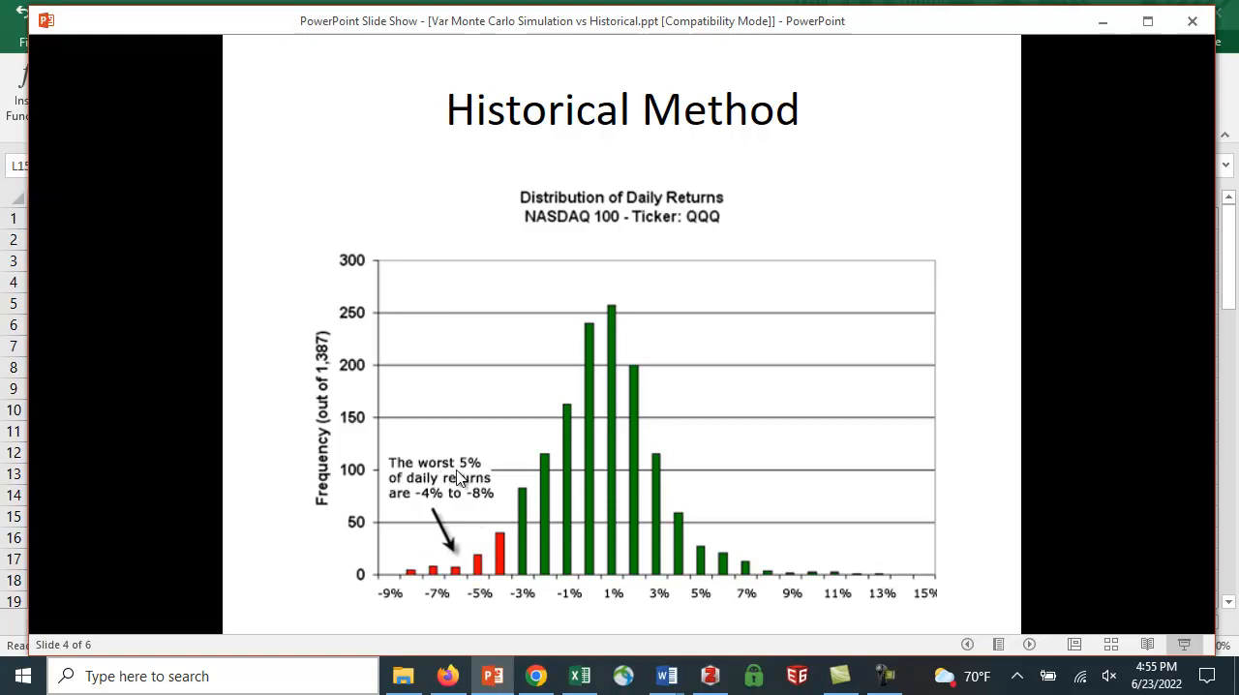
{"action": "mouse_move", "coordinate": [530, 546]}
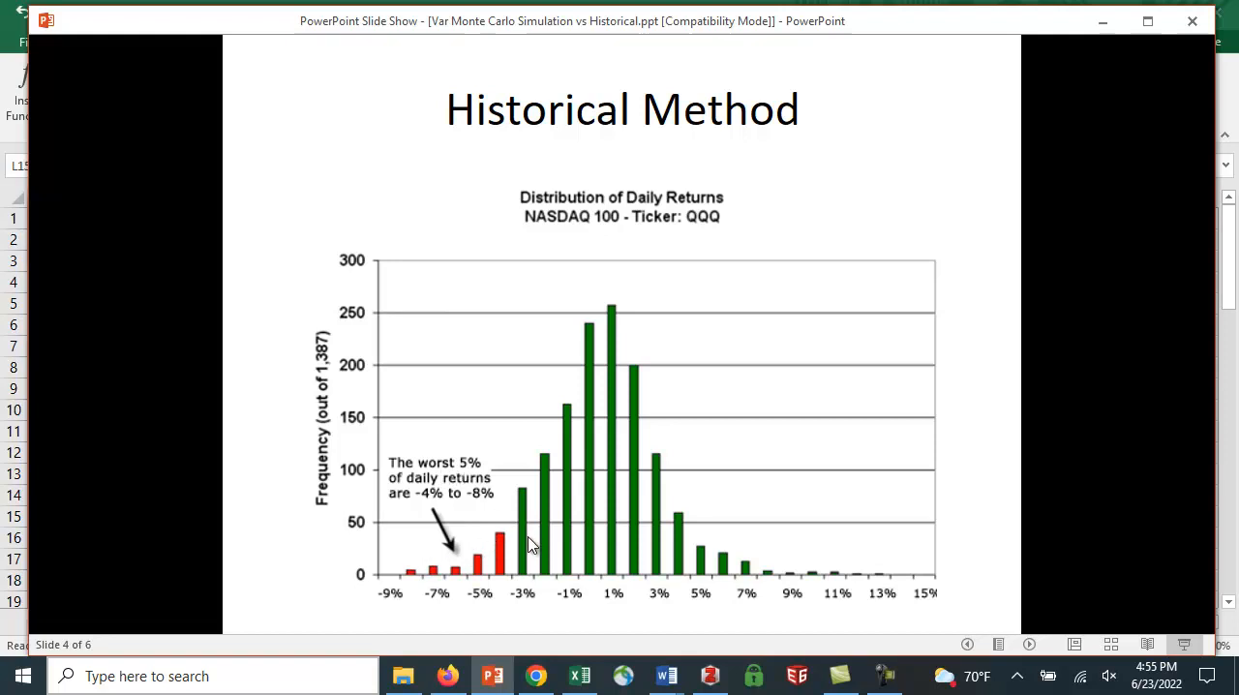
- Advance the slide show to the Monte Carlo Simulation slide
{"action": "left_click", "coordinate": [533, 542]}
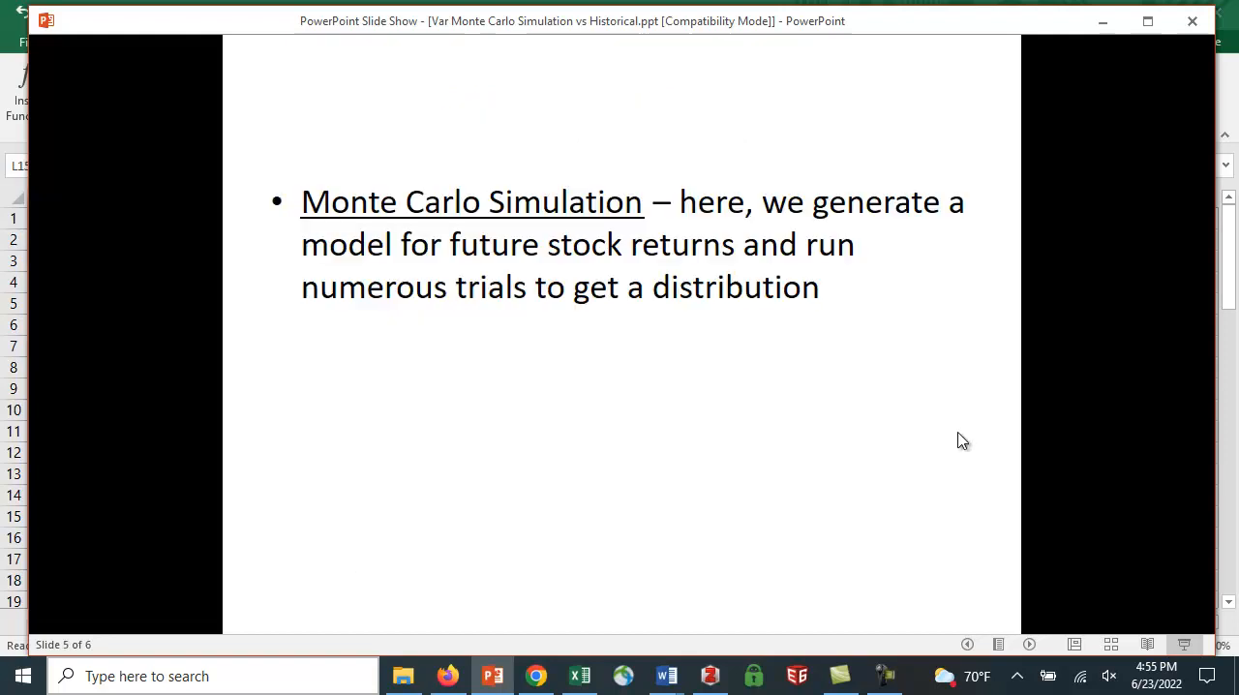
{"action": "mouse_move", "coordinate": [1065, 445]}
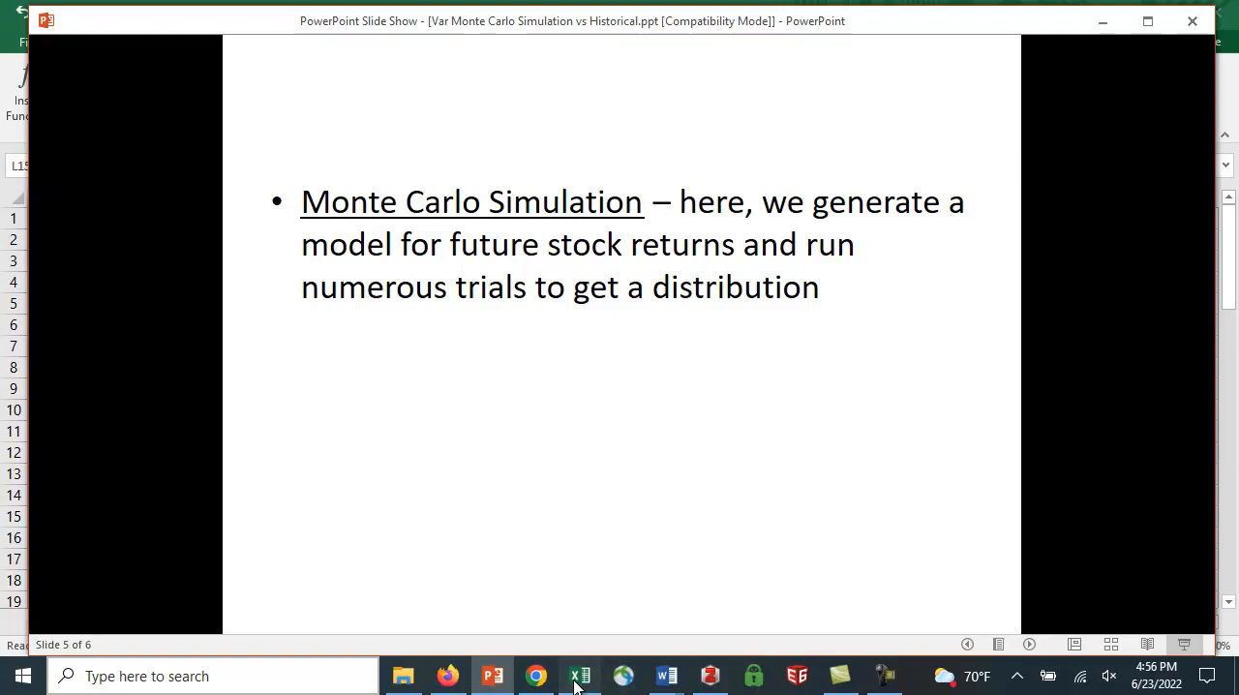
{"action": "left_click", "coordinate": [579, 676]}
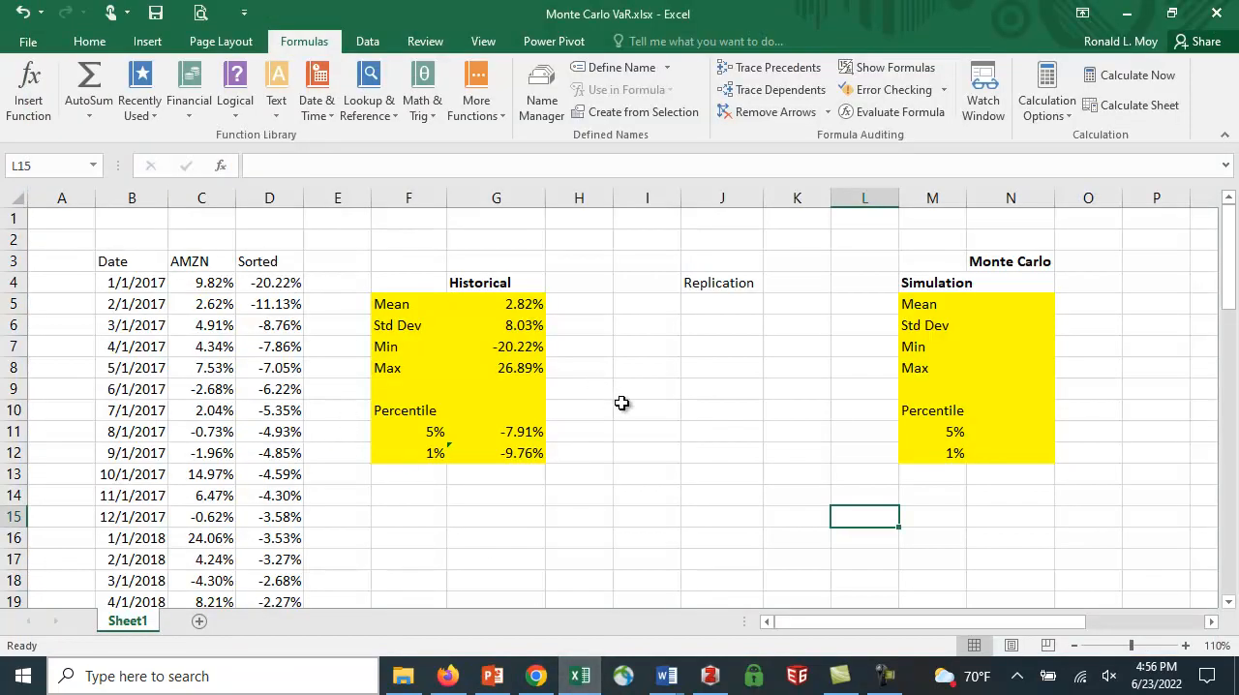
{"action": "mouse_move", "coordinate": [193, 308]}
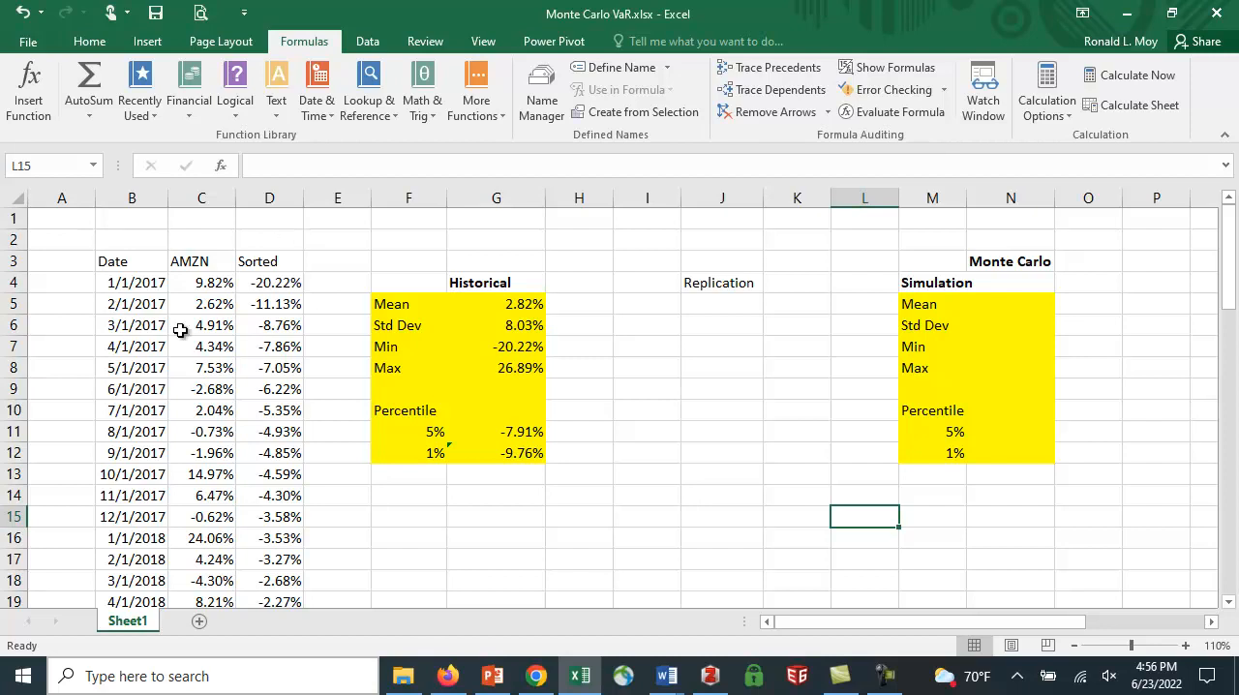
{"action": "mouse_move", "coordinate": [341, 228]}
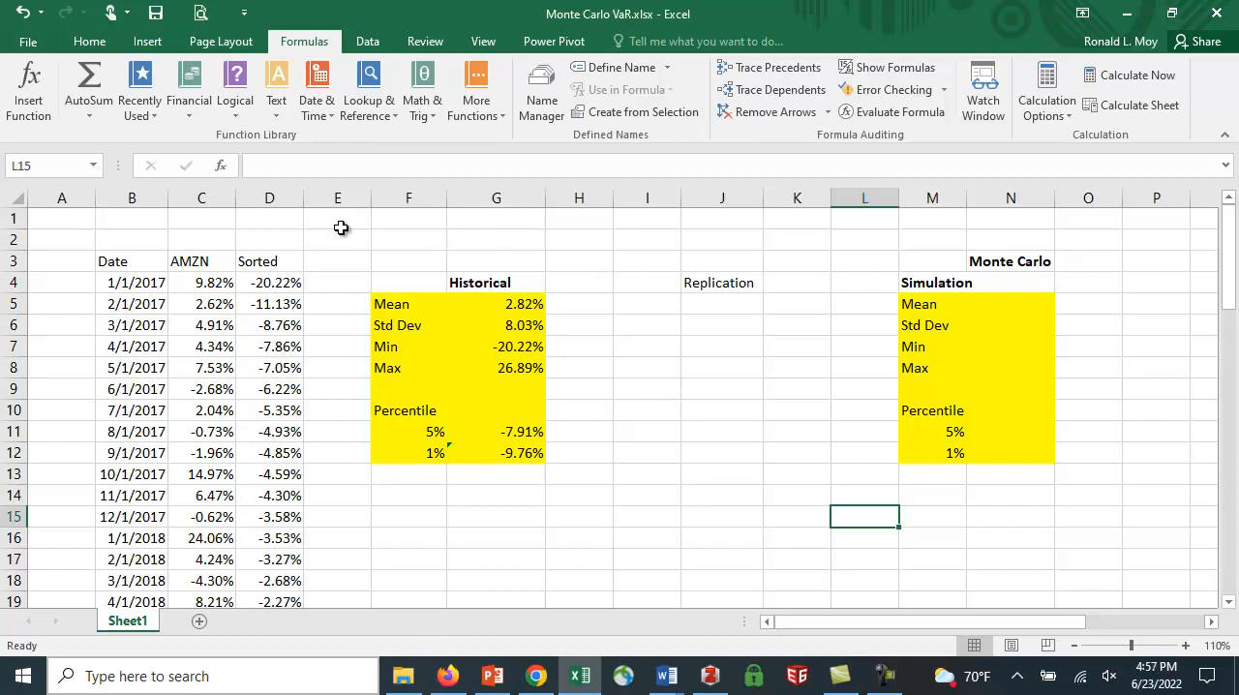
{"action": "mouse_move", "coordinate": [426, 225]}
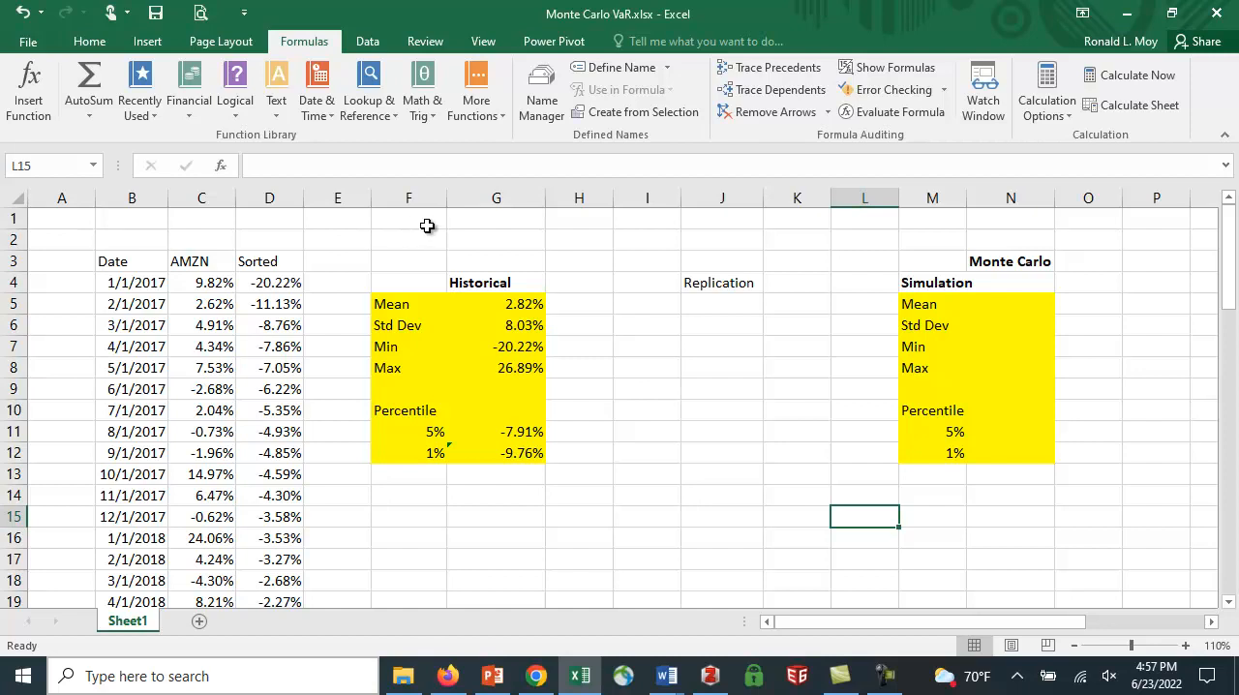
{"action": "mouse_move", "coordinate": [237, 321]}
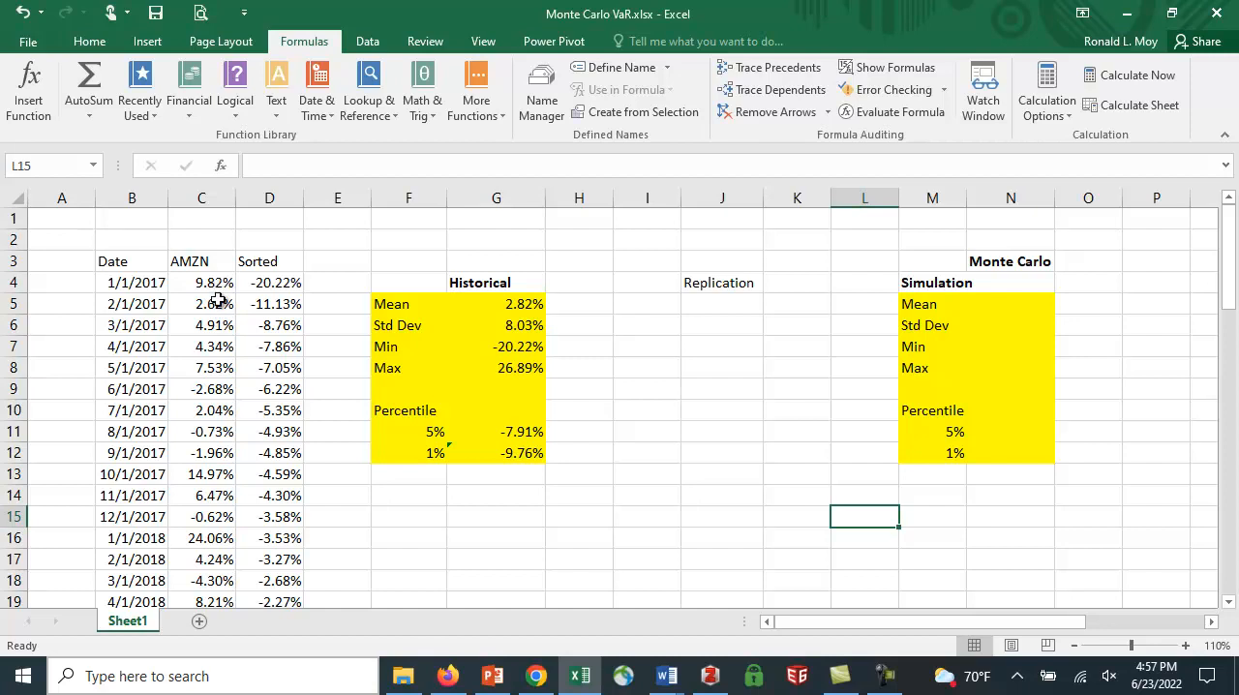
{"action": "mouse_move", "coordinate": [538, 244]}
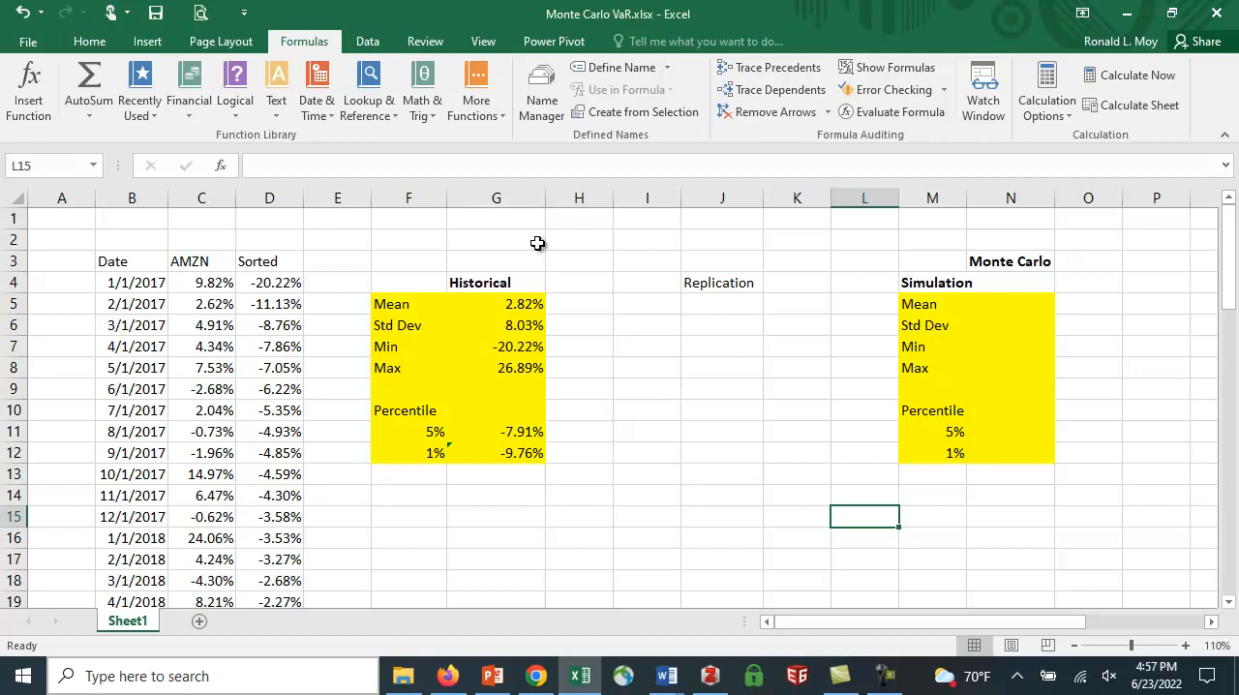
{"action": "mouse_move", "coordinate": [385, 140]}
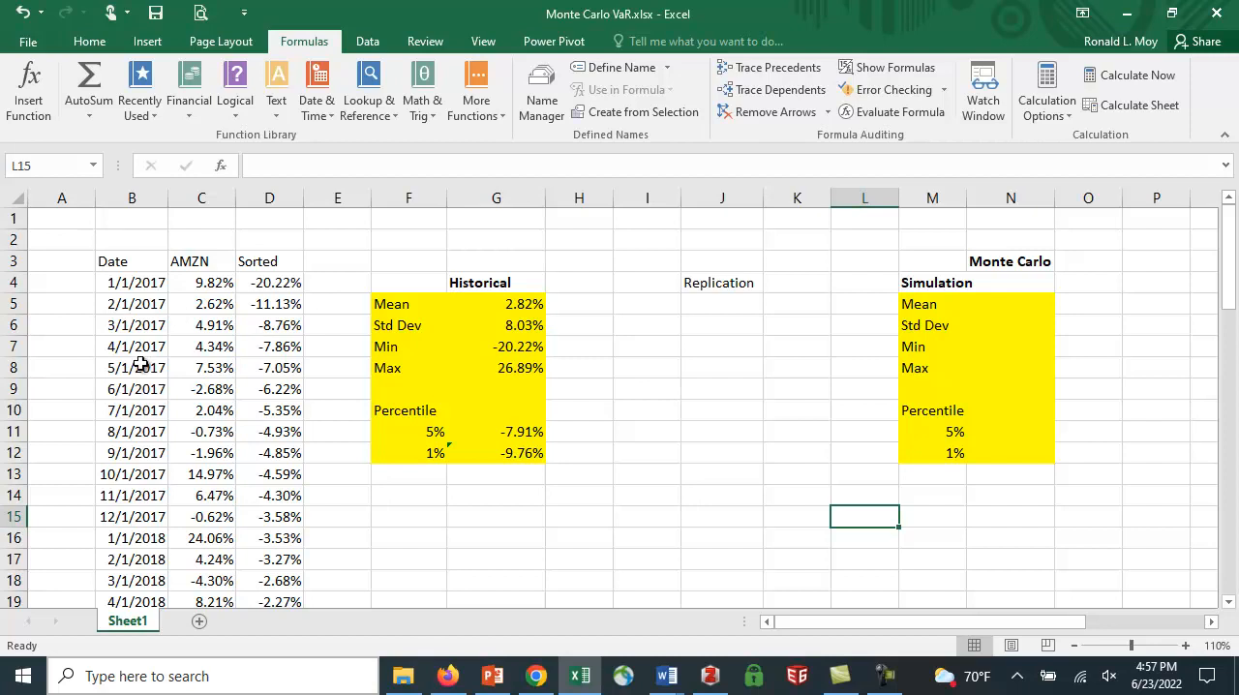
{"action": "mouse_move", "coordinate": [162, 273]}
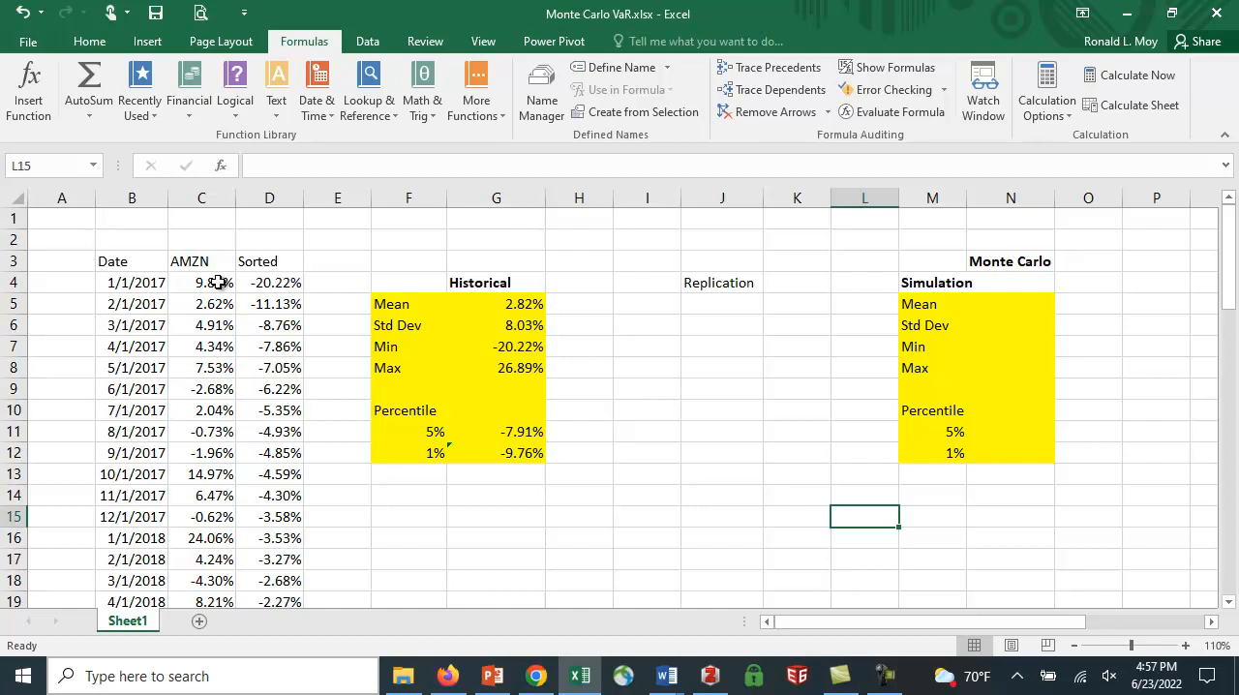
{"action": "mouse_move", "coordinate": [221, 395]}
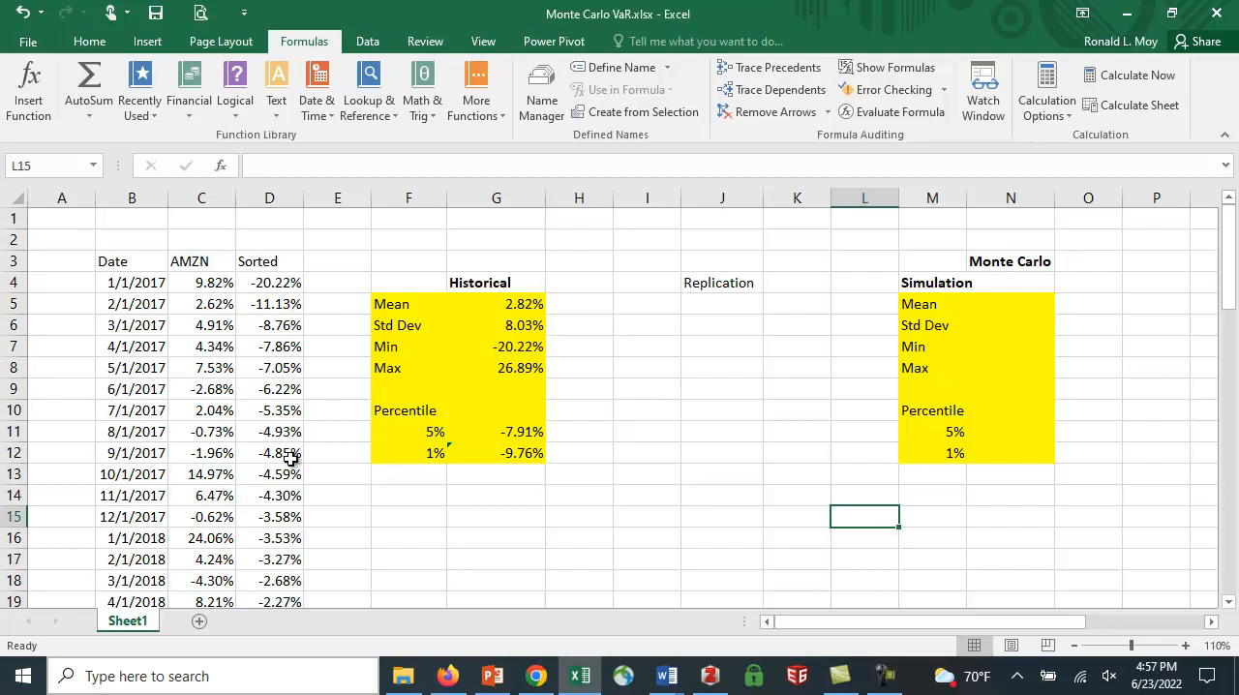
{"action": "mouse_move", "coordinate": [364, 550]}
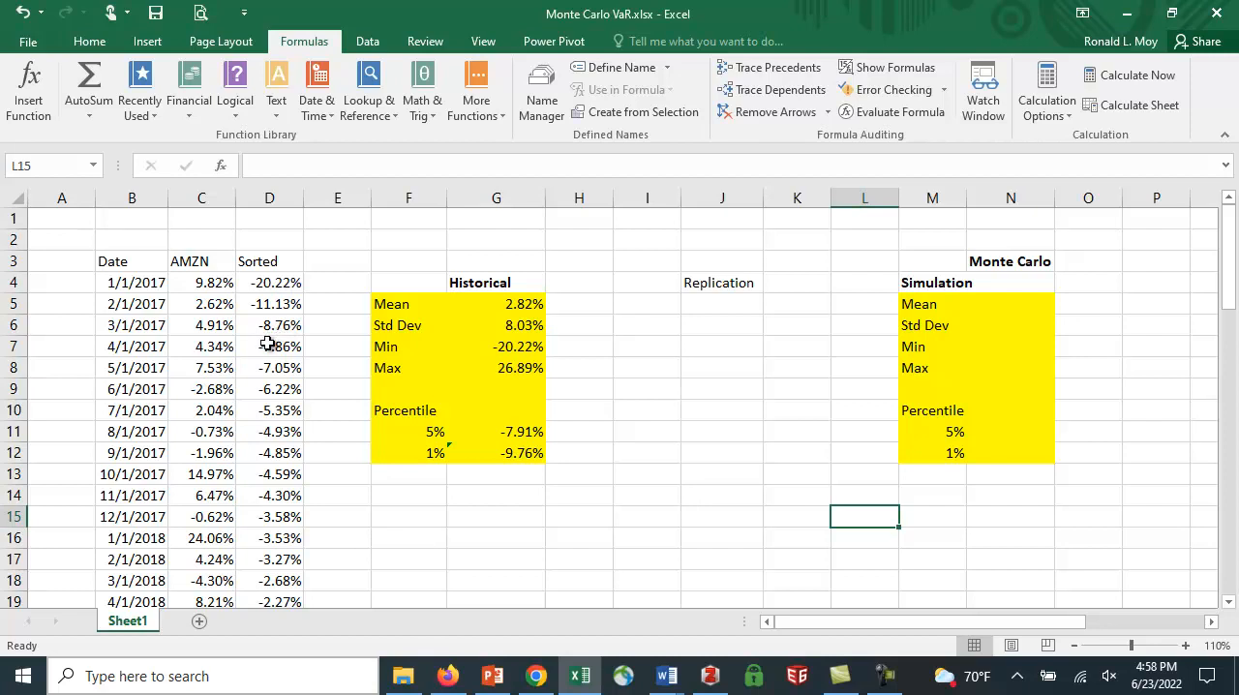
{"action": "mouse_move", "coordinate": [280, 333]}
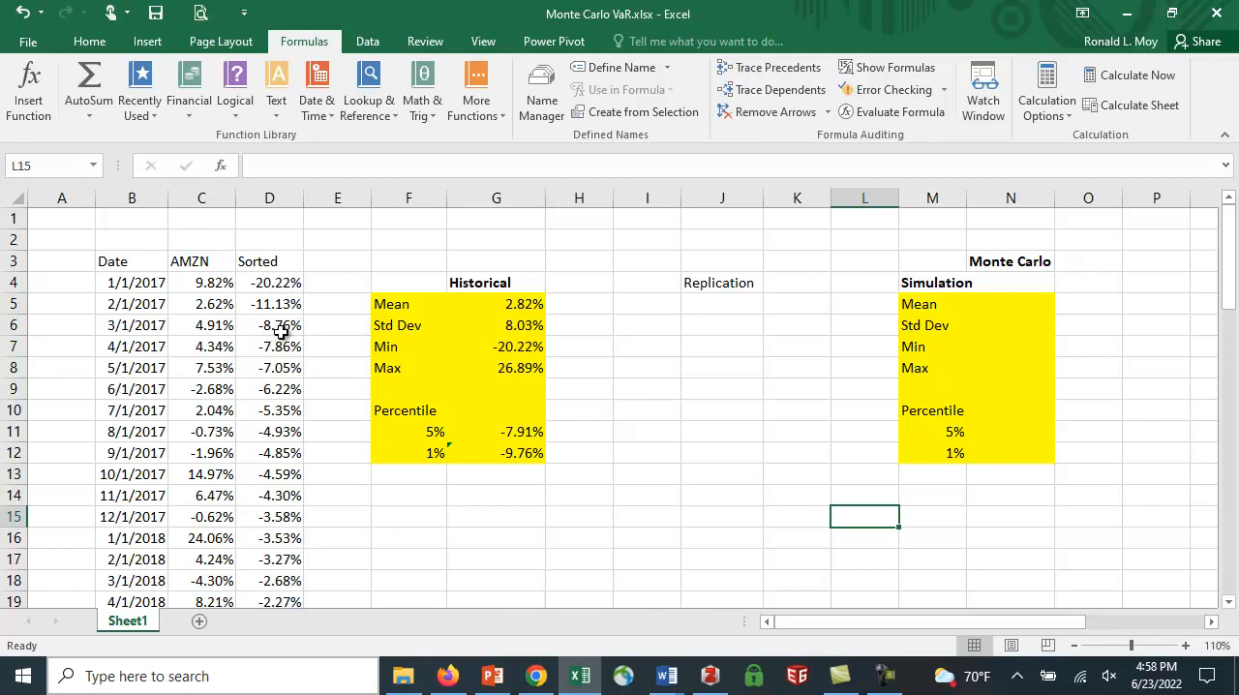
{"action": "mouse_move", "coordinate": [337, 372]}
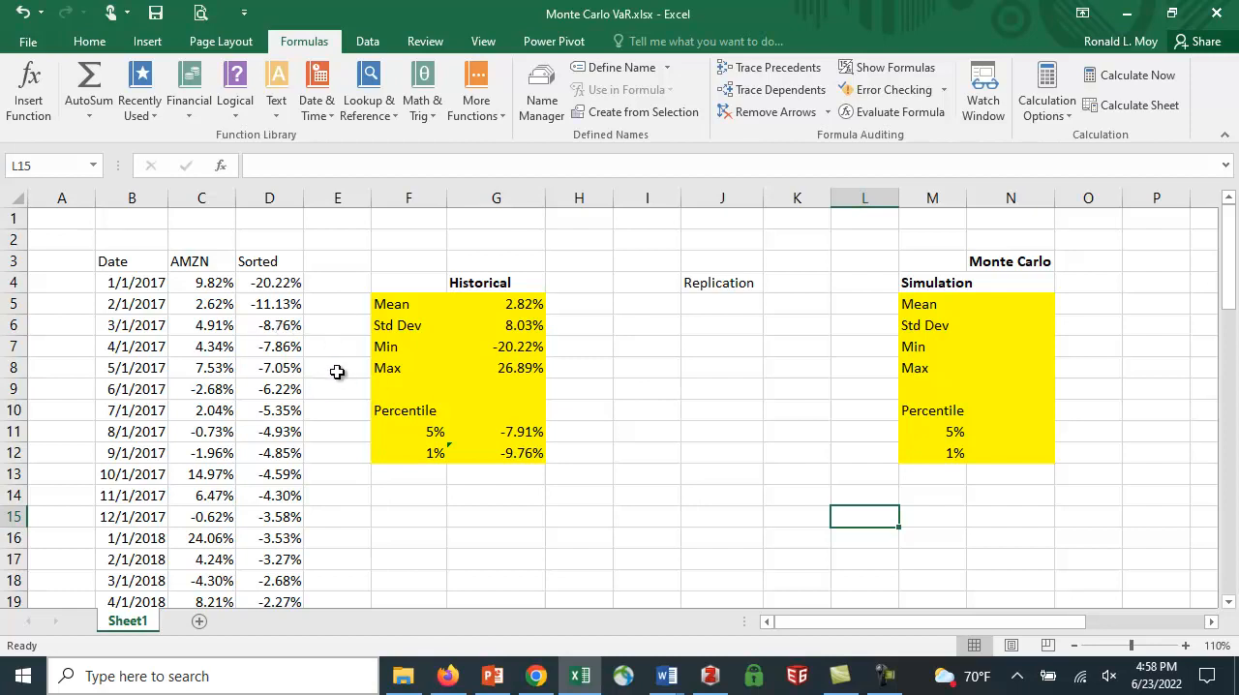
{"action": "mouse_move", "coordinate": [484, 350]}
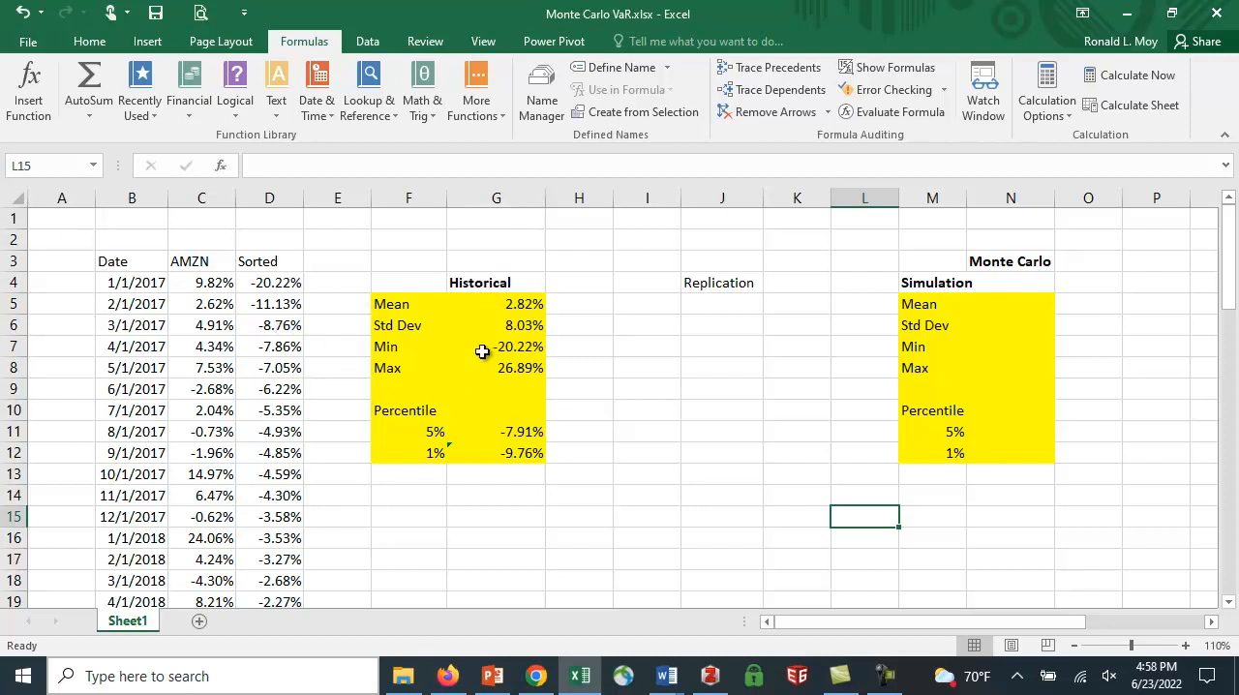
{"action": "left_click", "coordinate": [496, 302]}
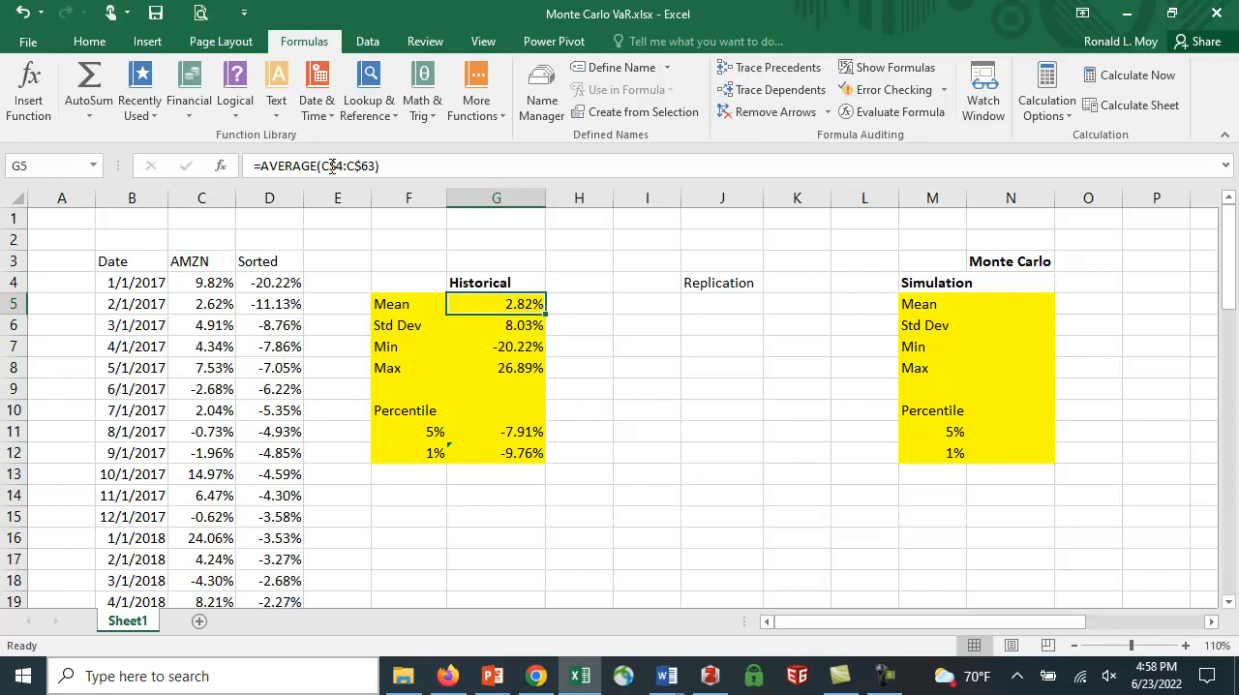
{"action": "mouse_move", "coordinate": [523, 326]}
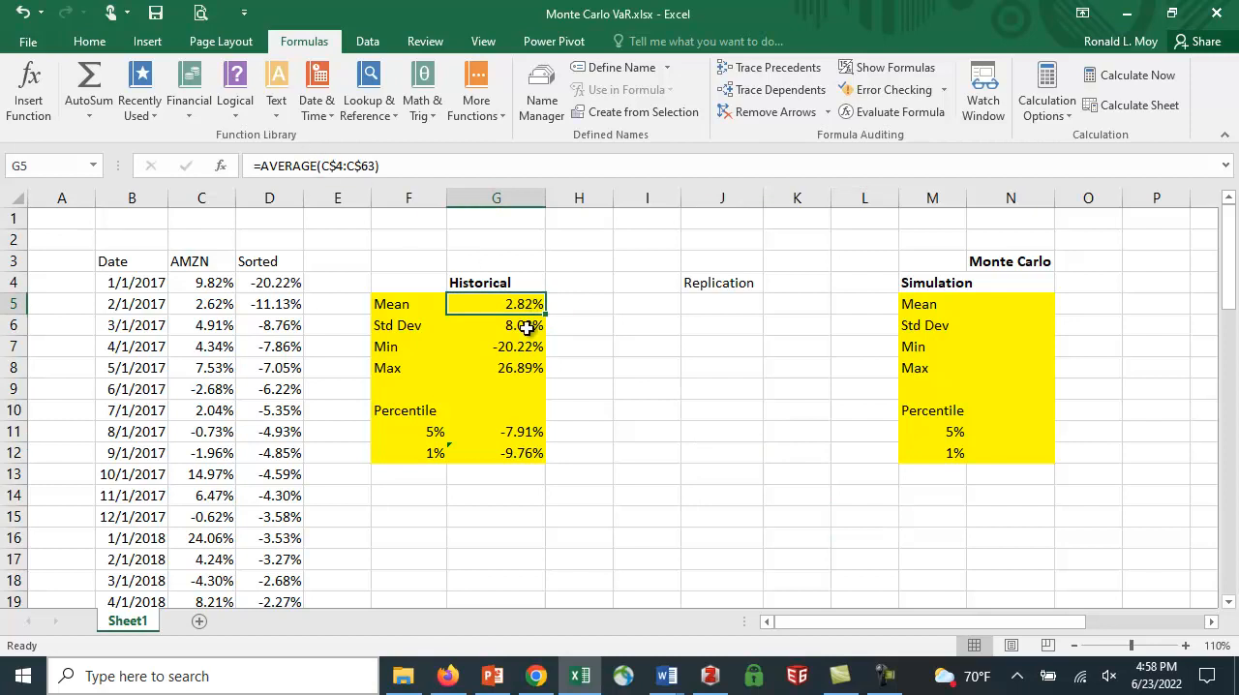
{"action": "left_click", "coordinate": [496, 325]}
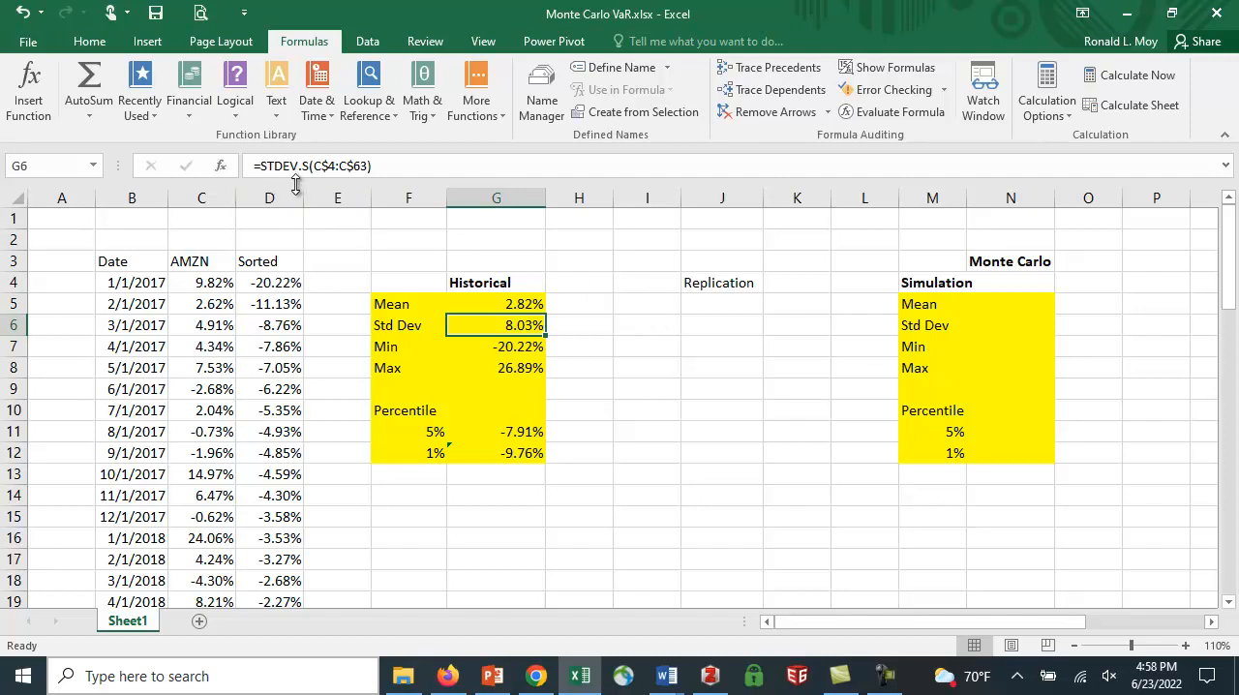
{"action": "mouse_move", "coordinate": [511, 252]}
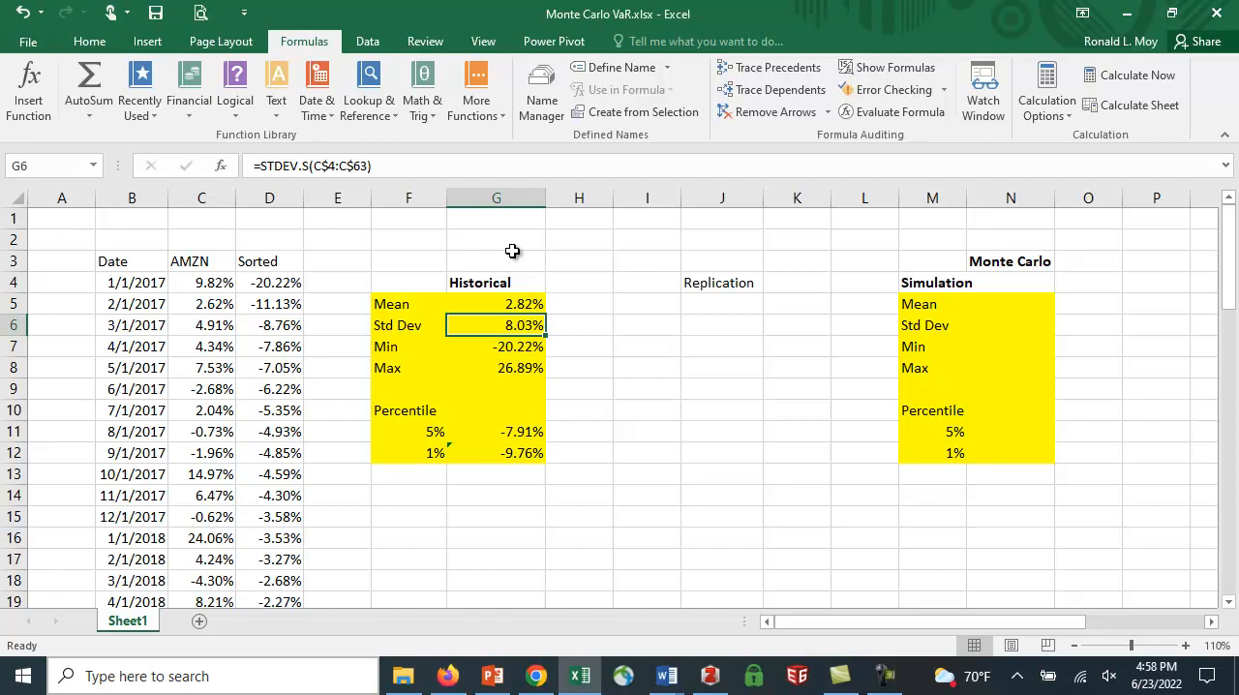
{"action": "left_click", "coordinate": [496, 345]}
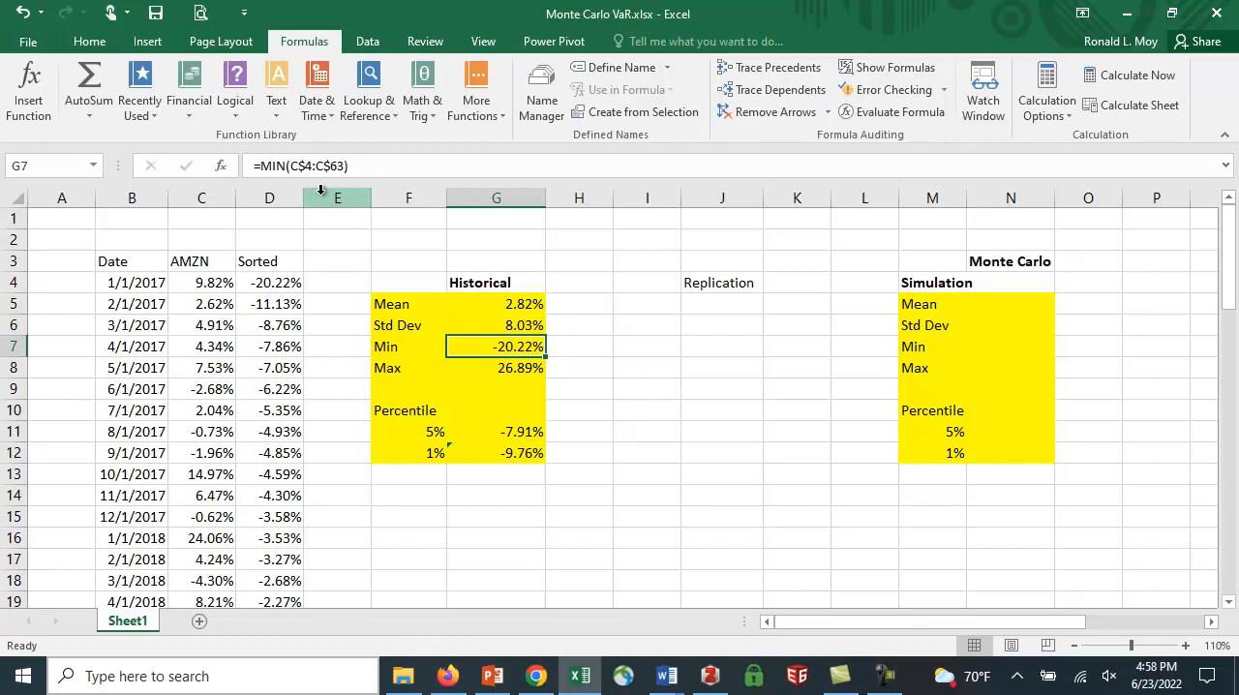
{"action": "mouse_move", "coordinate": [522, 376]}
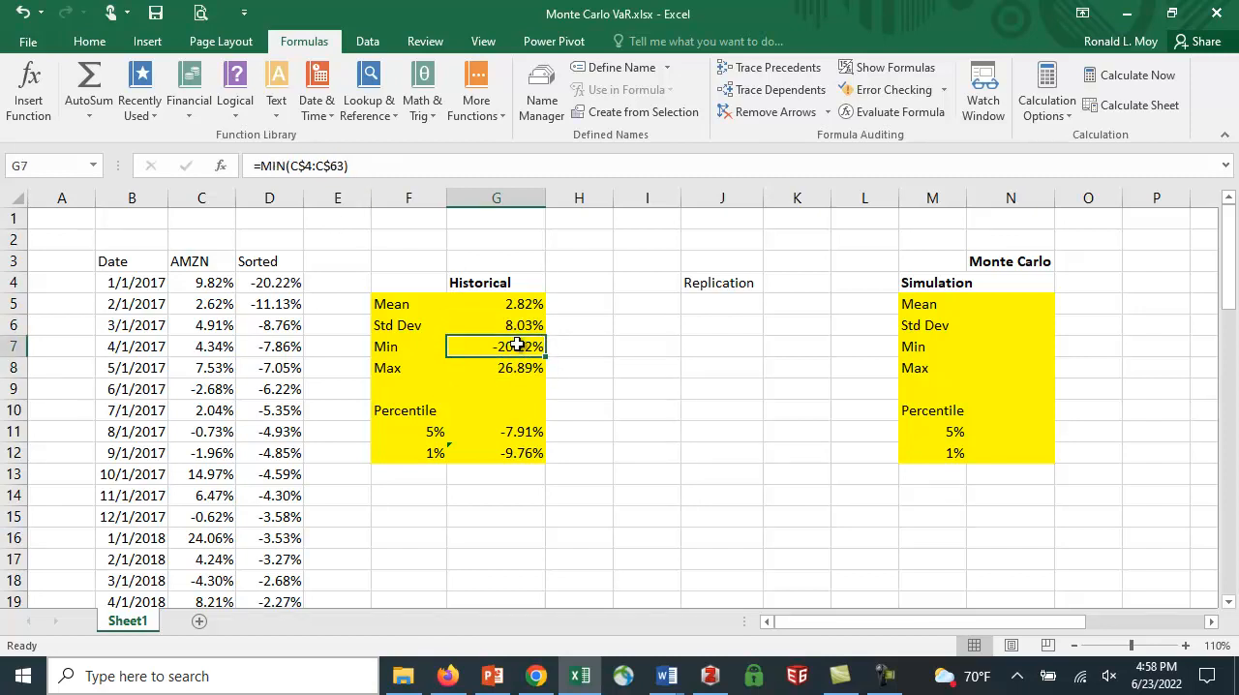
{"action": "mouse_move", "coordinate": [527, 348]}
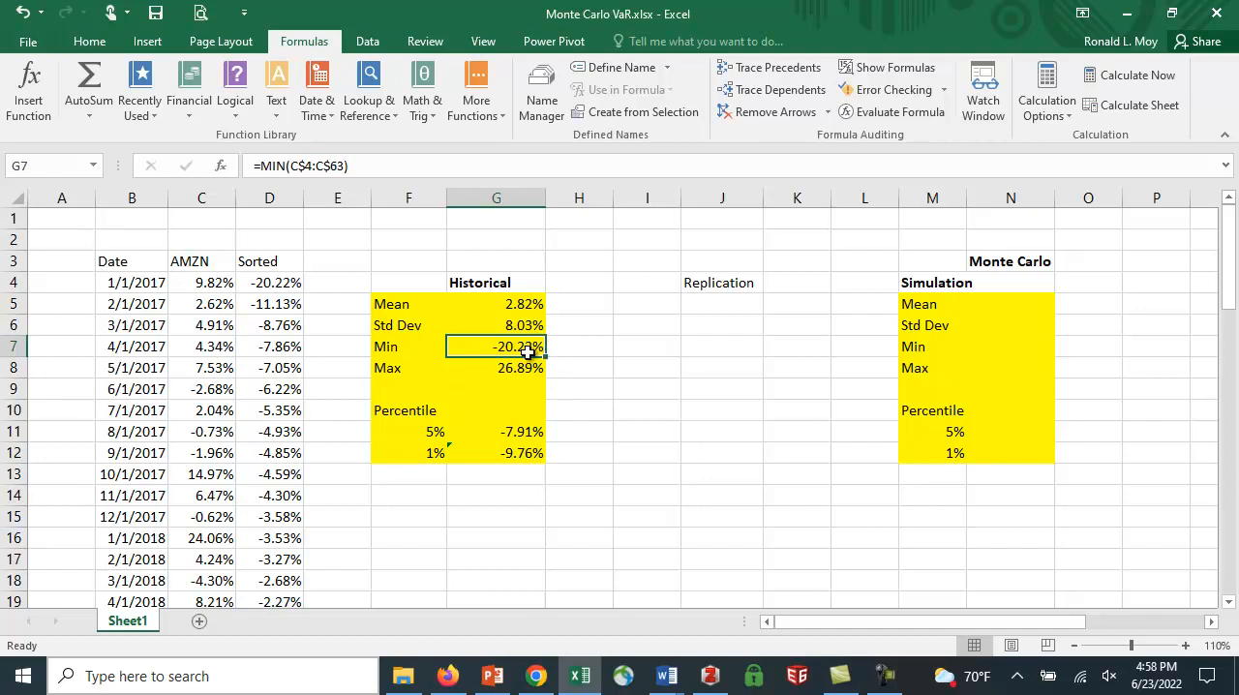
{"action": "mouse_move", "coordinate": [616, 360]}
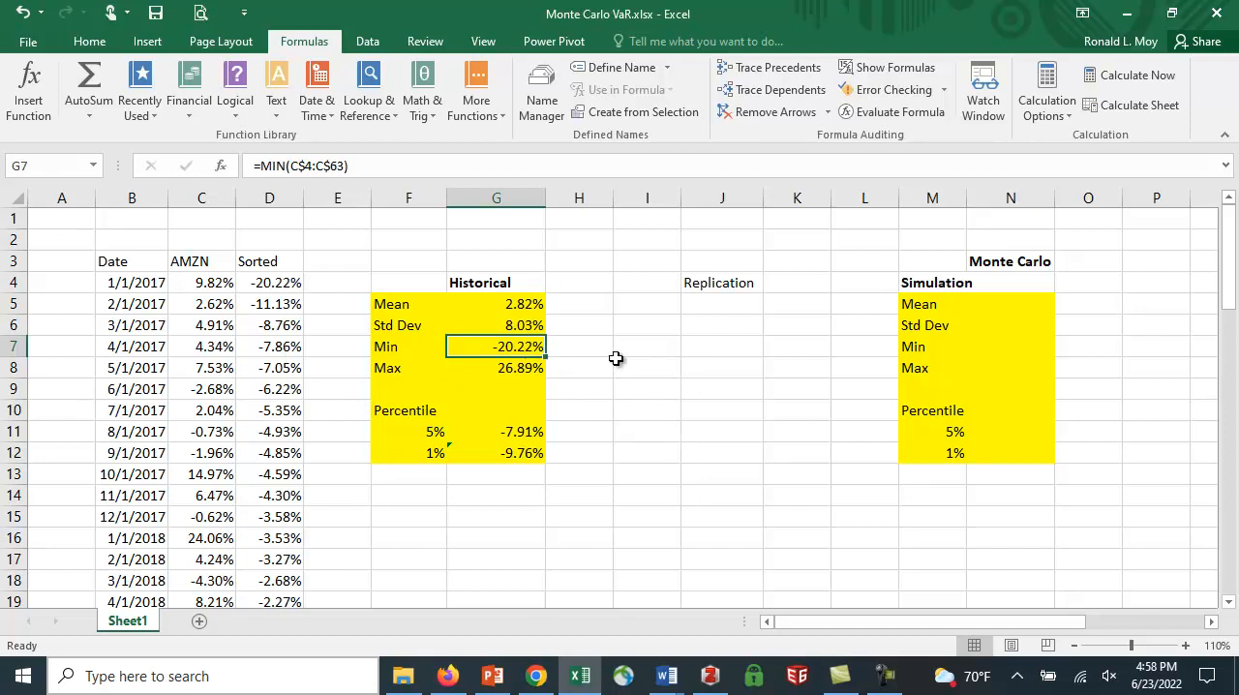
{"action": "left_click", "coordinate": [496, 368]}
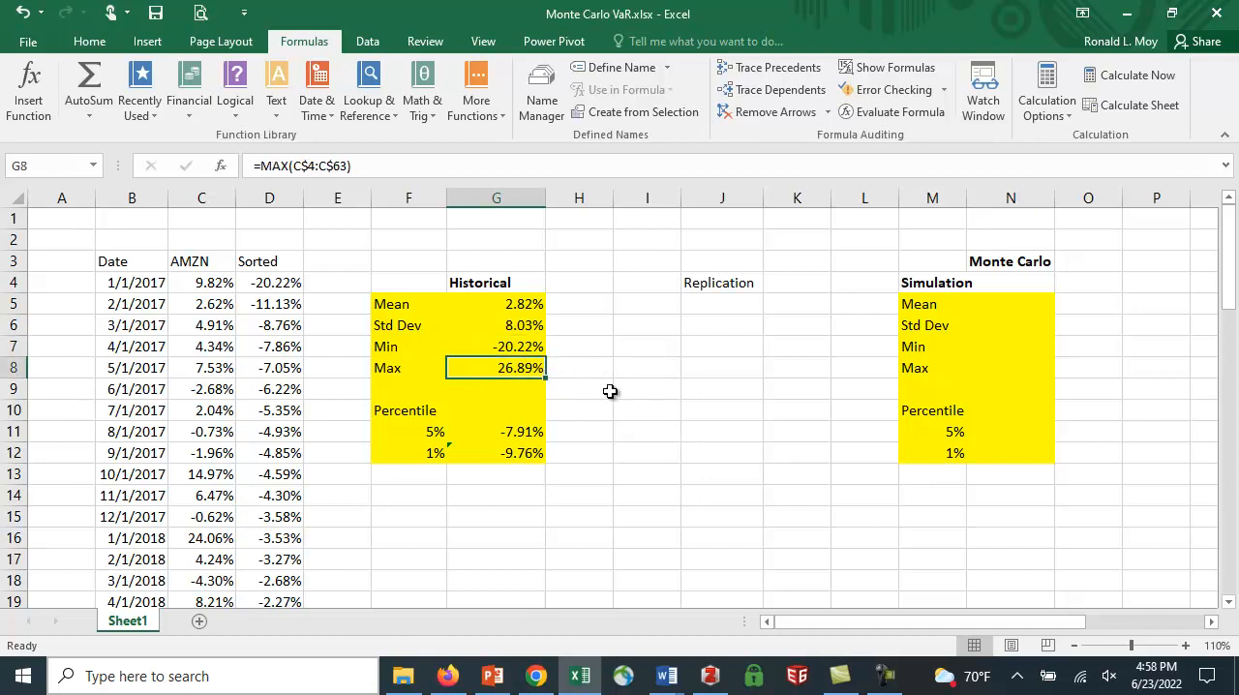
{"action": "mouse_move", "coordinate": [620, 403]}
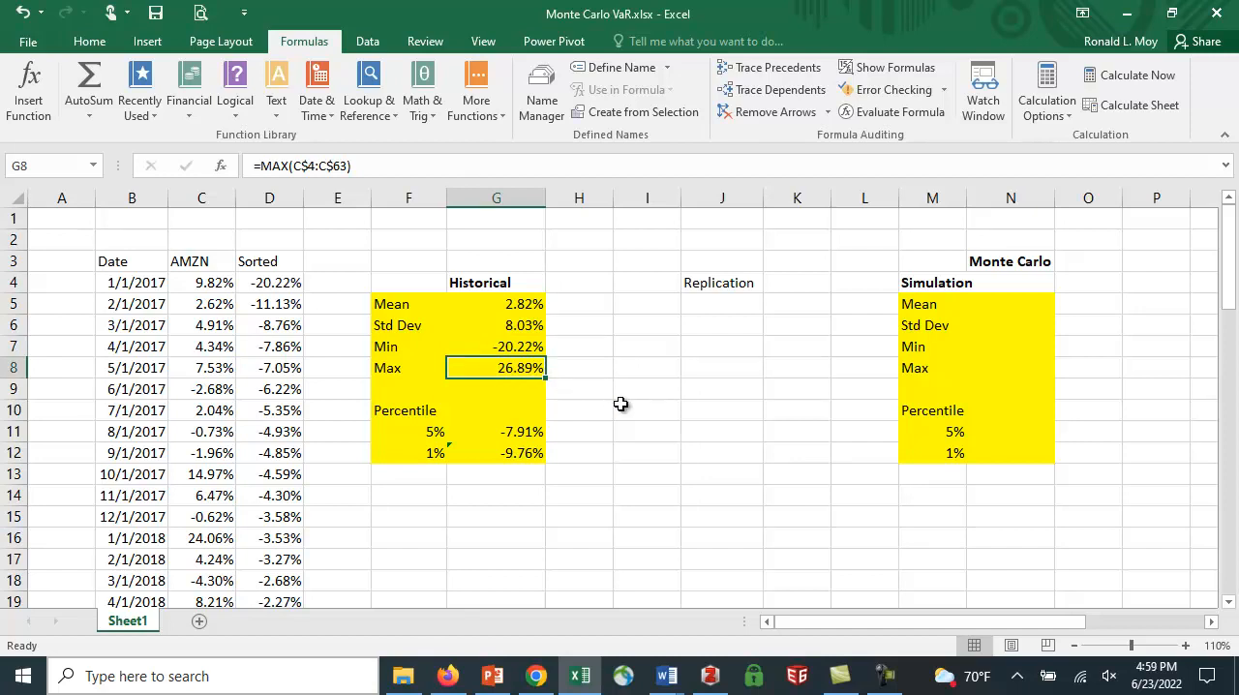
{"action": "mouse_move", "coordinate": [546, 430]}
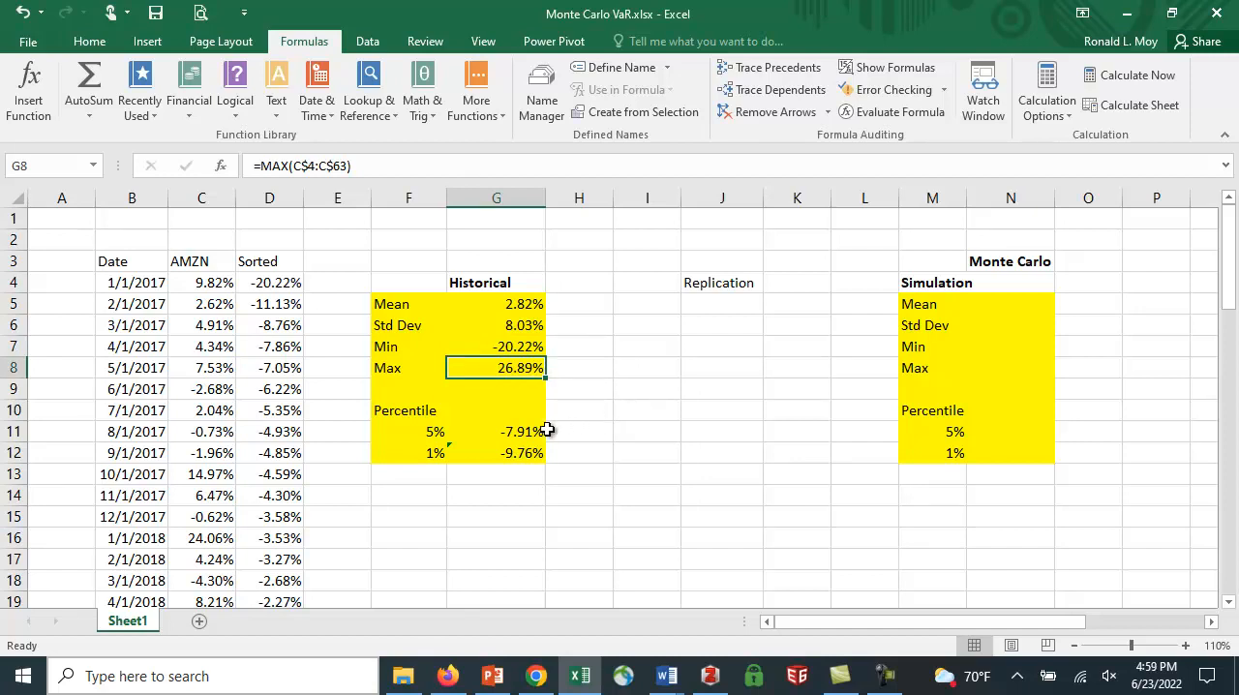
{"action": "mouse_move", "coordinate": [499, 469]}
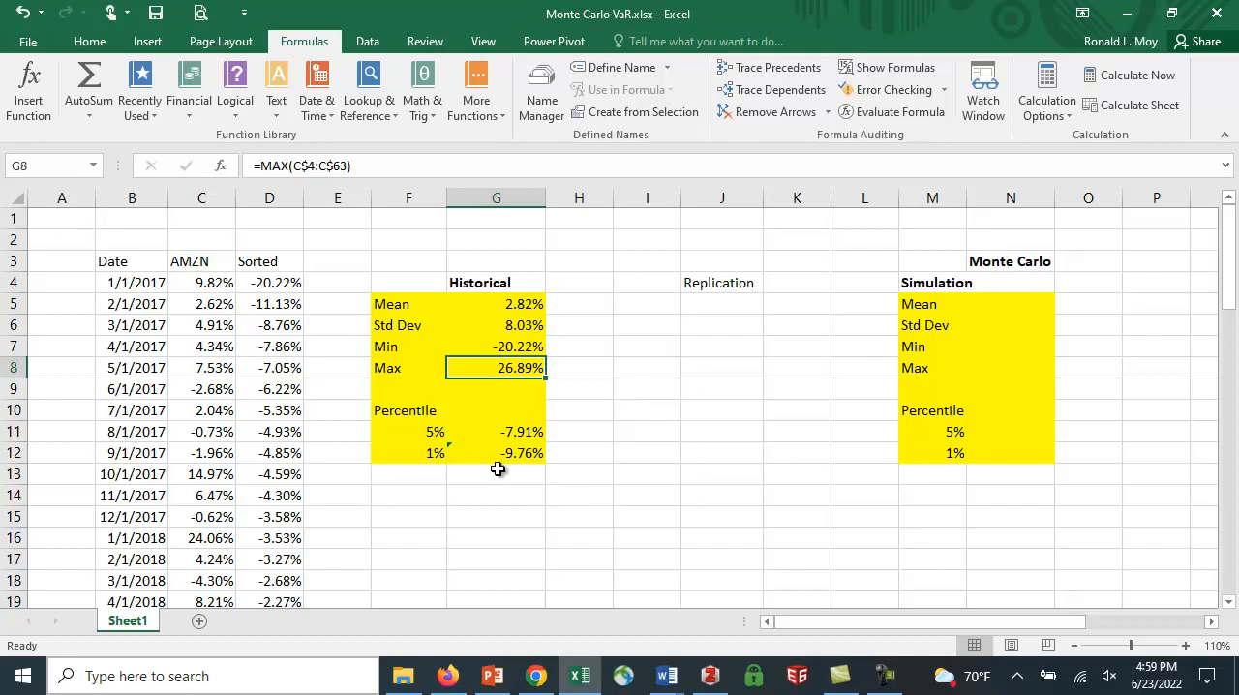
{"action": "mouse_move", "coordinate": [263, 449]}
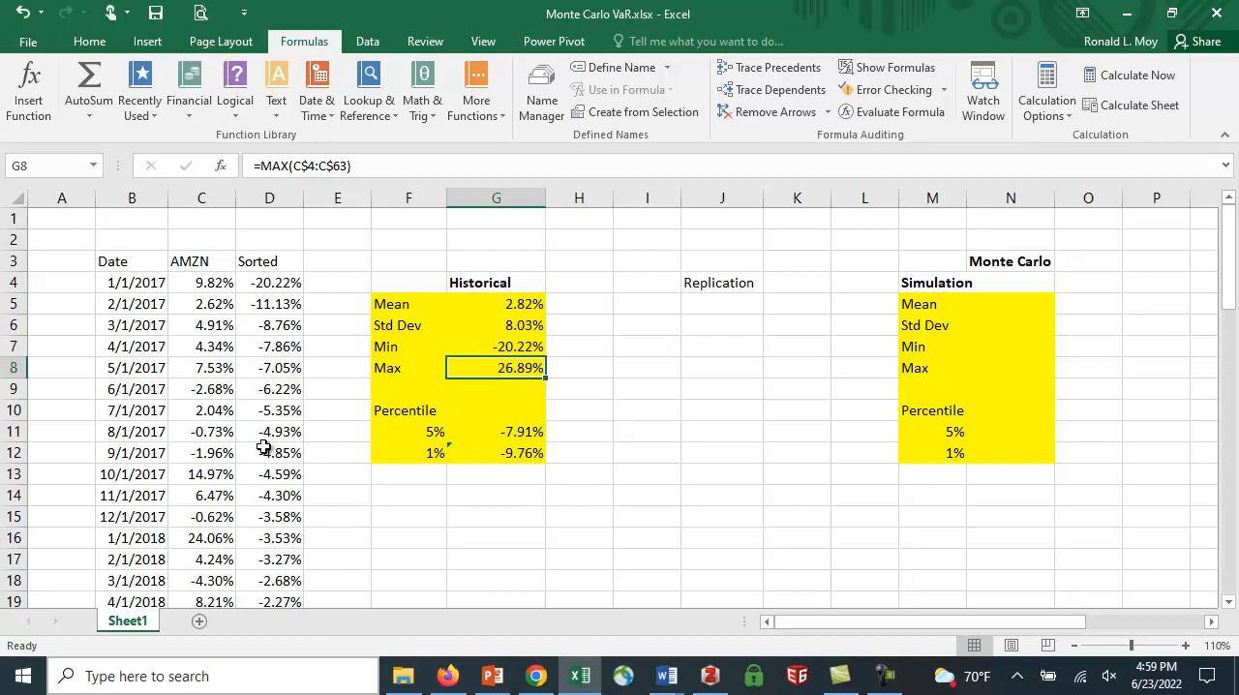
{"action": "left_click", "coordinate": [496, 432]}
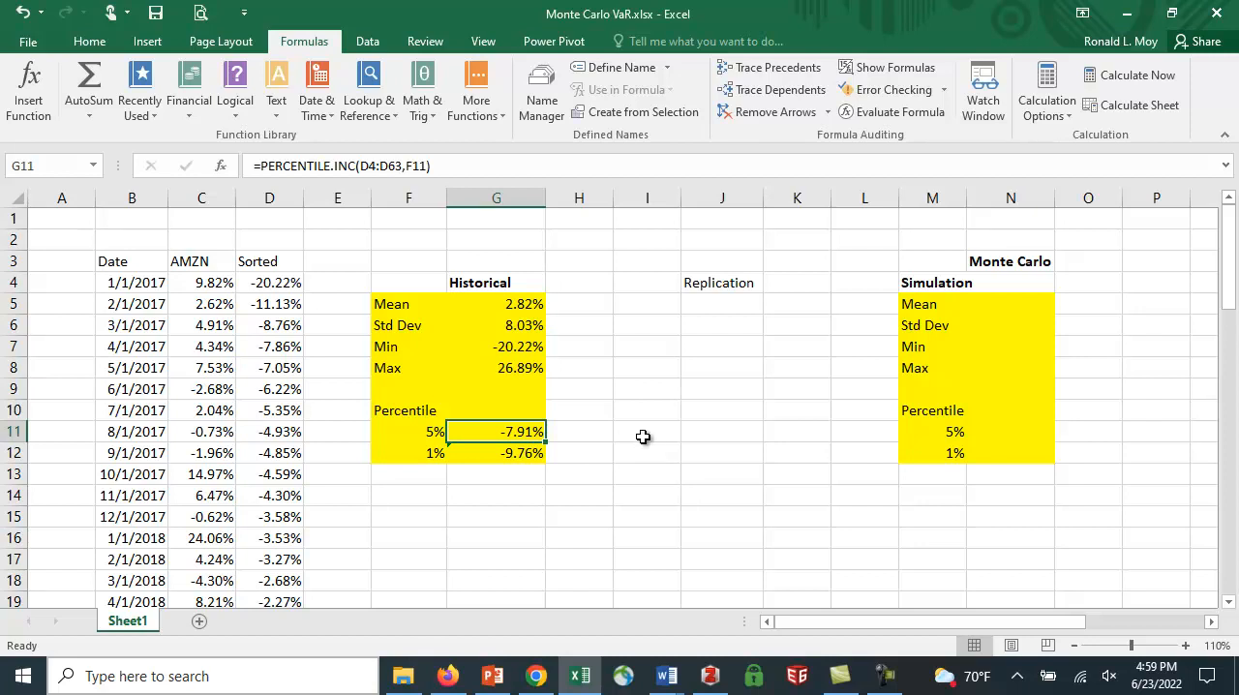
{"action": "mouse_move", "coordinate": [218, 488]}
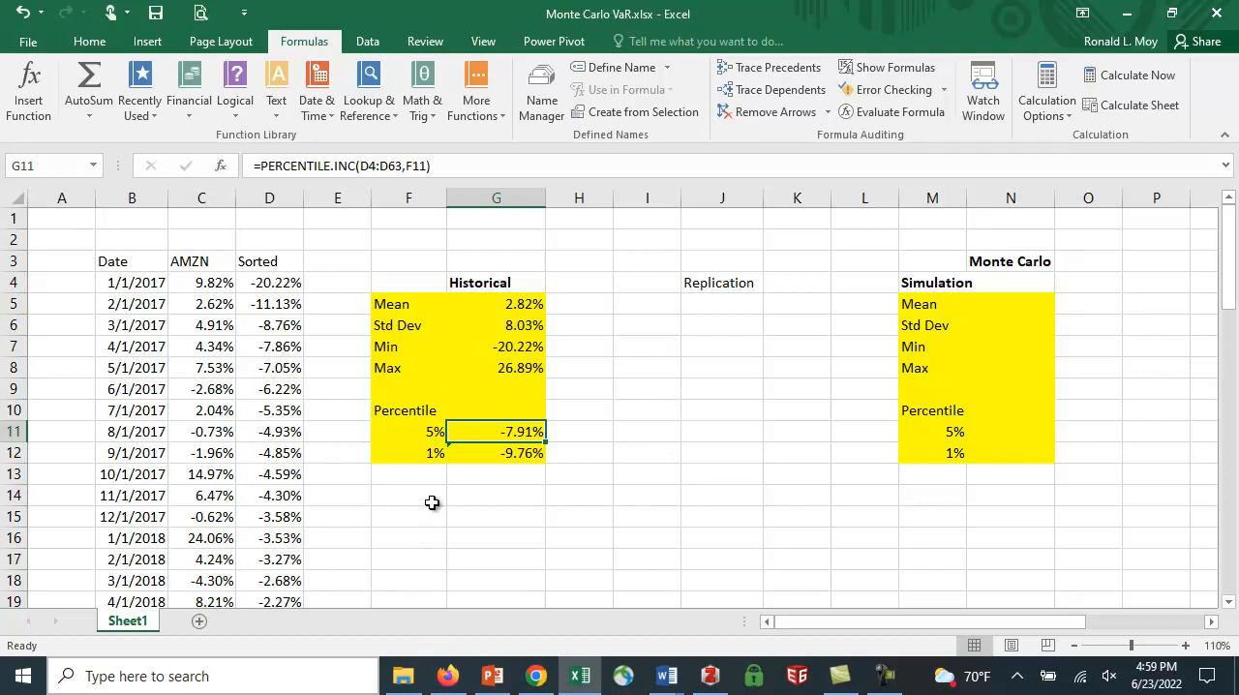
{"action": "mouse_move", "coordinate": [434, 435]}
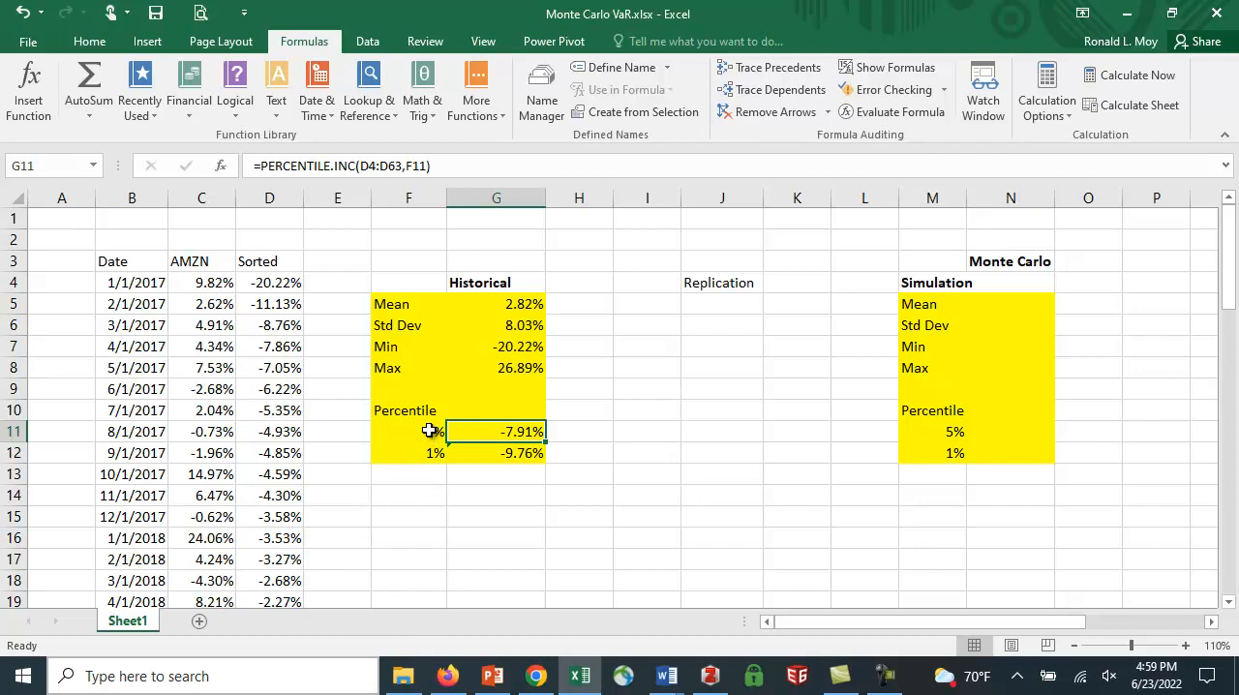
{"action": "mouse_move", "coordinate": [591, 523]}
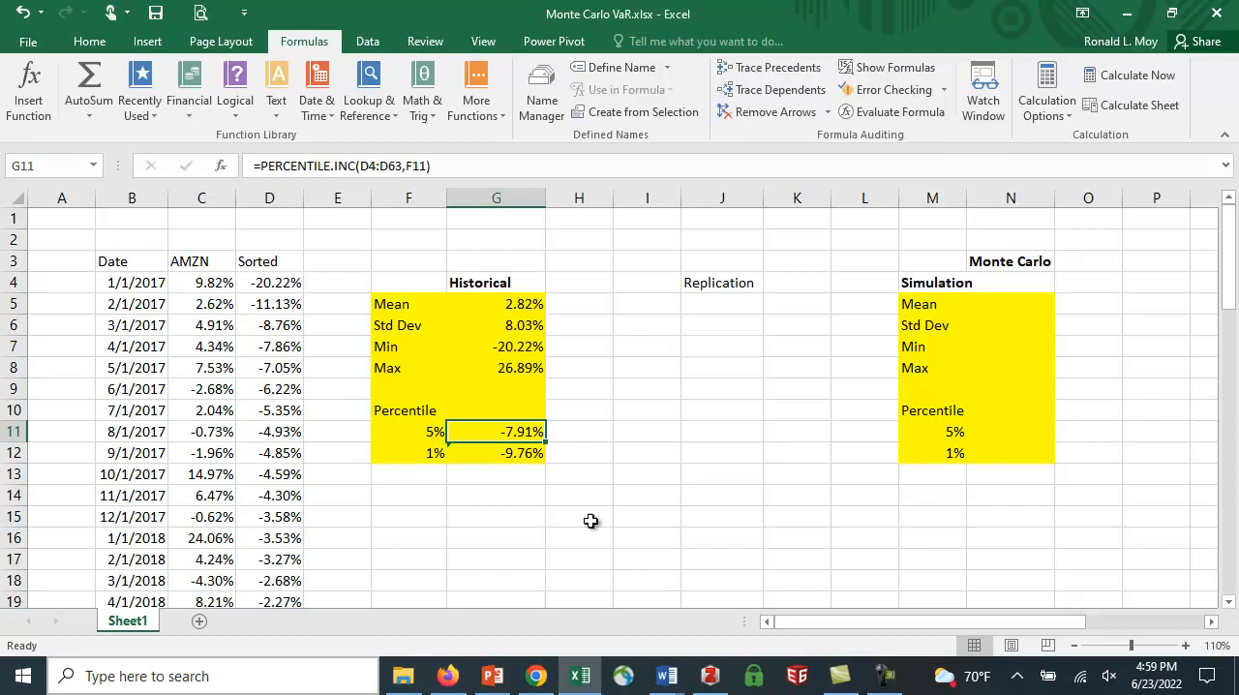
{"action": "mouse_move", "coordinate": [569, 565]}
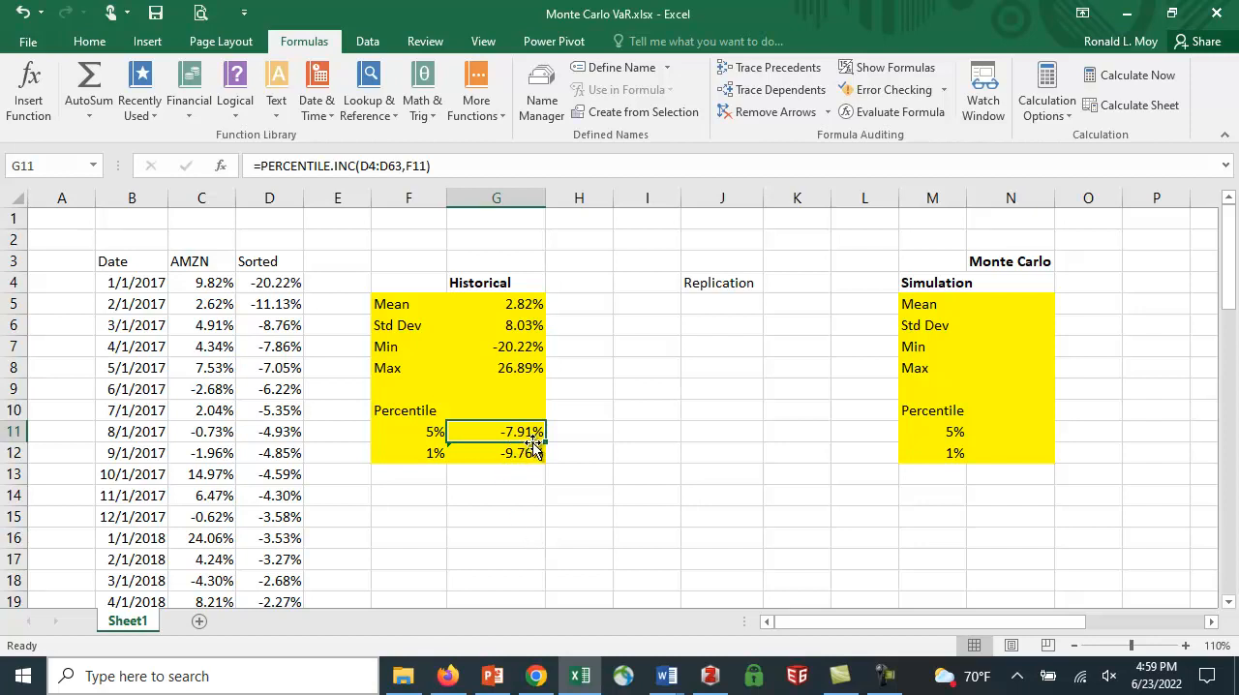
{"action": "mouse_move", "coordinate": [300, 337]}
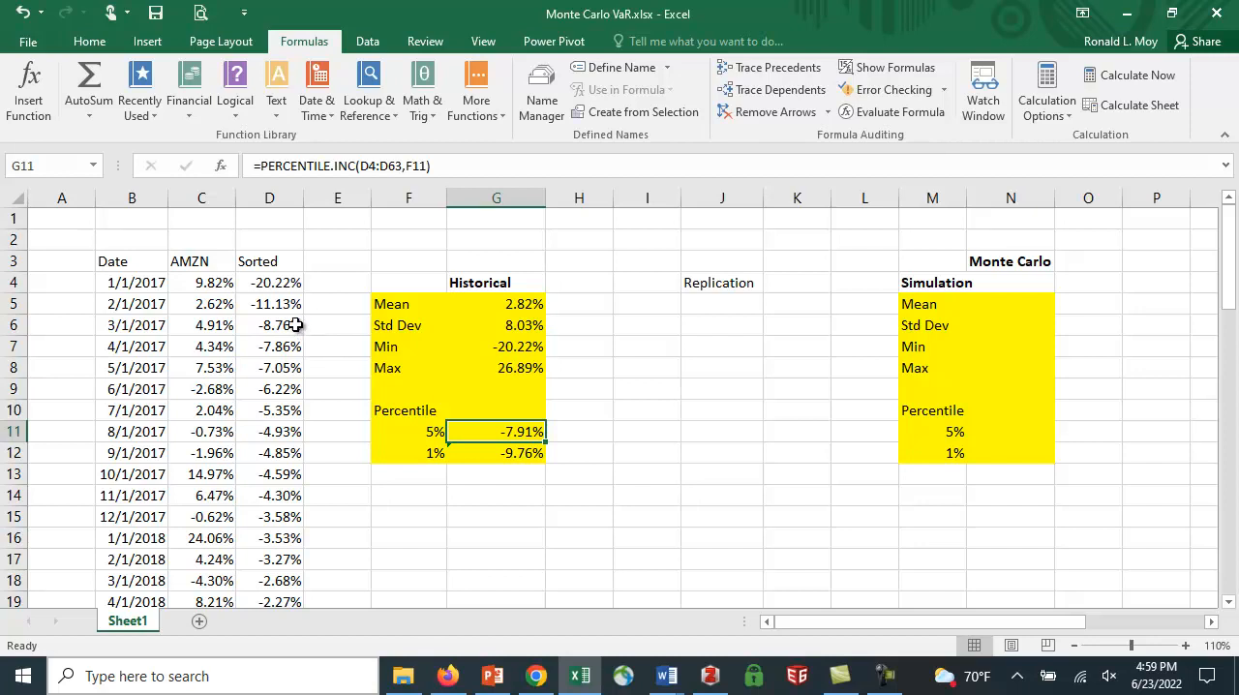
{"action": "mouse_move", "coordinate": [281, 337]}
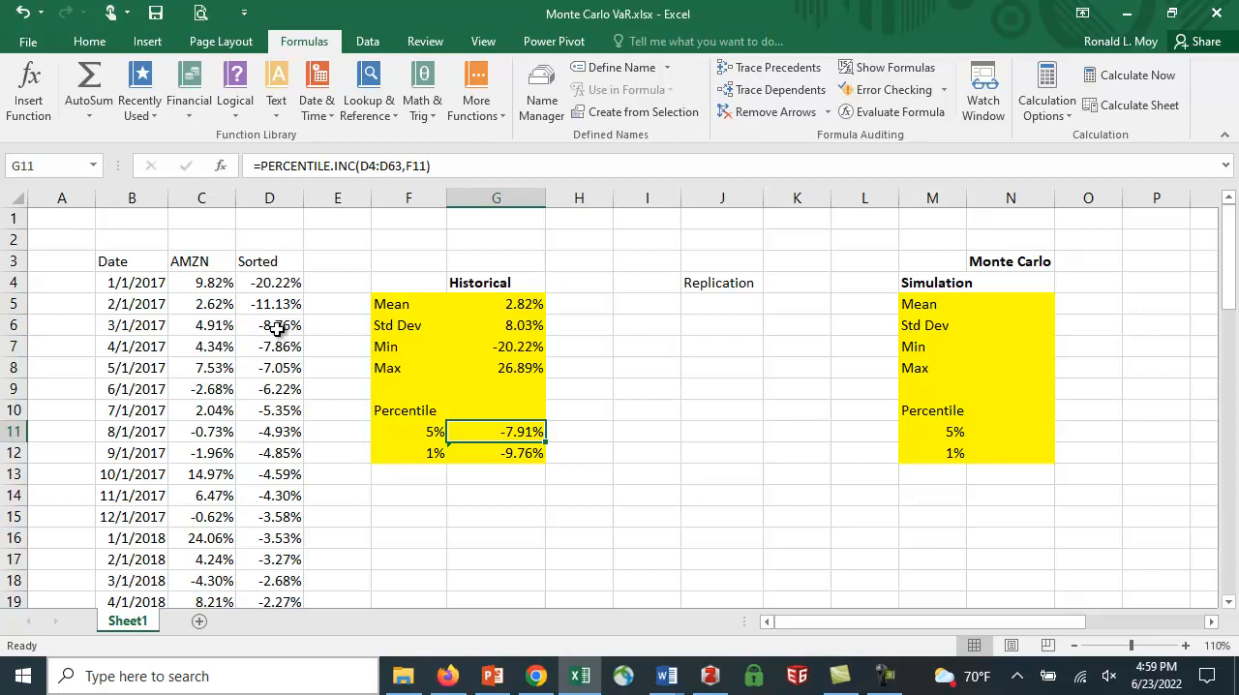
{"action": "mouse_move", "coordinate": [321, 434]}
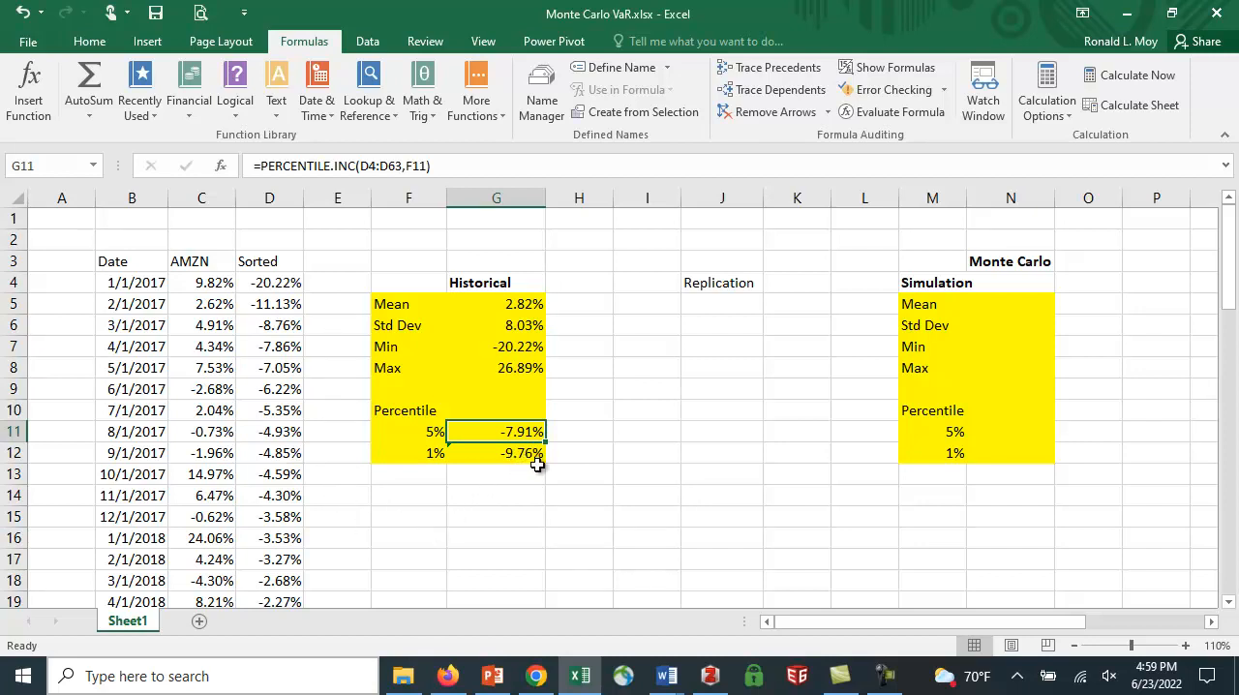
{"action": "mouse_move", "coordinate": [527, 475]}
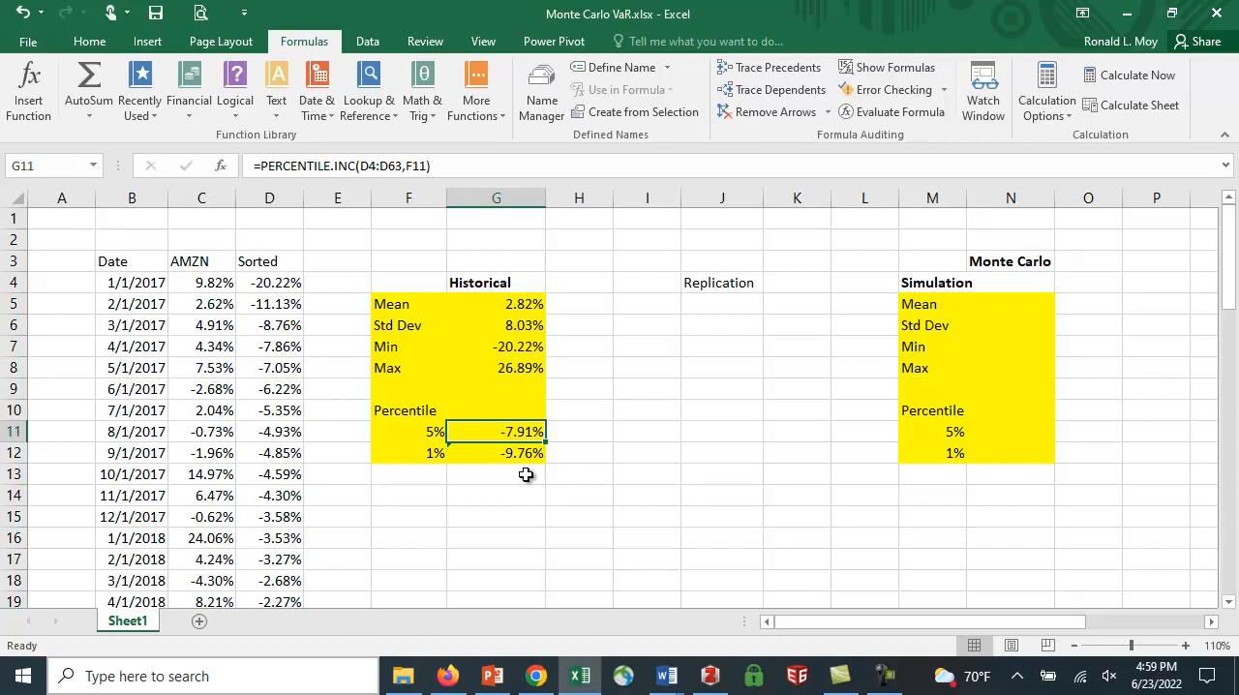
{"action": "mouse_move", "coordinate": [540, 534]}
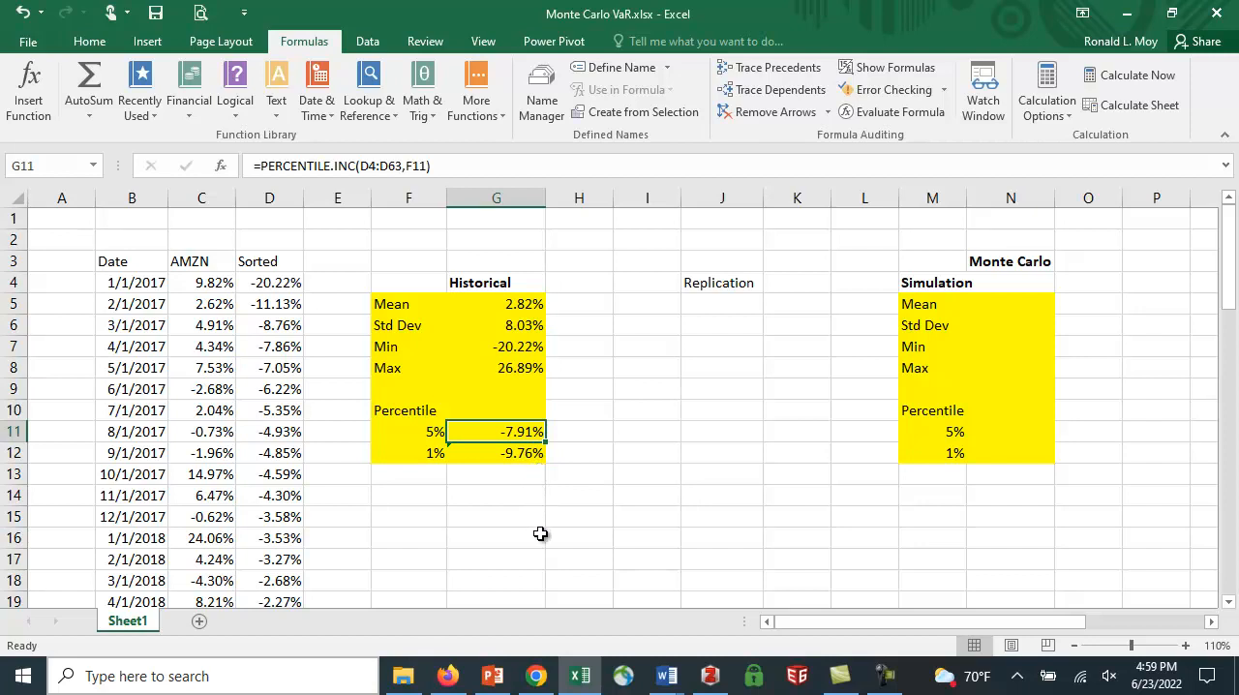
{"action": "mouse_move", "coordinate": [542, 506]}
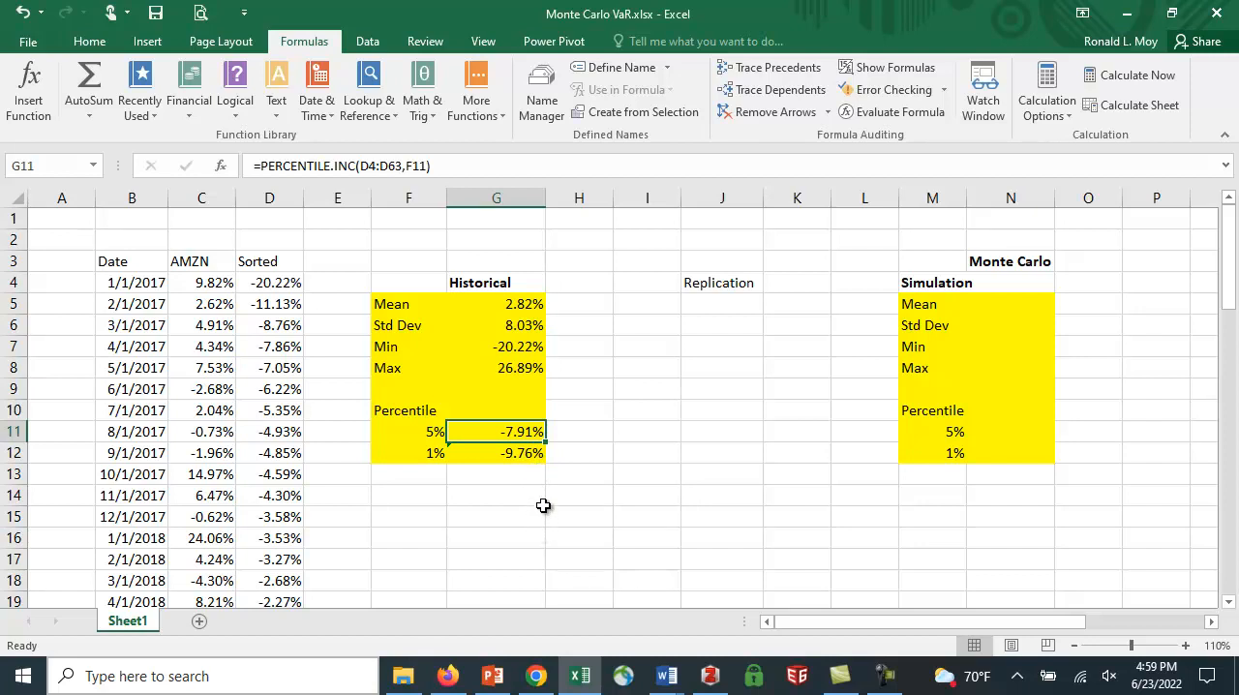
{"action": "mouse_move", "coordinate": [537, 515]}
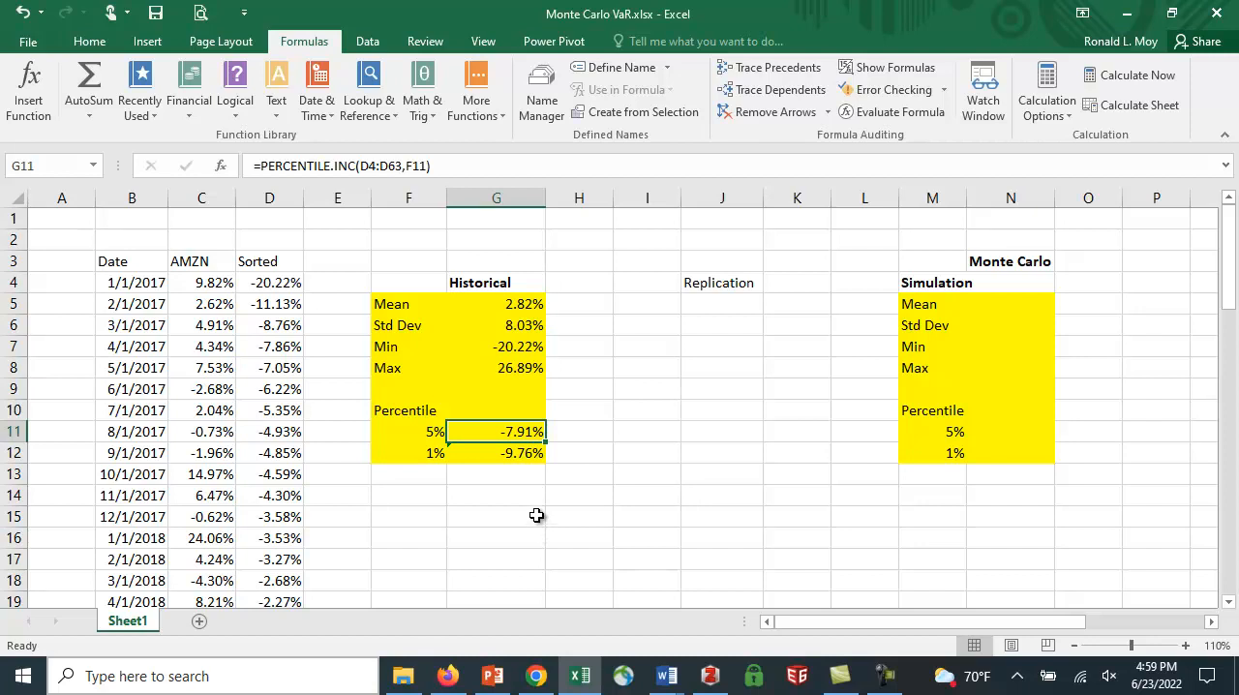
{"action": "mouse_move", "coordinate": [535, 499]}
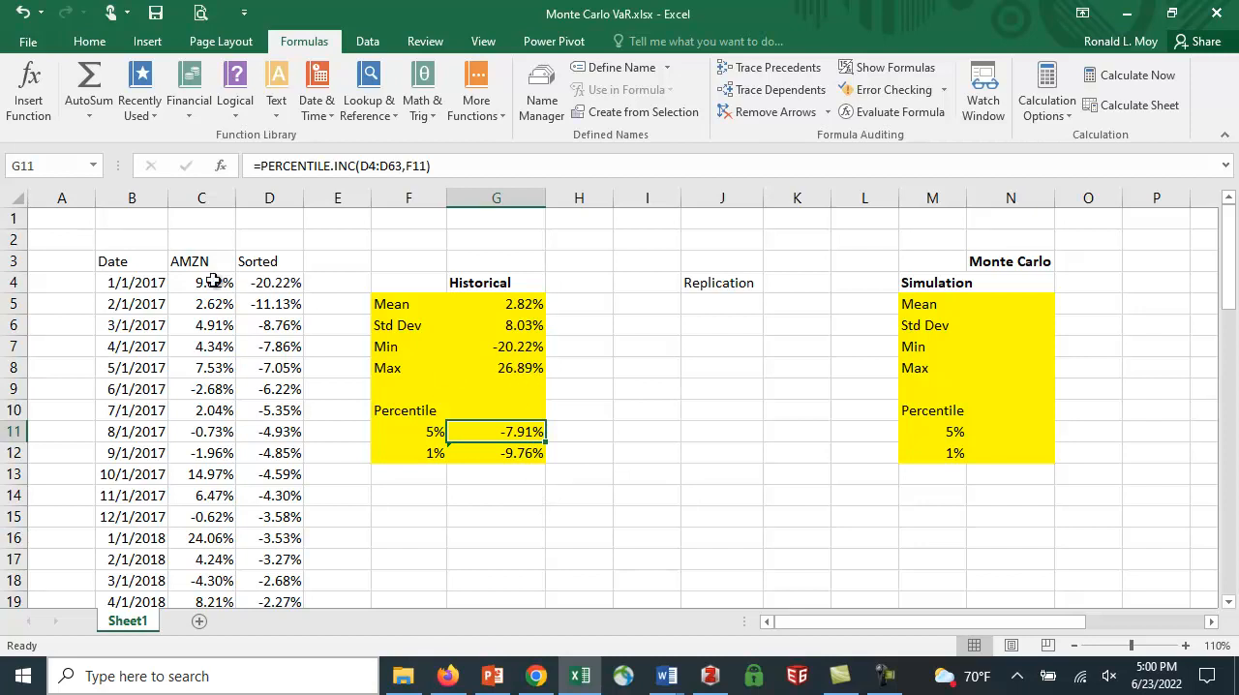
{"action": "mouse_move", "coordinate": [659, 538]}
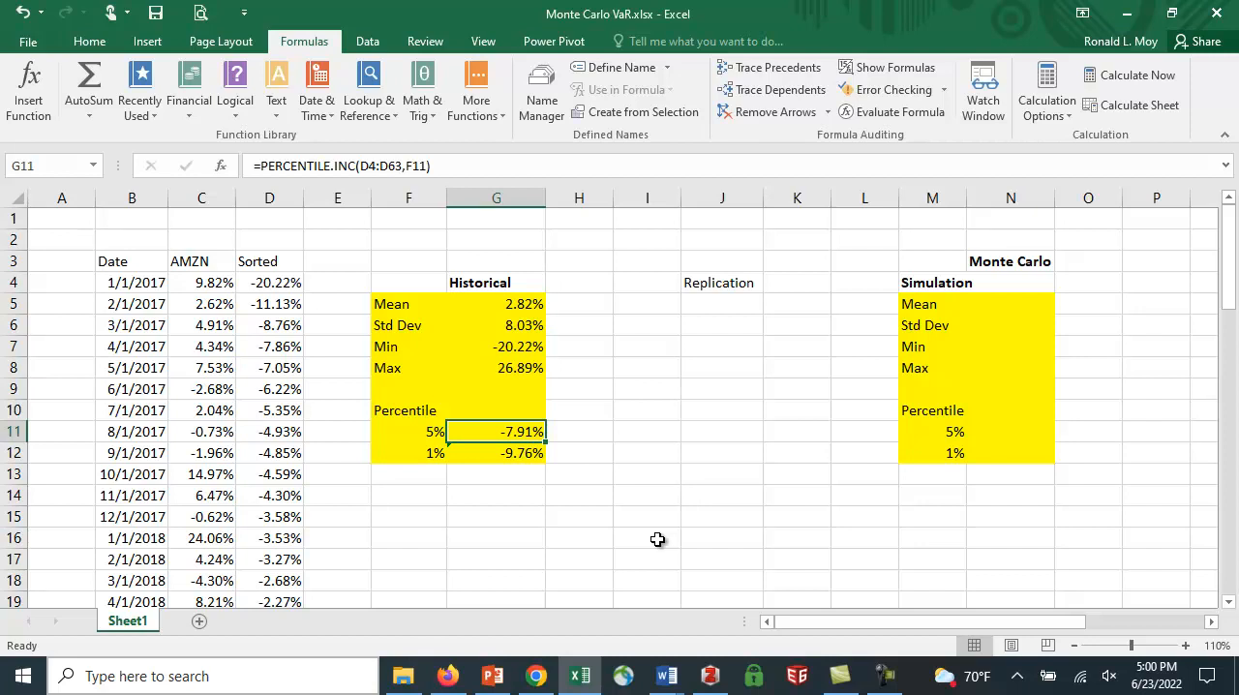
{"action": "mouse_move", "coordinate": [538, 306]}
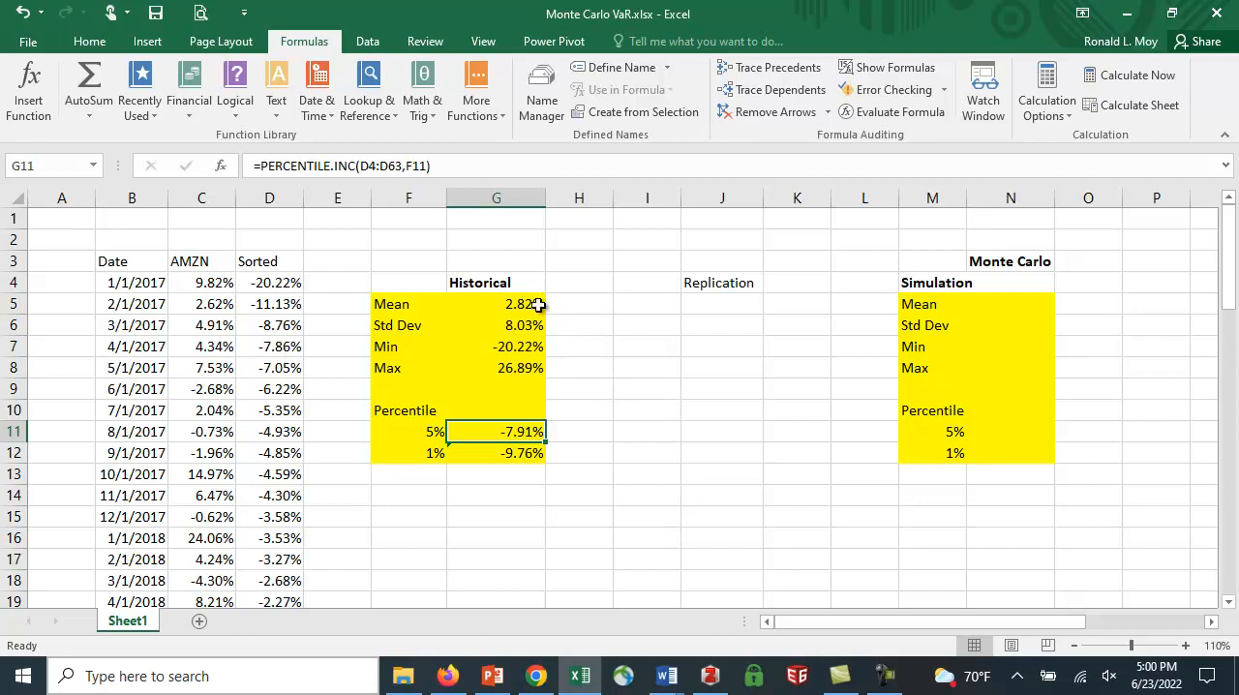
{"action": "mouse_move", "coordinate": [767, 465]}
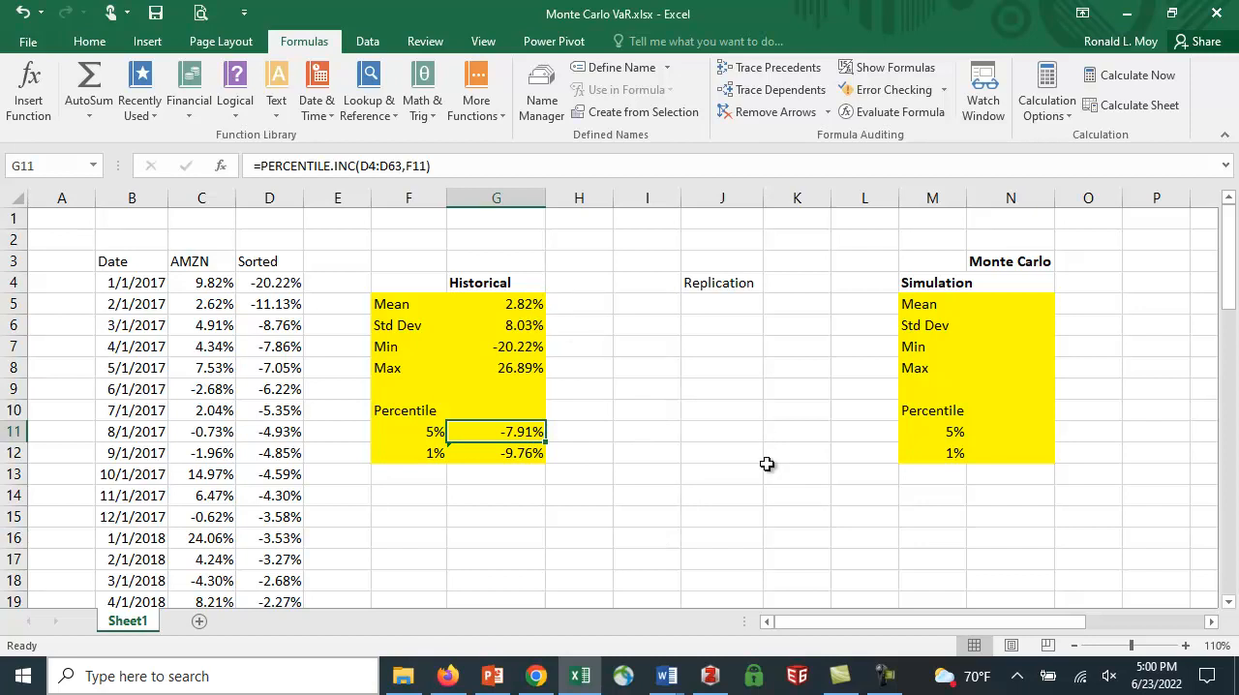
{"action": "mouse_move", "coordinate": [734, 304]}
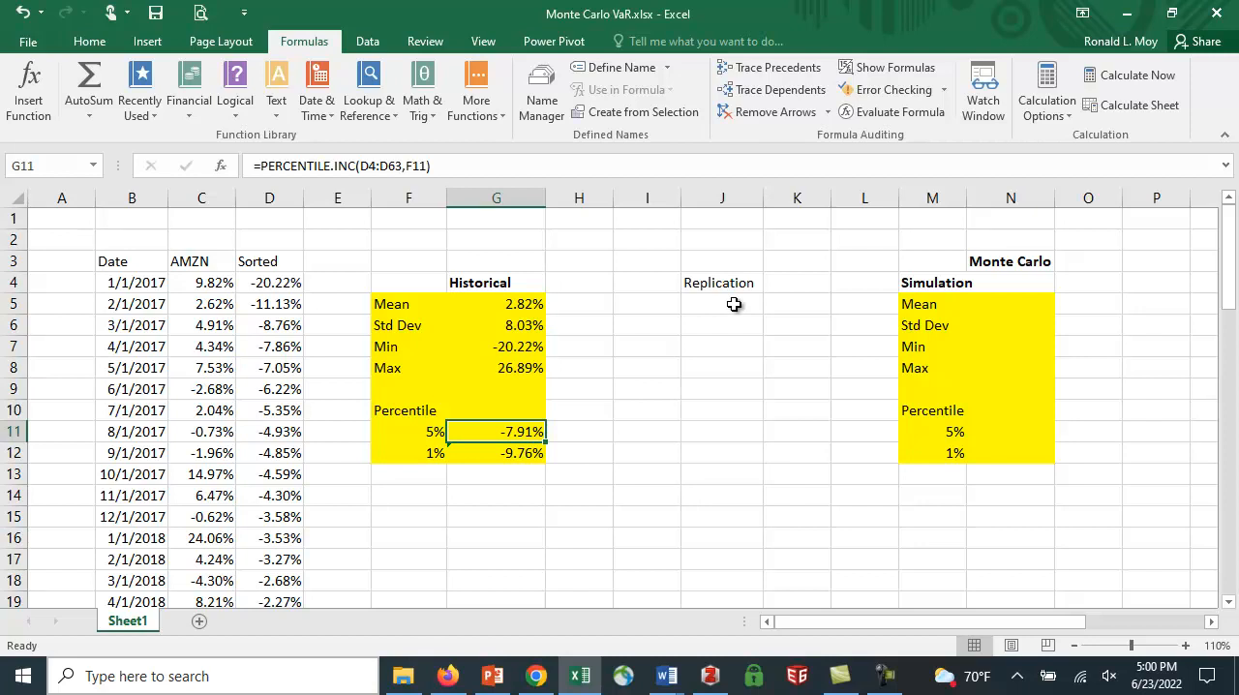
- Enter 1 in J5 as the first replication number and go to the Home ribbon
{"action": "left_click", "coordinate": [720, 302]}
{"action": "type", "text": "1"}
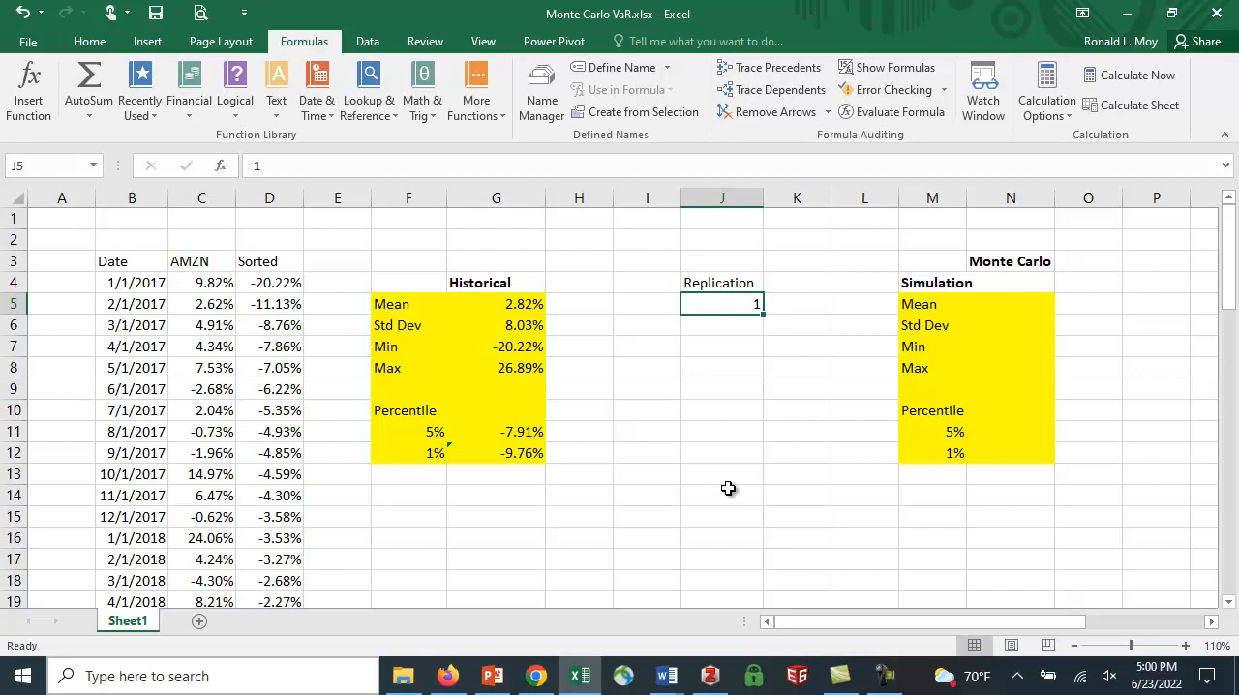
{"action": "mouse_move", "coordinate": [543, 145]}
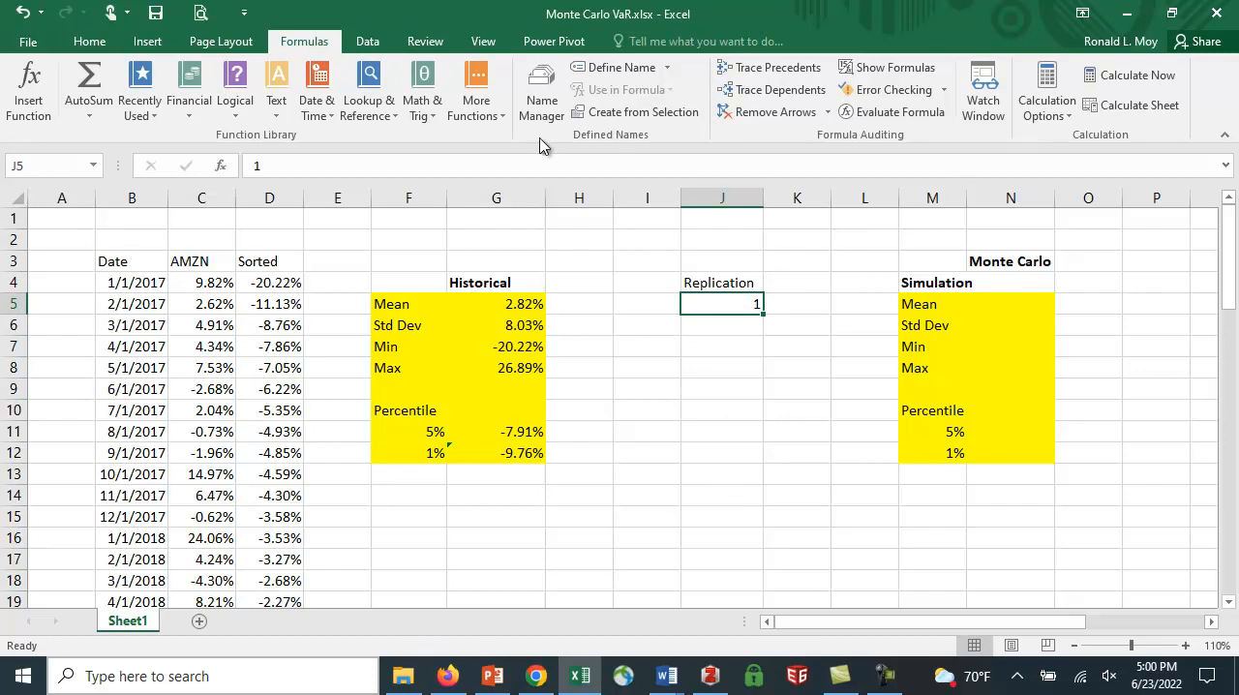
{"action": "left_click", "coordinate": [89, 40]}
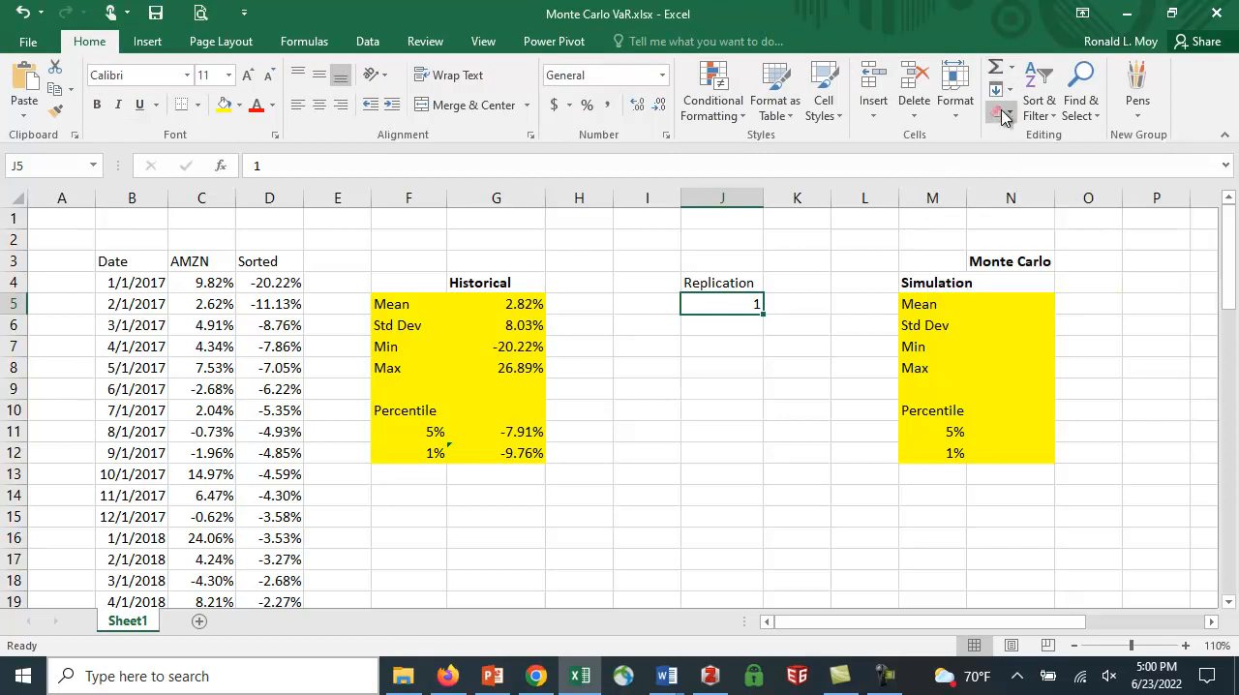
- Fill a column series from 1 with stop value 1000 down column J via Fill > Series
{"action": "left_click", "coordinate": [1001, 91]}
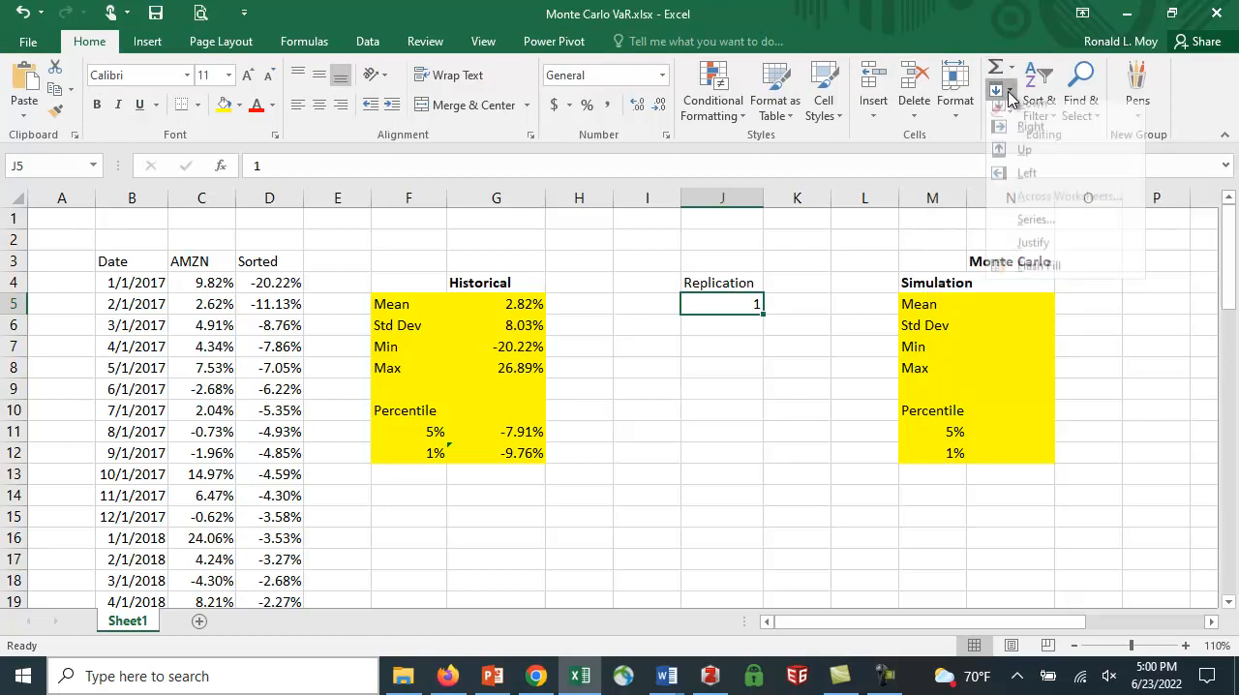
{"action": "left_click", "coordinate": [1034, 219]}
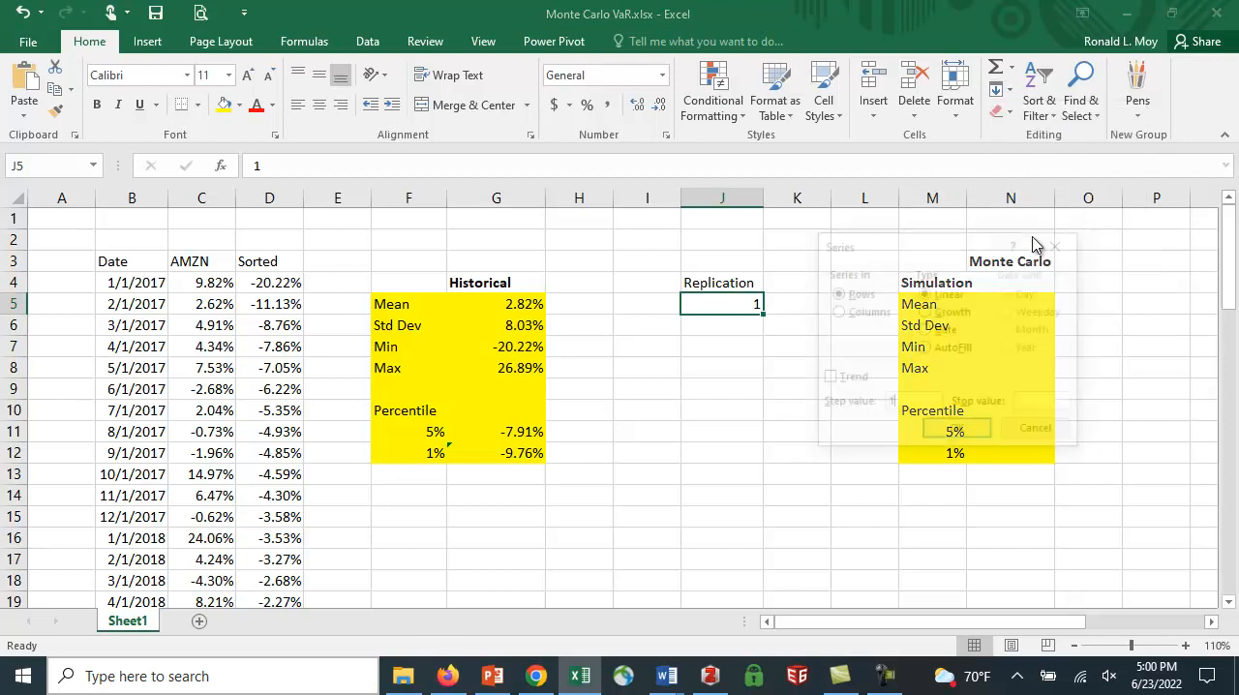
{"action": "left_click", "coordinate": [836, 311]}
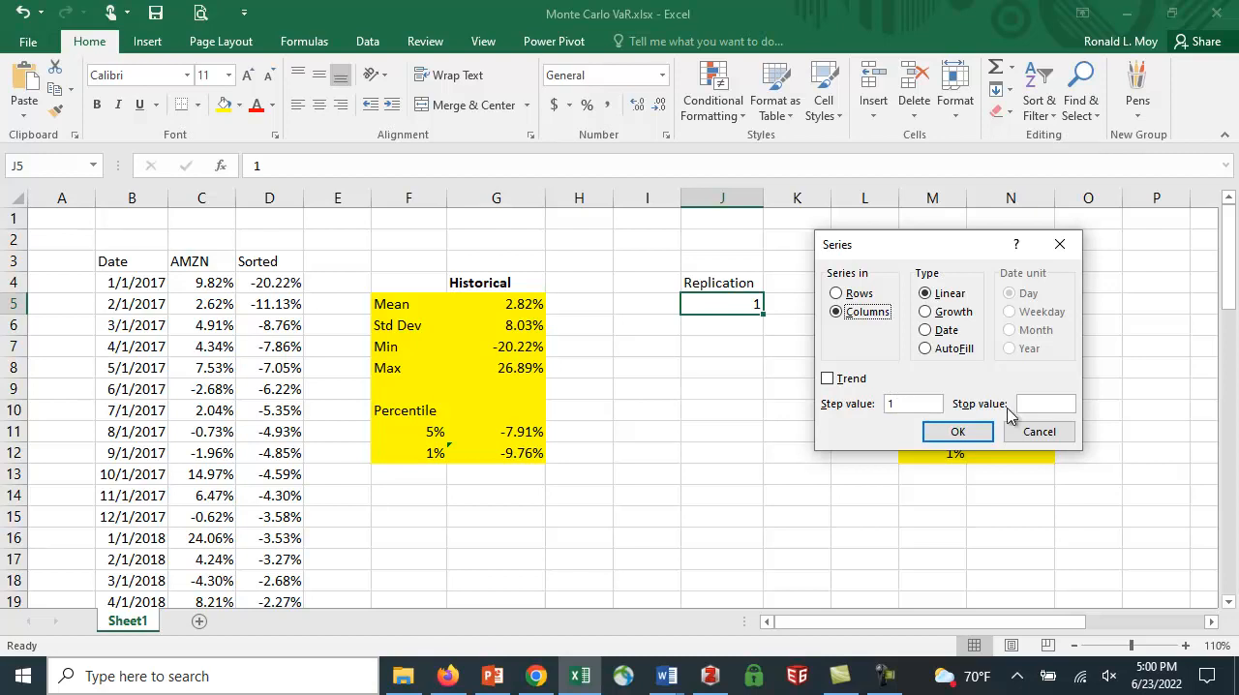
{"action": "left_click", "coordinate": [1043, 402]}
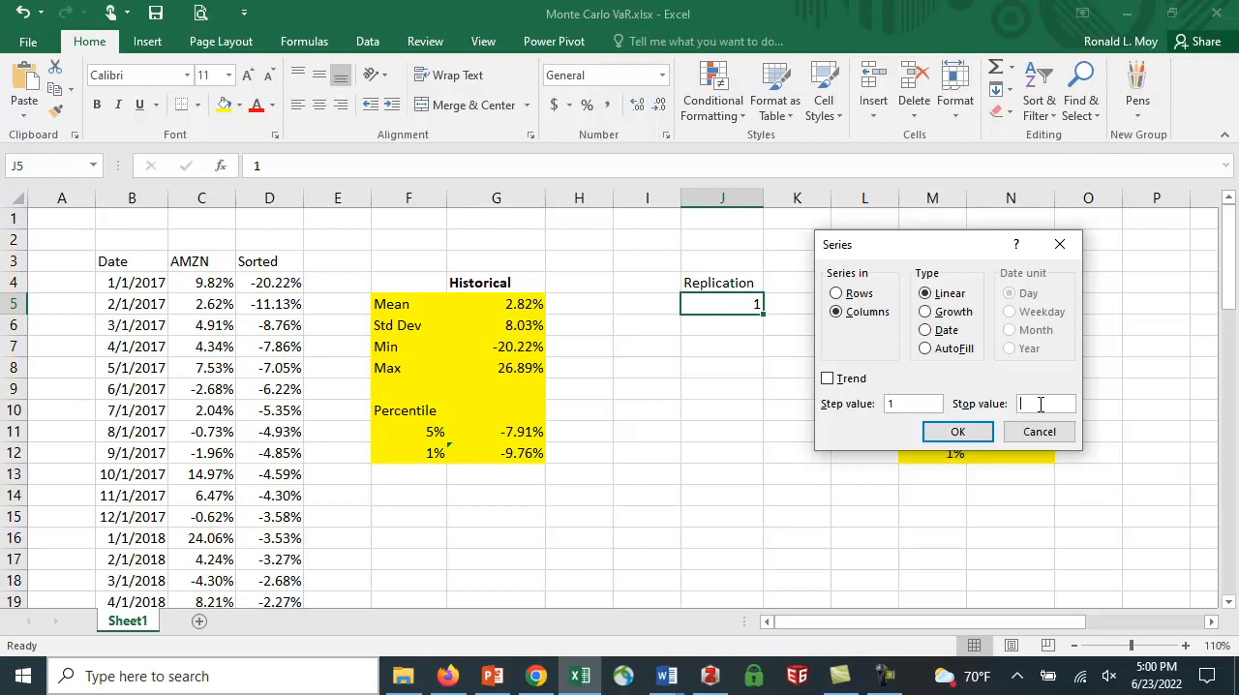
{"action": "type", "text": "1000"}
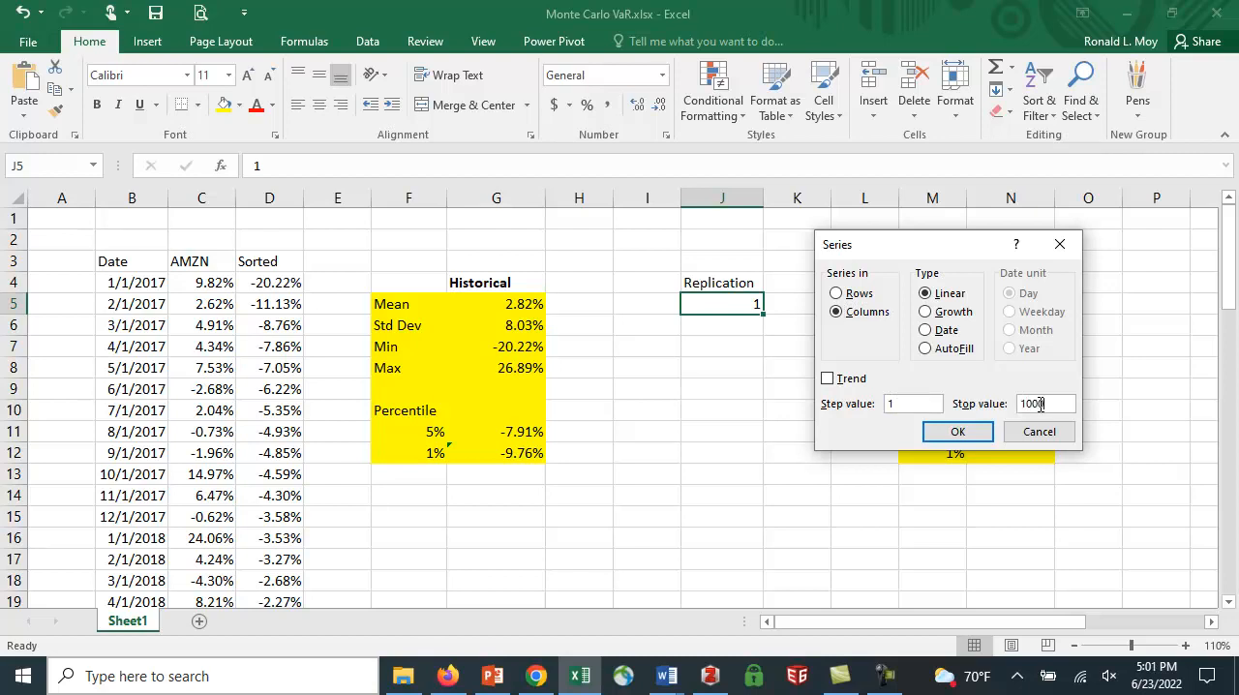
{"action": "left_click", "coordinate": [956, 429]}
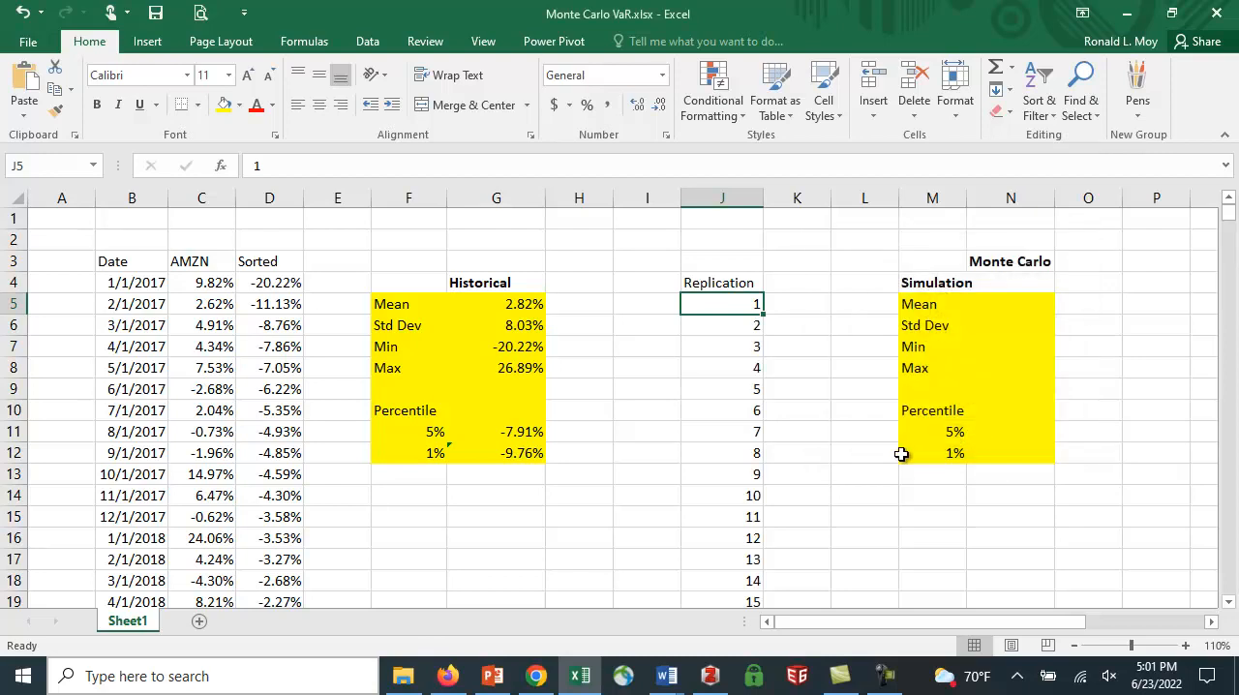
{"action": "scroll", "scroll_direction": "down", "scroll_amount": 3}
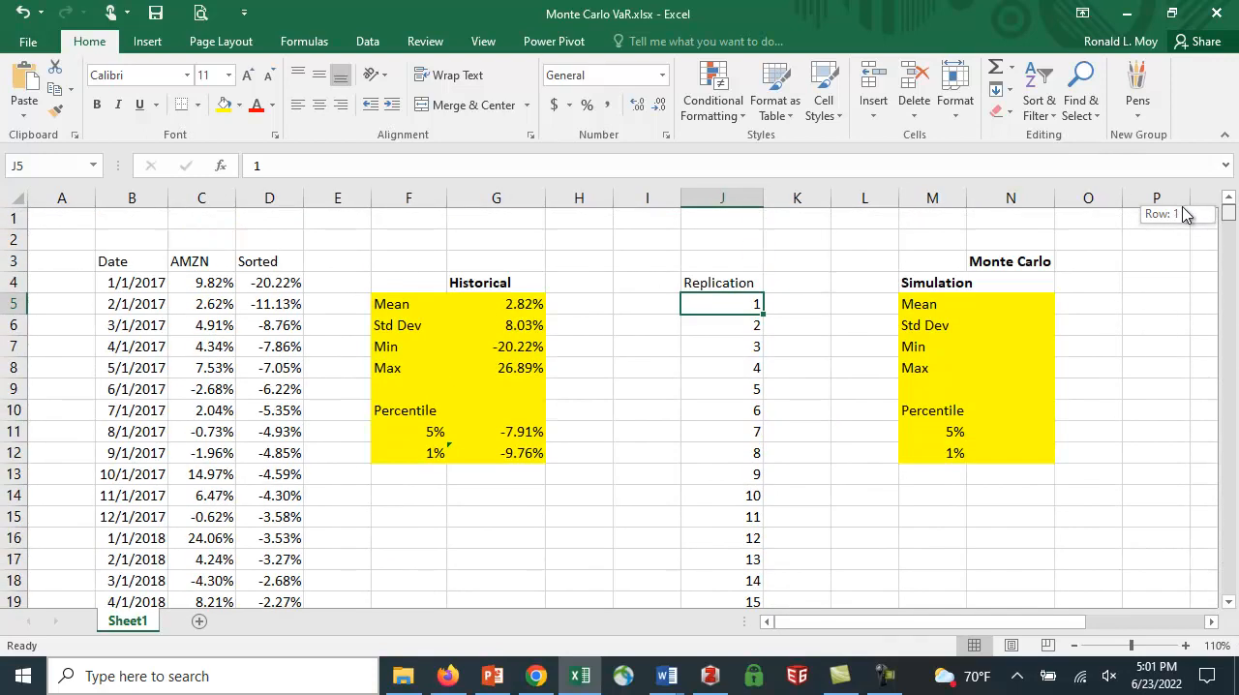
{"action": "mouse_move", "coordinate": [1147, 267]}
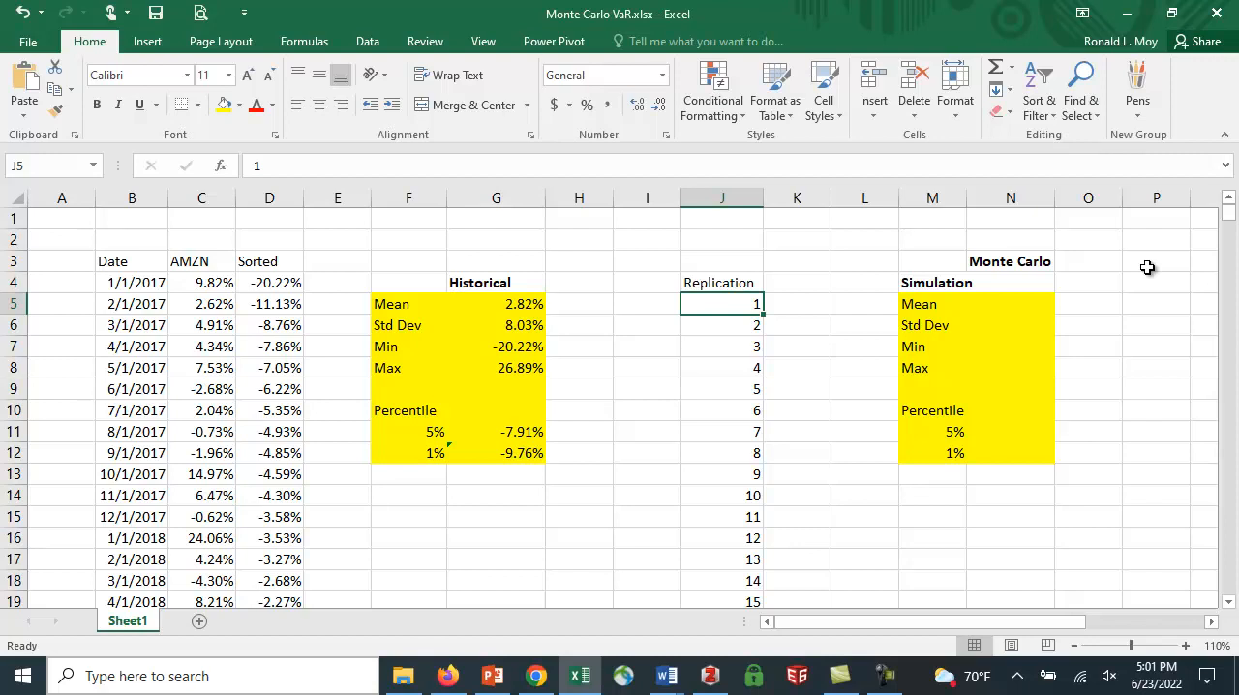
{"action": "mouse_move", "coordinate": [794, 304]}
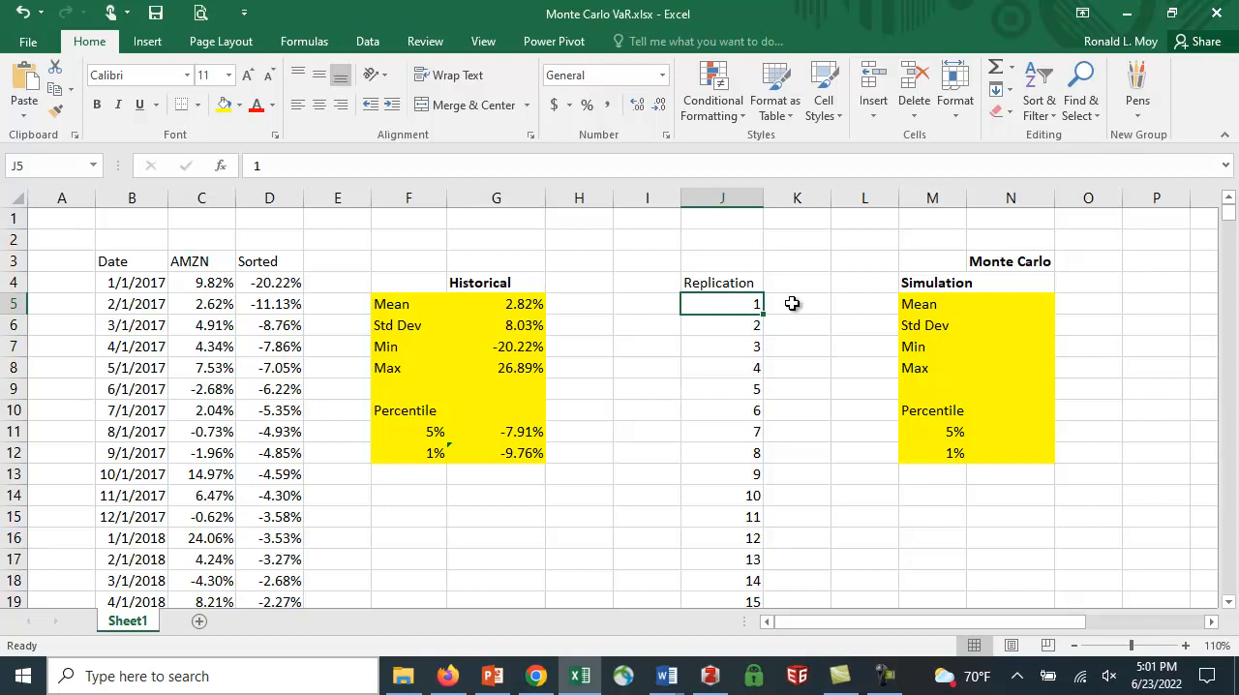
- Begin K5 with =NORM.INV(RAND(), as the random probability argument
{"action": "left_click", "coordinate": [798, 302]}
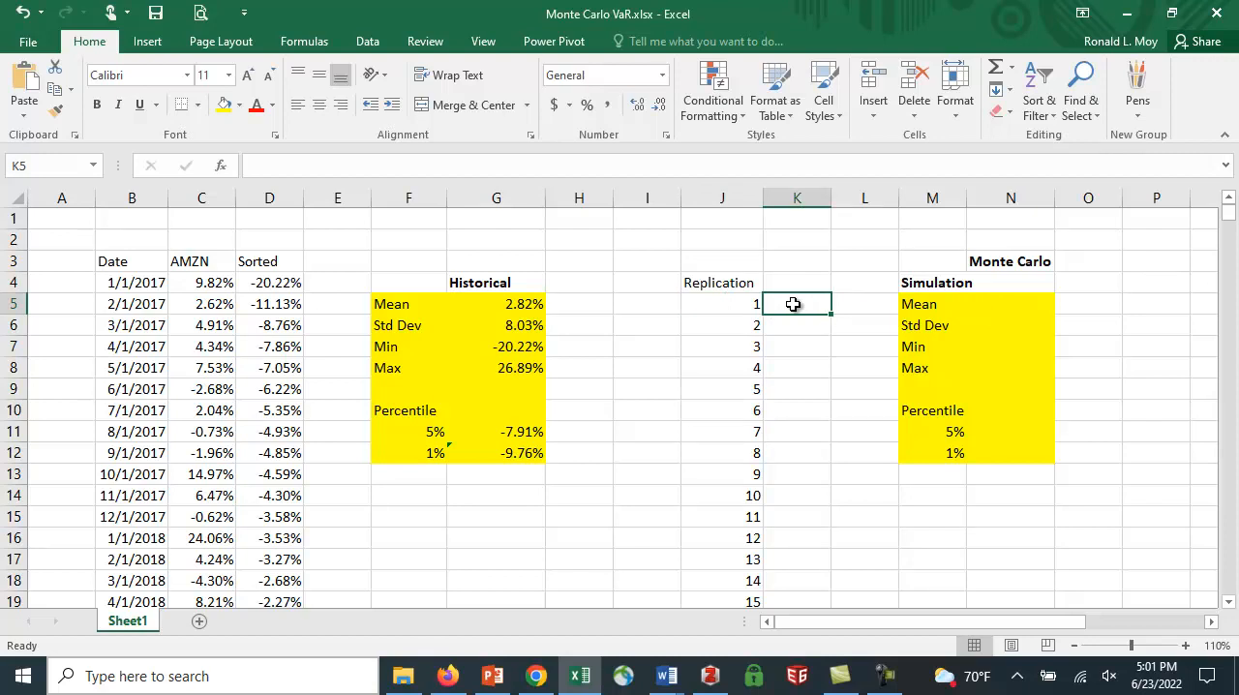
{"action": "type", "text": "="}
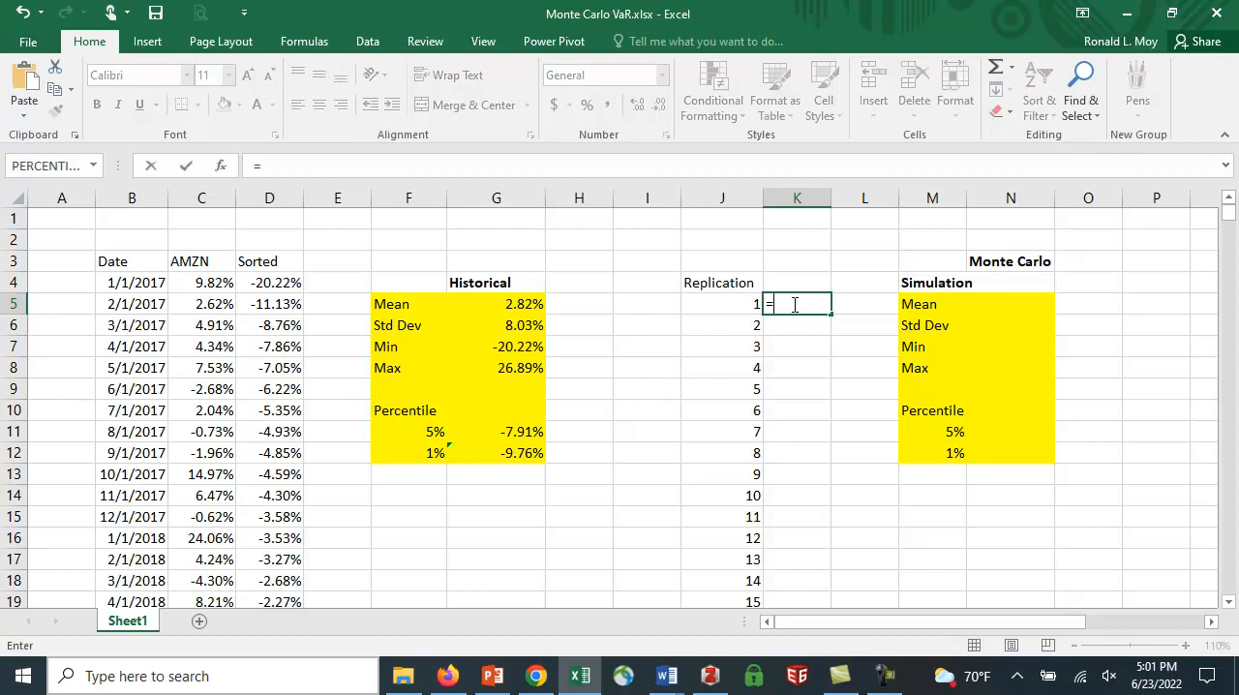
{"action": "type", "text": "no"}
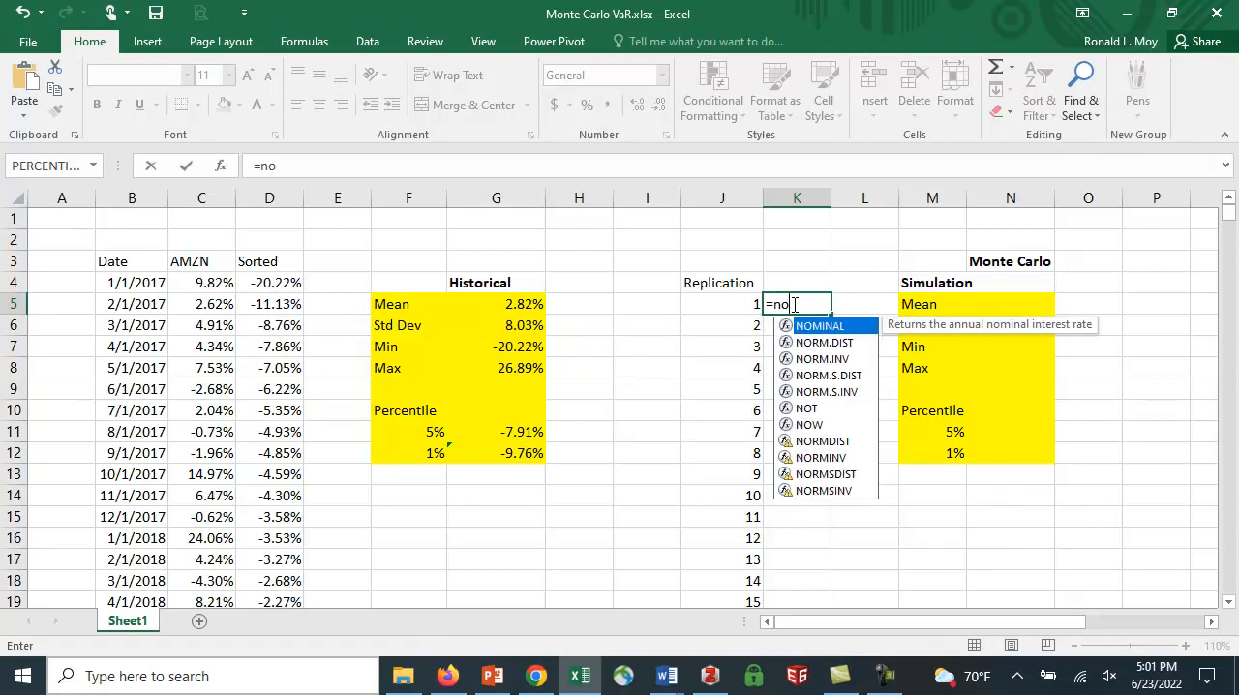
{"action": "type", "text": "rm.inv"}
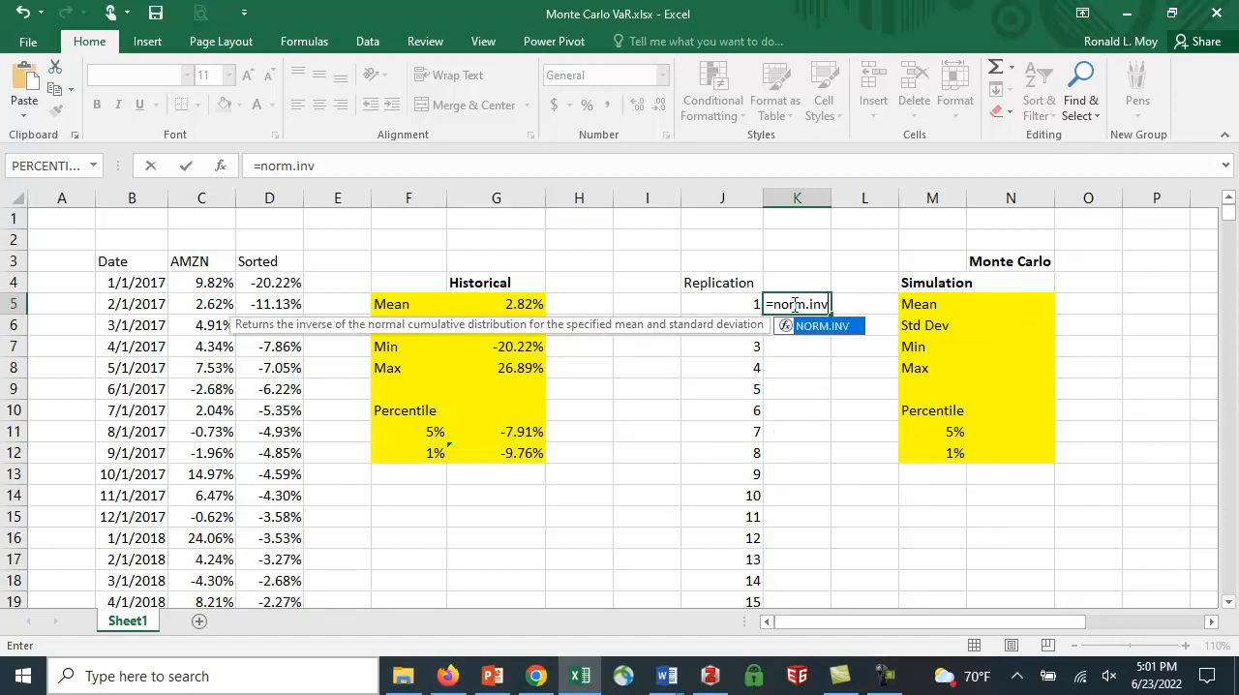
{"action": "type", "text": "("}
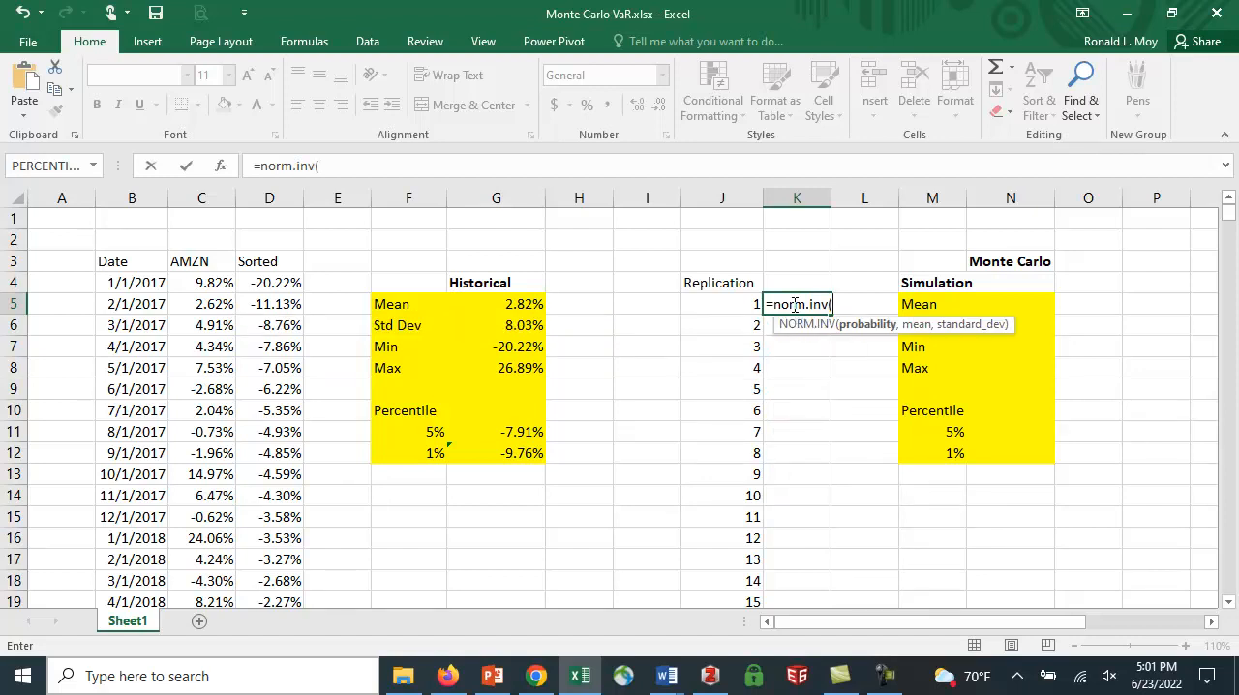
{"action": "mouse_move", "coordinate": [850, 356]}
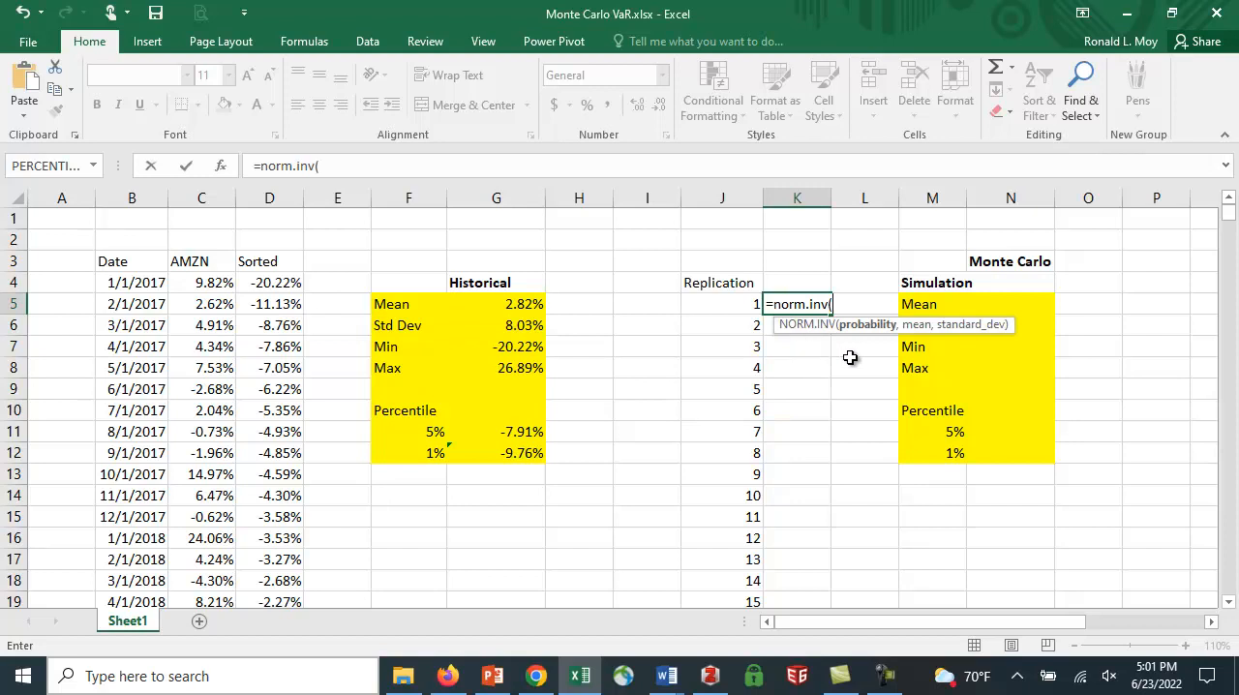
{"action": "mouse_move", "coordinate": [927, 343]}
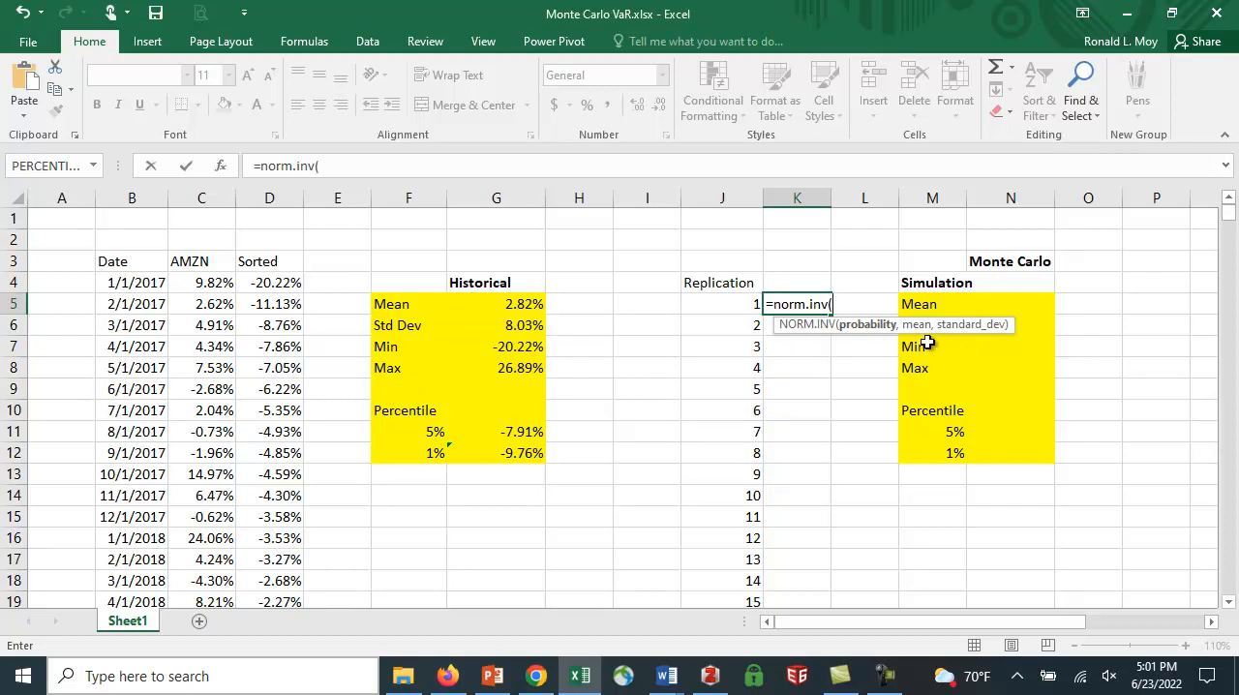
{"action": "mouse_move", "coordinate": [980, 345]}
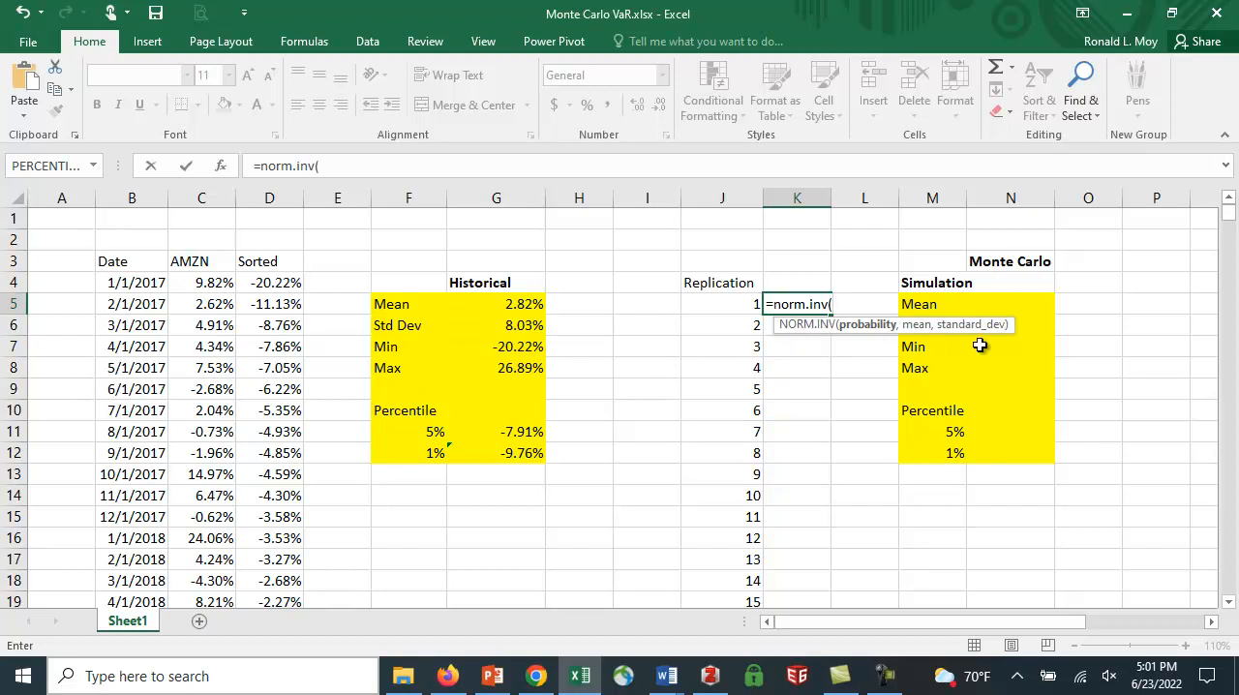
{"action": "mouse_move", "coordinate": [835, 381]}
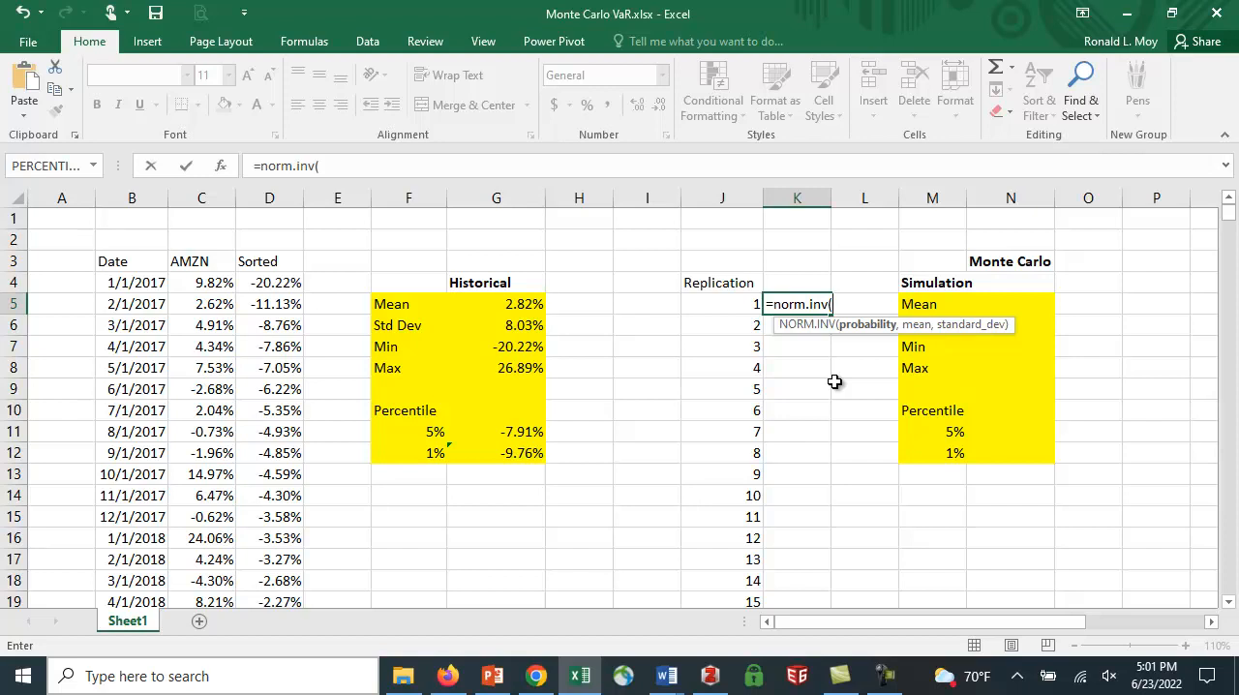
{"action": "type", "text": "rand("}
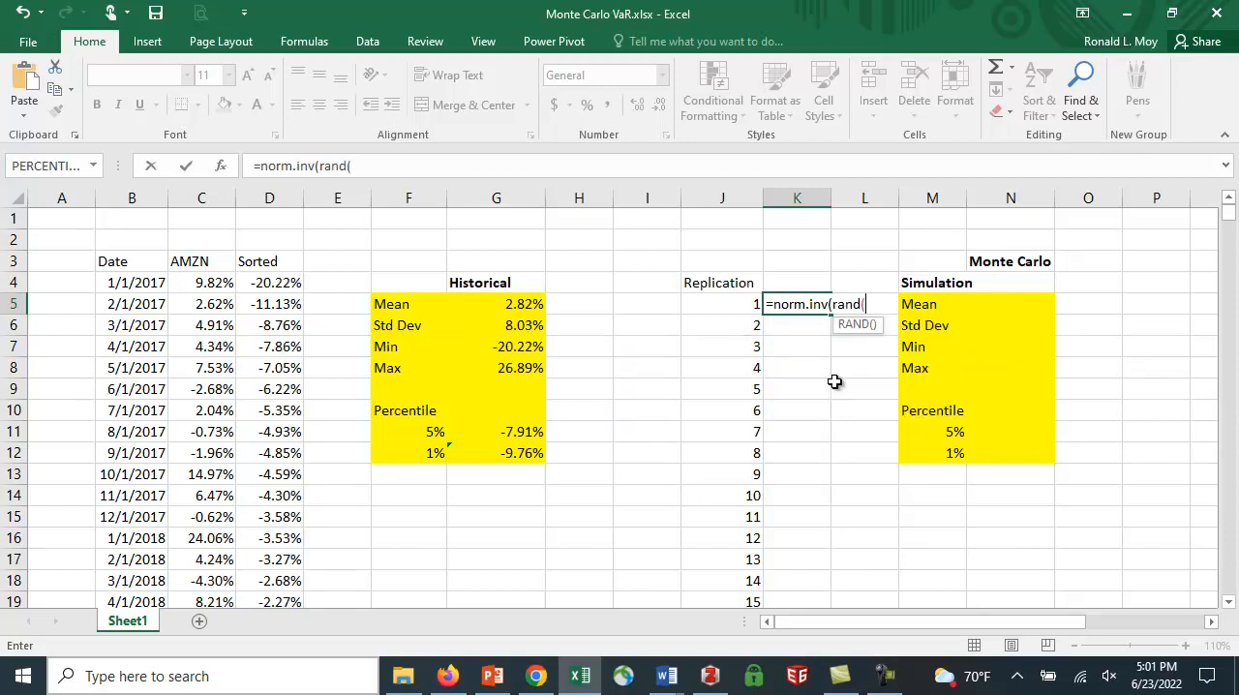
{"action": "type", "text": ")"}
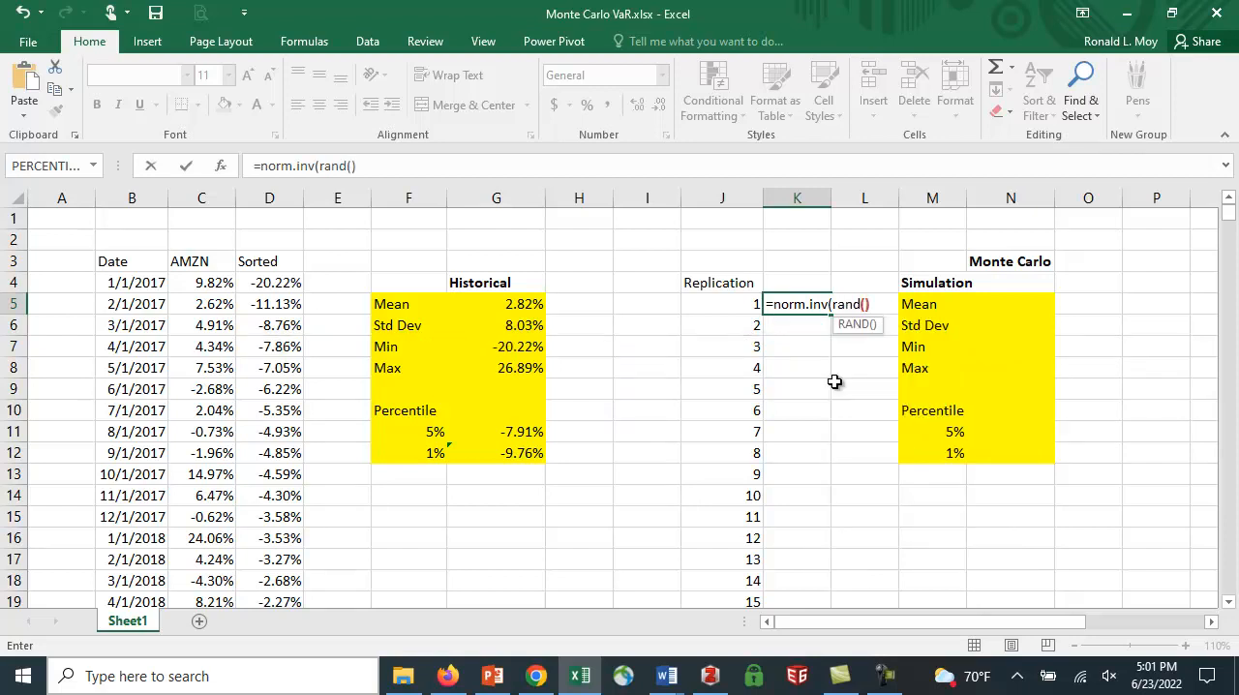
{"action": "type", "text": ","}
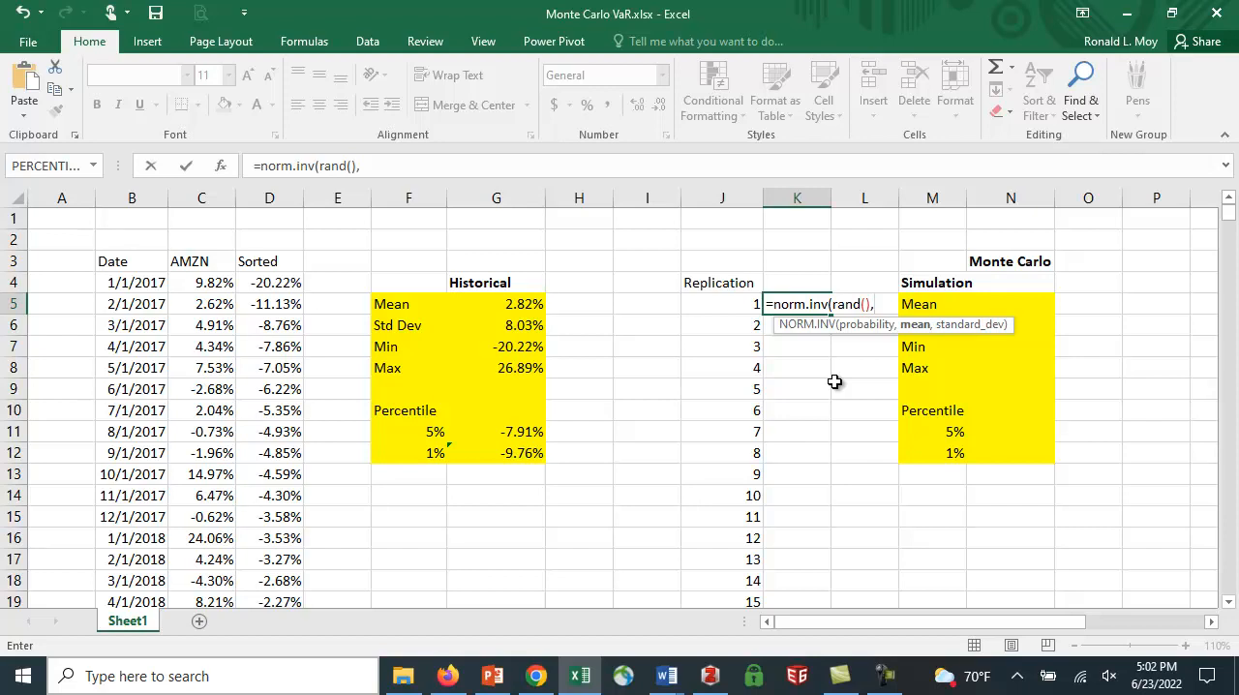
{"action": "mouse_move", "coordinate": [504, 304]}
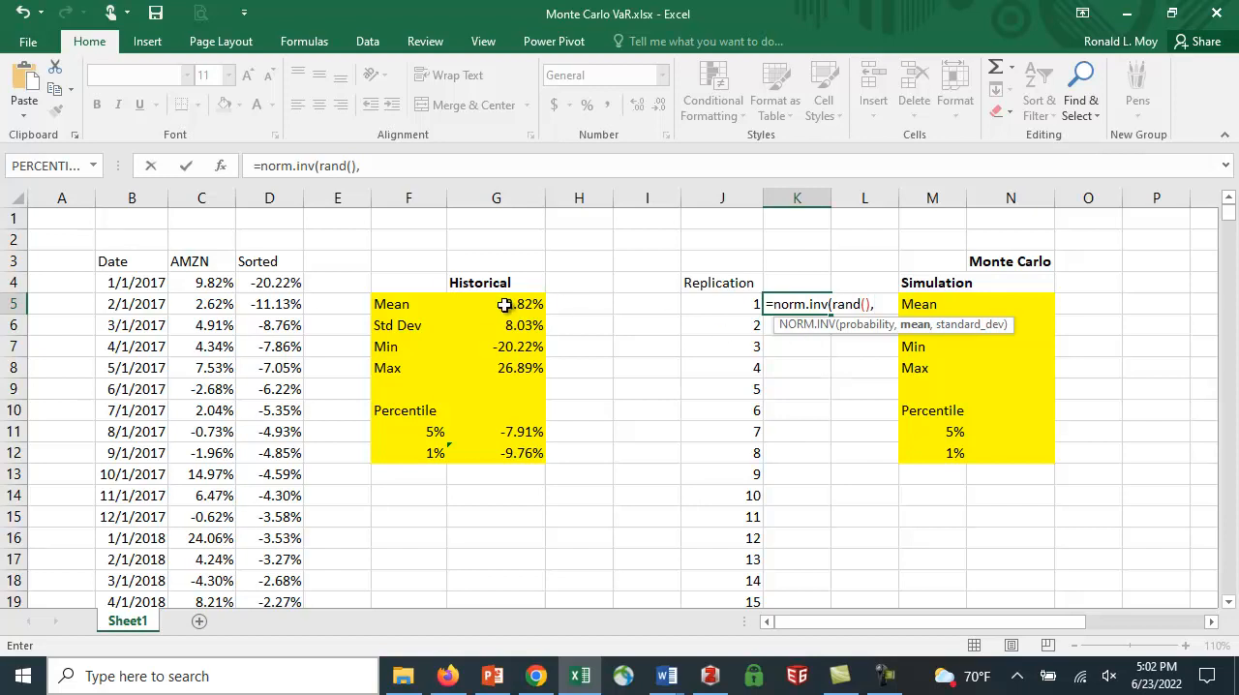
- Complete the formula with mean G$5 and std dev G$6, rows locked, giving 8.23%
{"action": "left_click", "coordinate": [496, 302]}
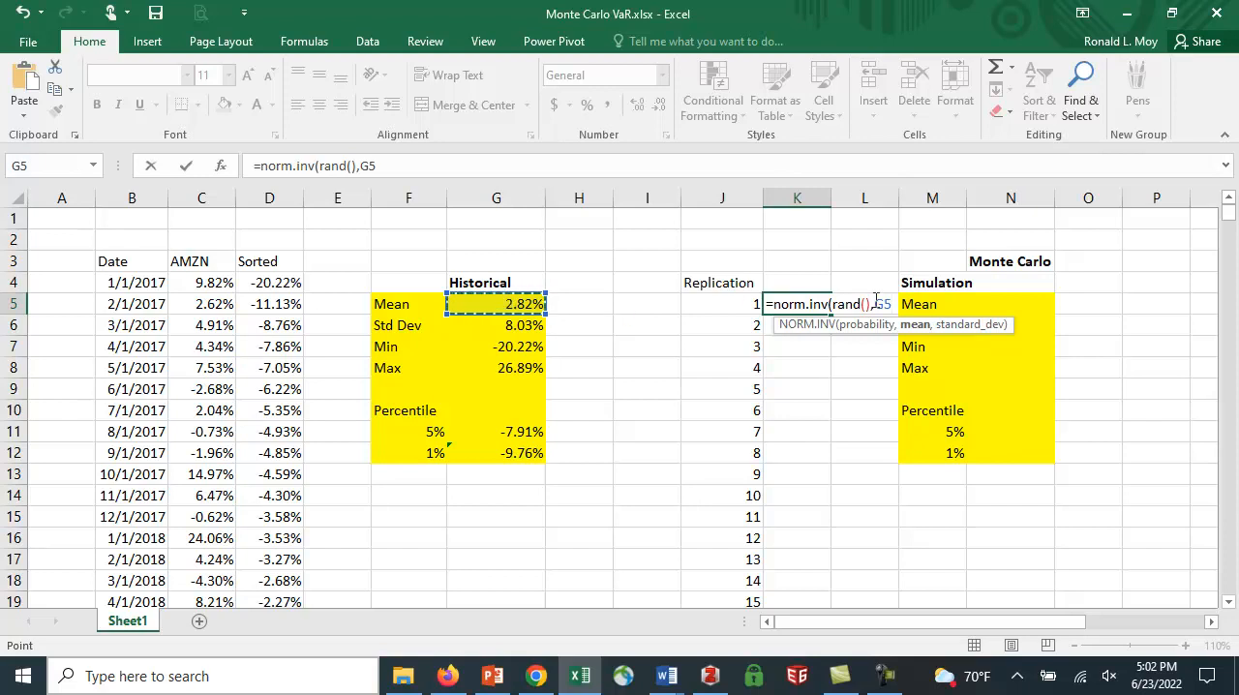
{"action": "left_click", "coordinate": [884, 304]}
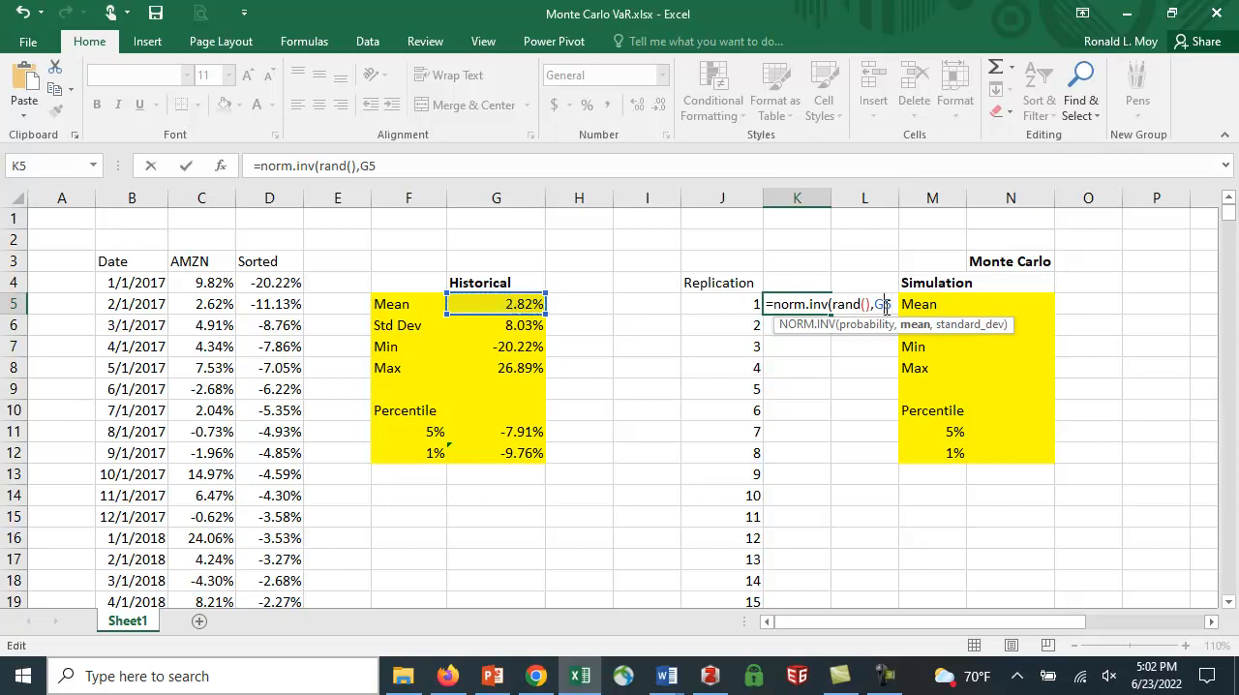
{"action": "type", "text": "$"}
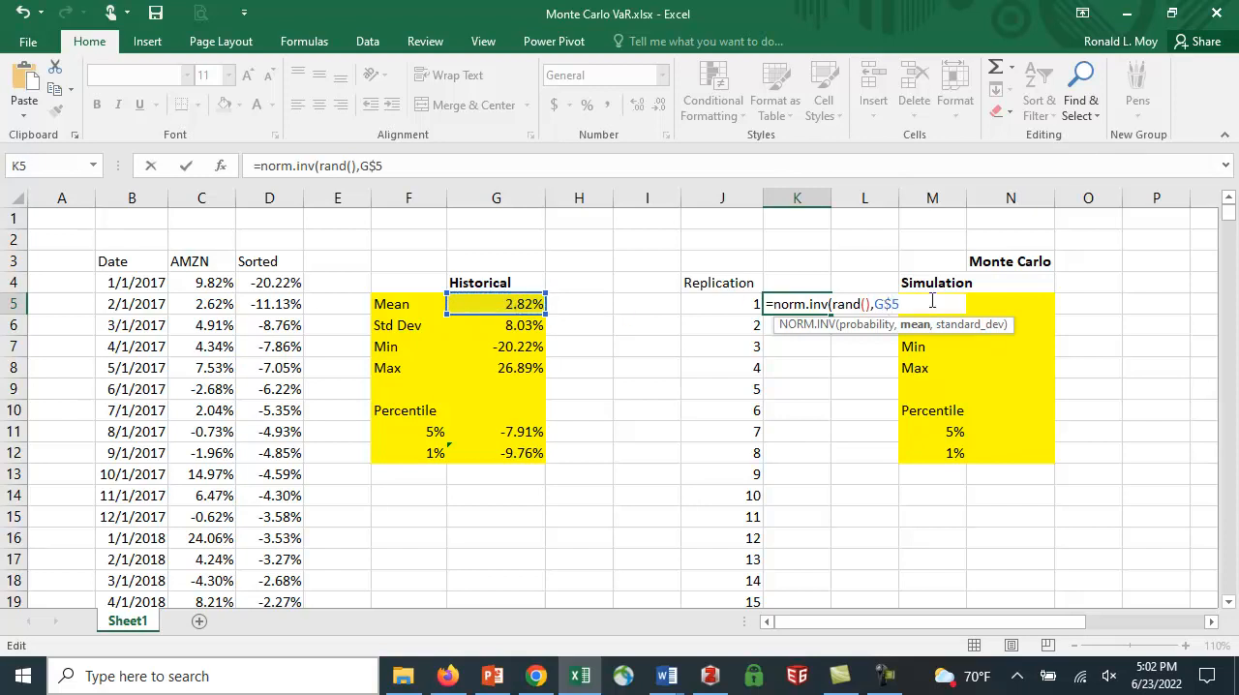
{"action": "mouse_move", "coordinate": [918, 314]}
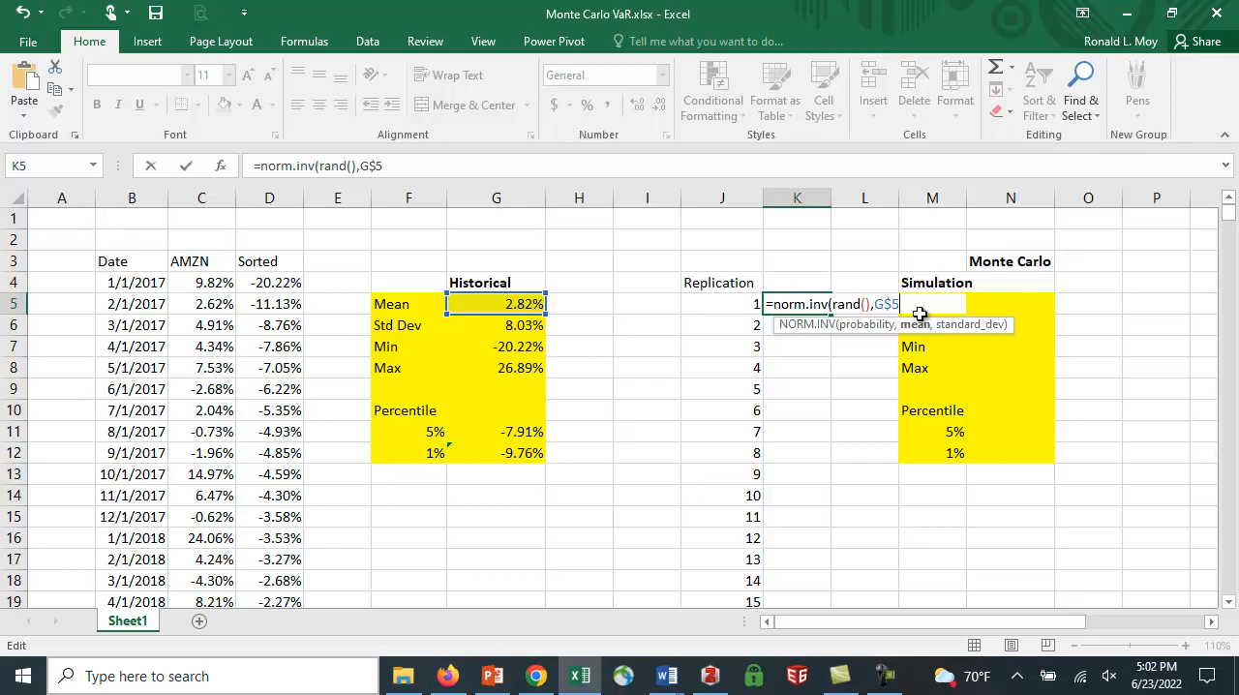
{"action": "type", "text": ","}
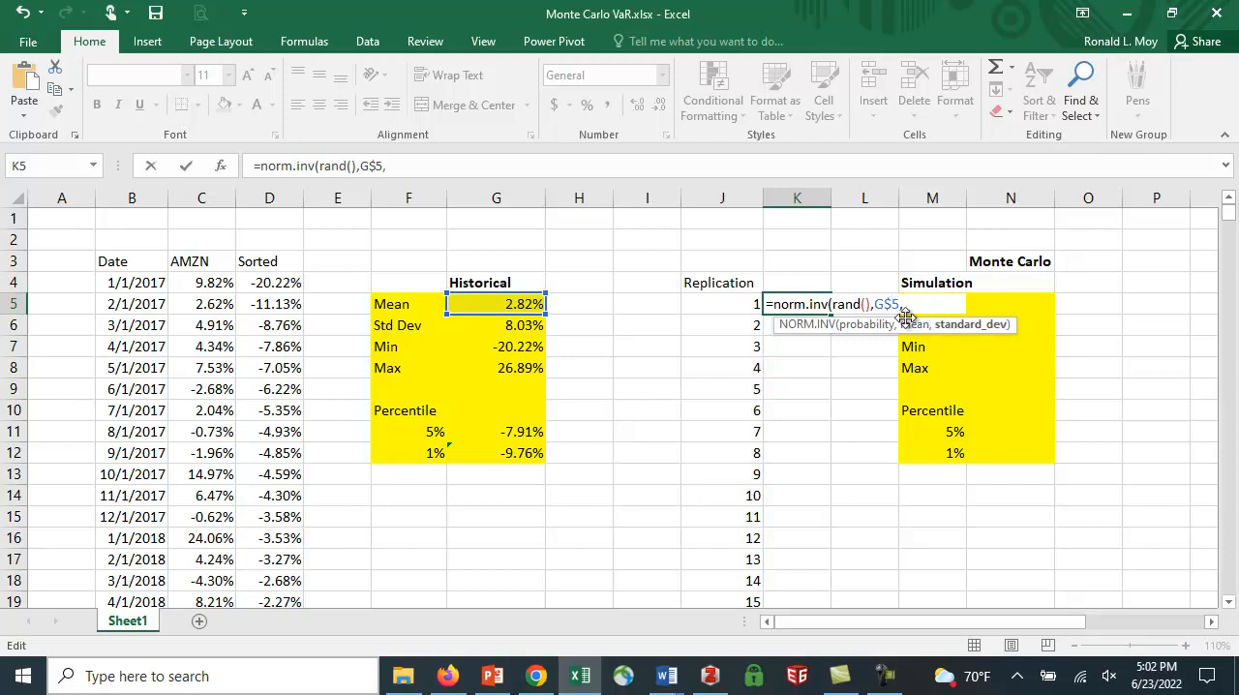
{"action": "left_click", "coordinate": [495, 325]}
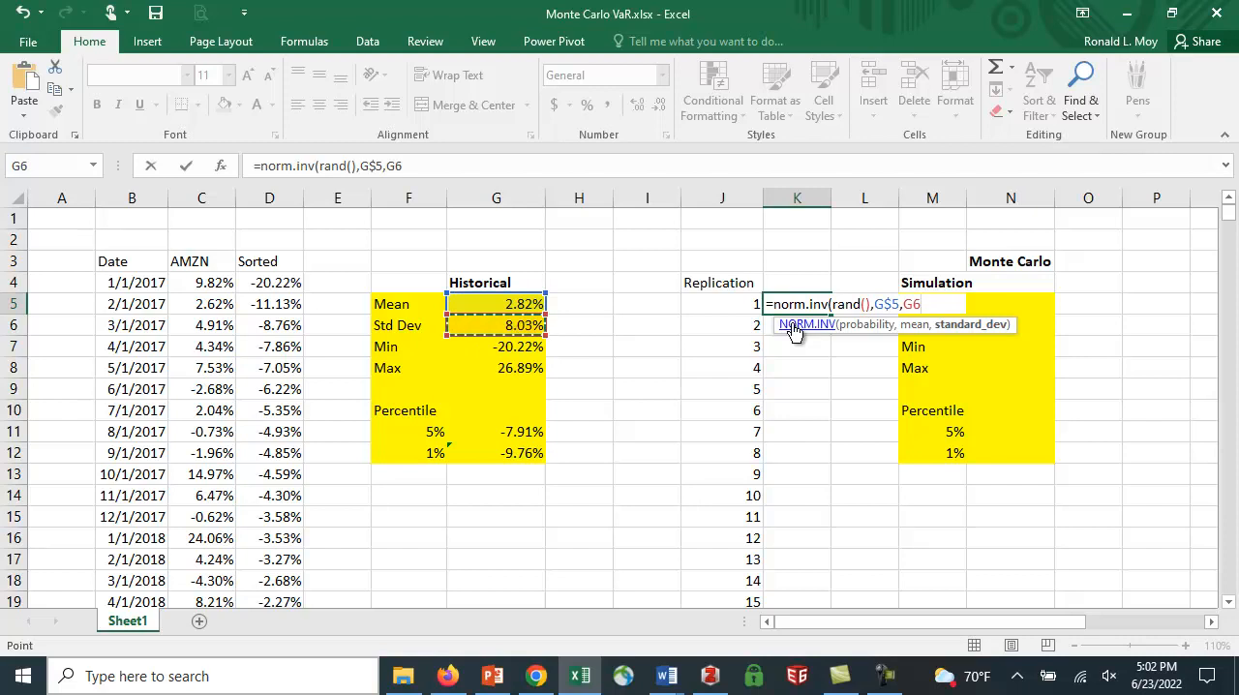
{"action": "left_click", "coordinate": [910, 302]}
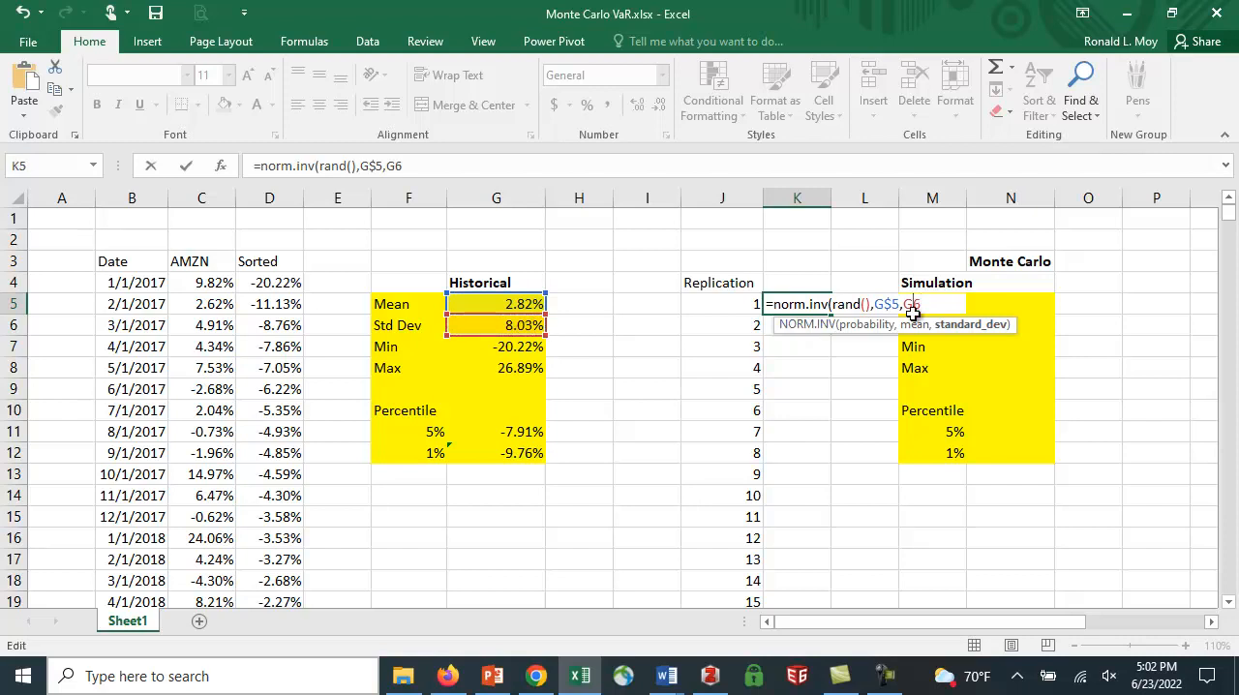
{"action": "type", "text": "$6)"}
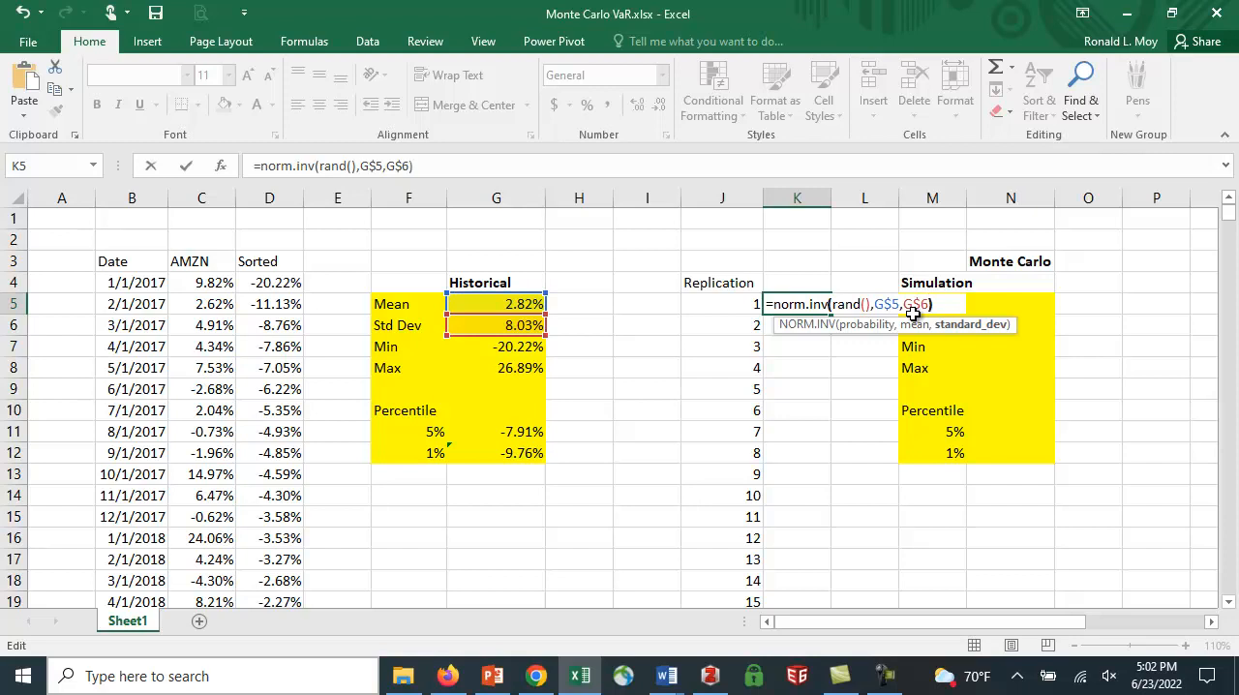
{"action": "key", "text": "Return"}
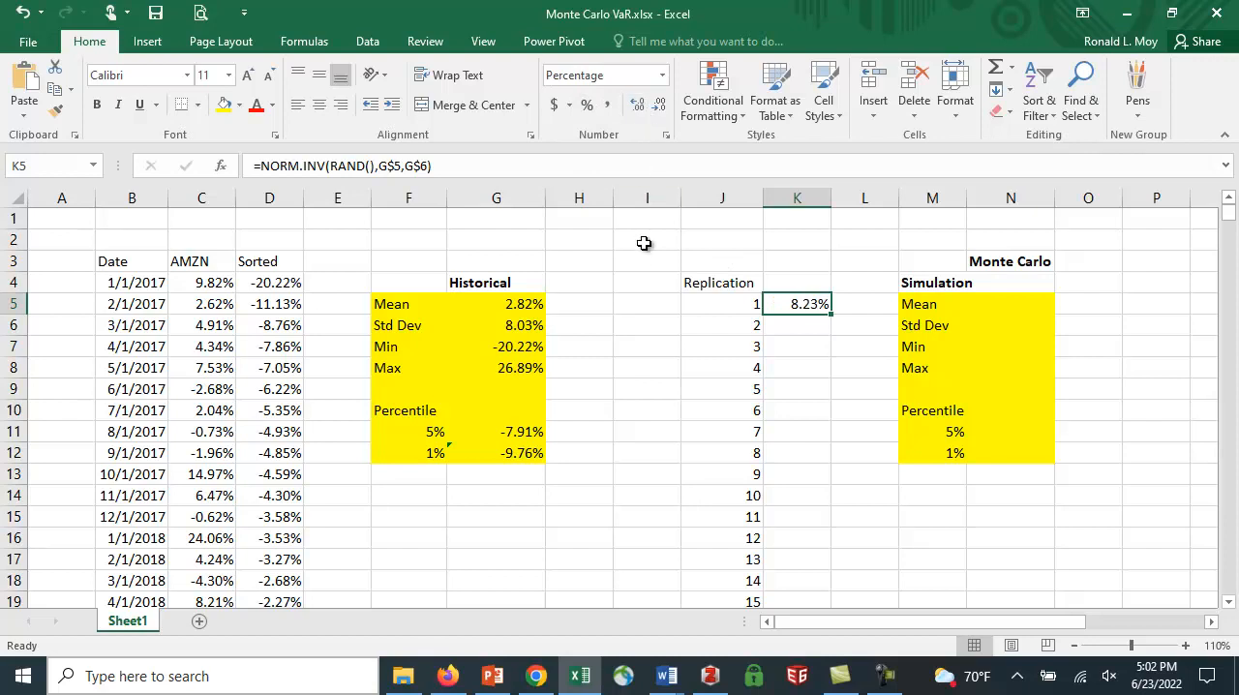
- Use Calculate Now on the Formulas ribbon repeatedly so K5 redraws, ending at -3.05%
{"action": "left_click", "coordinate": [304, 41]}
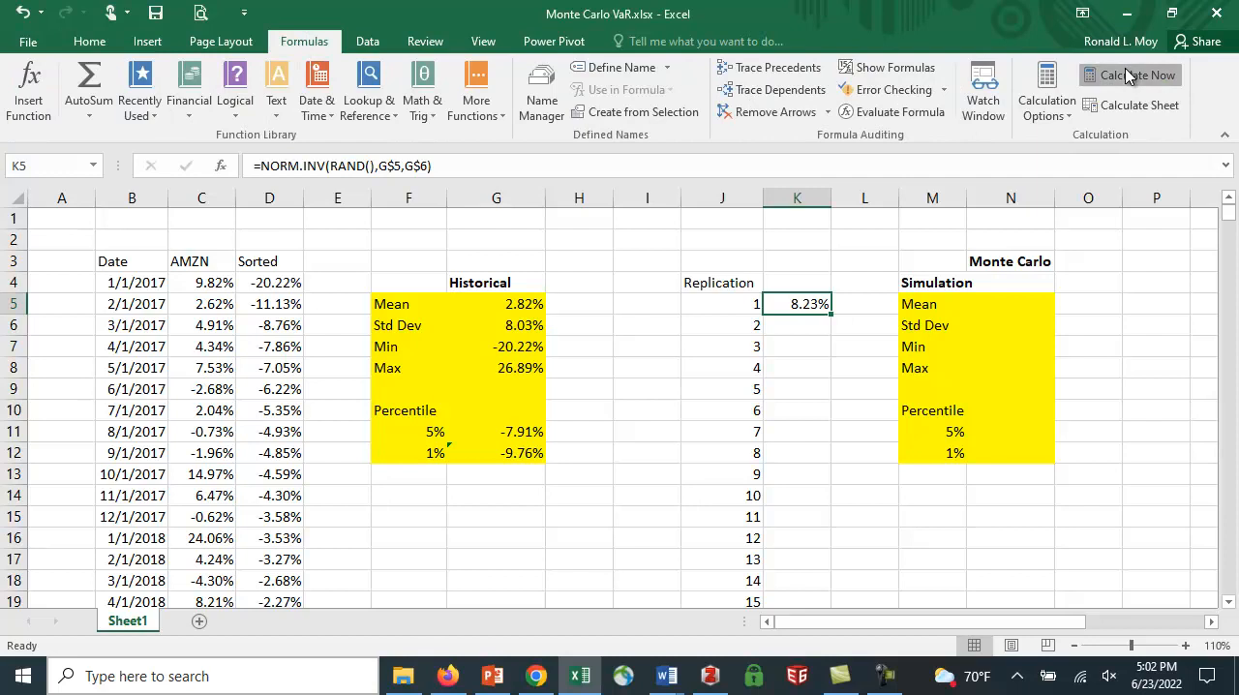
{"action": "left_click", "coordinate": [1131, 73]}
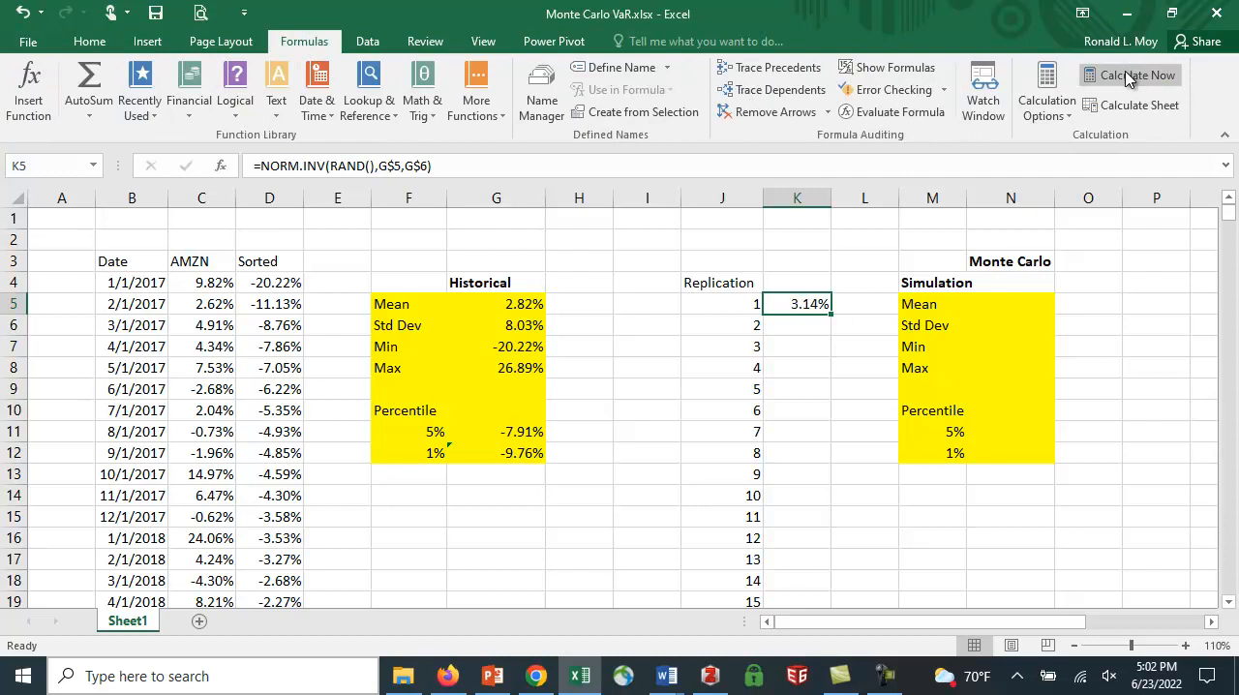
{"action": "left_click", "coordinate": [1137, 73]}
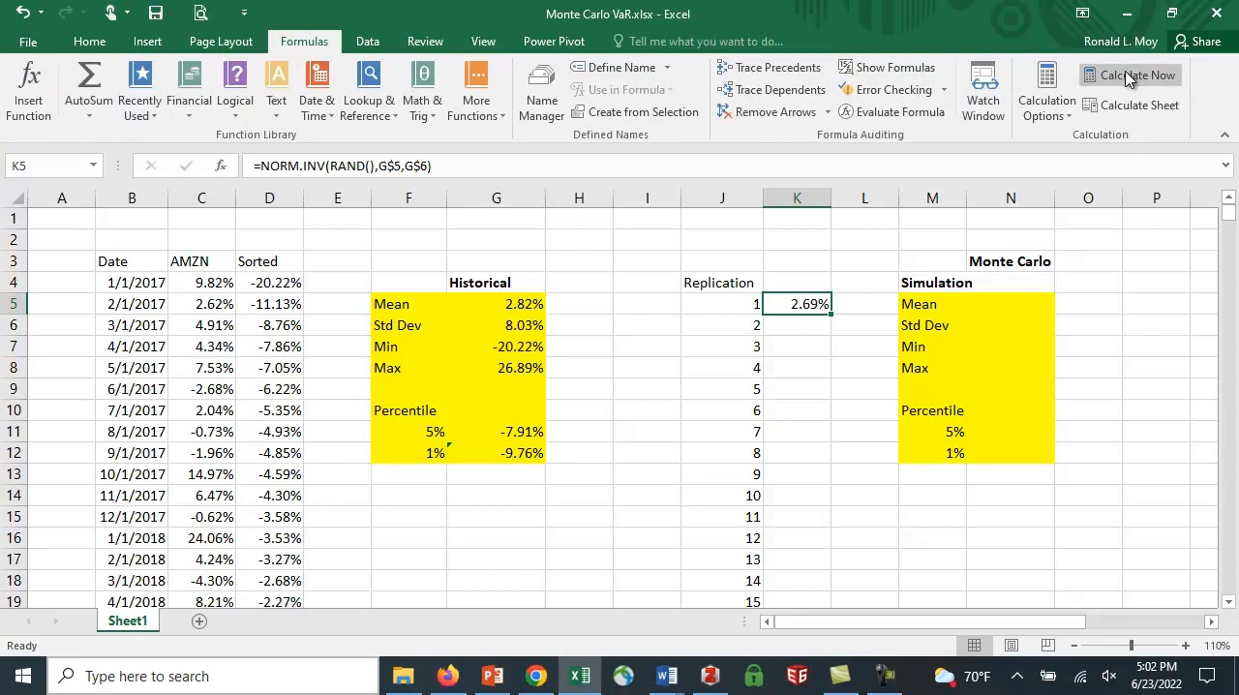
{"action": "left_click", "coordinate": [1129, 73]}
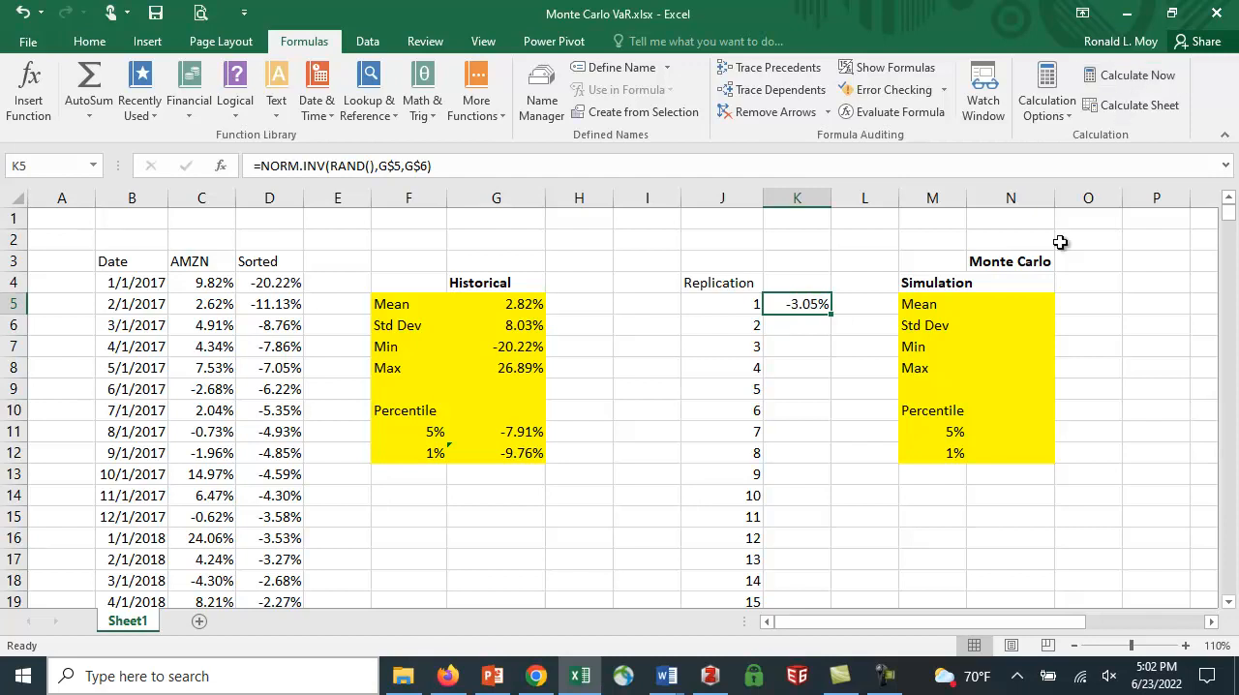
{"action": "mouse_move", "coordinate": [840, 345]}
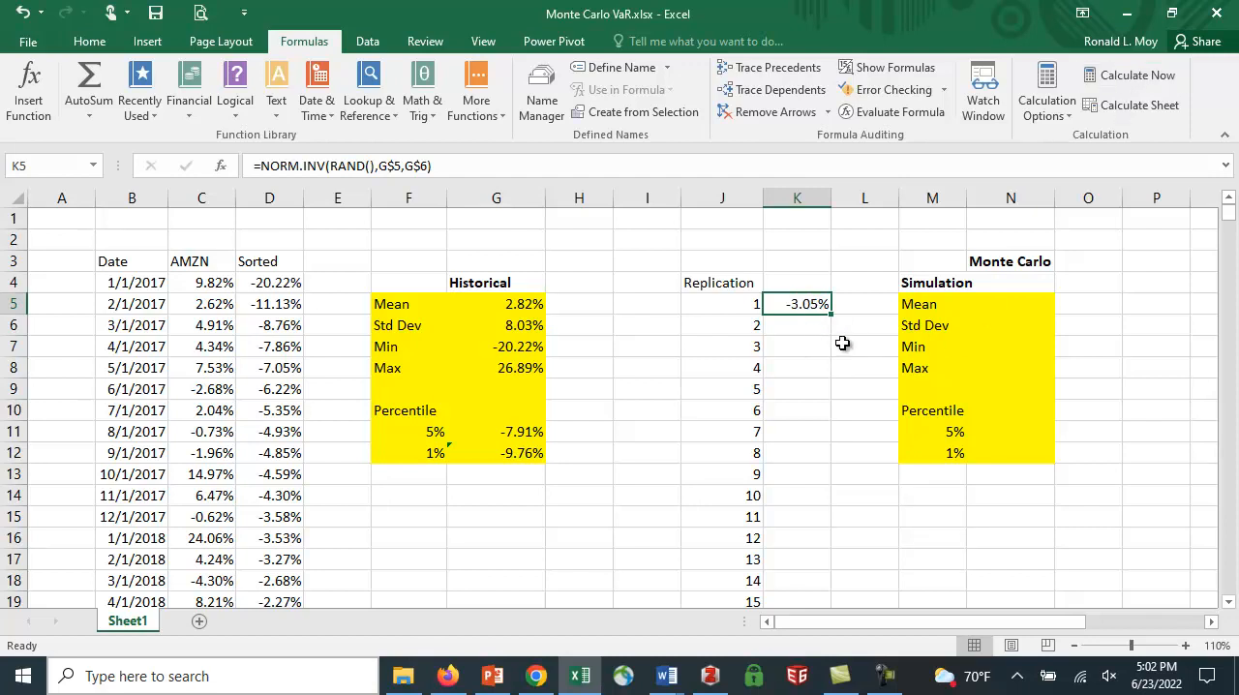
{"action": "mouse_move", "coordinate": [912, 345]}
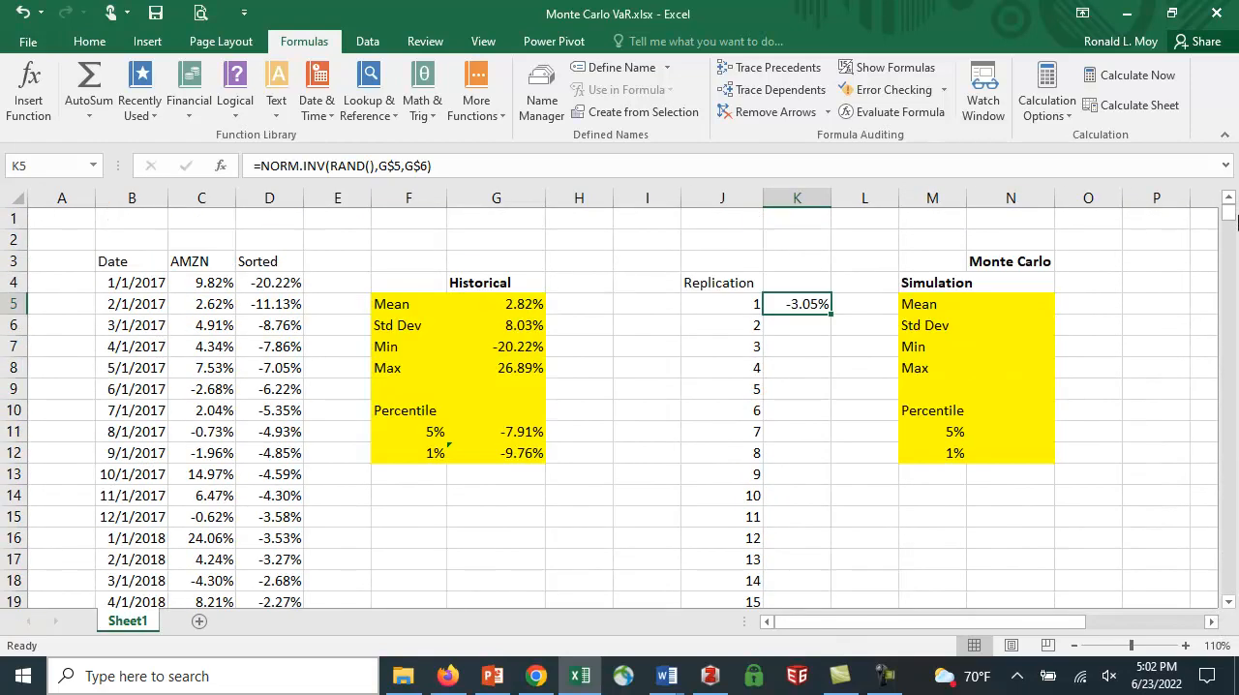
{"action": "mouse_move", "coordinate": [817, 322]}
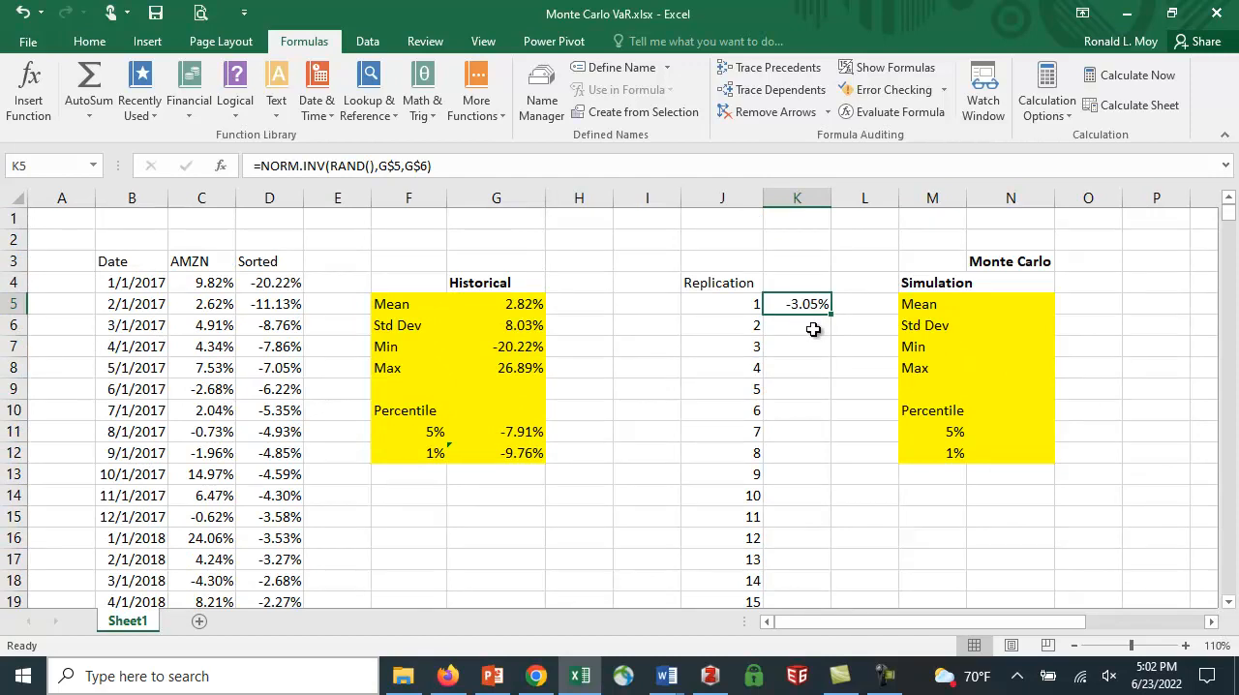
- Copy the K5 NORM.INV formula down column K through replication 1000 at row 1004
{"action": "left_click", "coordinate": [798, 325]}
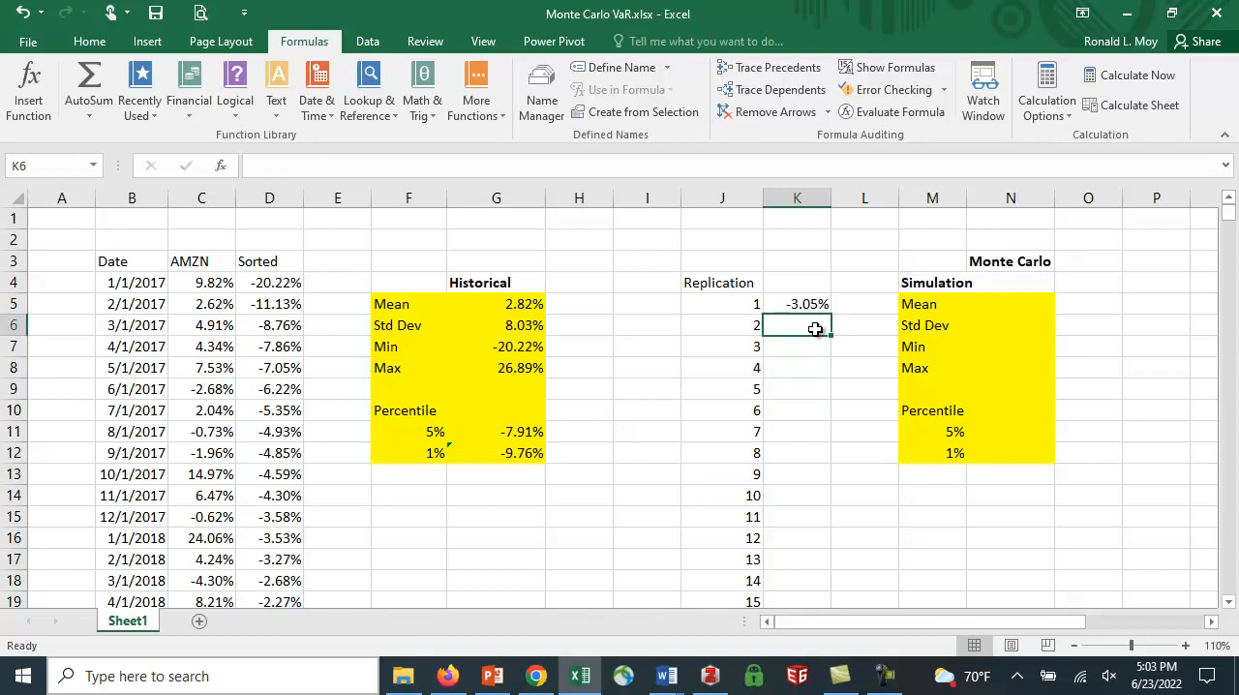
{"action": "type", "text": "="}
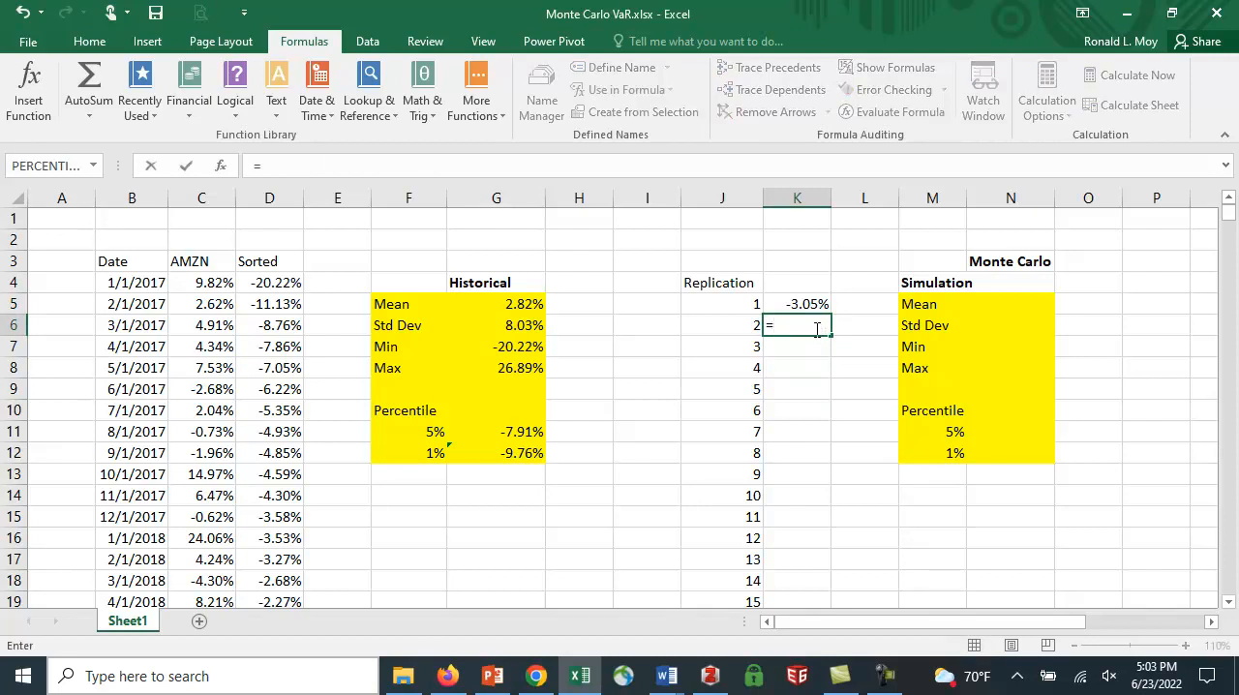
{"action": "key", "text": "Return"}
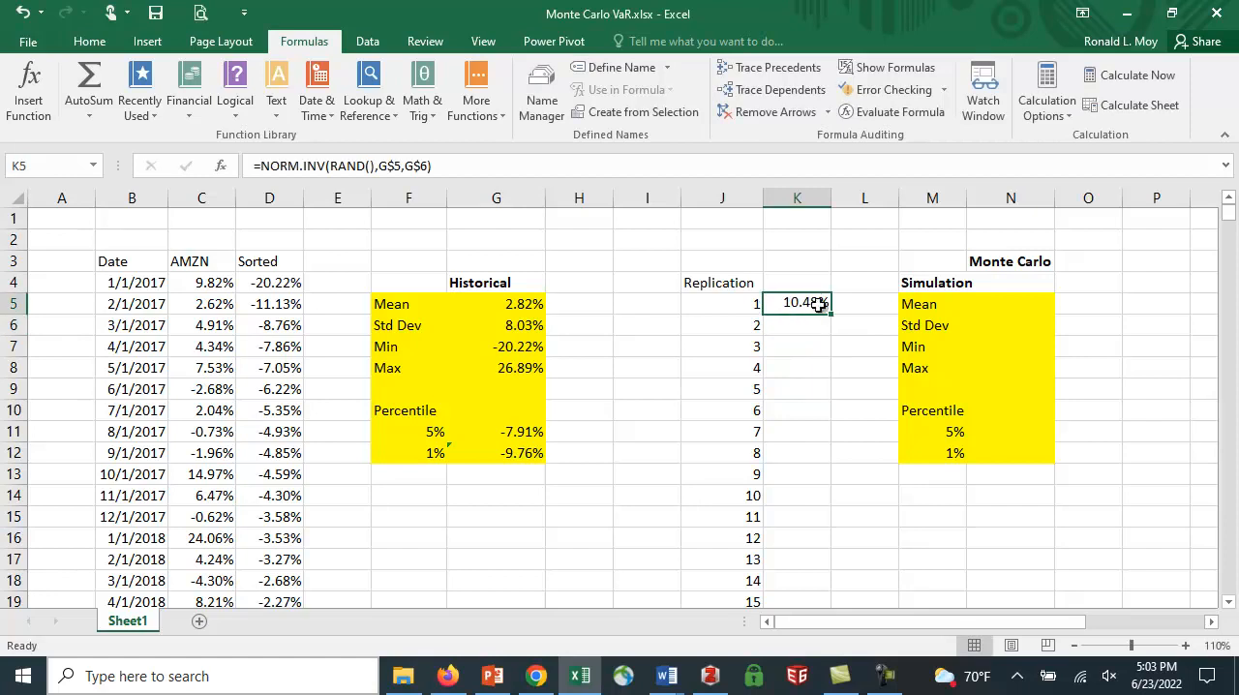
{"action": "left_click_drag", "start_coordinate": [798, 302], "coordinate": [798, 345]}
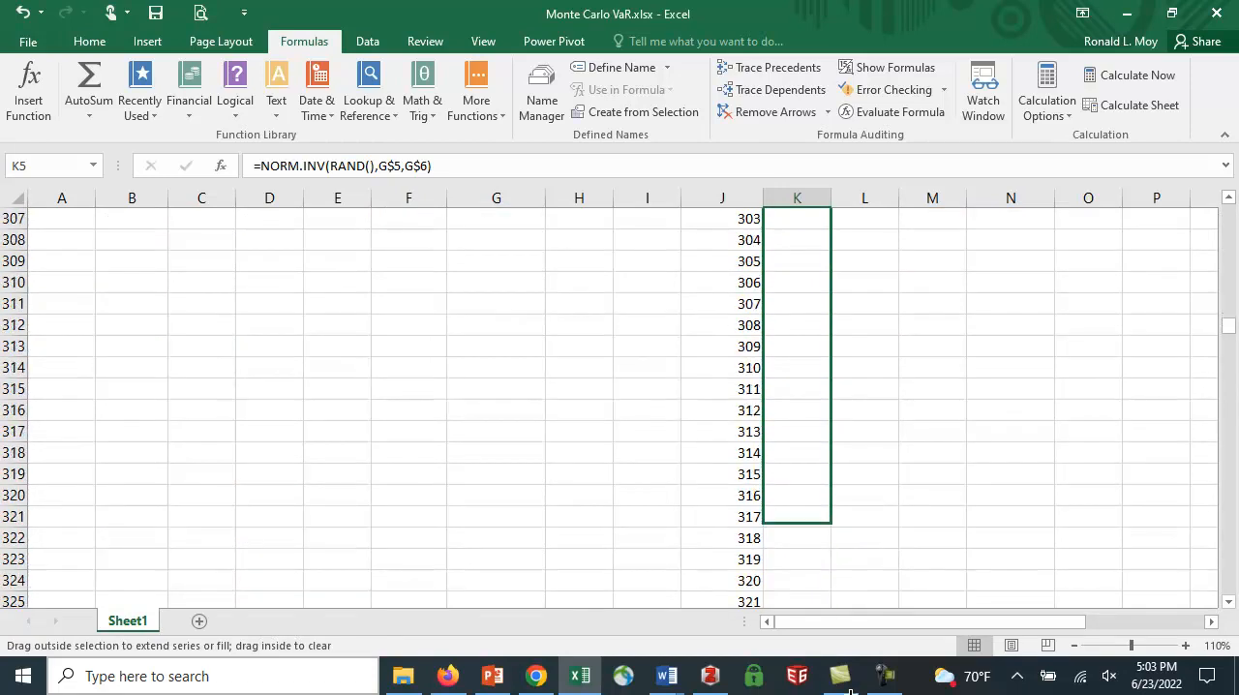
{"action": "scroll", "scroll_direction": "down", "scroll_amount": 3}
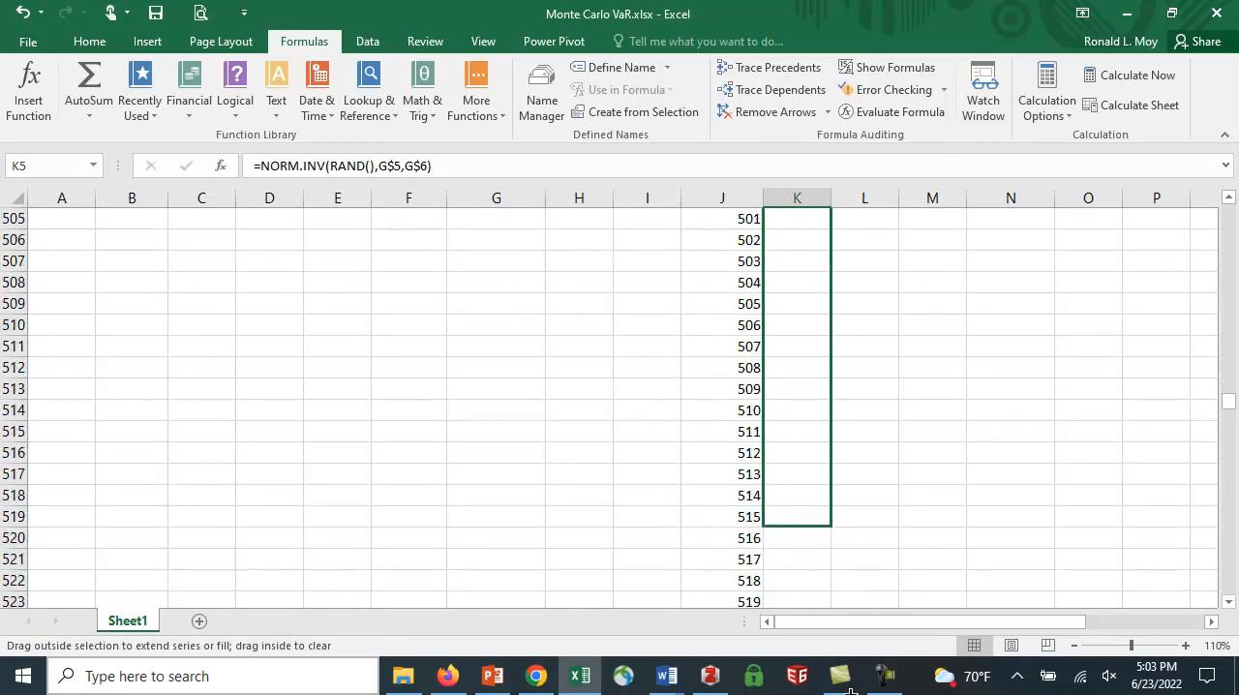
{"action": "scroll", "scroll_direction": "down", "scroll_amount": 3}
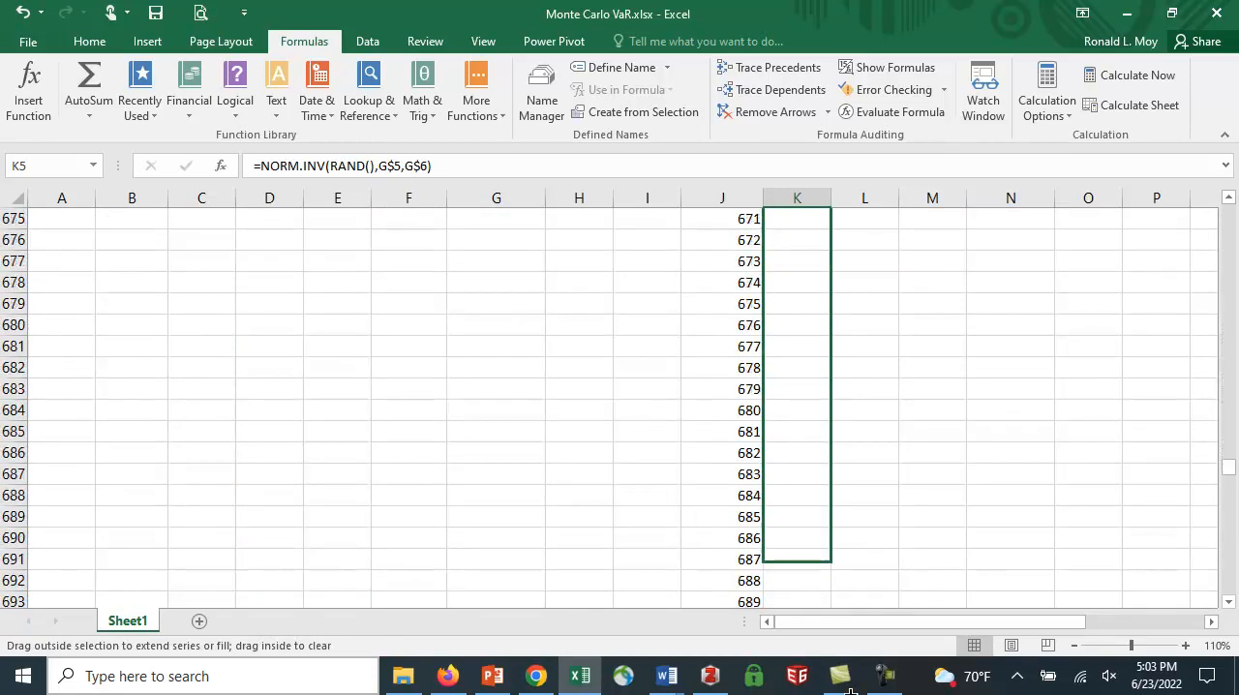
{"action": "scroll", "scroll_direction": "down", "scroll_amount": 3}
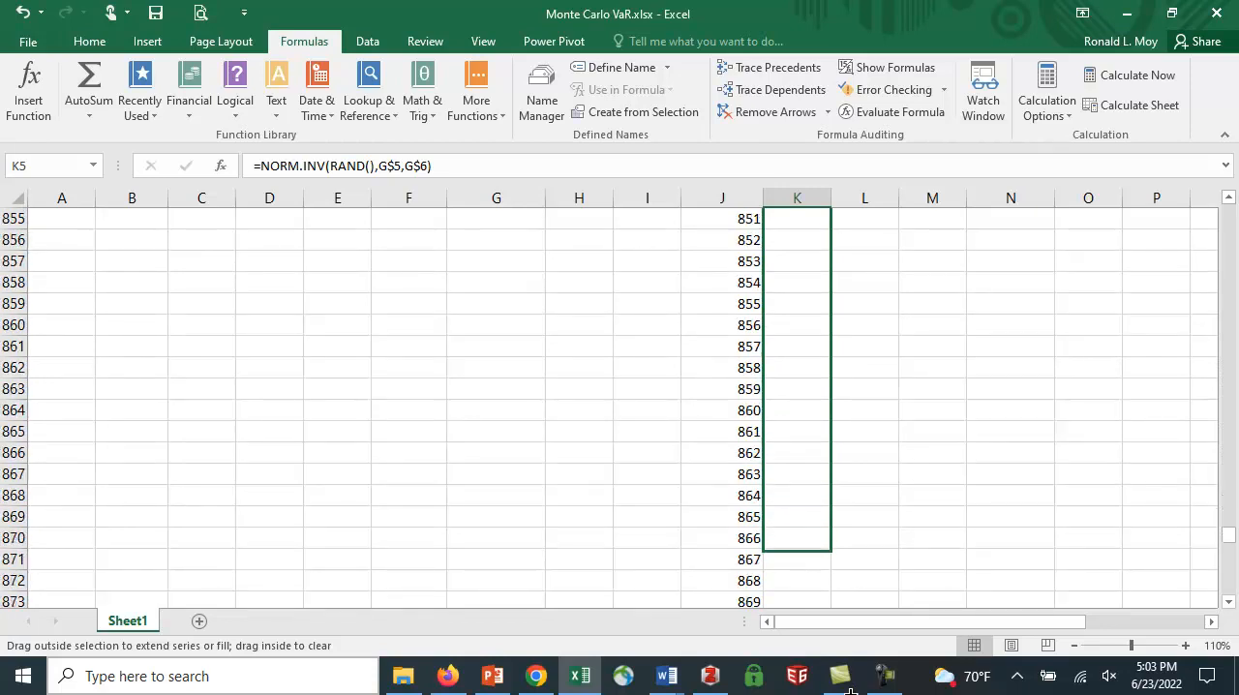
{"action": "scroll", "scroll_direction": "down", "scroll_amount": 3}
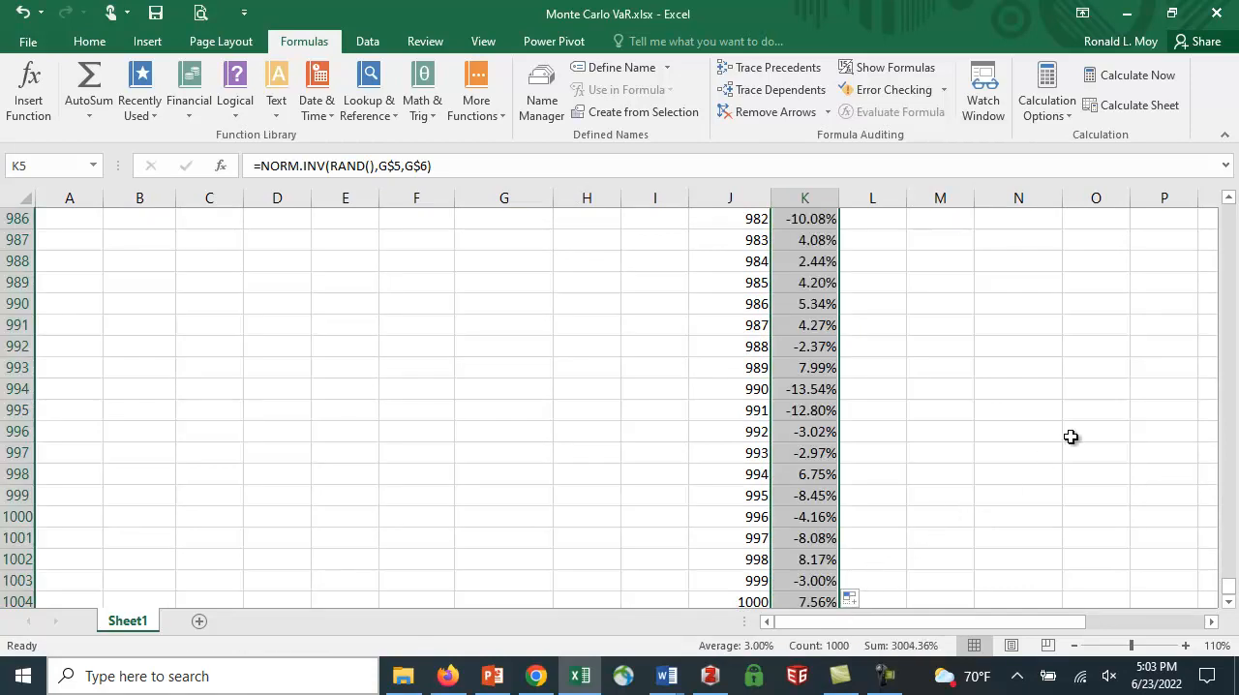
- Recalculate all 1000 simulated returns a few times and return to the top of the sheet
{"action": "left_click", "coordinate": [1134, 73]}
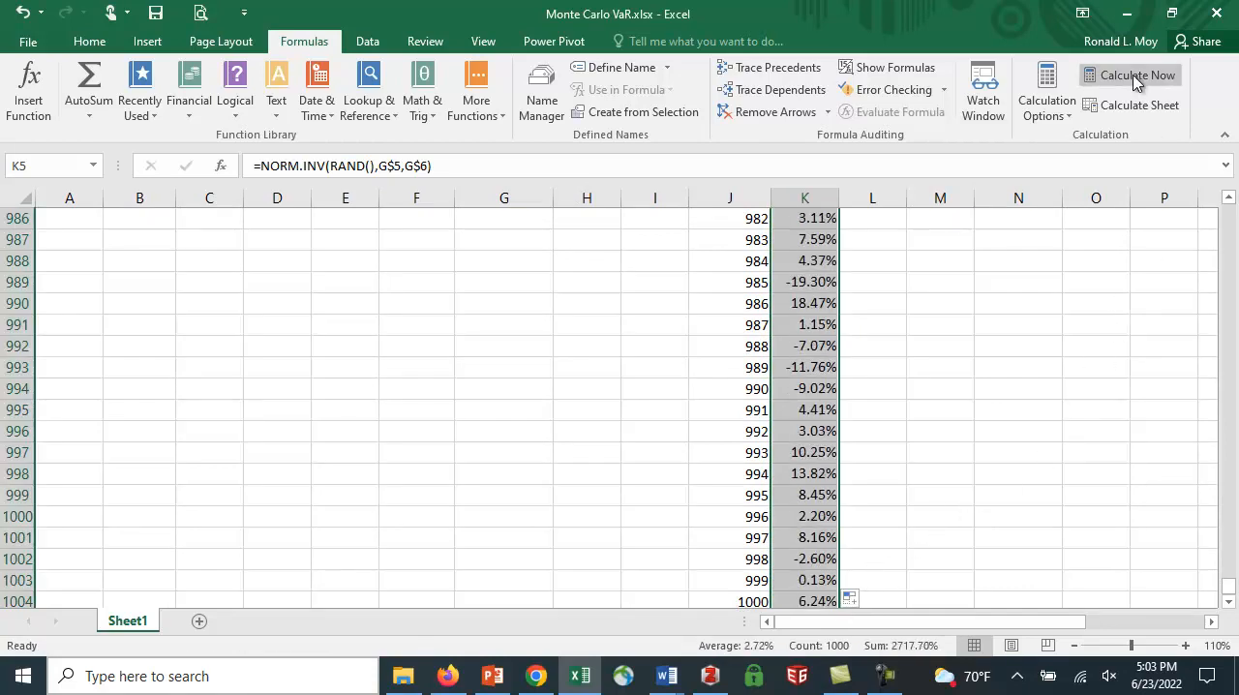
{"action": "left_click", "coordinate": [1136, 74]}
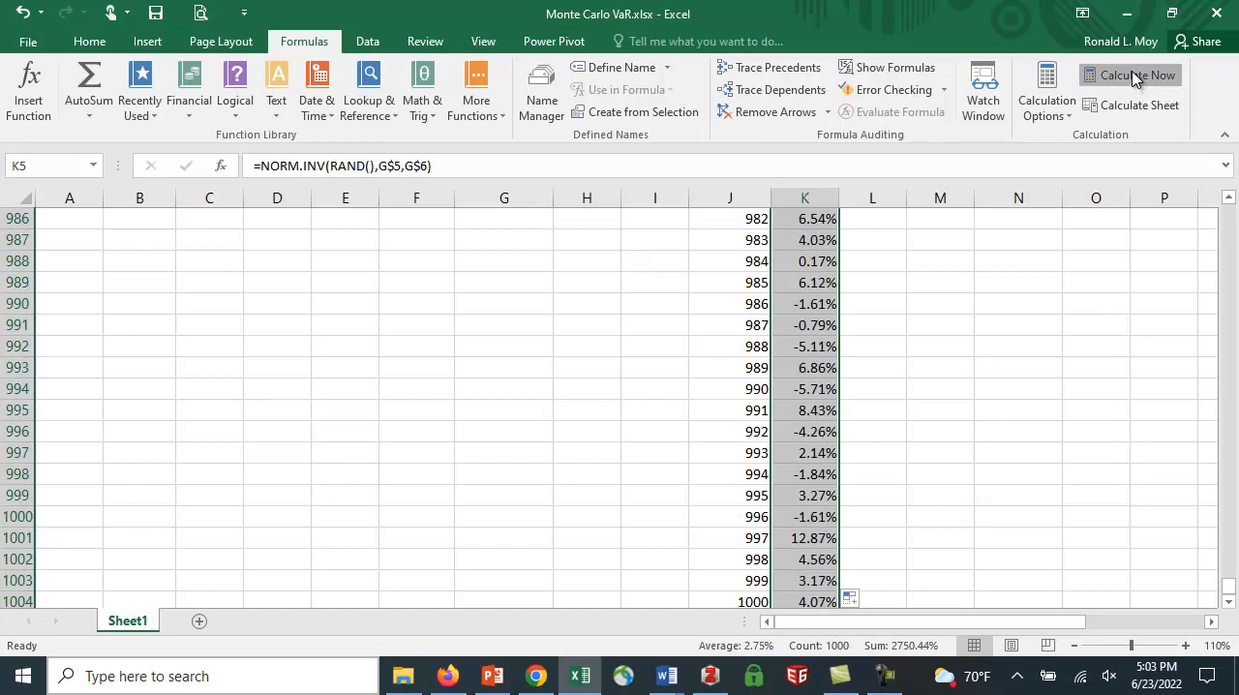
{"action": "left_click", "coordinate": [1137, 73]}
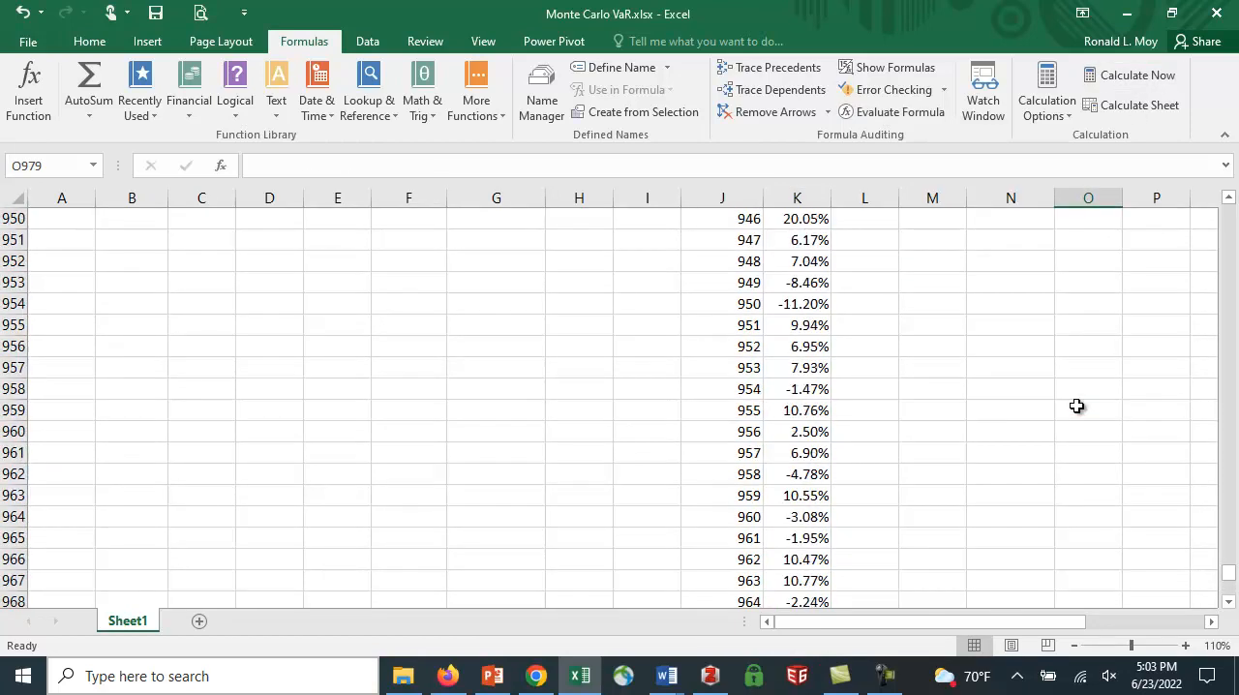
{"action": "scroll", "scroll_direction": "up", "scroll_amount": 3}
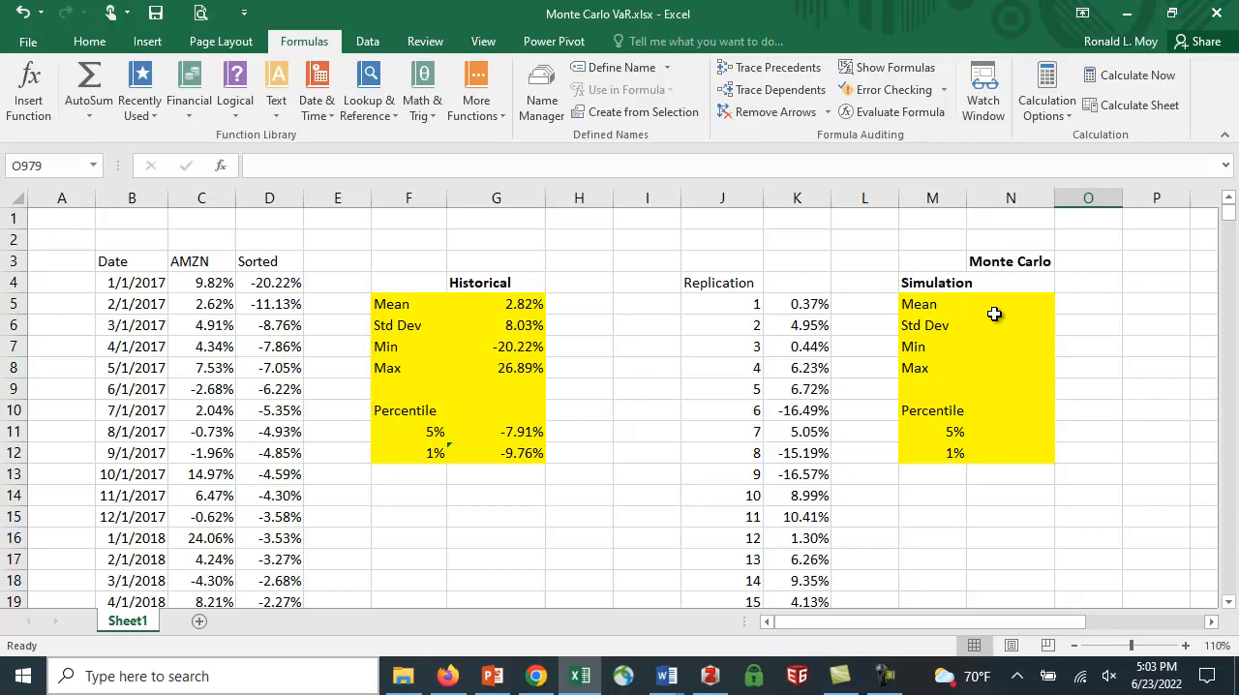
- Enter =AVERAGE(K$5:K$1004) in N5 for the simulated mean, about 2.95%
{"action": "left_click", "coordinate": [1011, 302]}
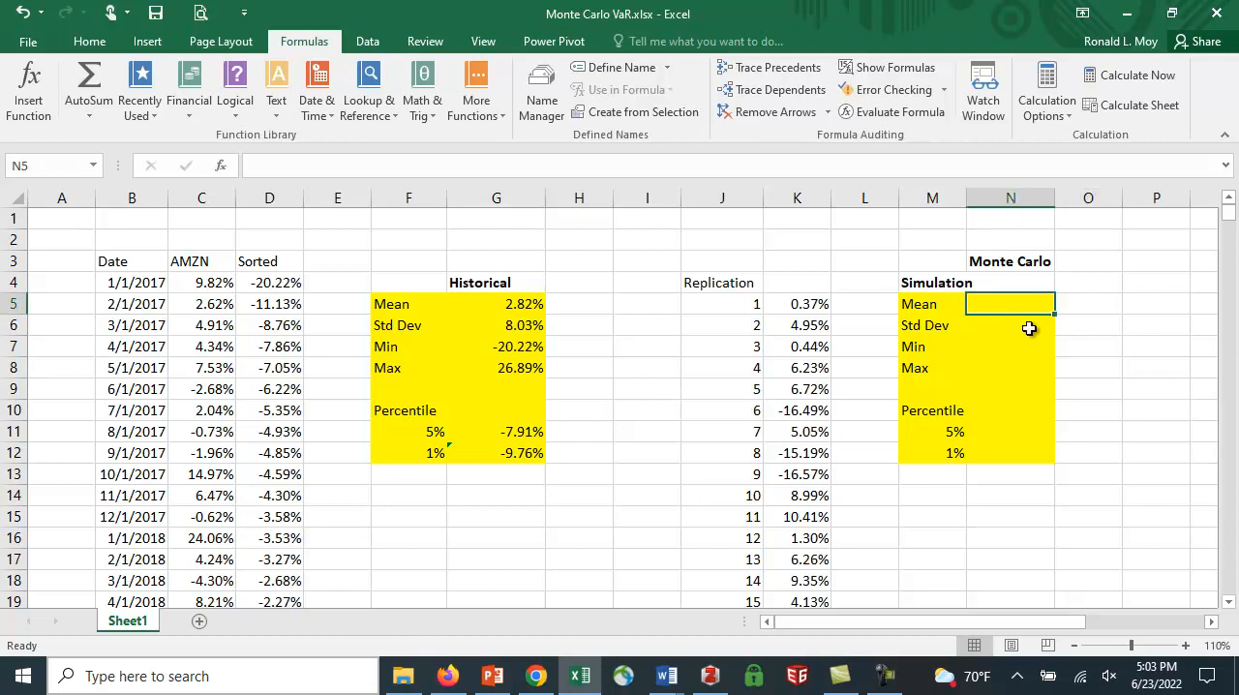
{"action": "type", "text": "="}
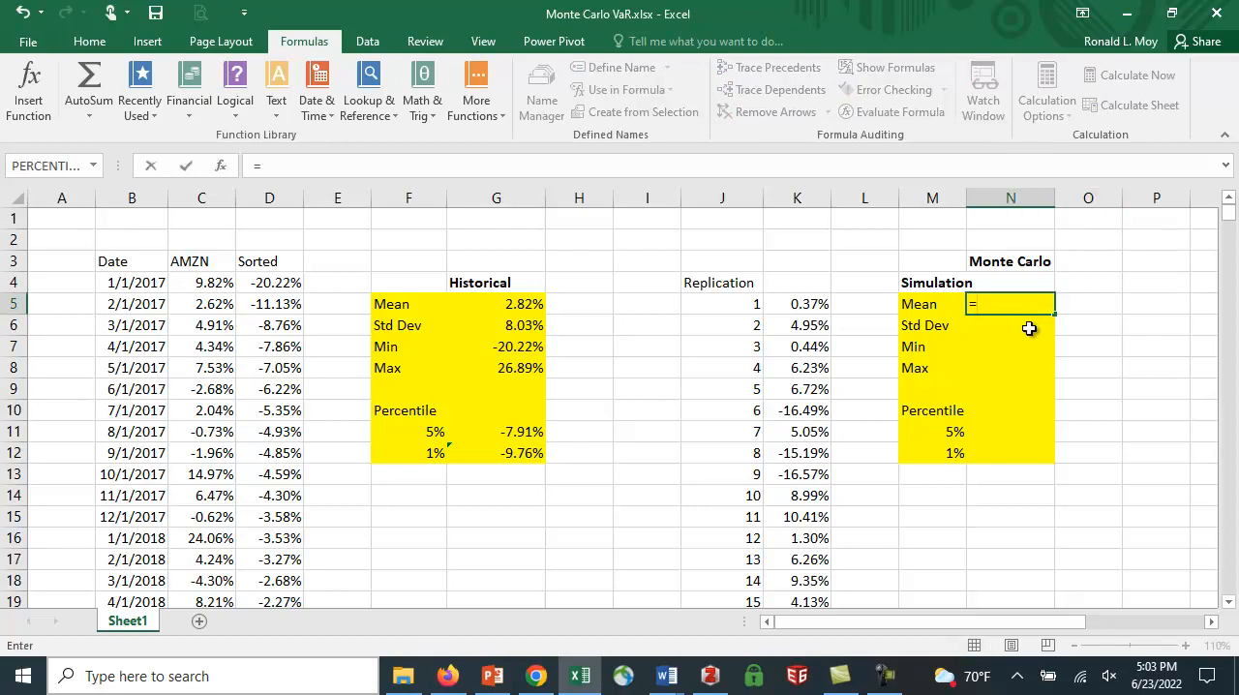
{"action": "type", "text": "average("}
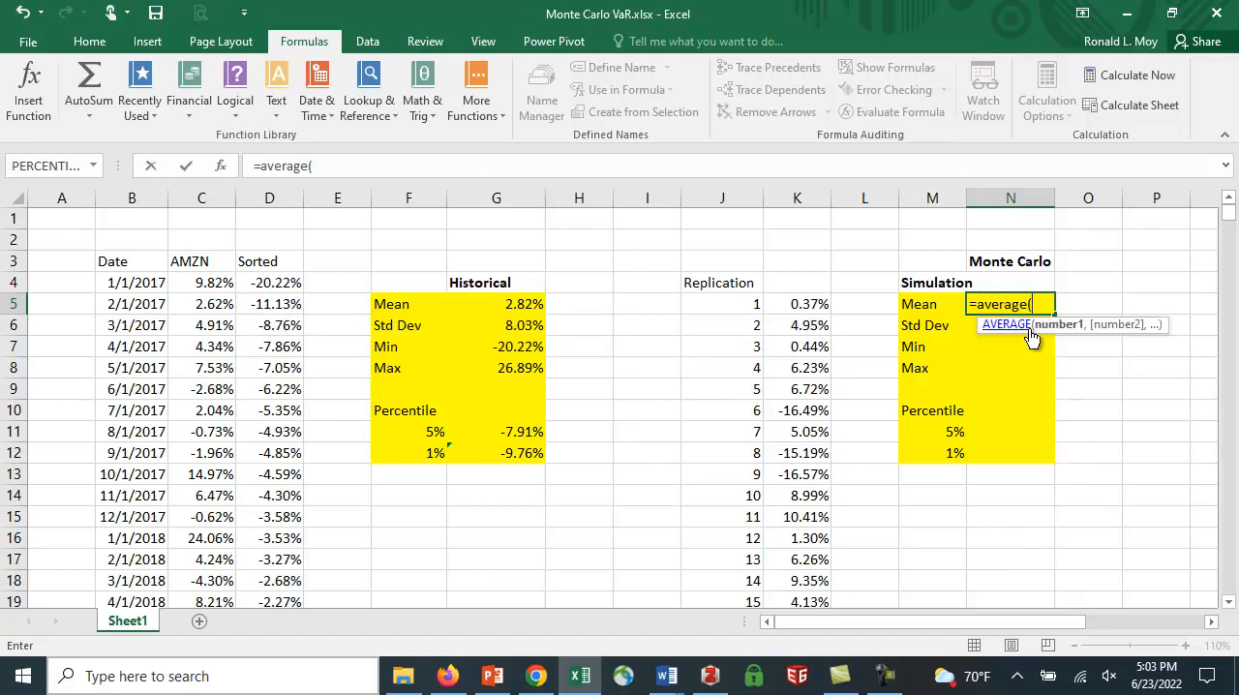
{"action": "type", "text": "k5"}
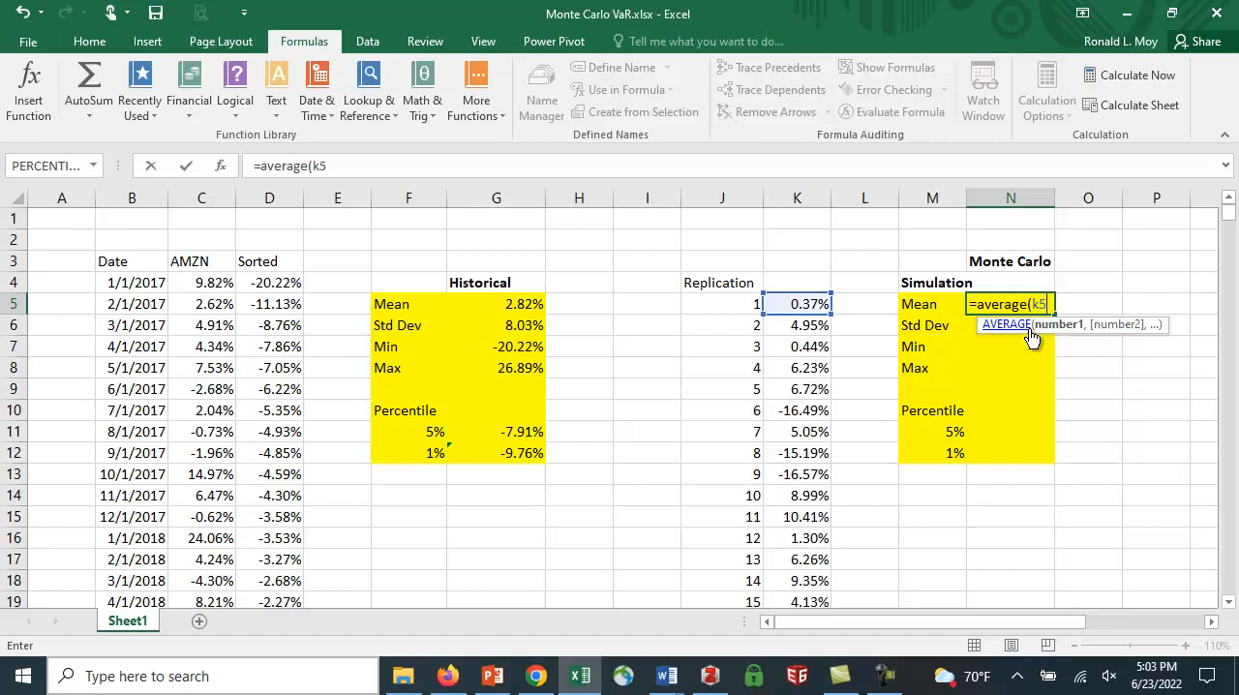
{"action": "type", "text": ":k1"}
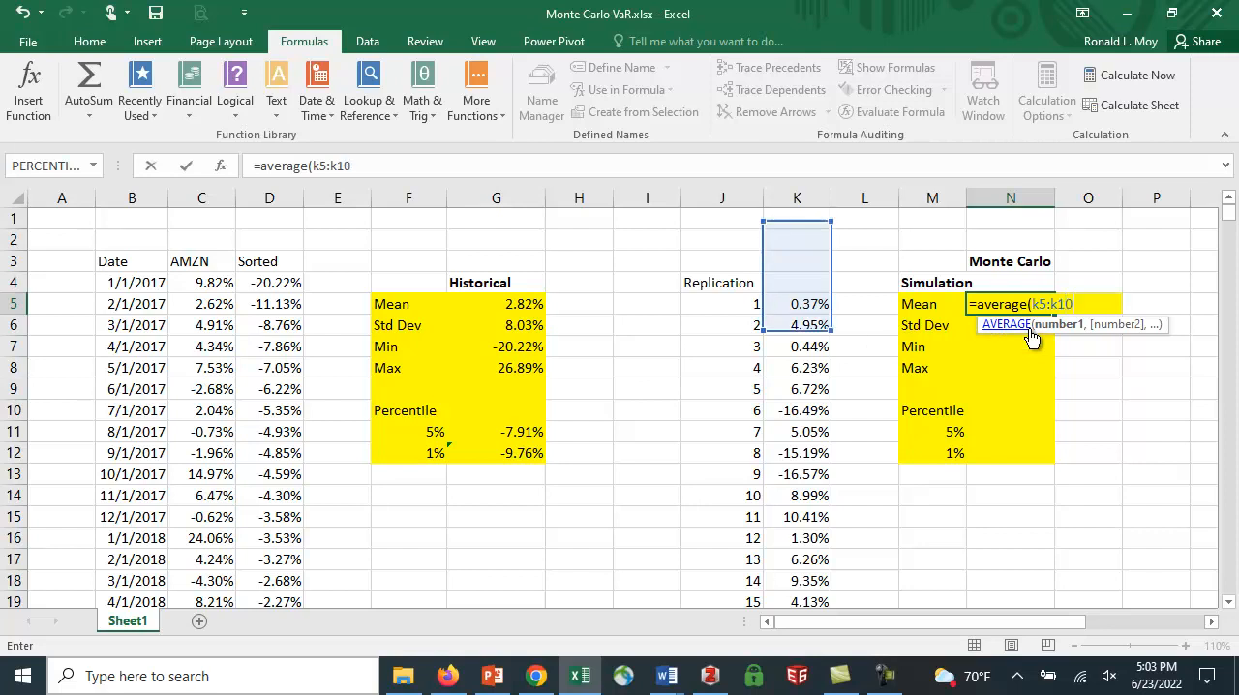
{"action": "type", "text": "04)"}
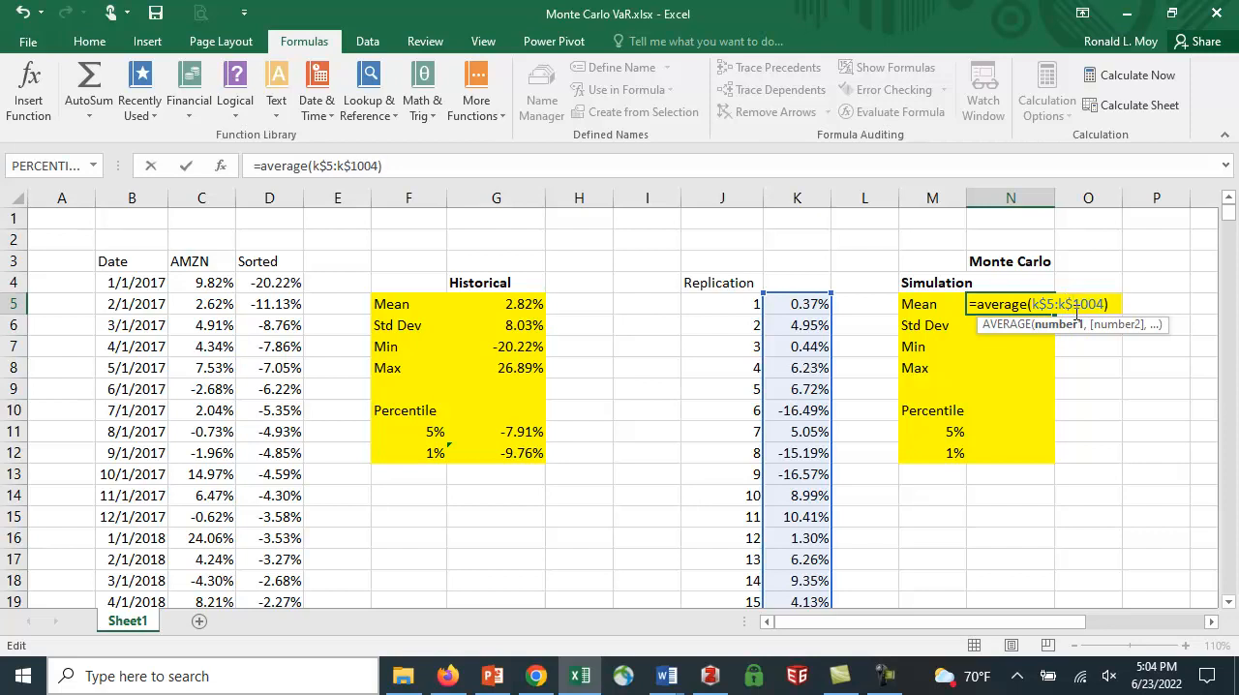
{"action": "key", "text": "Return"}
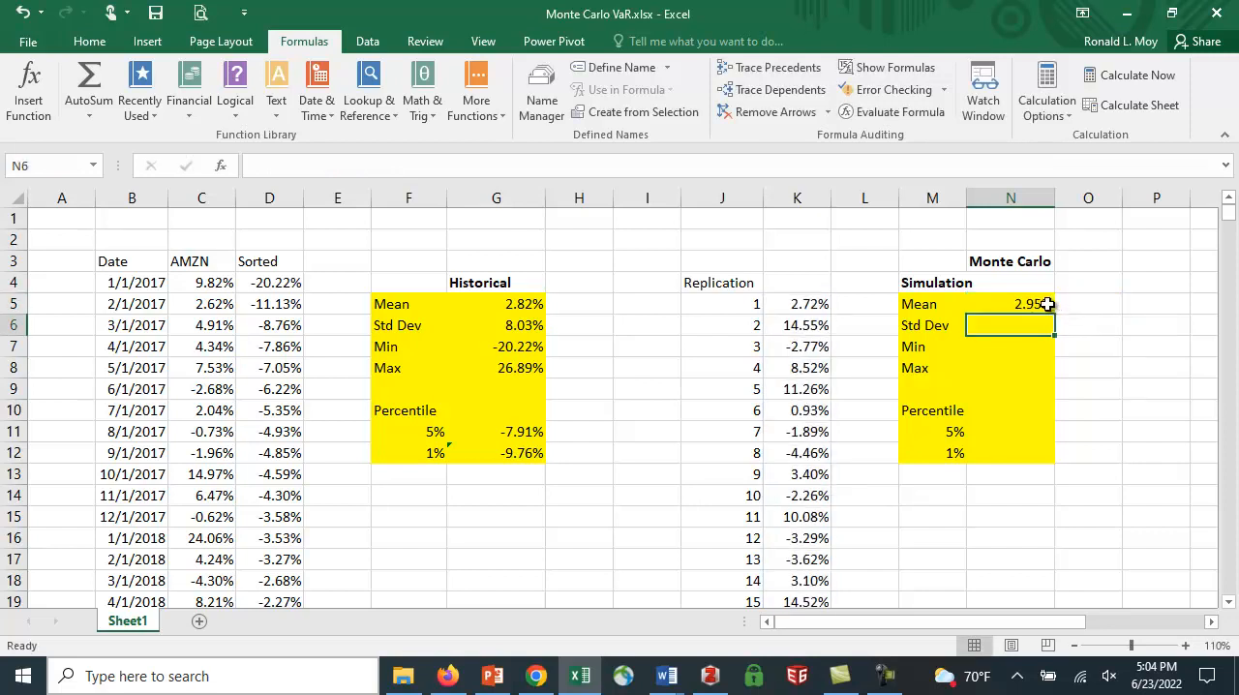
- Fill N5 down to N8 and change N6 to STDEV of the replications, giving 8.11%
{"action": "left_click", "coordinate": [1011, 302]}
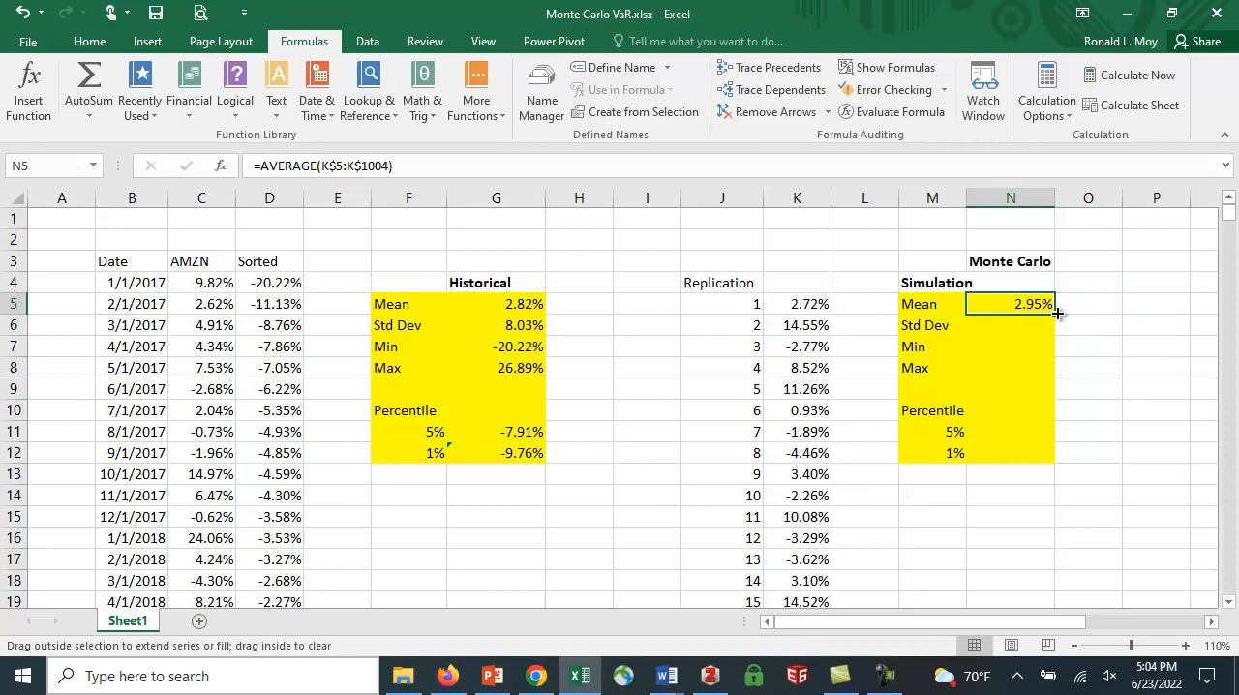
{"action": "left_click_drag", "start_coordinate": [1056, 312], "coordinate": [1055, 368]}
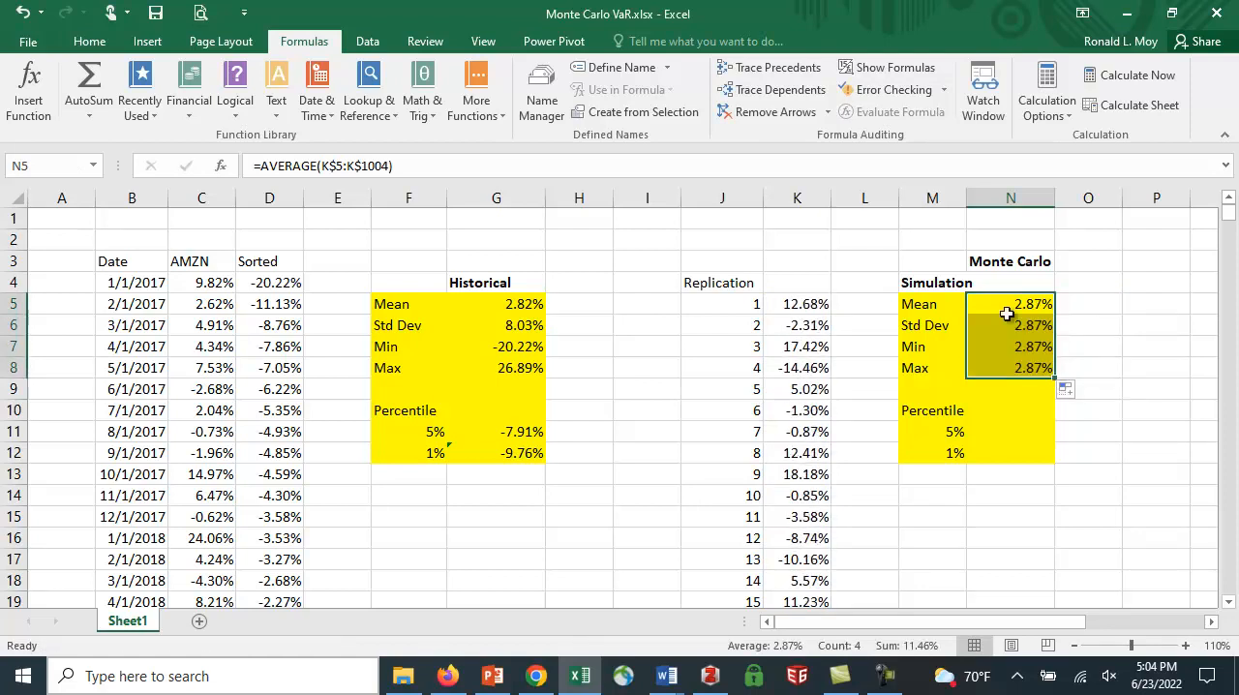
{"action": "left_click", "coordinate": [1011, 326]}
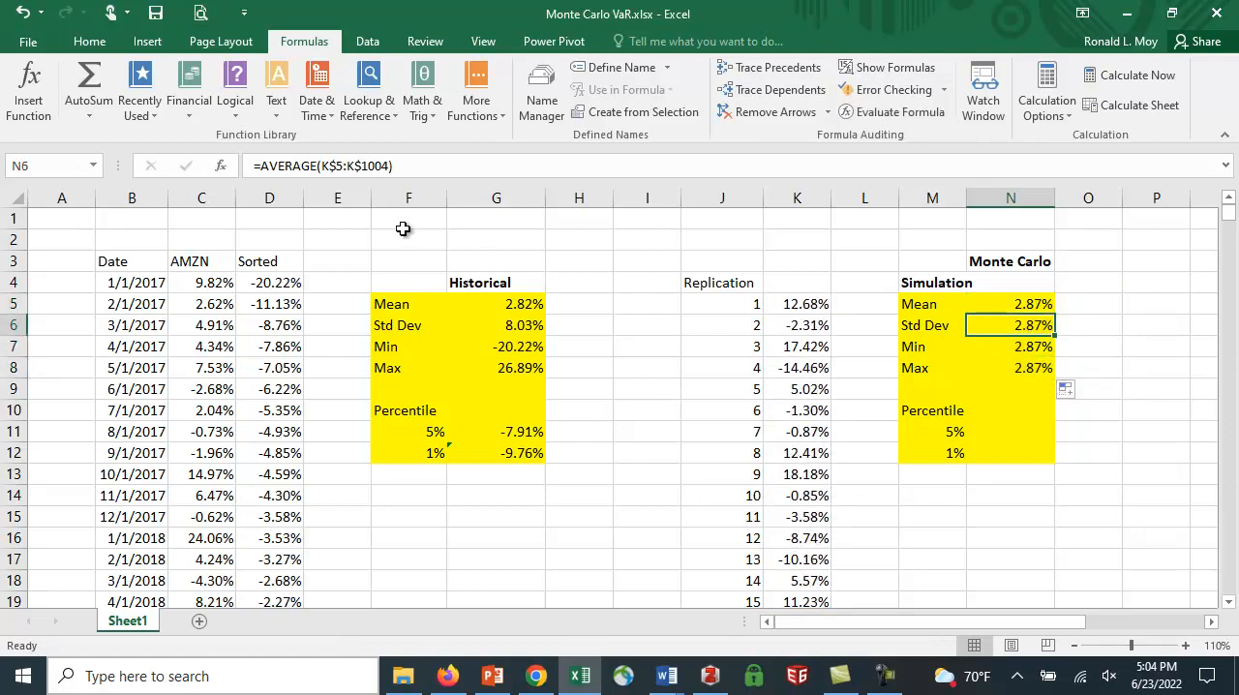
{"action": "double_click", "coordinate": [1011, 326]}
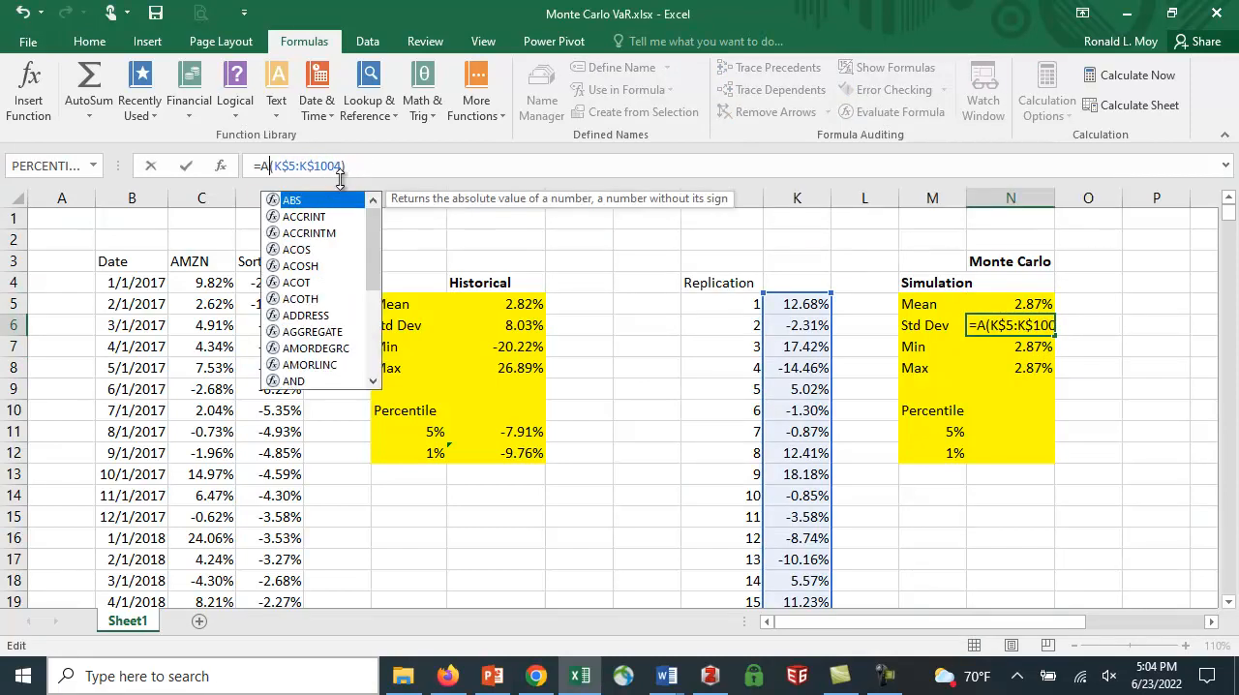
{"action": "type", "text": "td"}
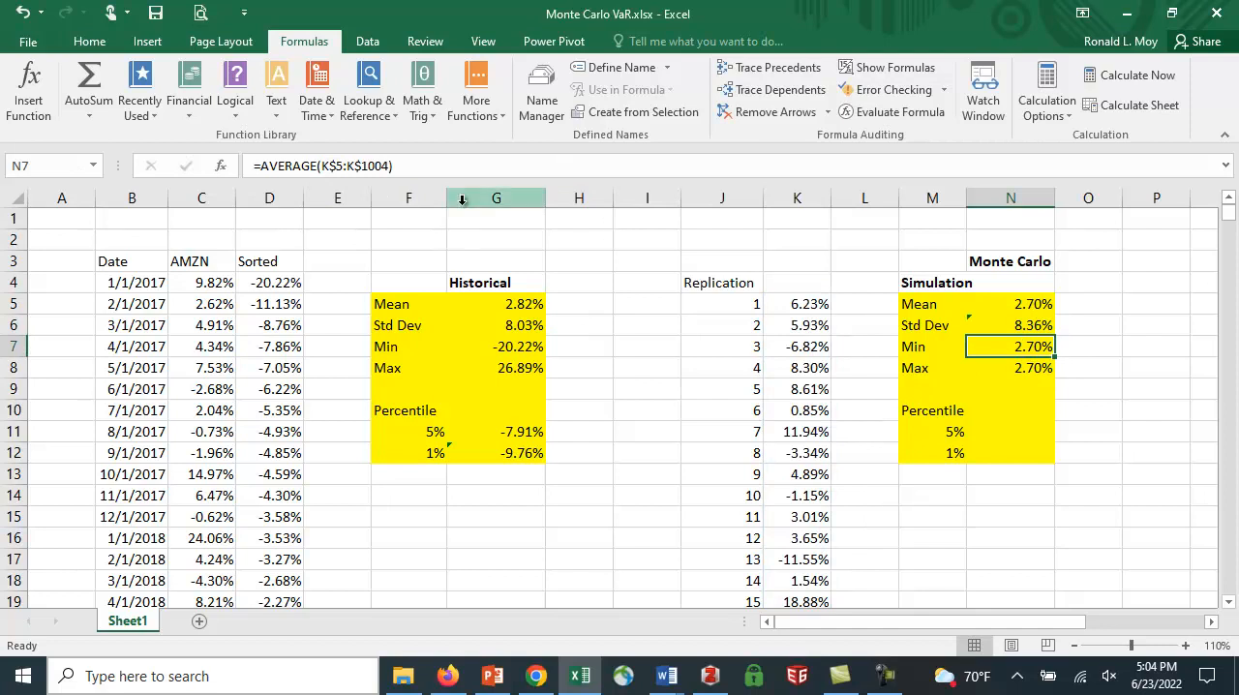
- Change N7 and N8 to MIN and MAX of the replications, giving -24.22% and 31.40%
{"action": "double_click", "coordinate": [1011, 345]}
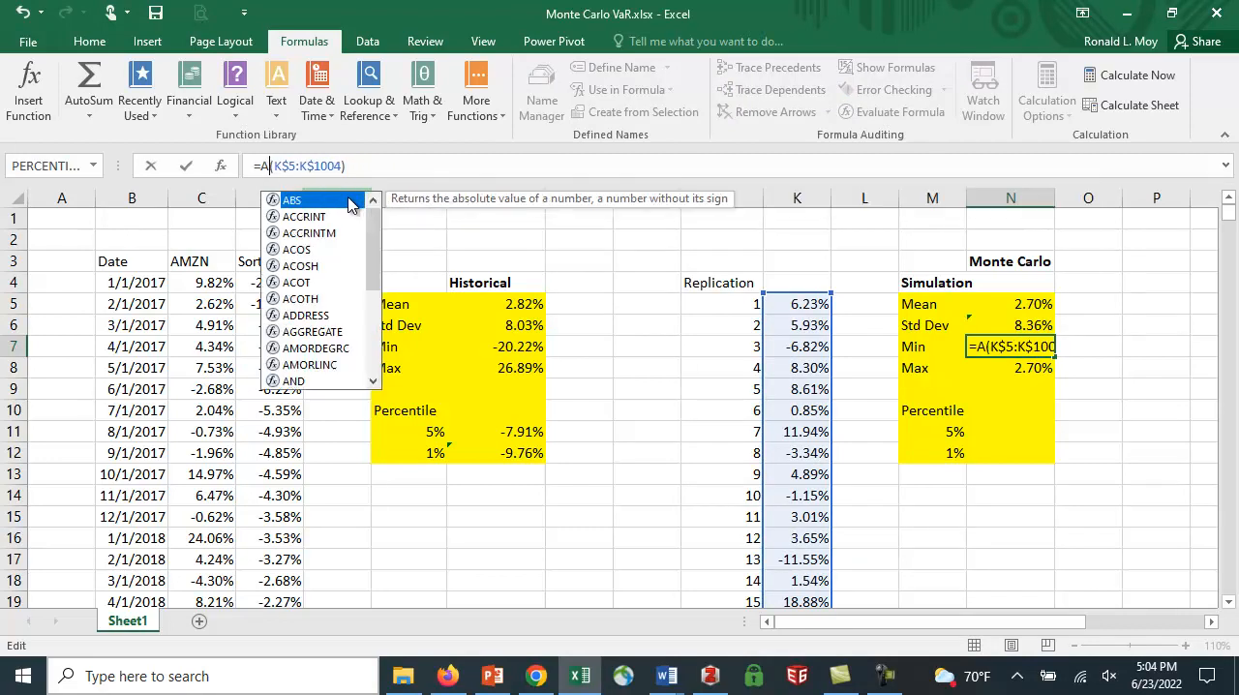
{"action": "key", "text": "Return"}
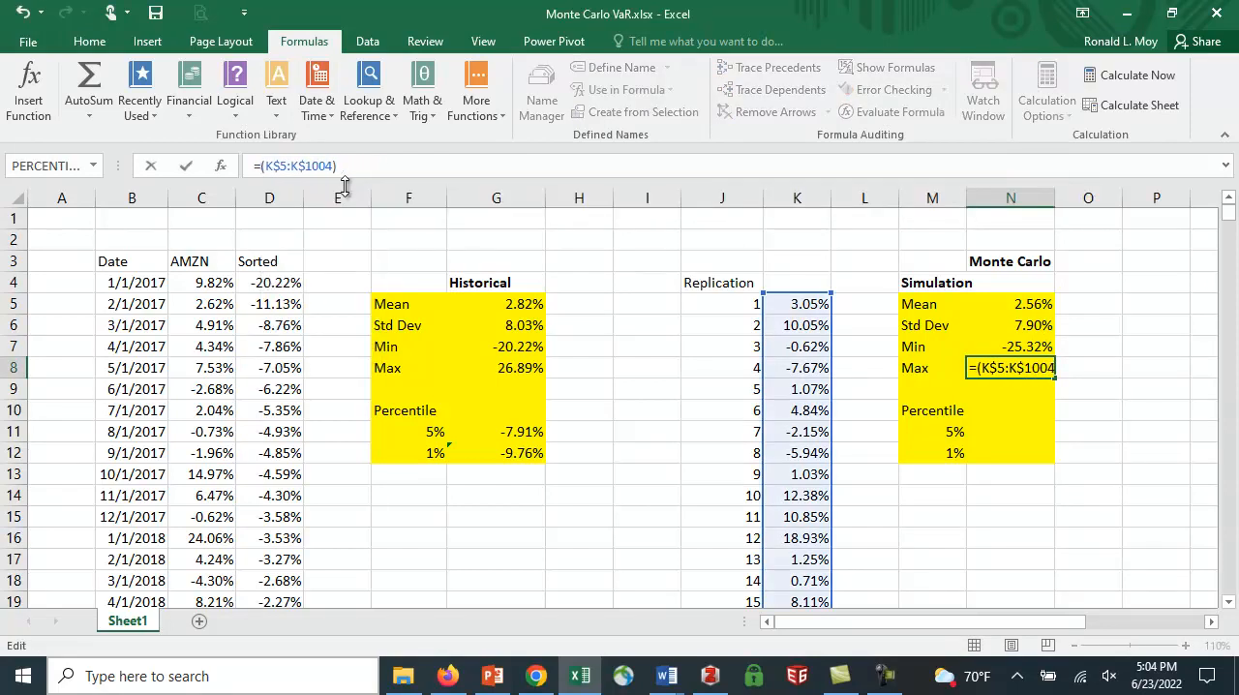
{"action": "key", "text": "Return"}
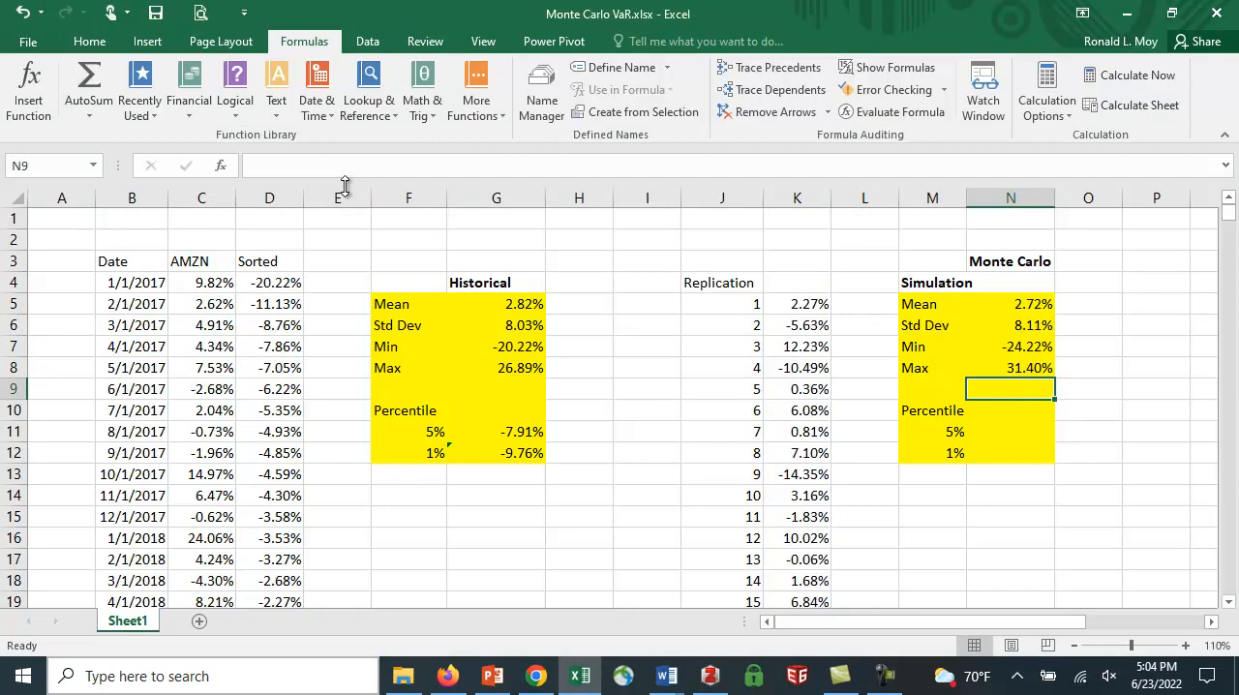
{"action": "mouse_move", "coordinate": [803, 39]}
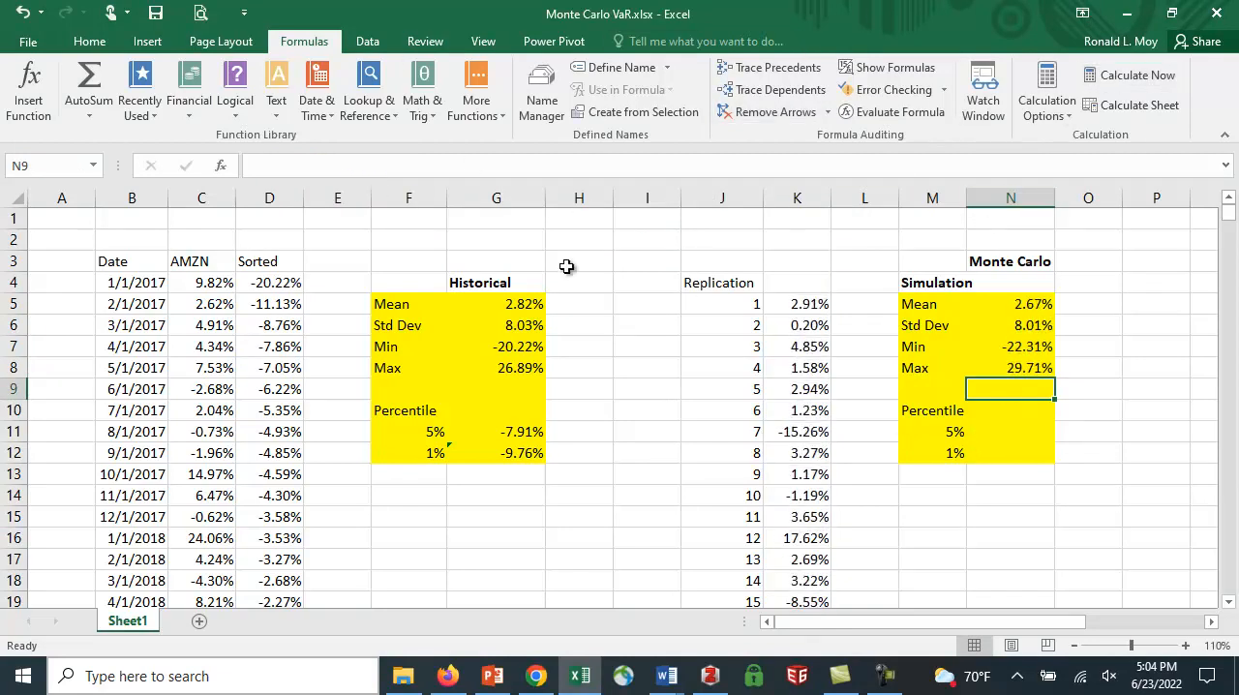
{"action": "mouse_move", "coordinate": [515, 337]}
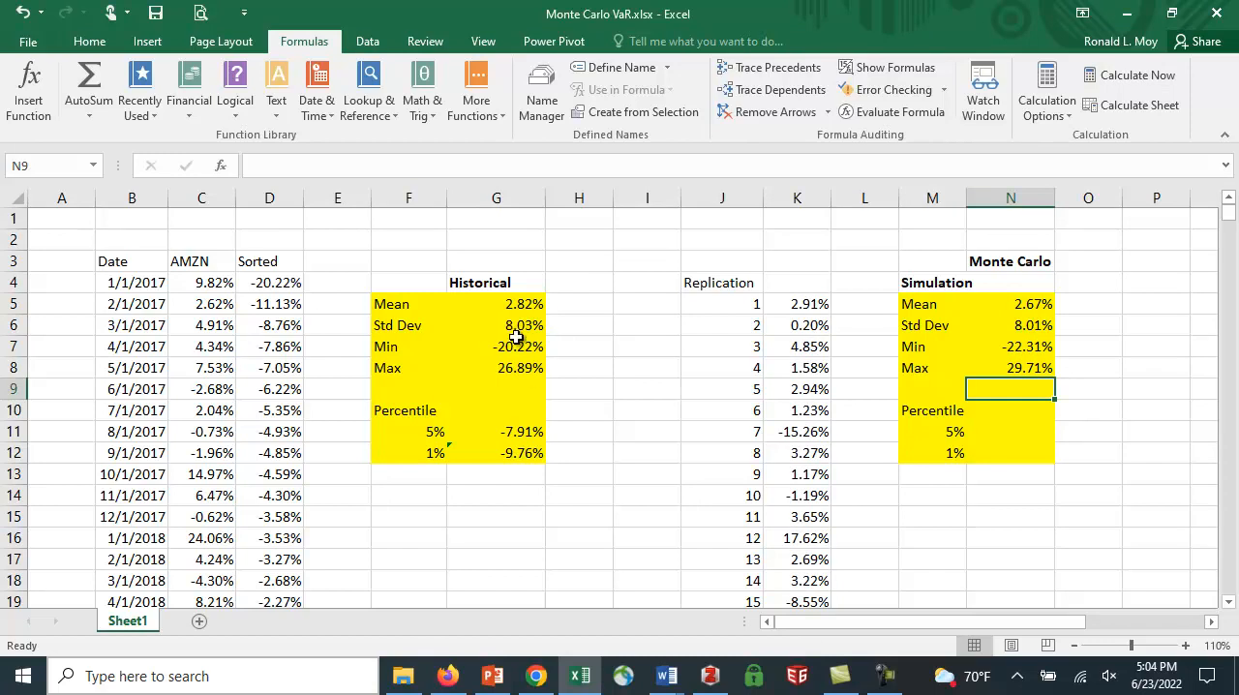
{"action": "mouse_move", "coordinate": [947, 344]}
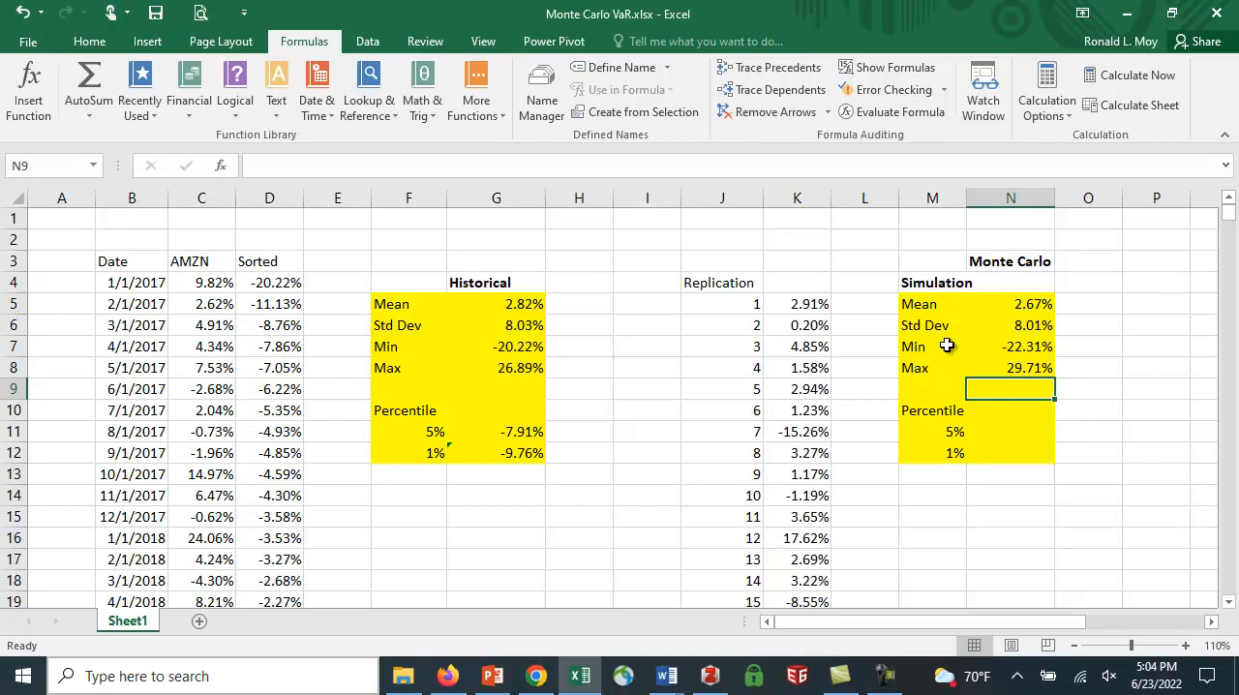
{"action": "mouse_move", "coordinate": [1053, 337]}
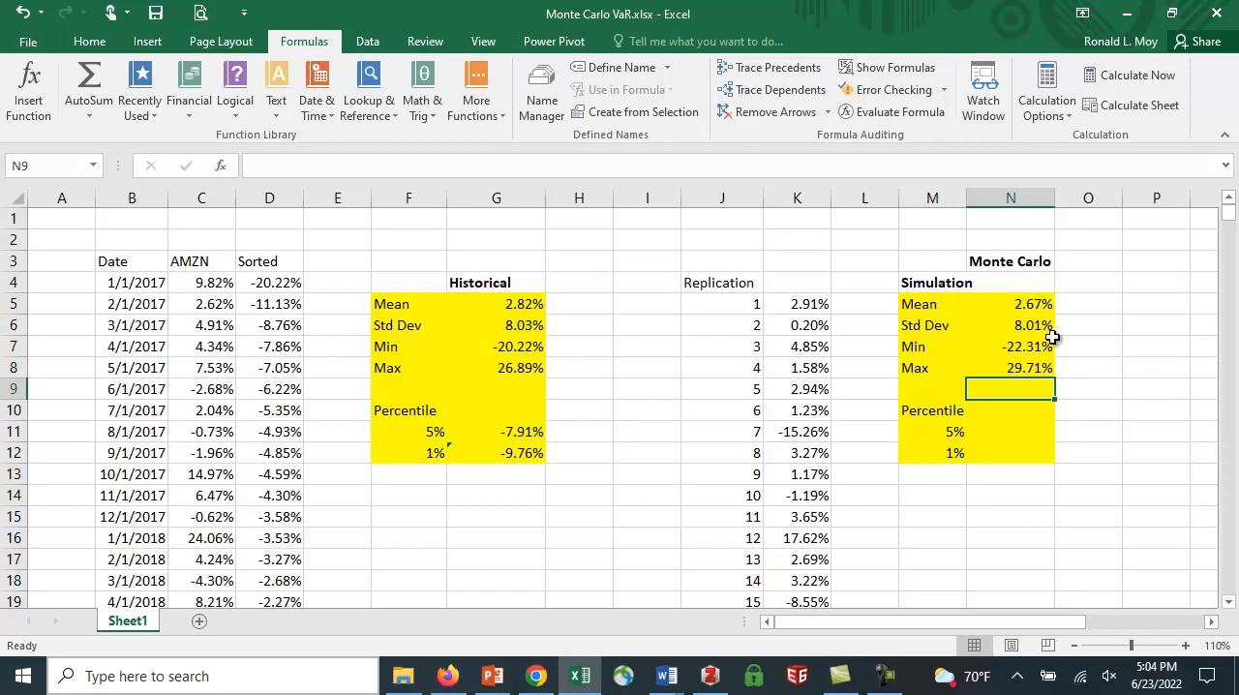
{"action": "mouse_move", "coordinate": [1026, 352]}
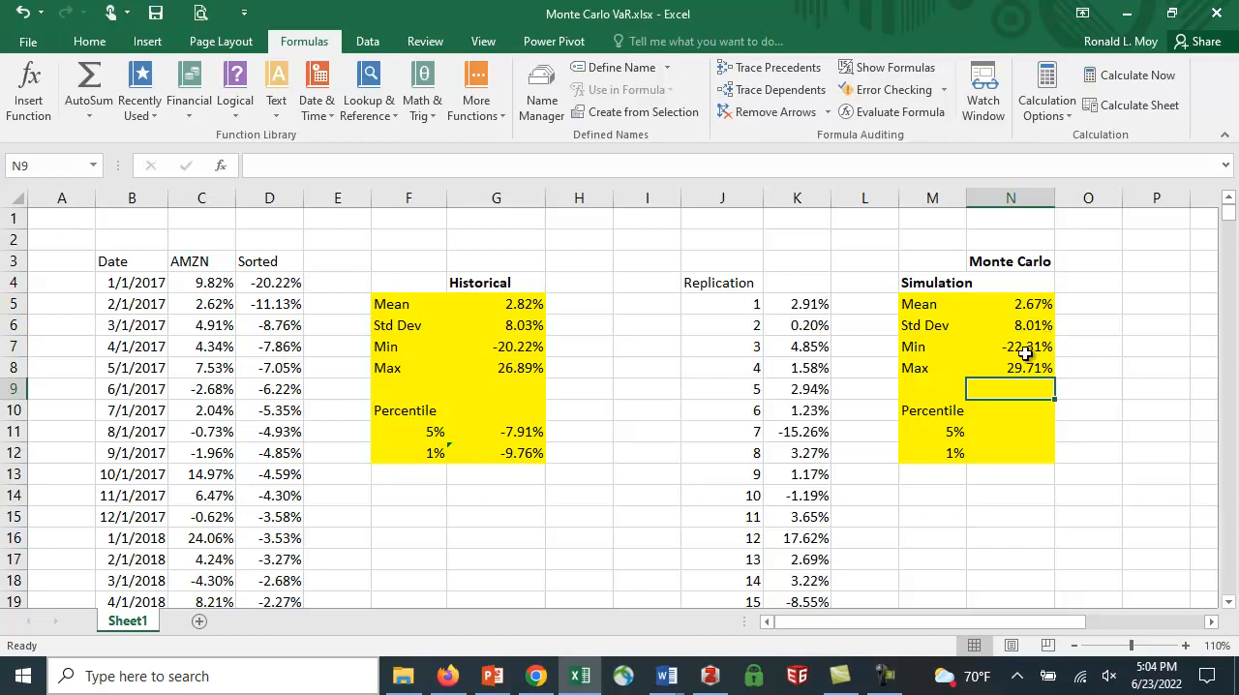
- Recalculate twice, redrawing mean 2.87%, std dev 8.14%, min -23.10%, max 31.11%
{"action": "left_click", "coordinate": [1131, 73]}
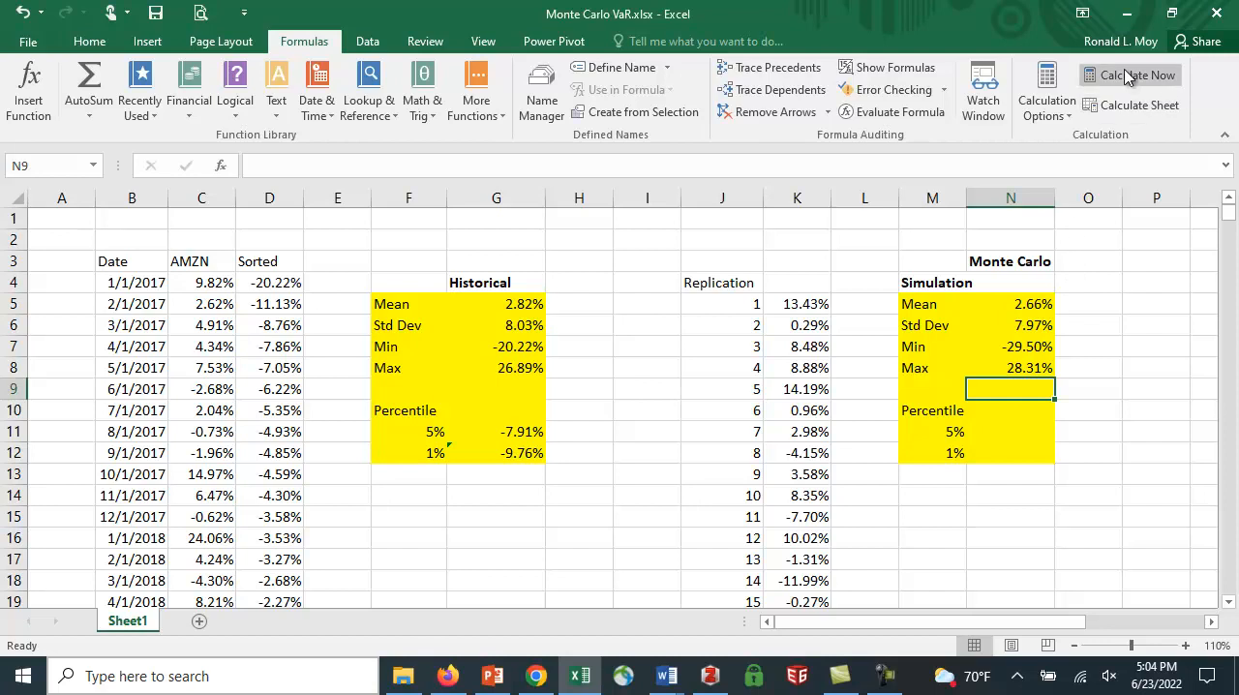
{"action": "left_click", "coordinate": [1129, 74]}
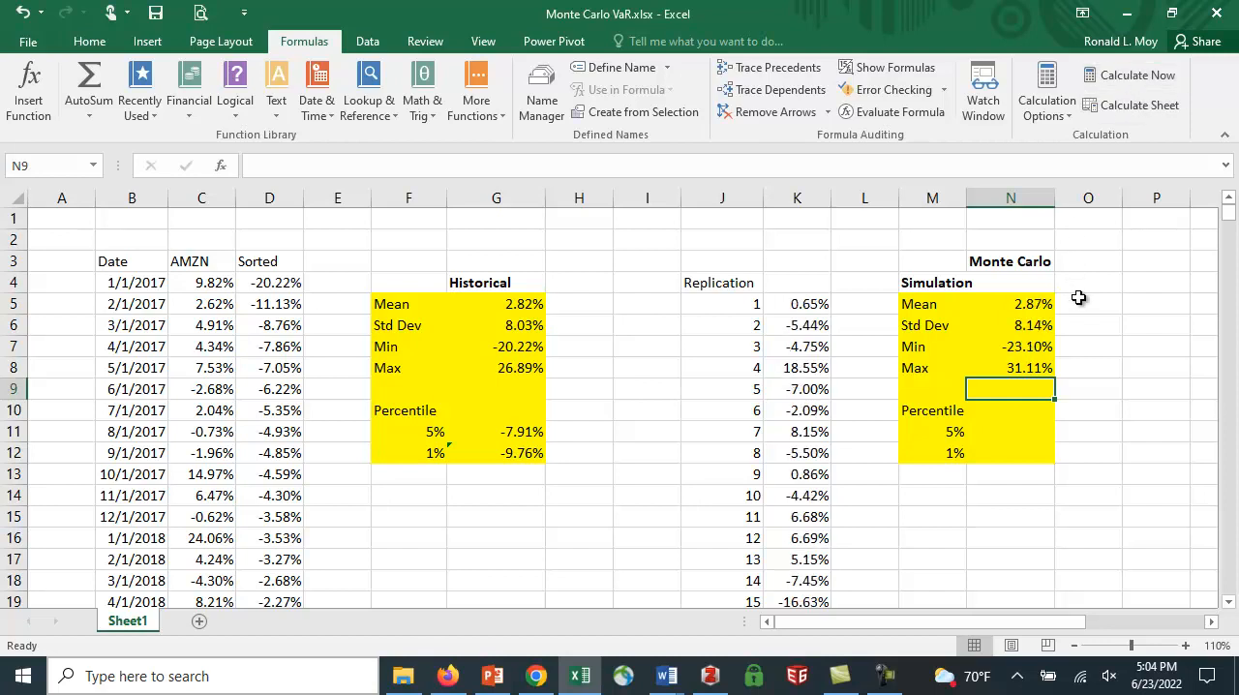
{"action": "mouse_move", "coordinate": [1108, 306]}
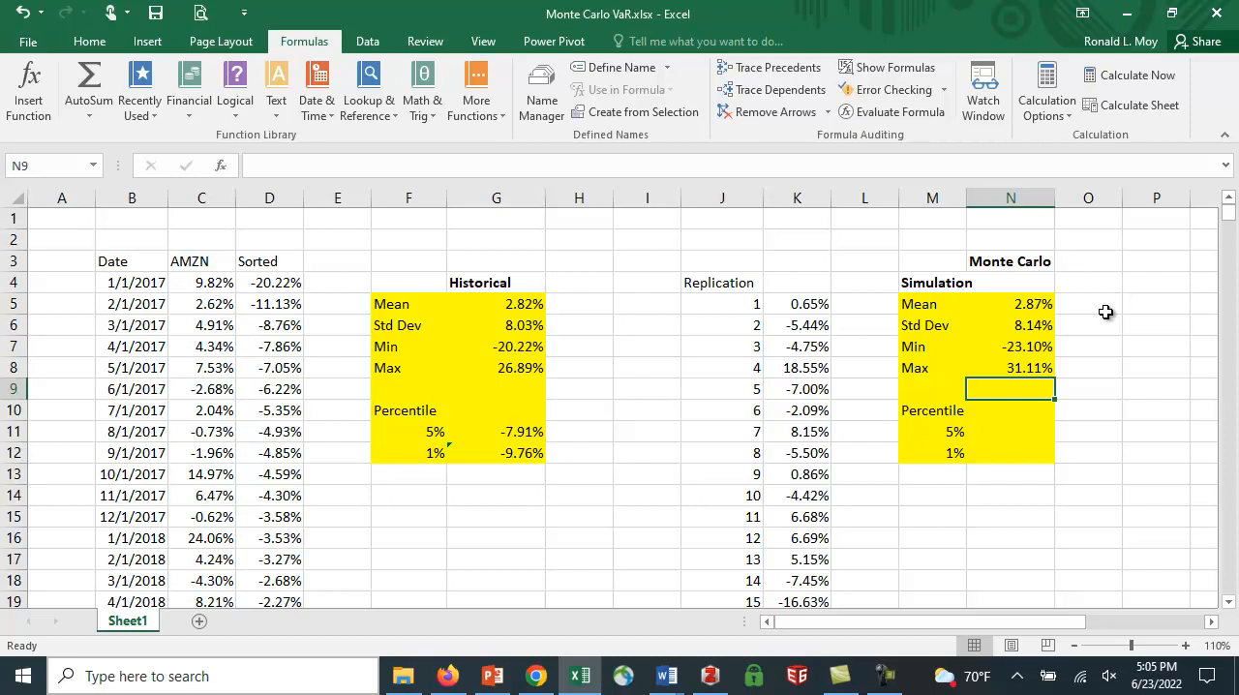
{"action": "mouse_move", "coordinate": [1007, 434]}
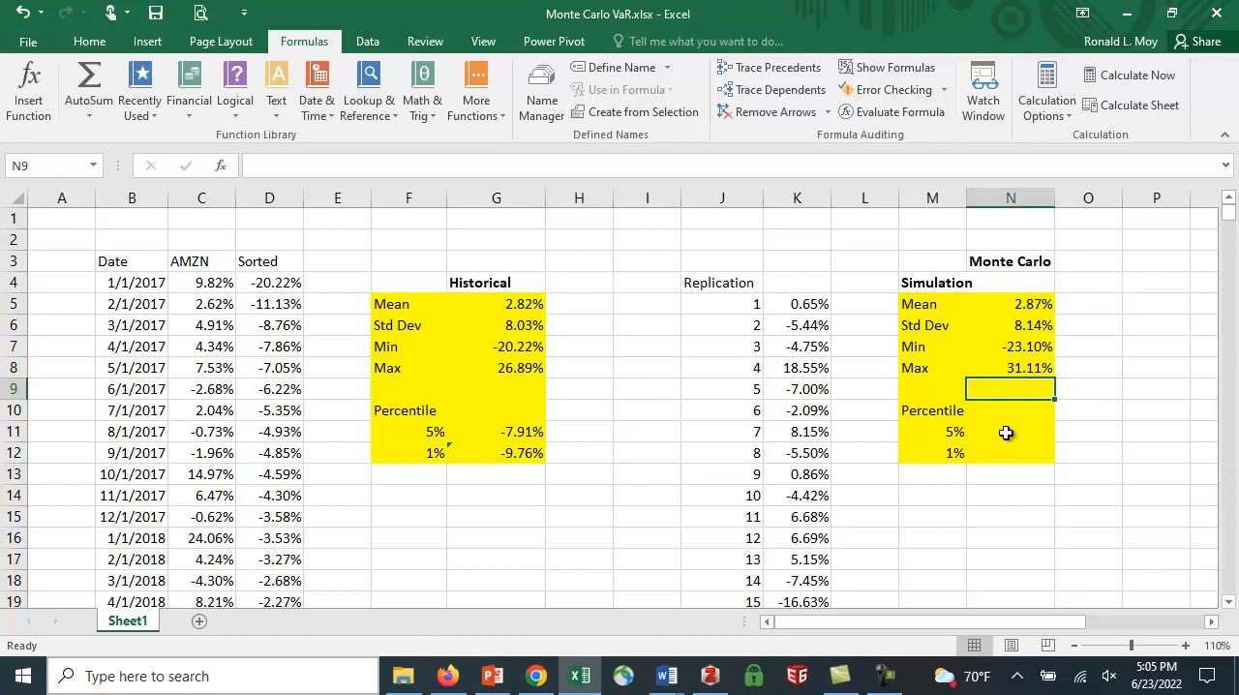
{"action": "left_click", "coordinate": [1011, 432]}
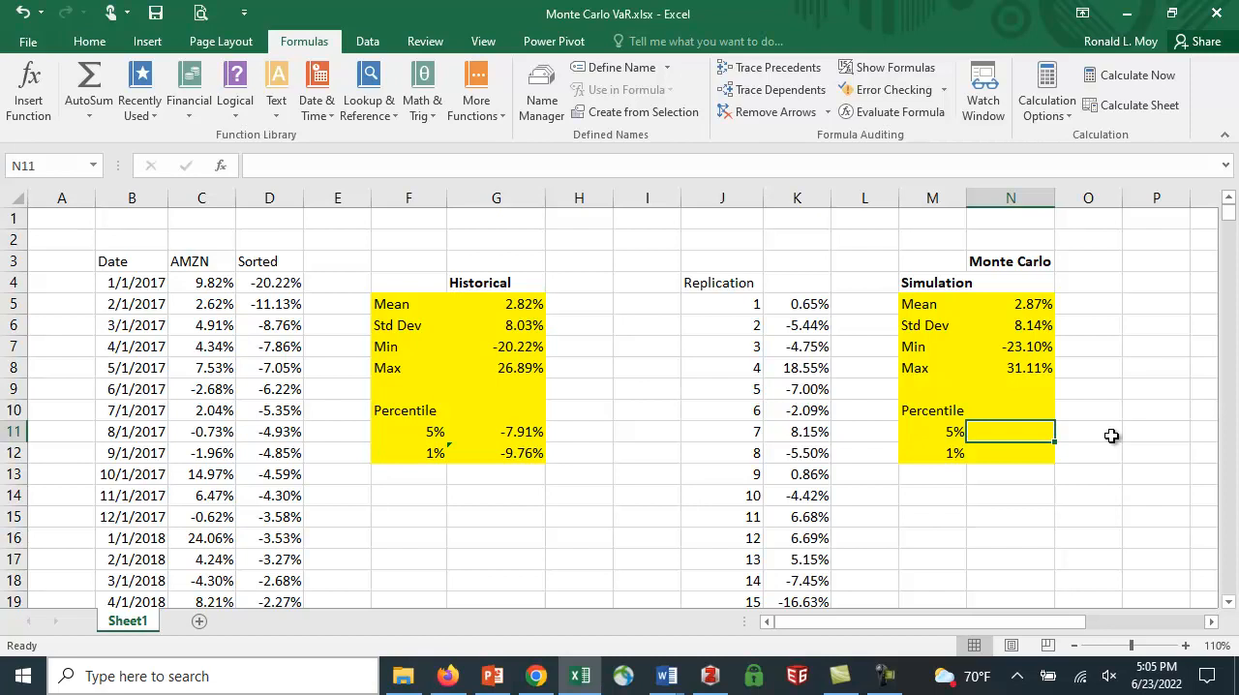
{"action": "mouse_move", "coordinate": [530, 443]}
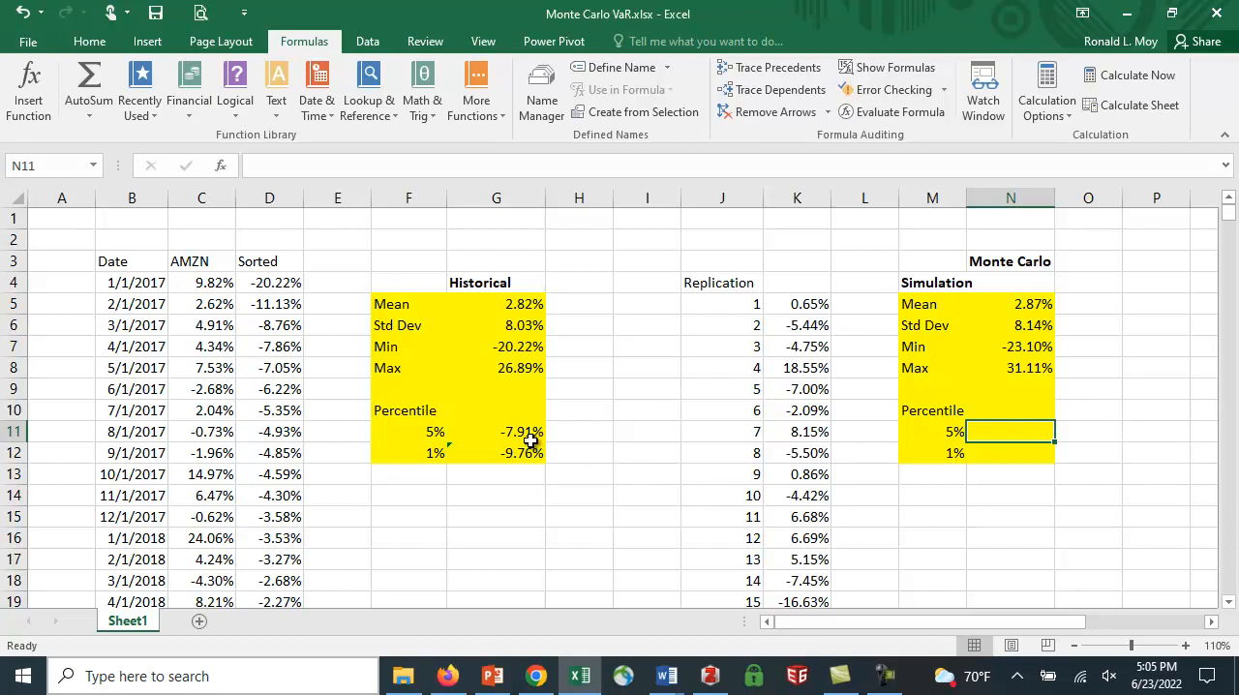
{"action": "mouse_move", "coordinate": [577, 430]}
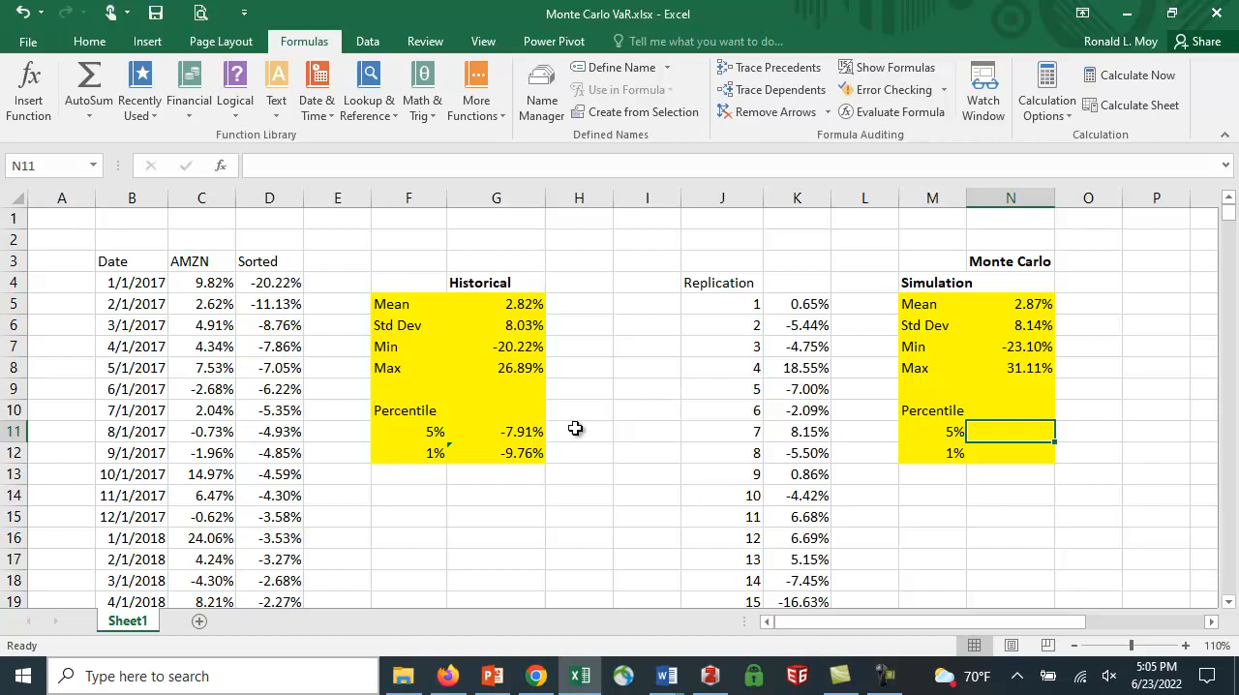
{"action": "mouse_move", "coordinate": [527, 441]}
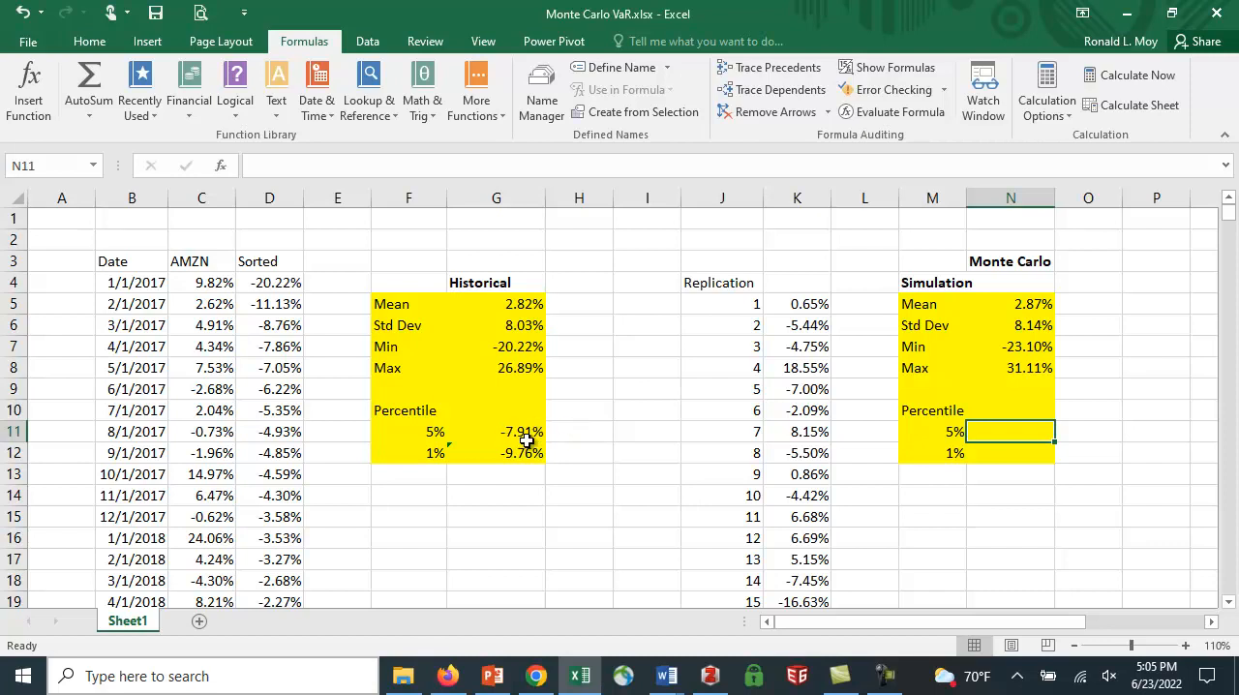
{"action": "mouse_move", "coordinate": [569, 433]}
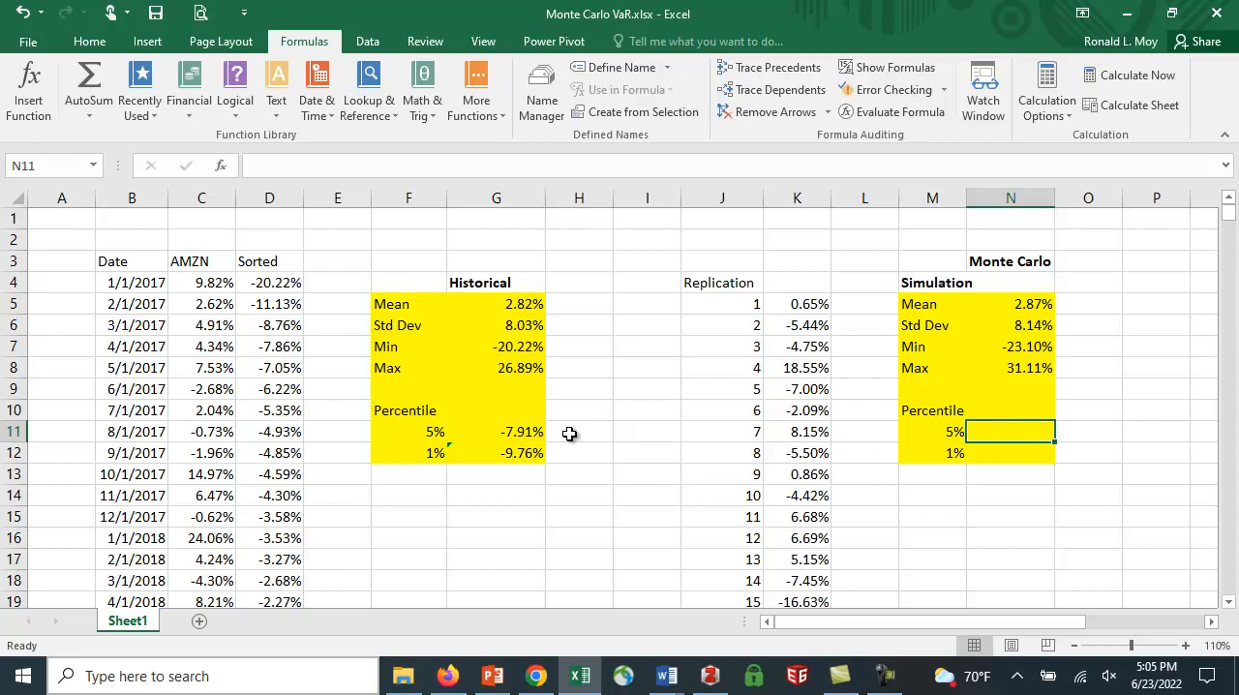
- Enter =PERCENTILE.INC(K$5:K$1004,M11) in N11 for the 5% percentile, -10.34%
{"action": "type", "text": "=per"}
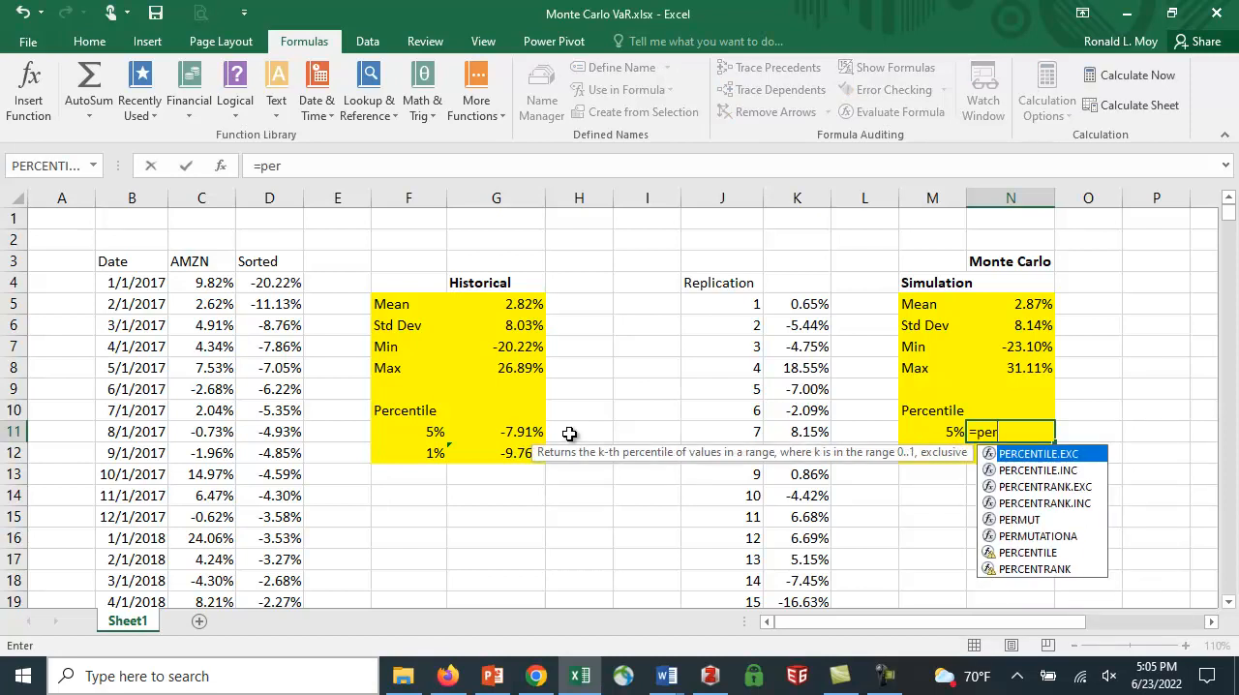
{"action": "type", "text": "cent"}
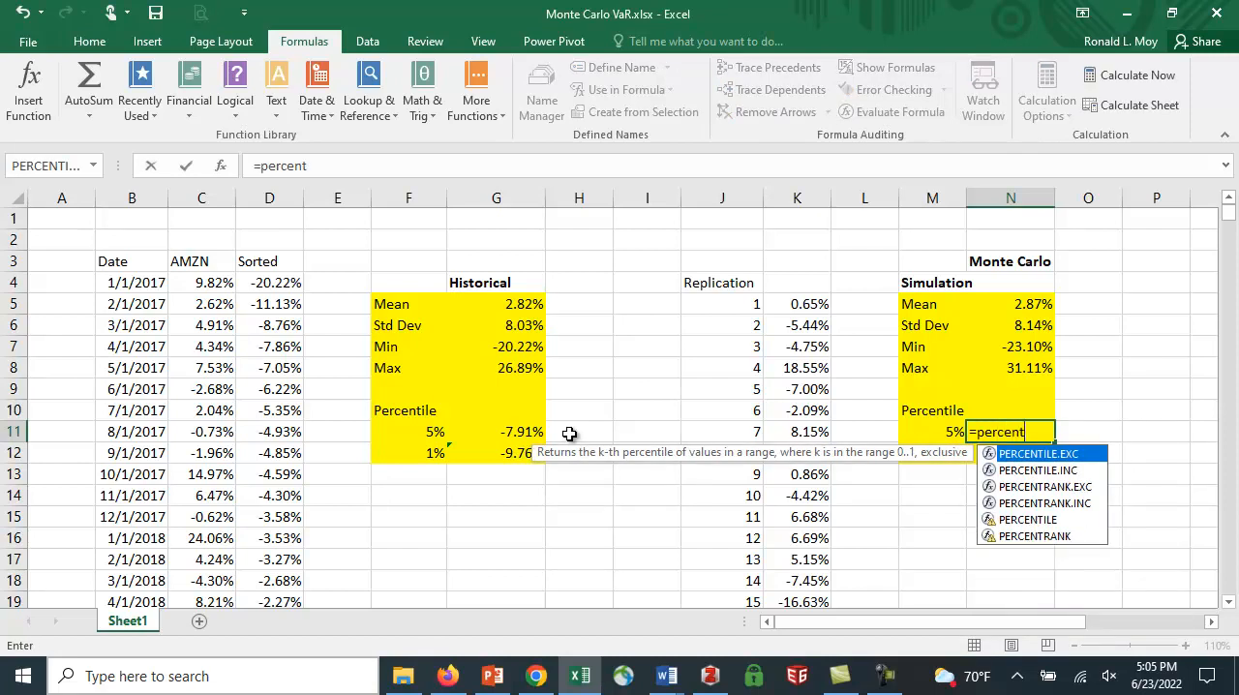
{"action": "type", "text": "ile.inc"}
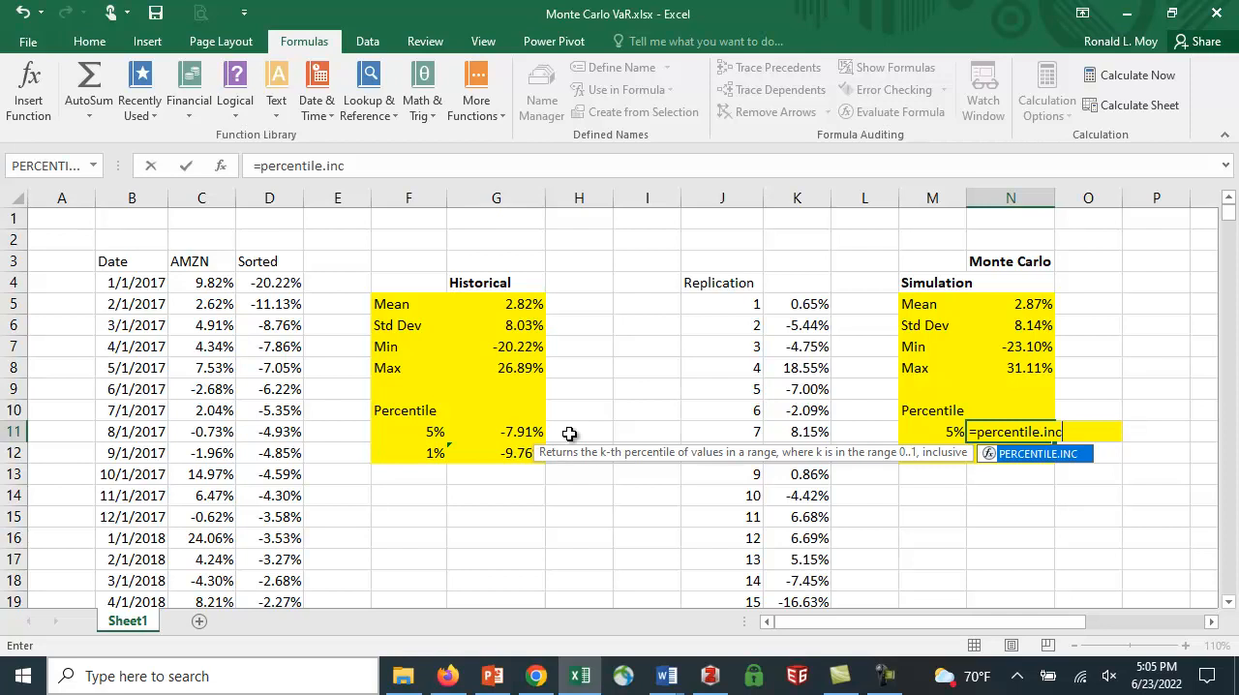
{"action": "type", "text": "("}
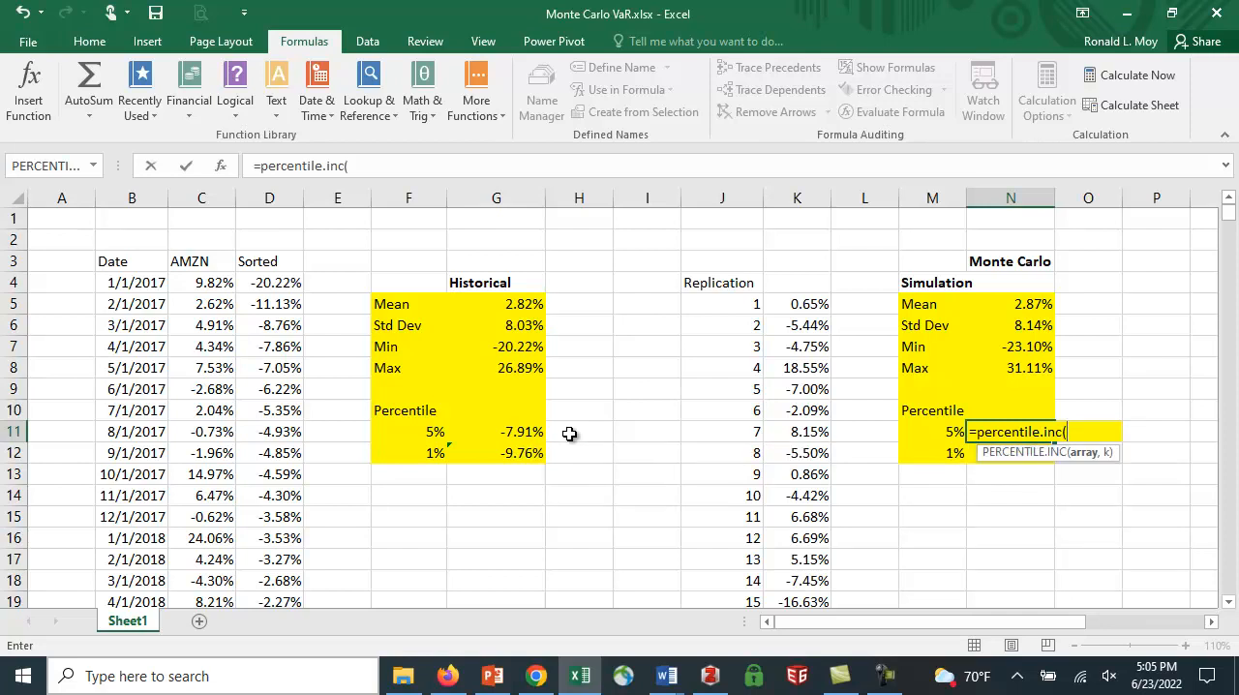
{"action": "left_click", "coordinate": [798, 304]}
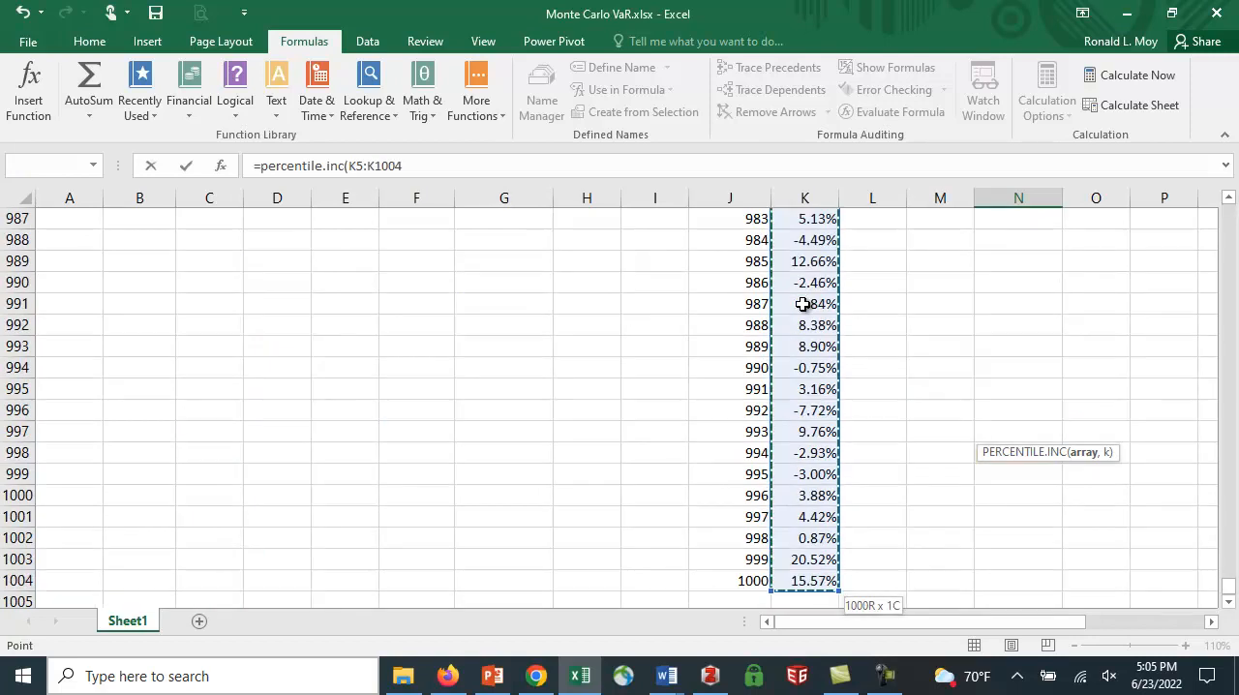
{"action": "mouse_move", "coordinate": [860, 259]}
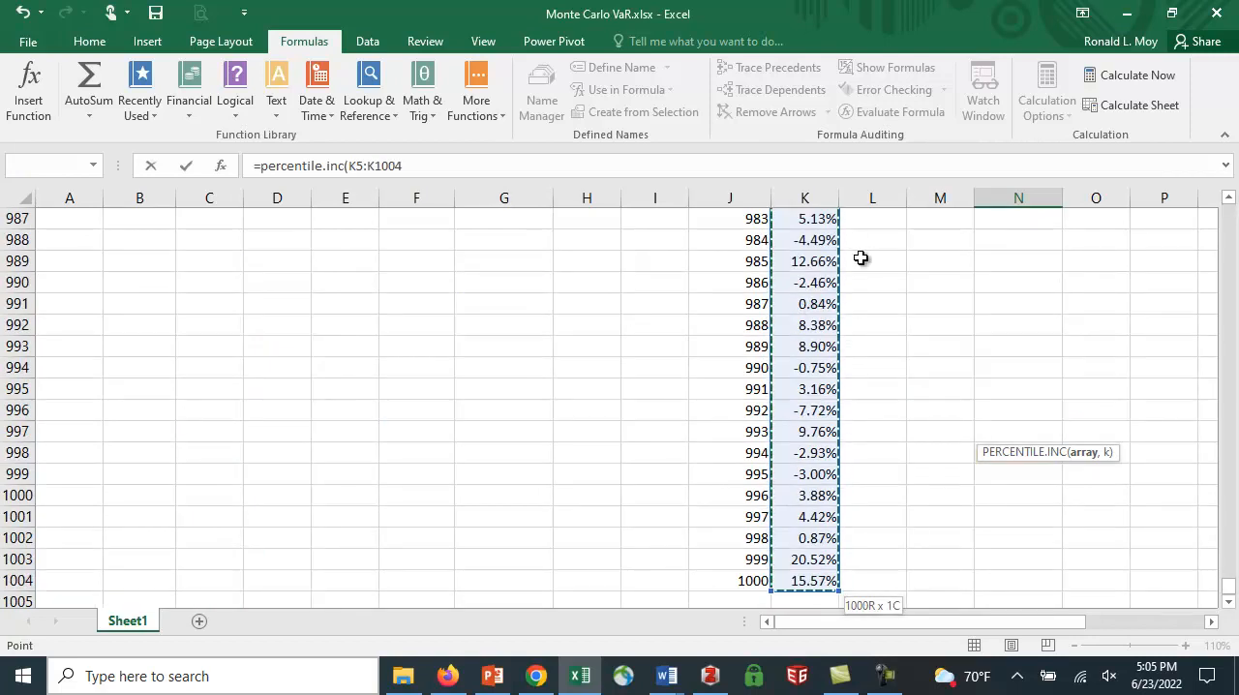
{"action": "type", "text": ","}
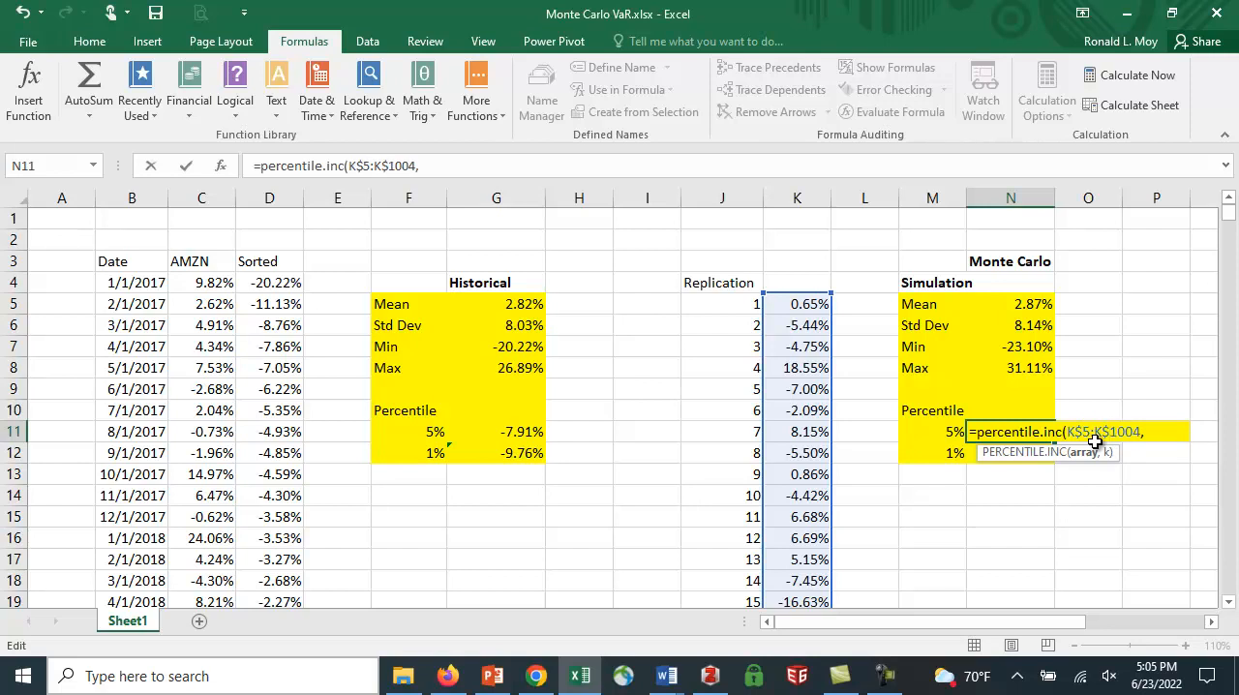
{"action": "mouse_move", "coordinate": [1125, 449]}
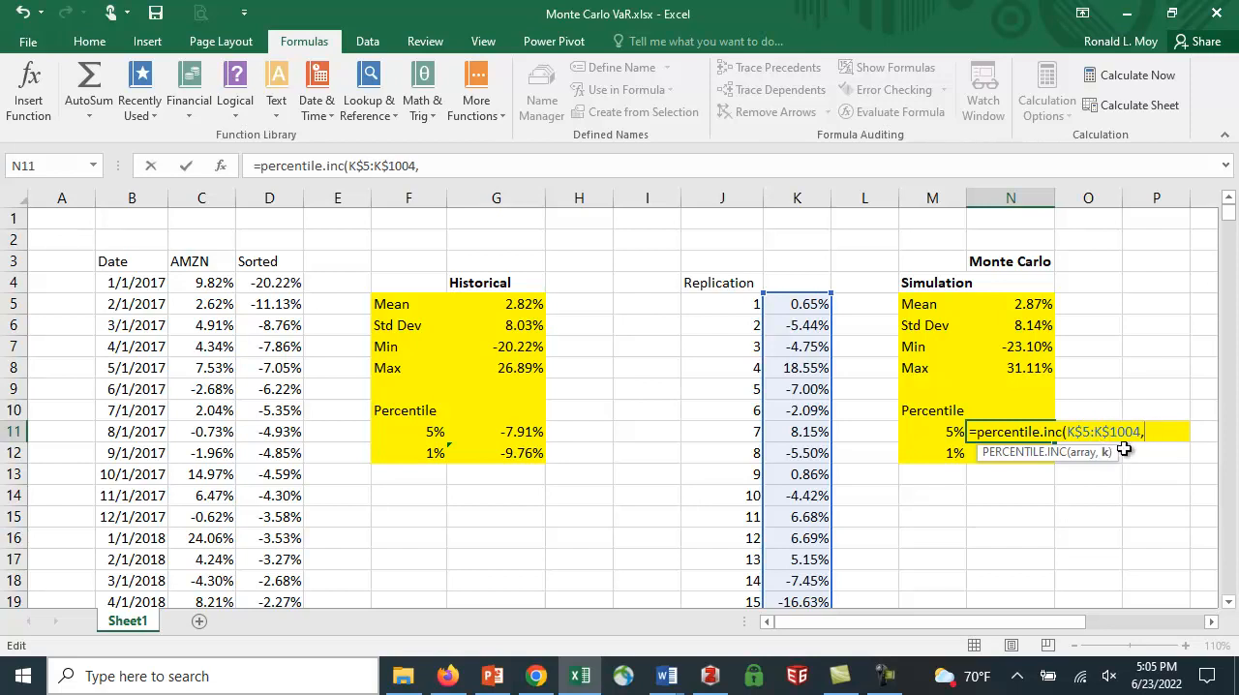
{"action": "left_click", "coordinate": [933, 431]}
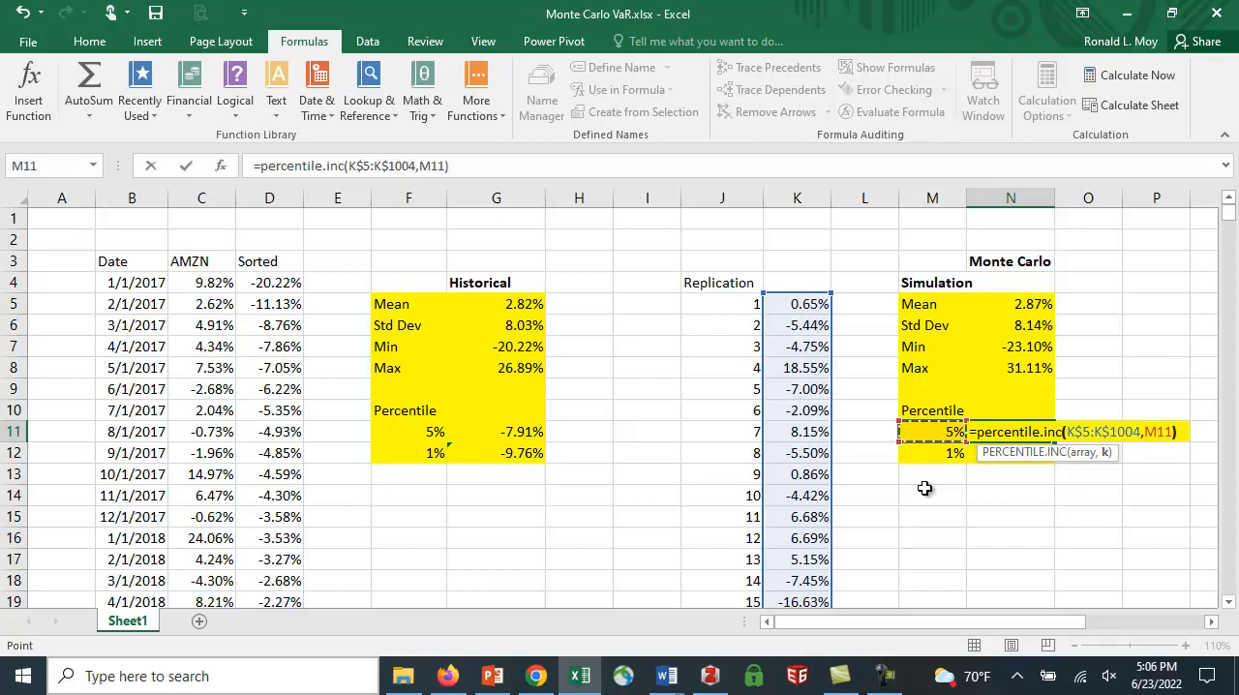
{"action": "key", "text": "Return"}
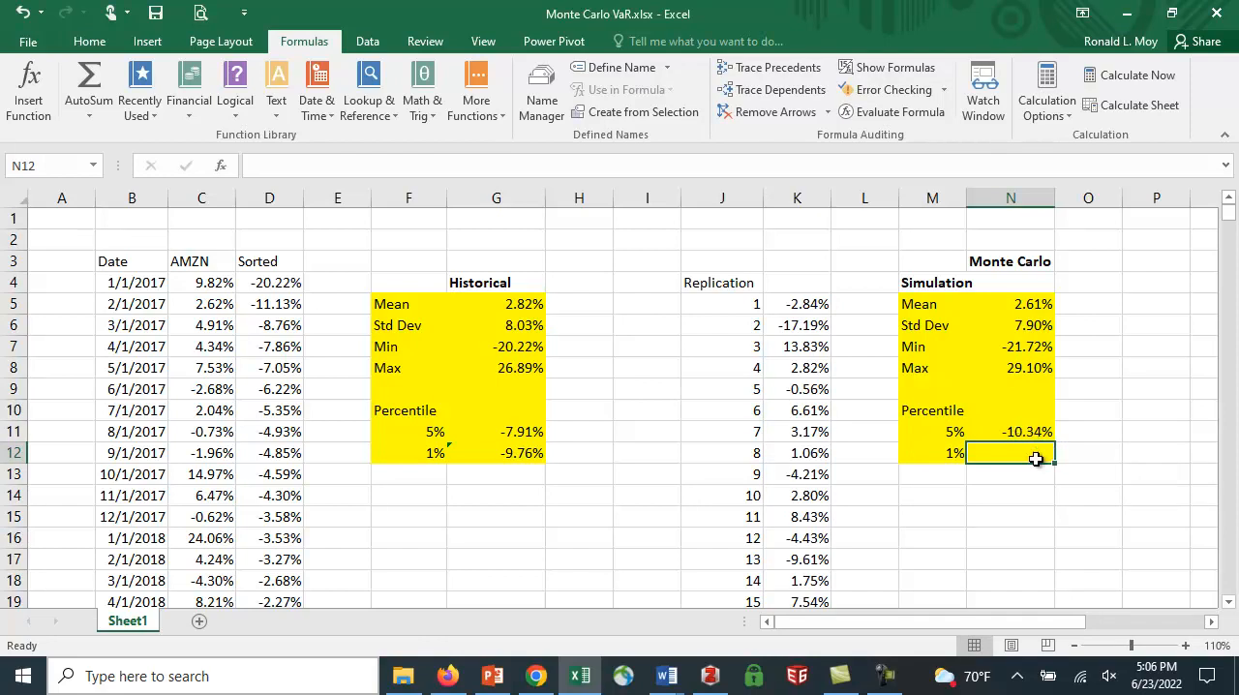
- Fill the 1% PERCENTILE.INC formula below the 5% one and recalculate for fresh random results
{"action": "left_click", "coordinate": [1010, 430]}
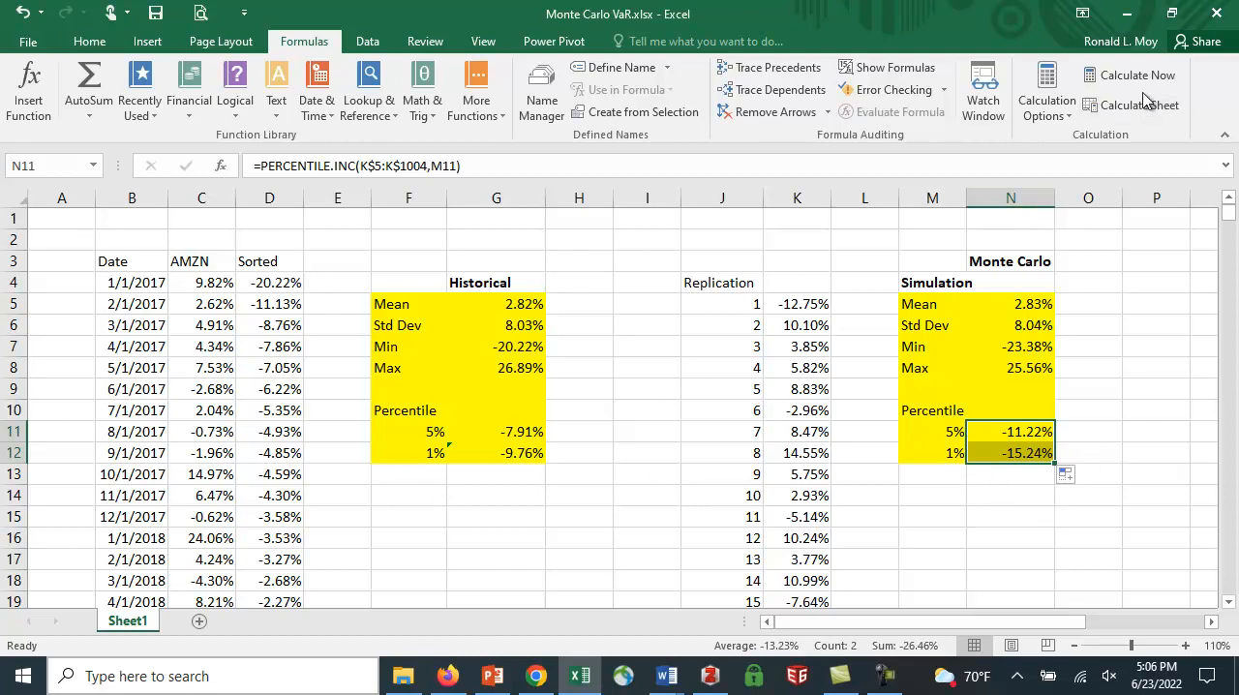
{"action": "left_click", "coordinate": [1138, 73]}
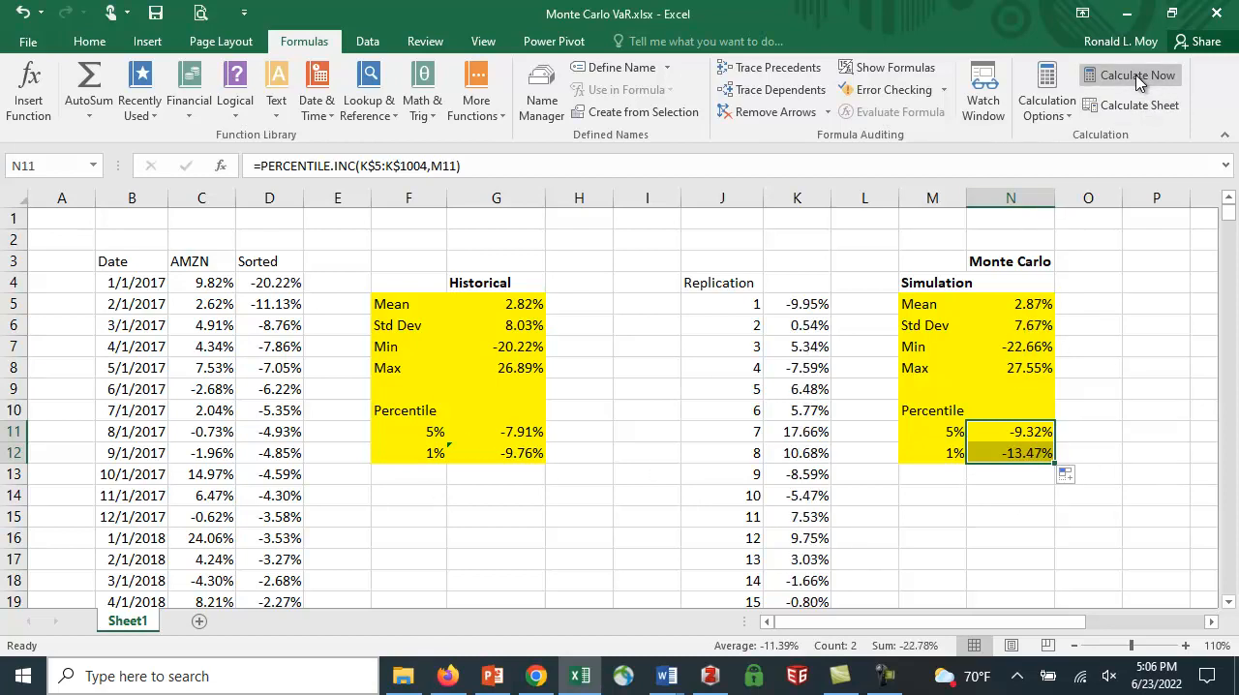
{"action": "left_click", "coordinate": [1141, 74]}
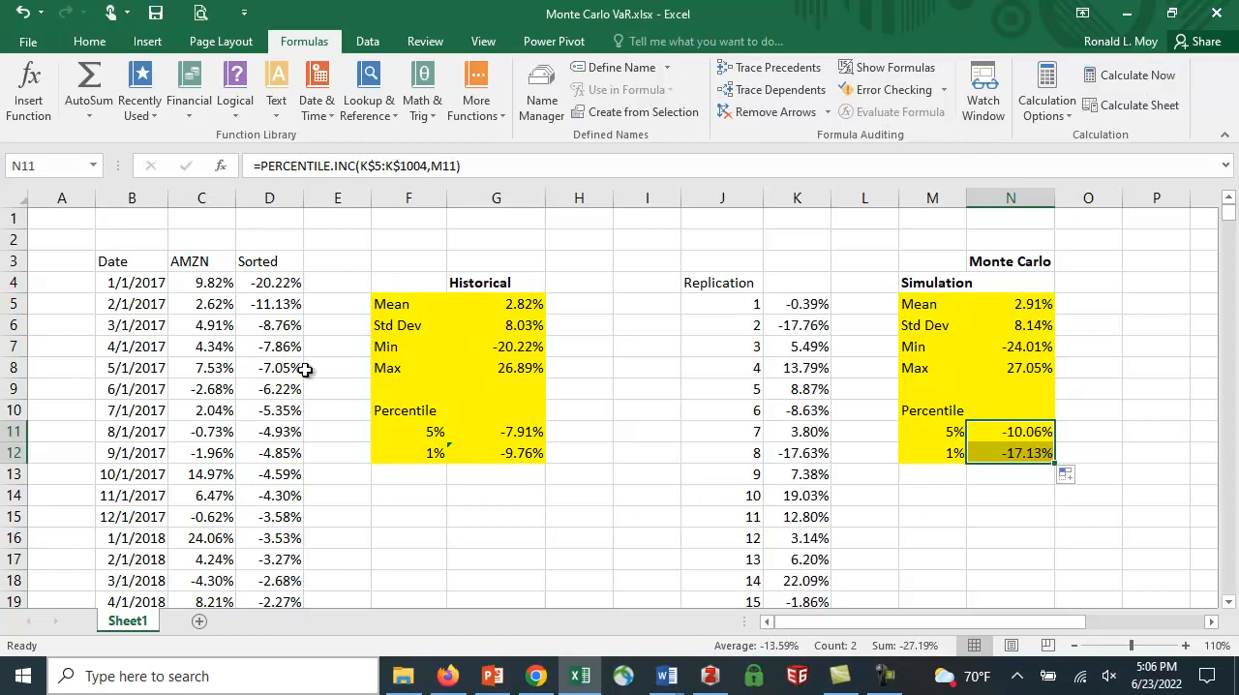
{"action": "mouse_move", "coordinate": [225, 306]}
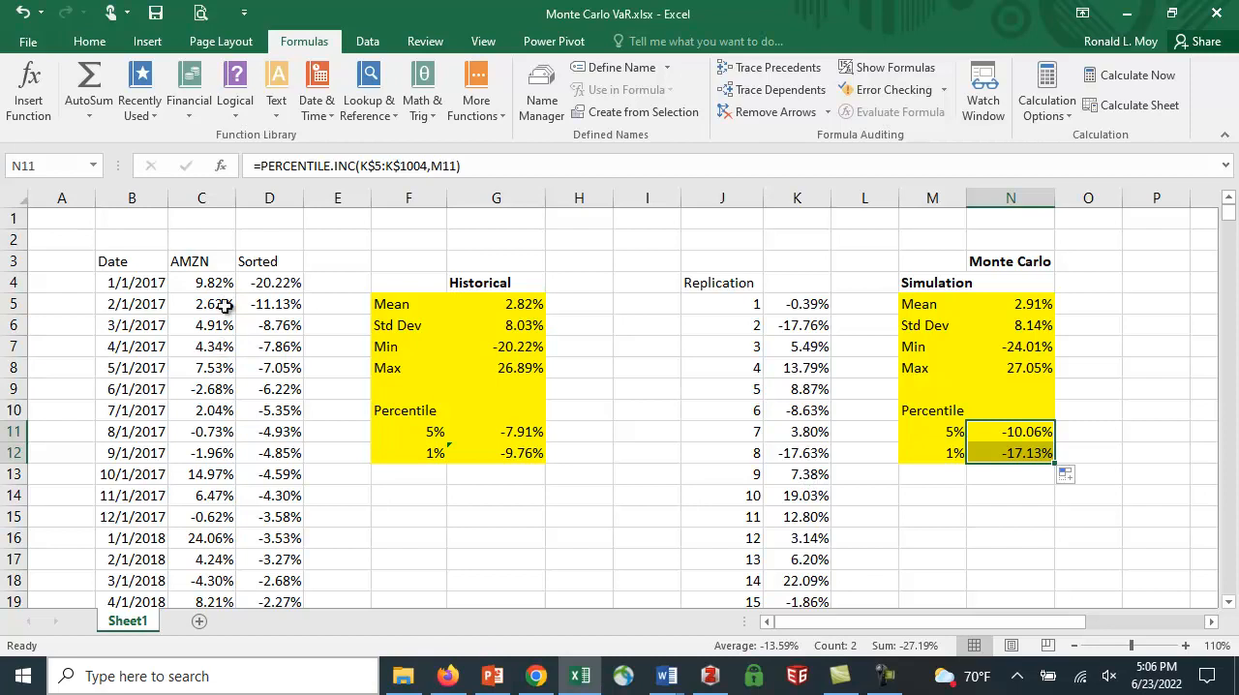
{"action": "mouse_move", "coordinate": [225, 318]}
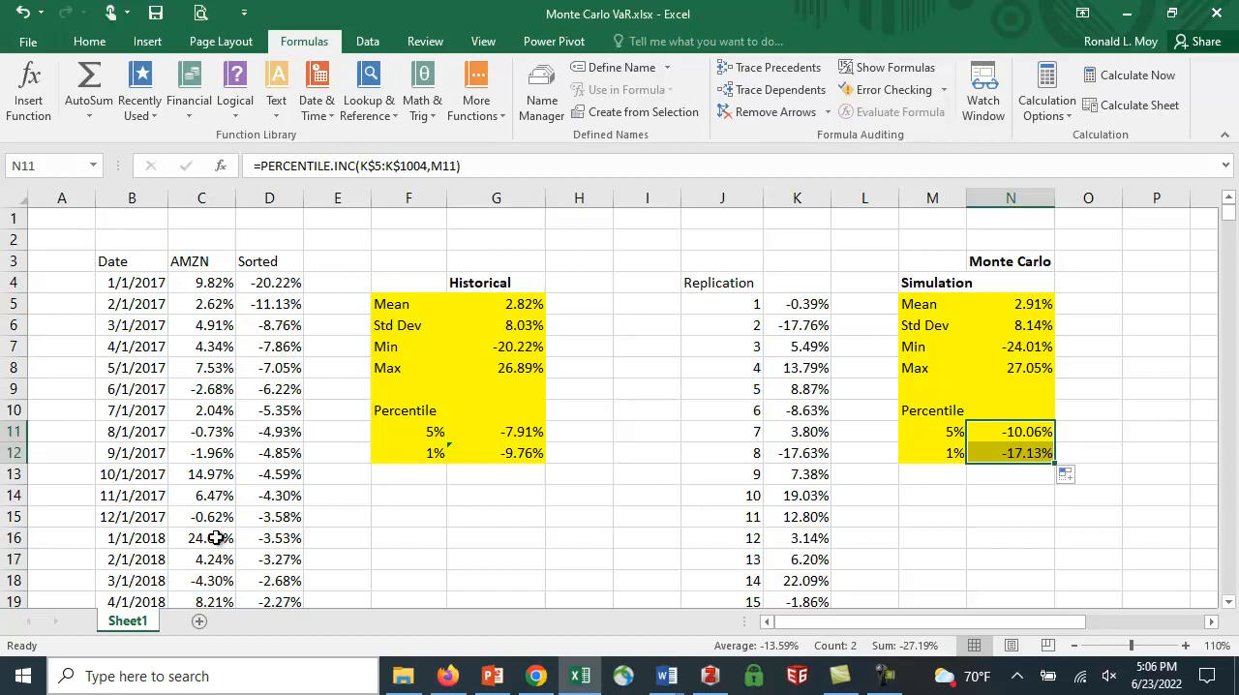
{"action": "mouse_move", "coordinate": [451, 577]}
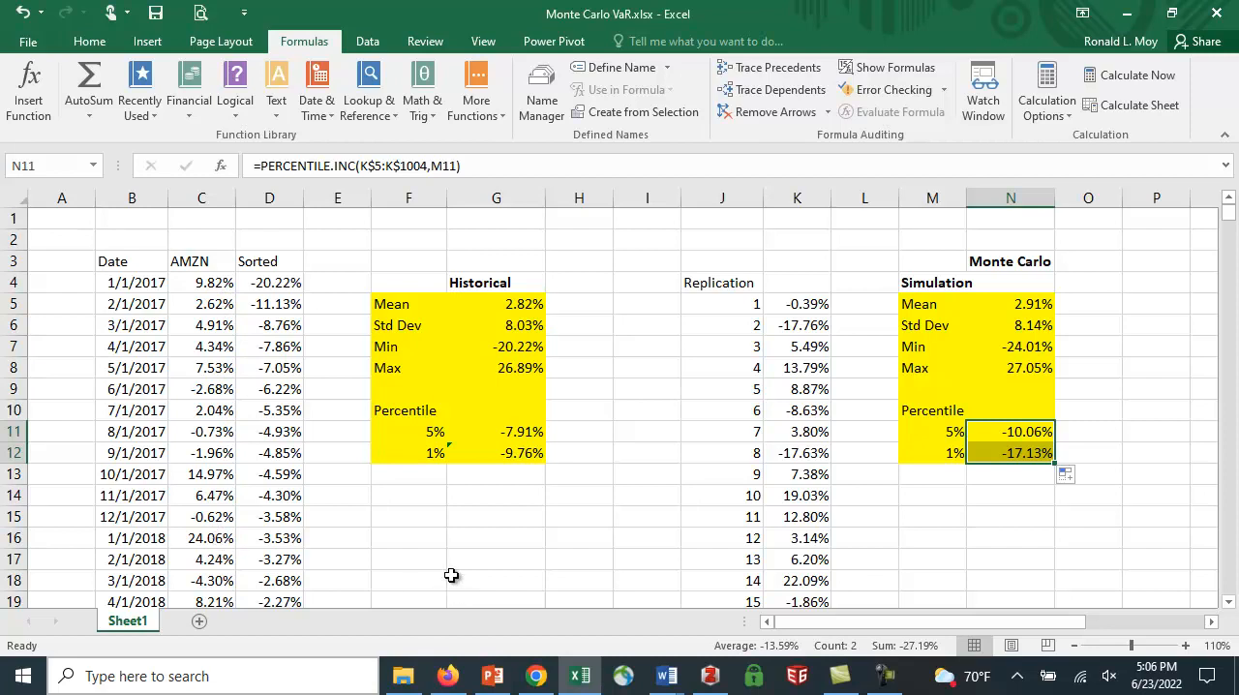
{"action": "mouse_move", "coordinate": [1170, 159]}
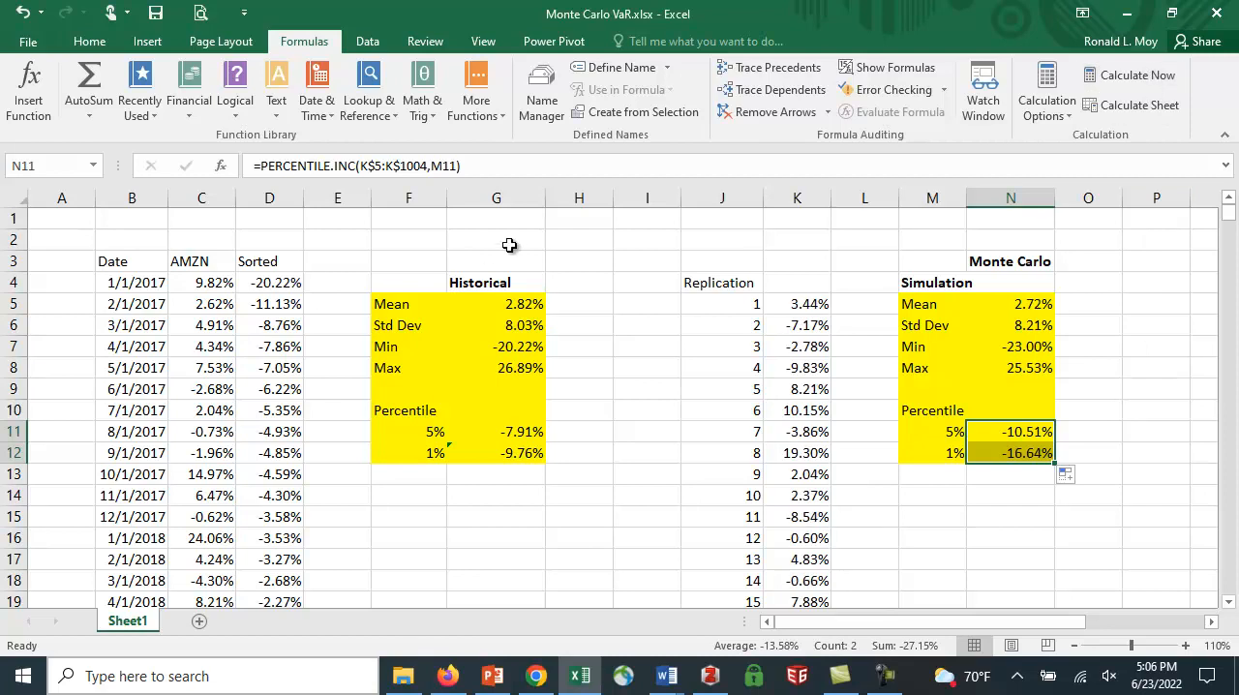
{"action": "mouse_move", "coordinate": [1106, 450]}
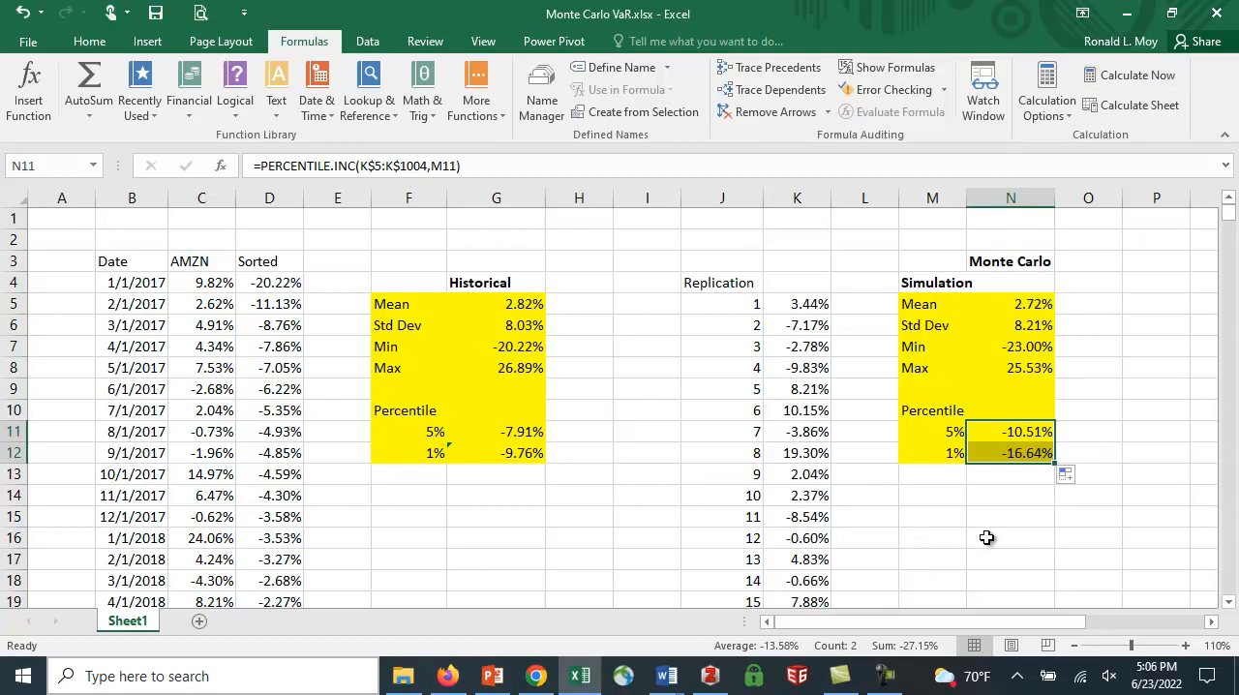
- Recalculate repeatedly, ending with mean 3.29%, 5% percentile -10.07%, 1% percentile -15.65%
{"action": "left_click", "coordinate": [1131, 73]}
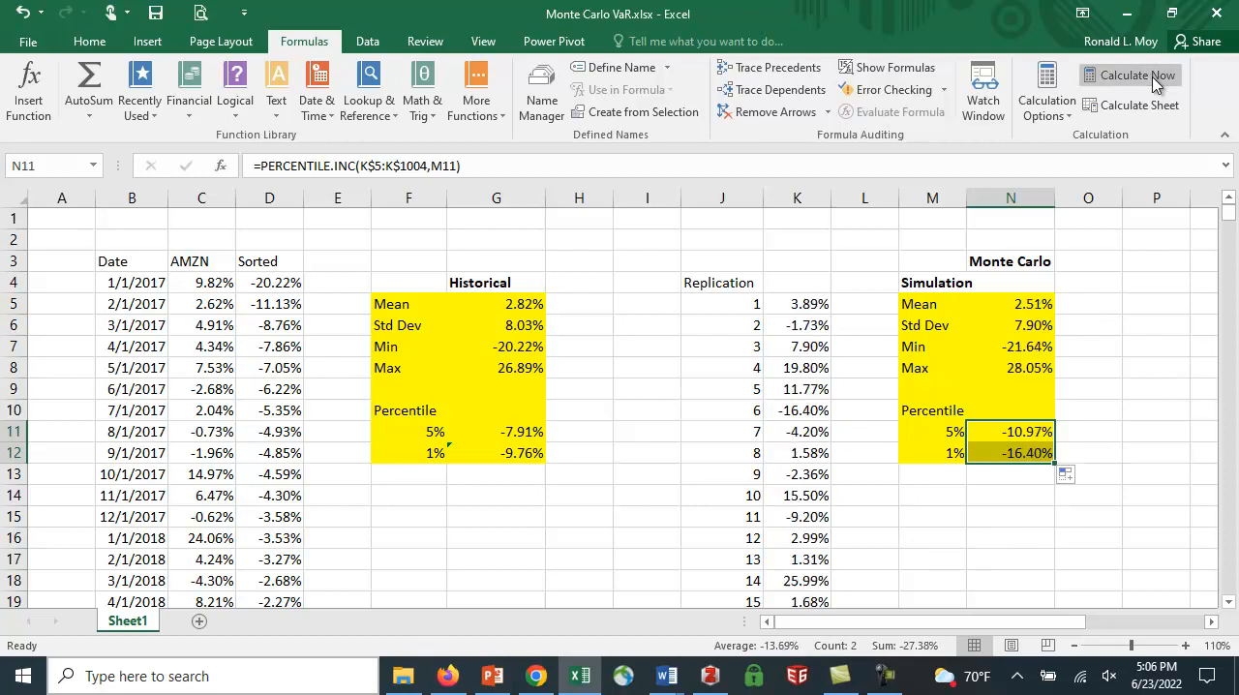
{"action": "mouse_move", "coordinate": [1036, 436]}
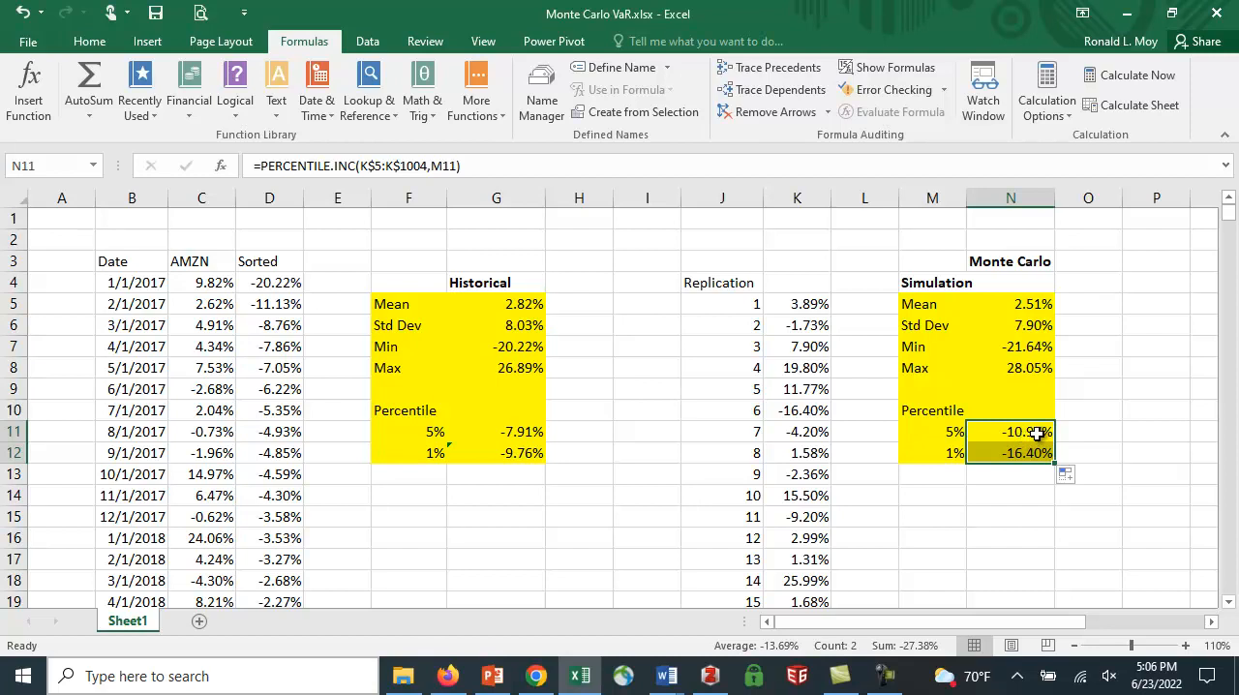
{"action": "mouse_move", "coordinate": [1026, 437]}
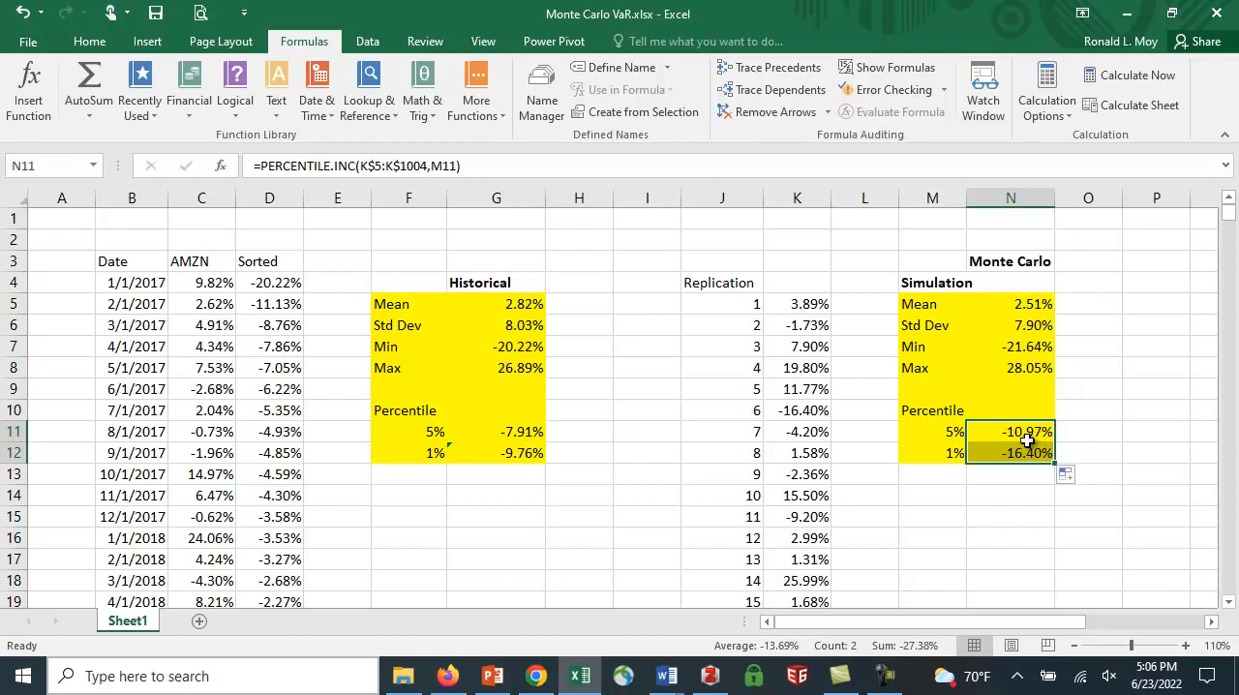
{"action": "mouse_move", "coordinate": [1089, 465]}
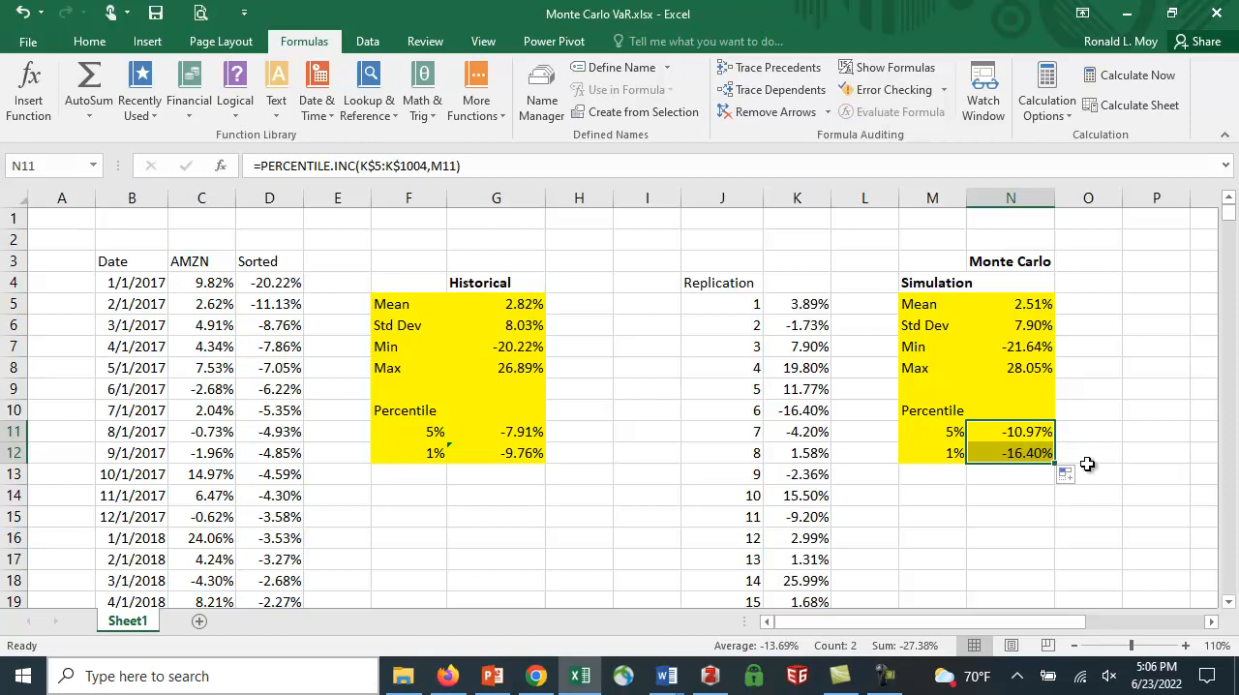
{"action": "left_click", "coordinate": [1131, 73]}
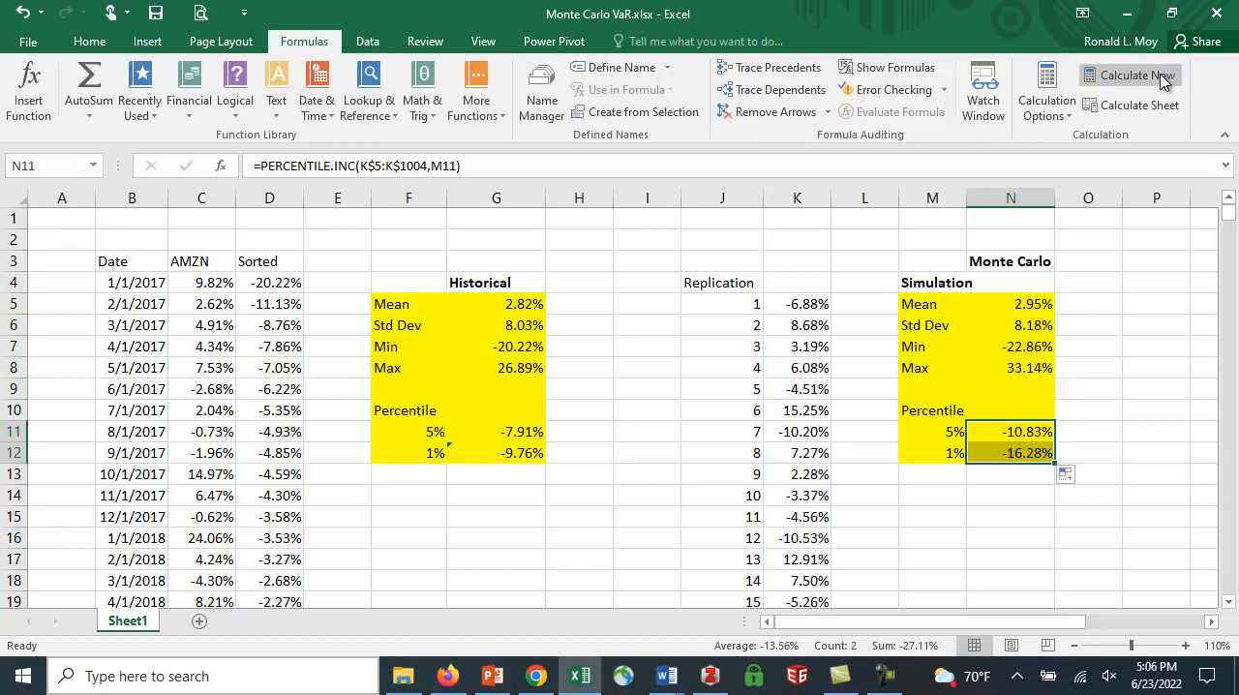
{"action": "mouse_move", "coordinate": [1162, 82]}
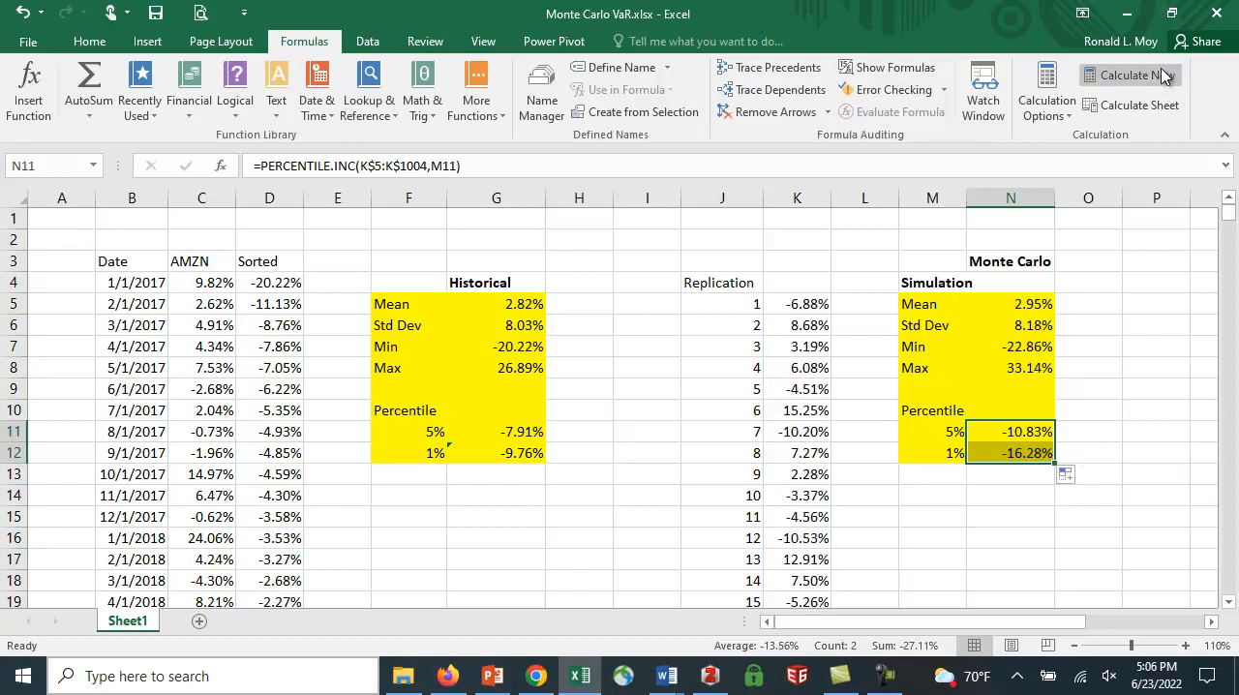
{"action": "left_click", "coordinate": [1130, 74]}
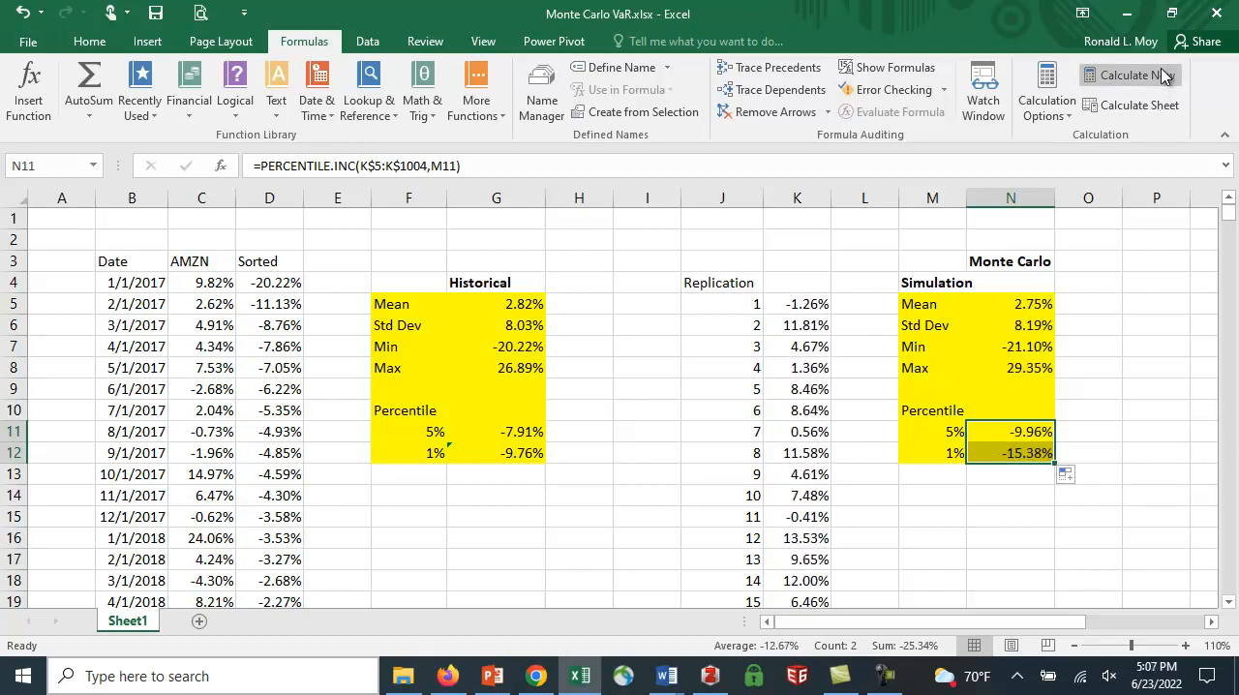
{"action": "left_click", "coordinate": [1131, 74]}
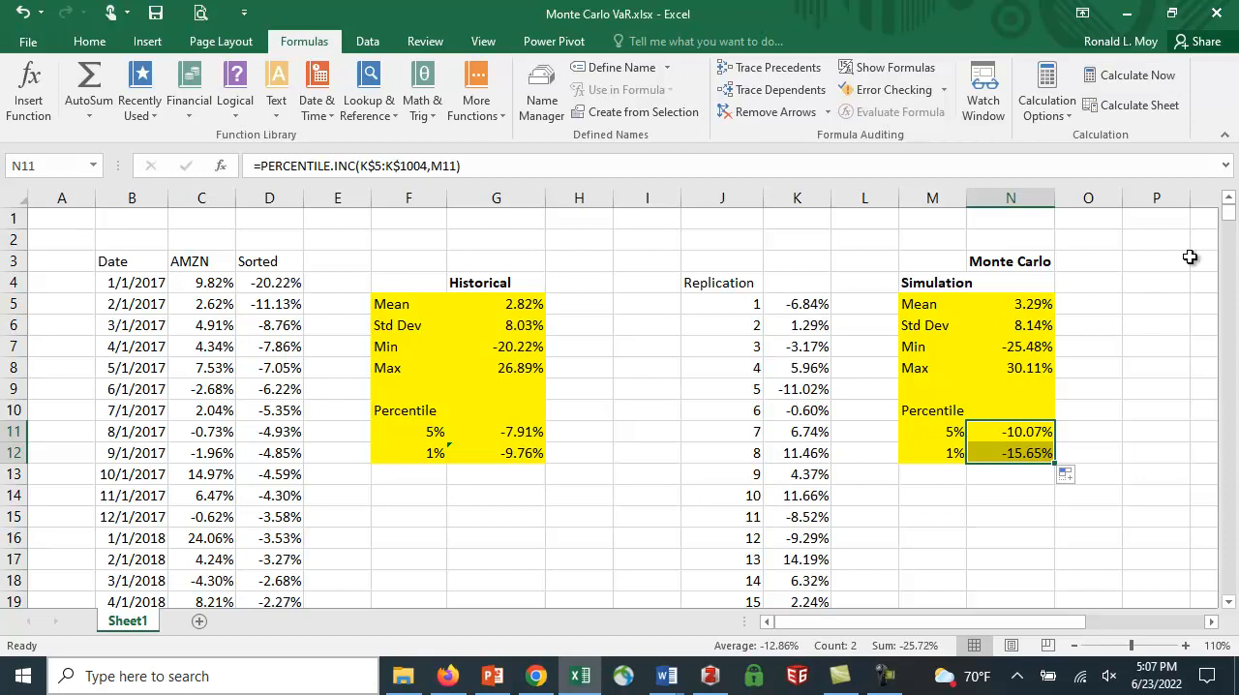
{"action": "mouse_move", "coordinate": [787, 313]}
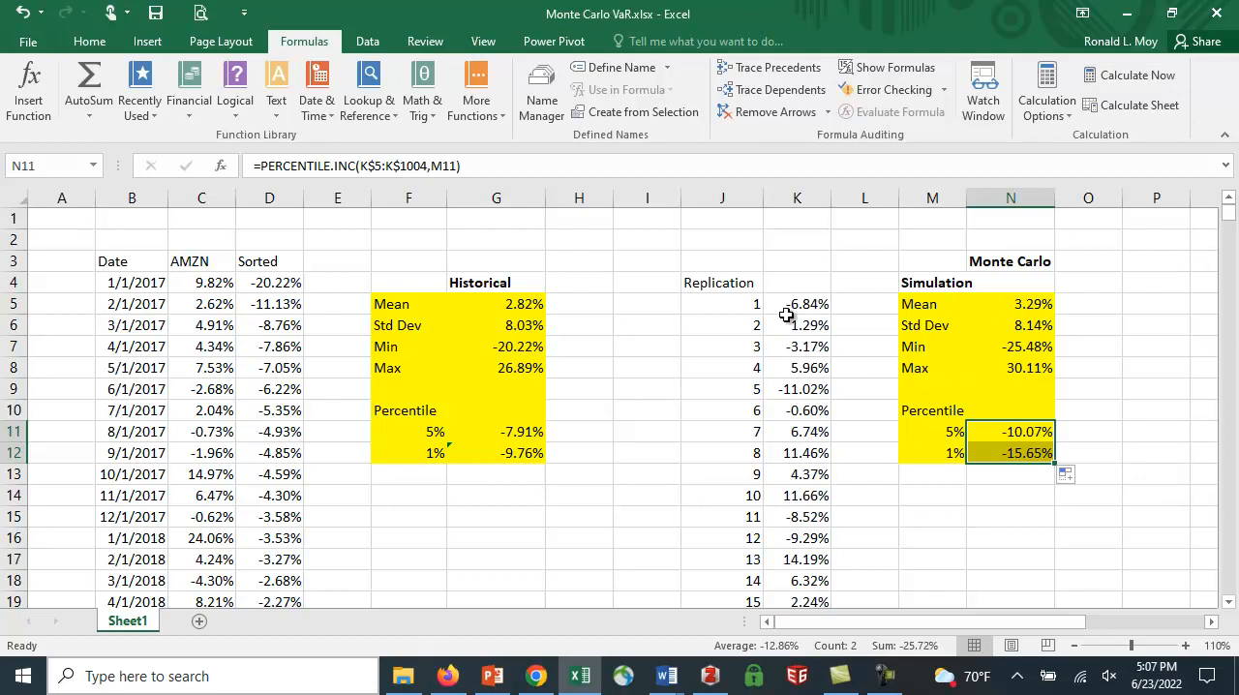
{"action": "mouse_move", "coordinate": [821, 618]}
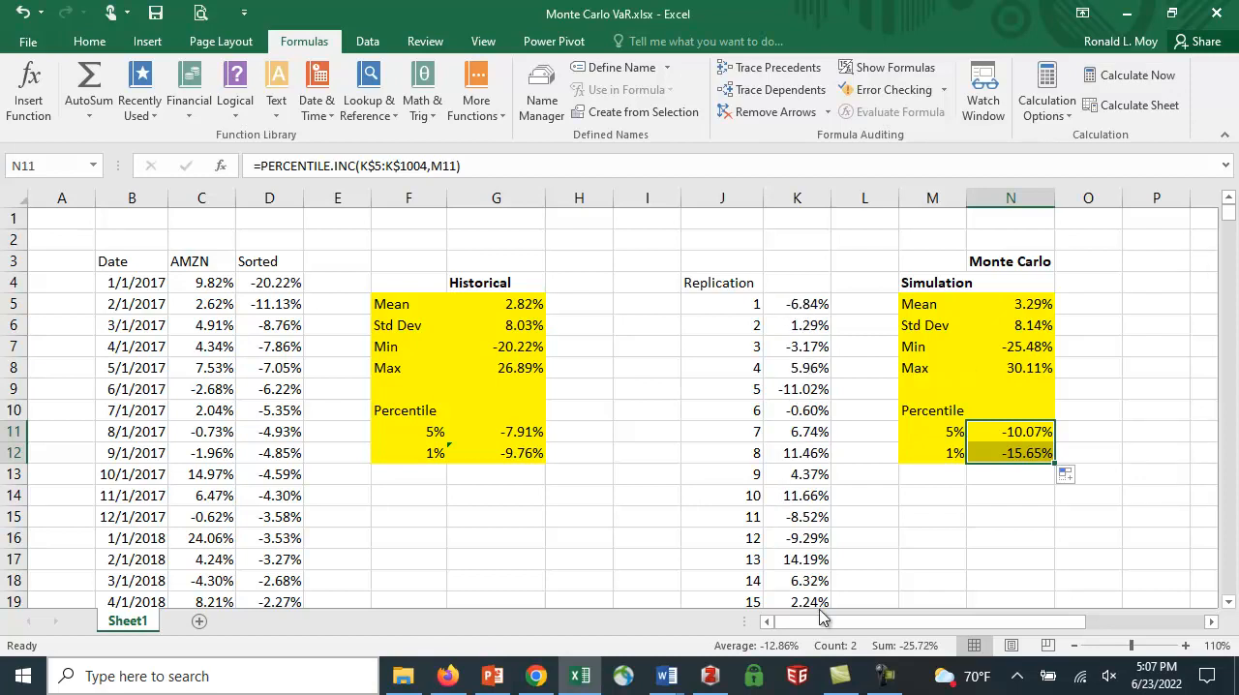
{"action": "mouse_move", "coordinate": [201, 337]}
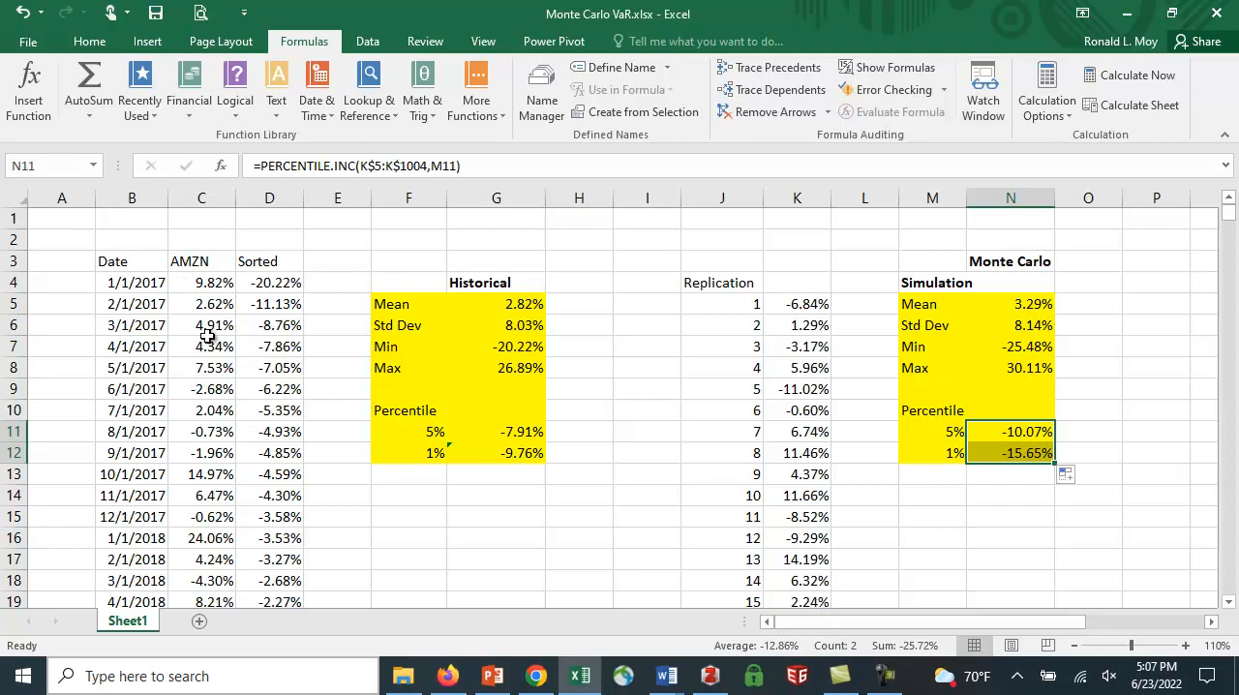
{"action": "mouse_move", "coordinate": [806, 300]}
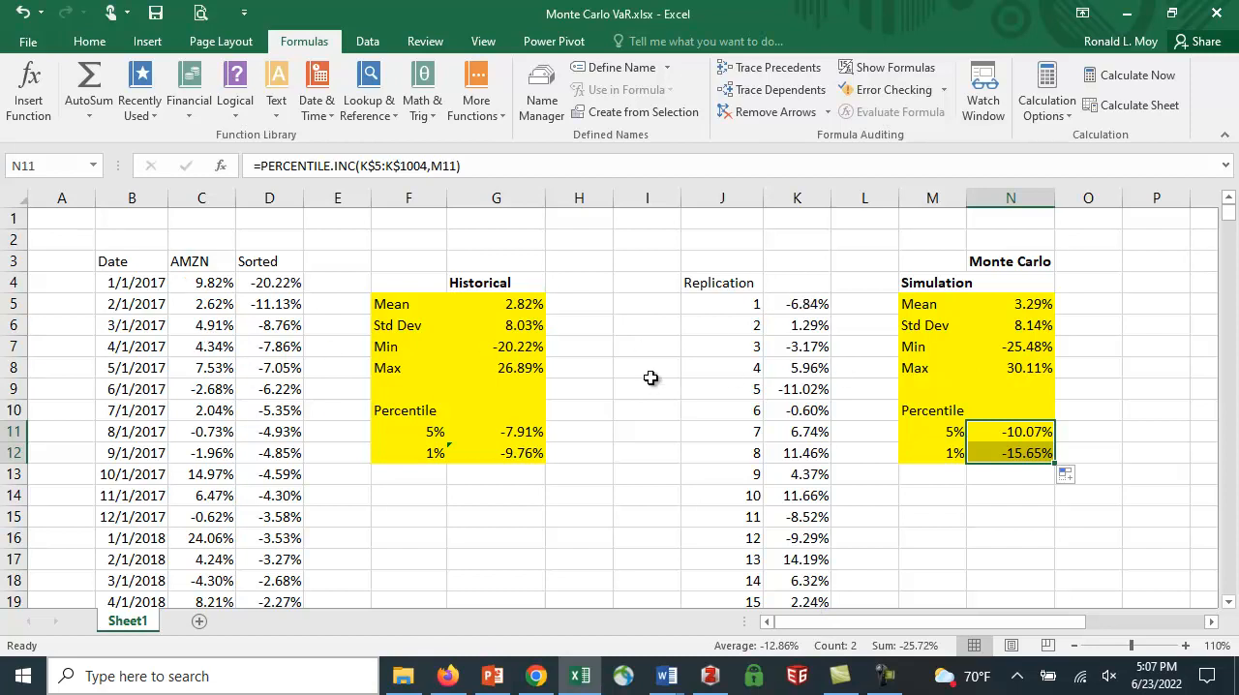
{"action": "mouse_move", "coordinate": [471, 298]}
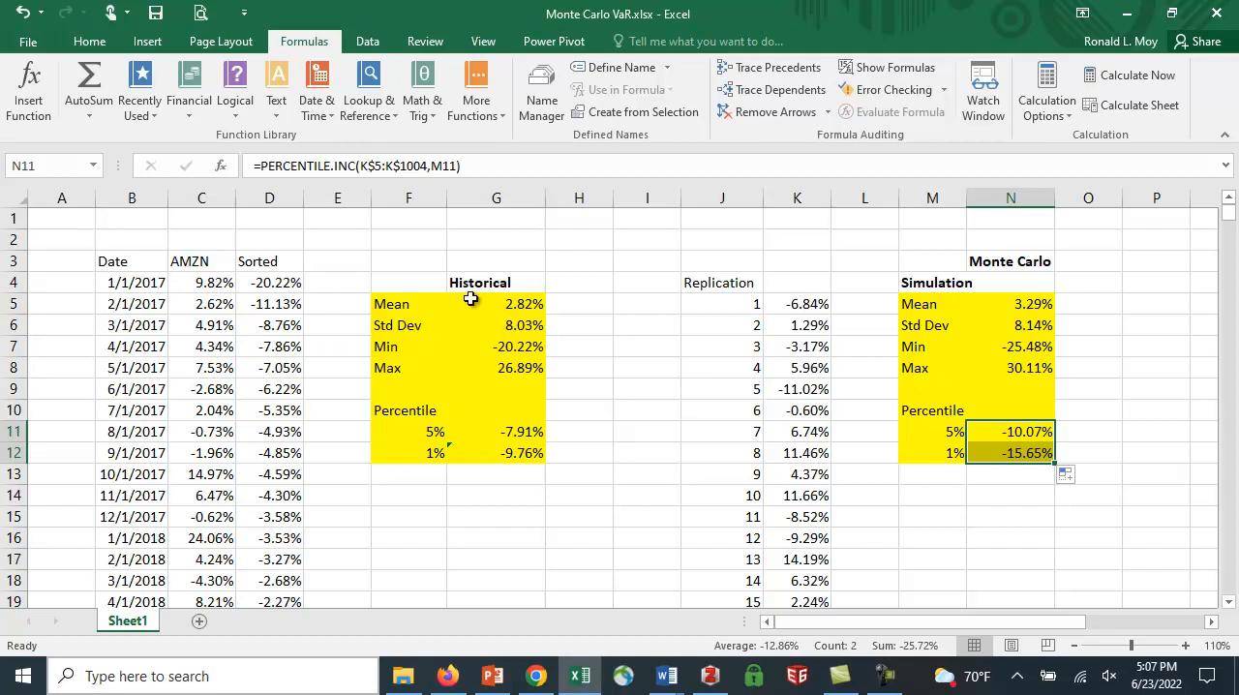